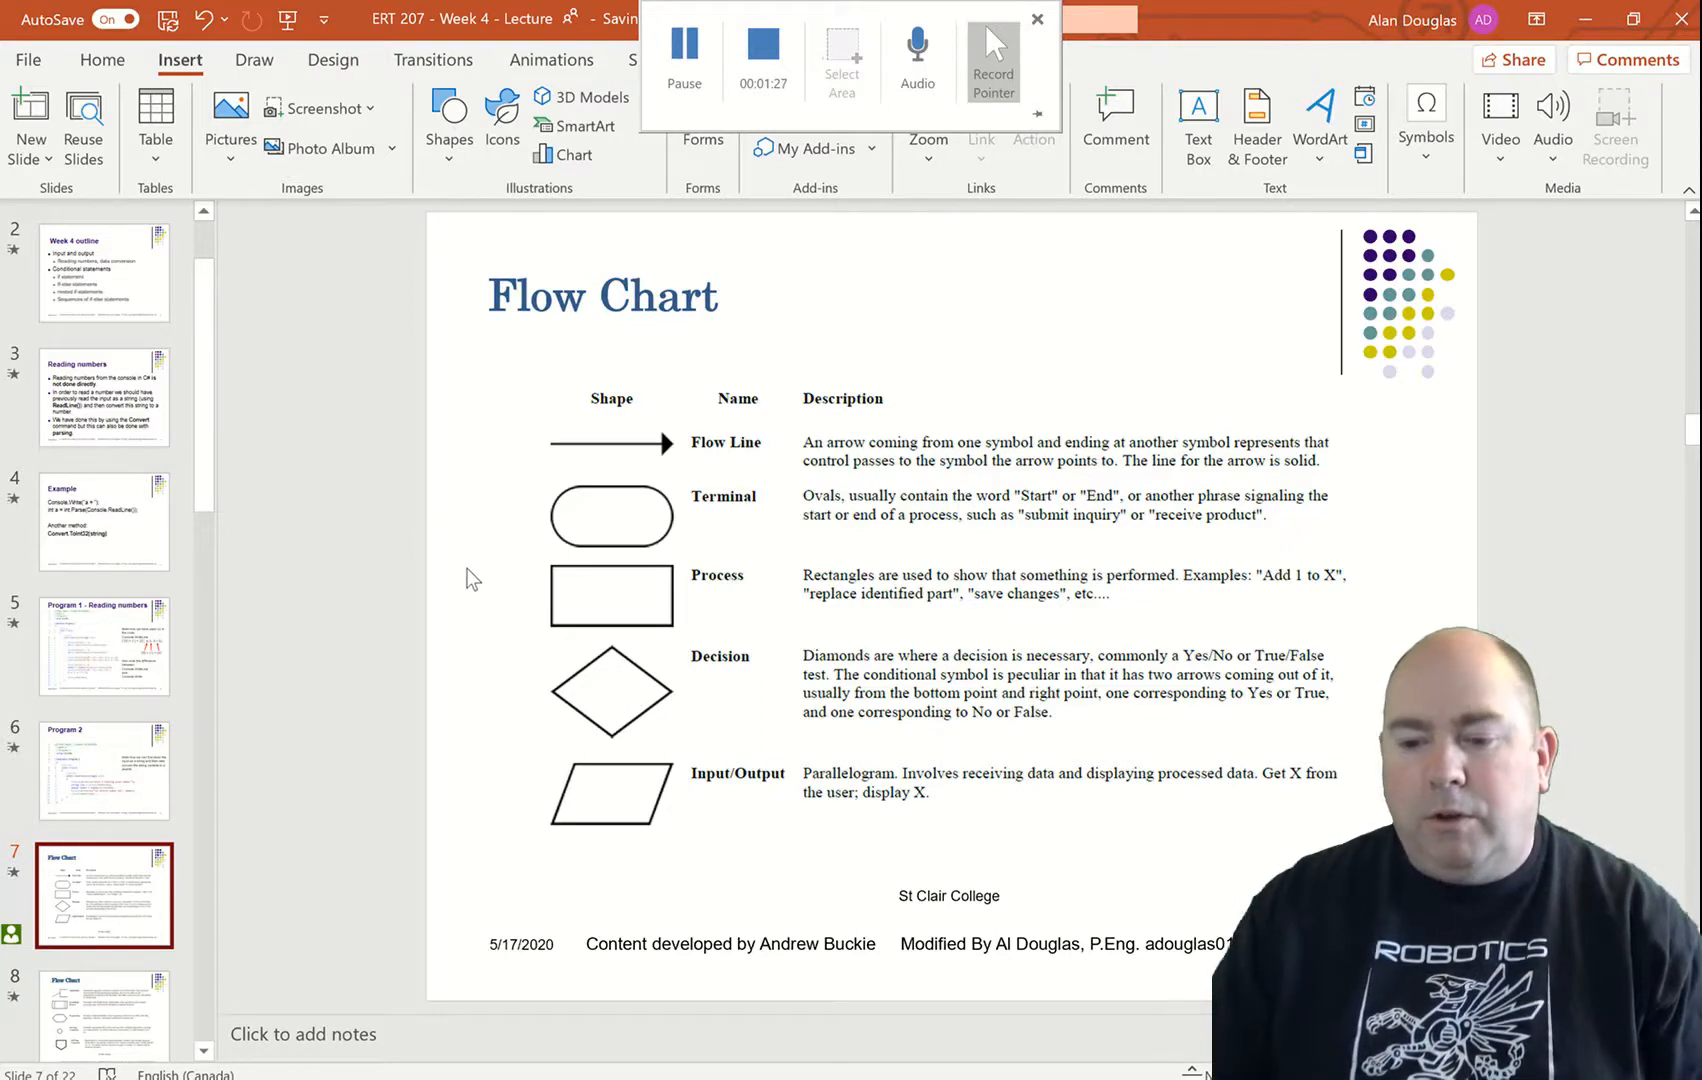
mouse_move(638, 491)
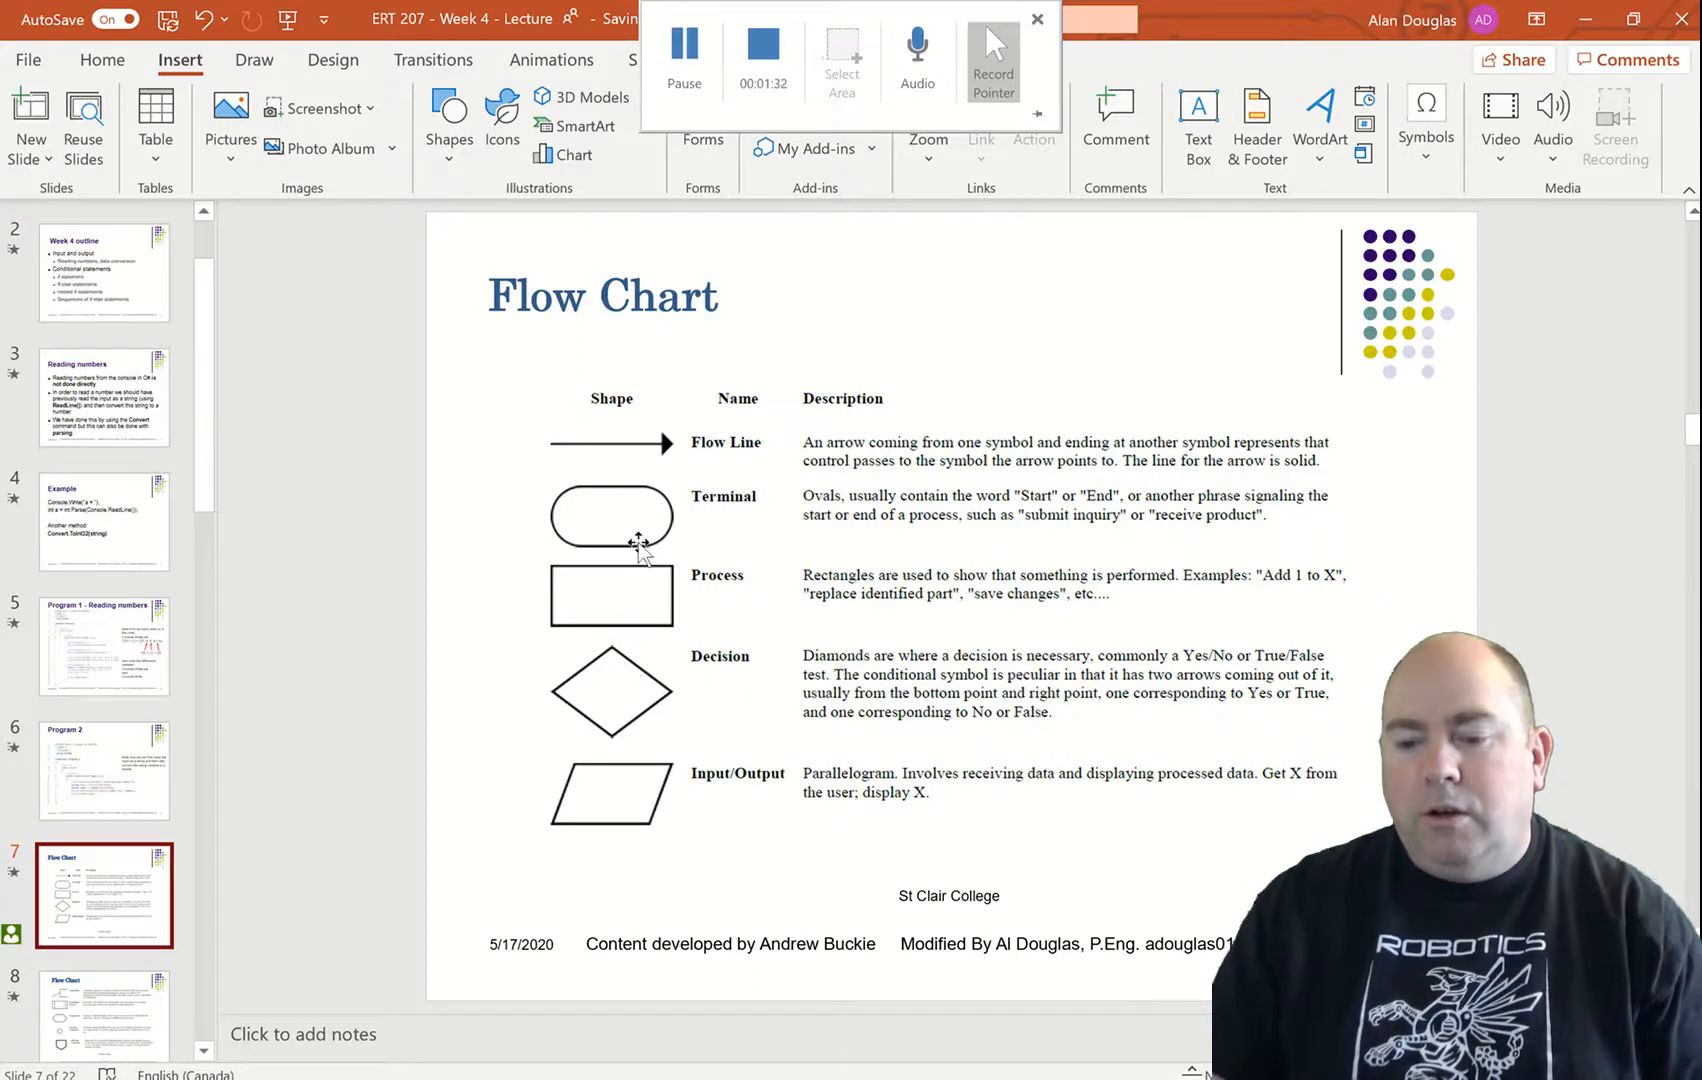
mouse_move(640, 453)
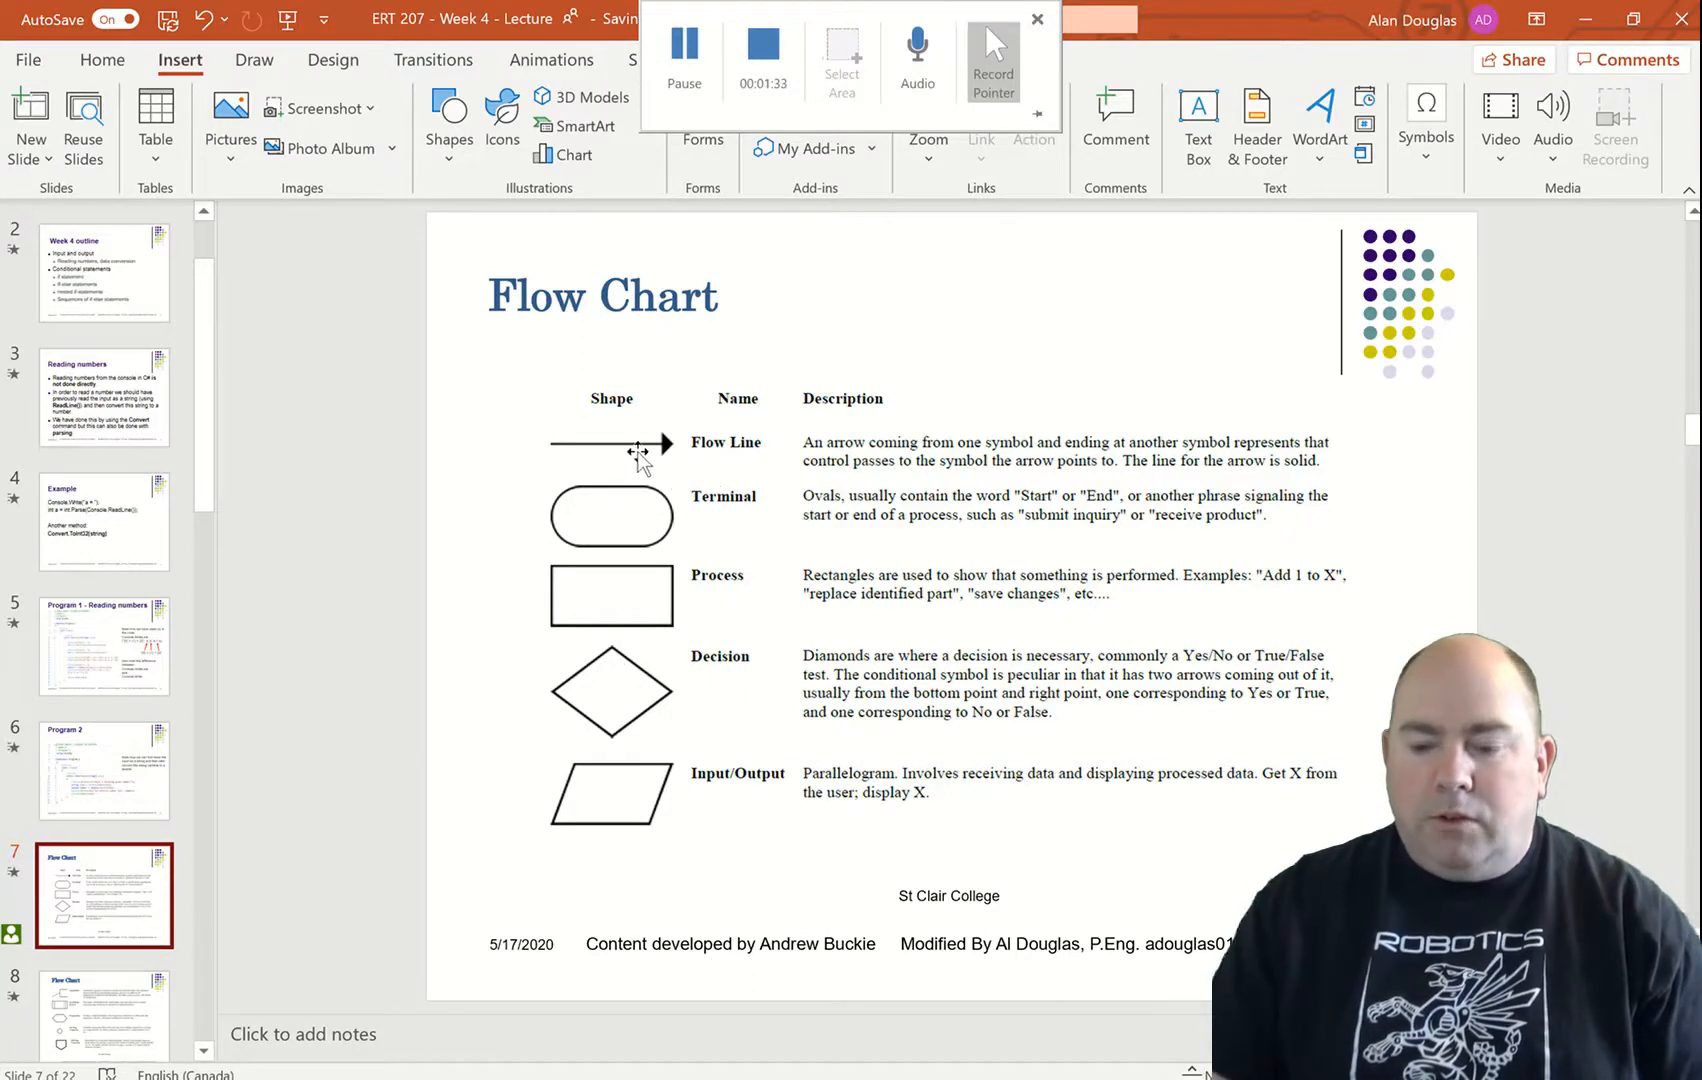
mouse_move(738, 456)
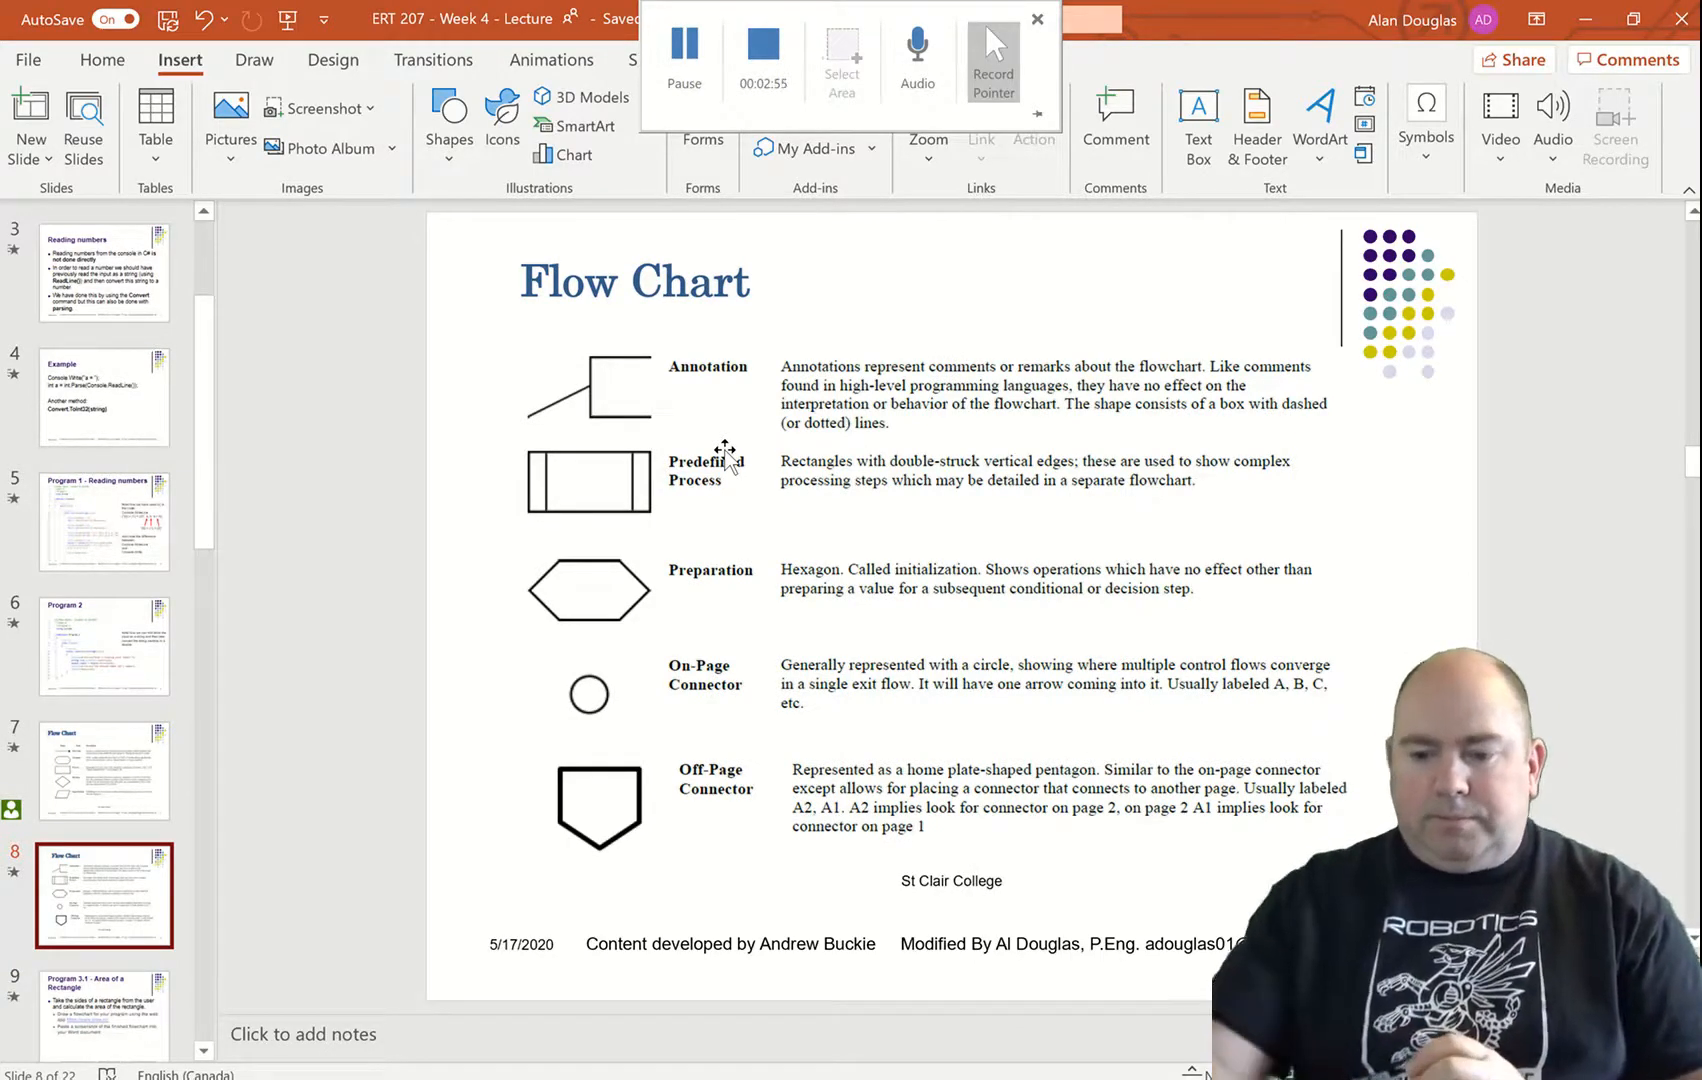
mouse_move(719, 494)
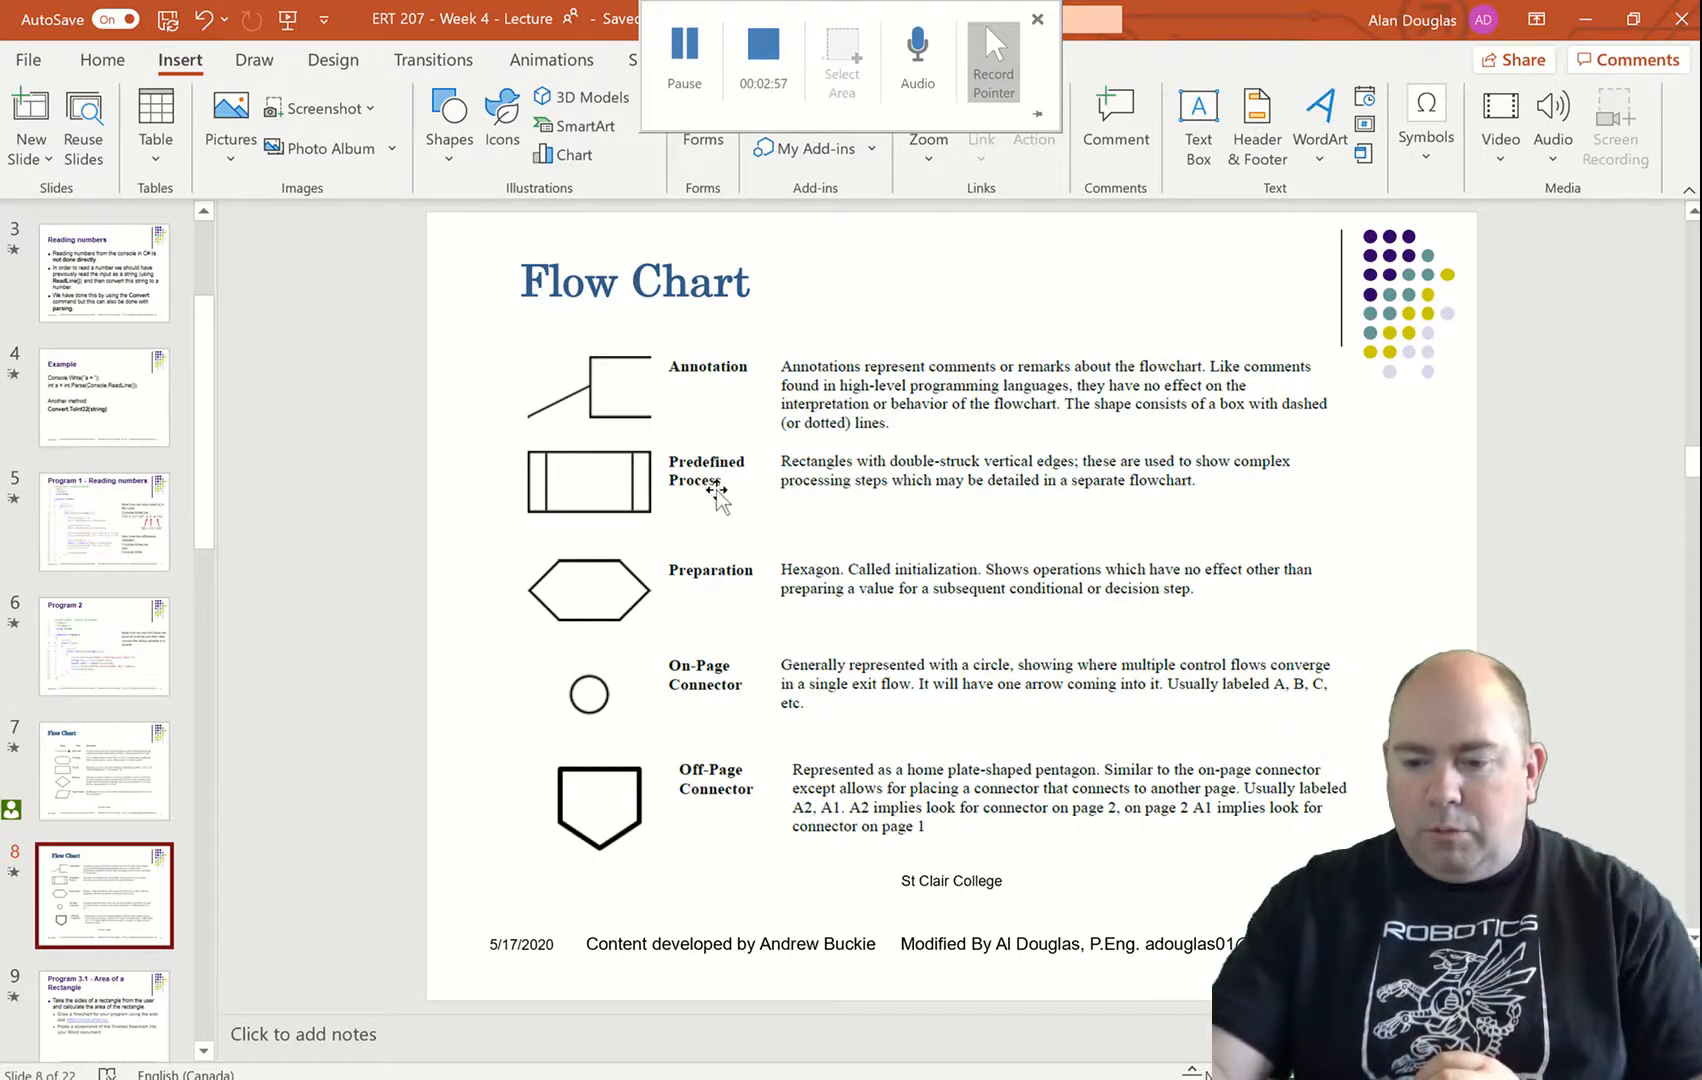
mouse_move(774, 534)
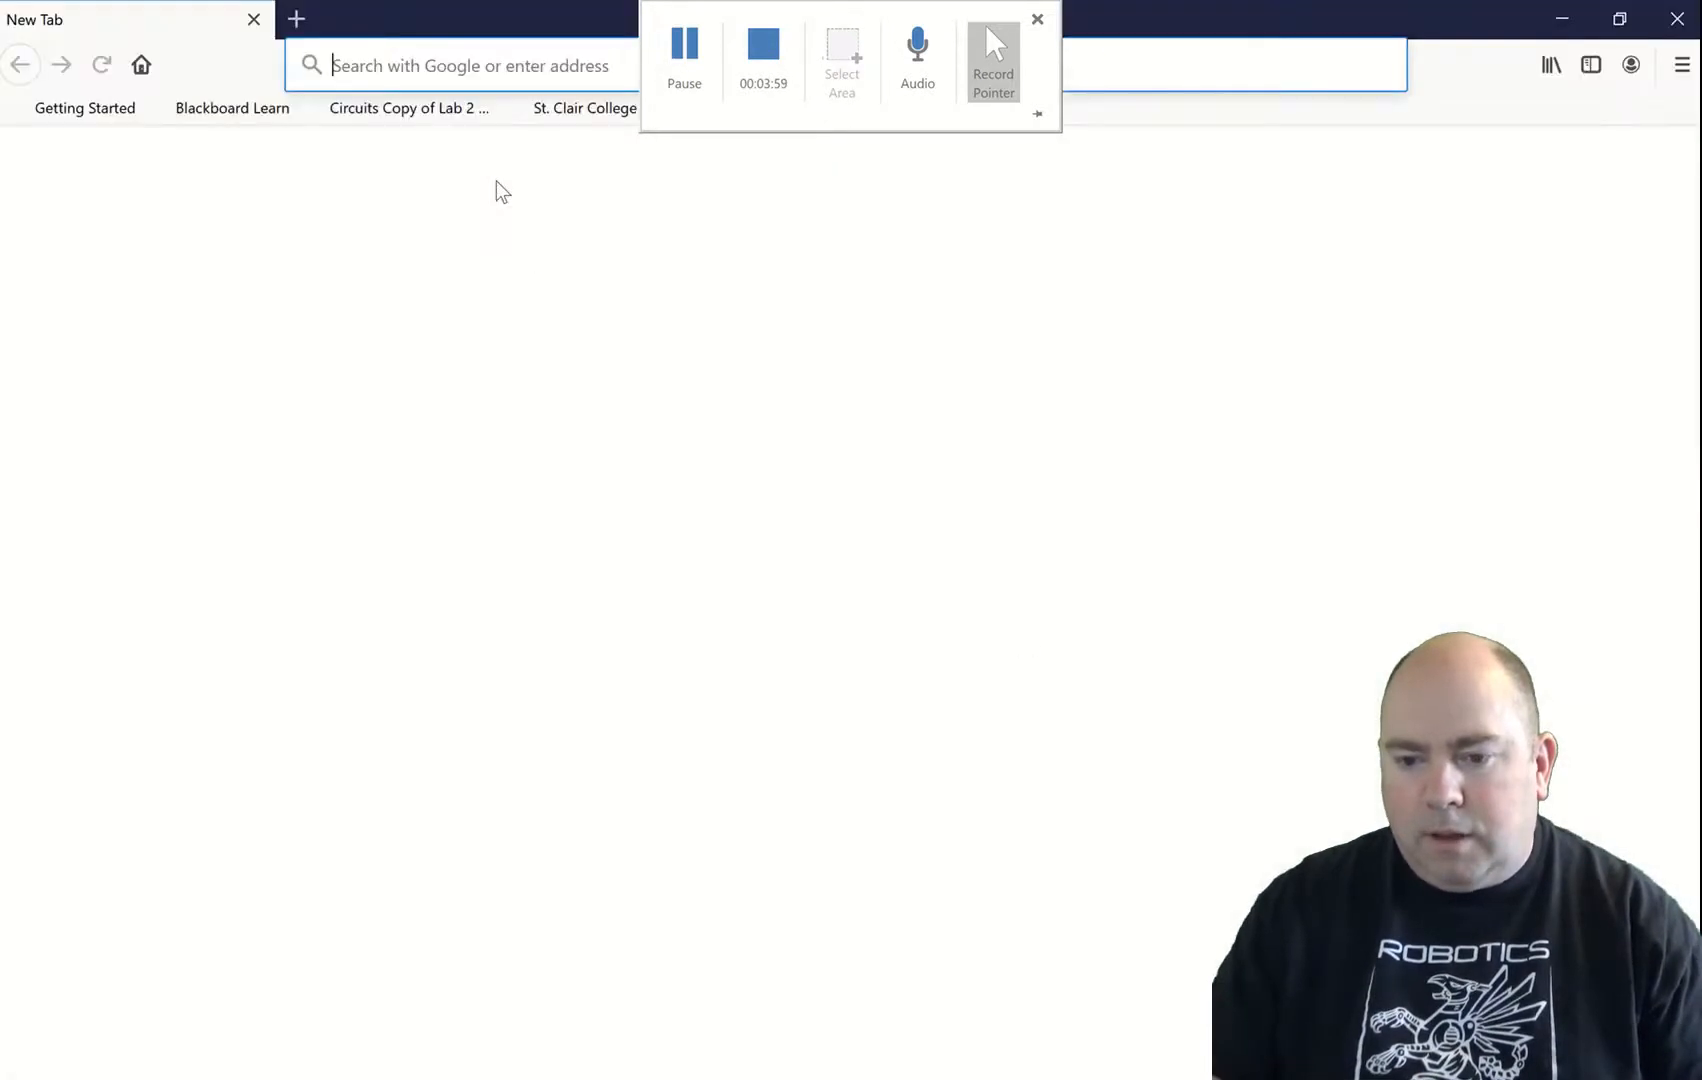
Step: Load the draw.io web app from the Firefox address bar
click(467, 65)
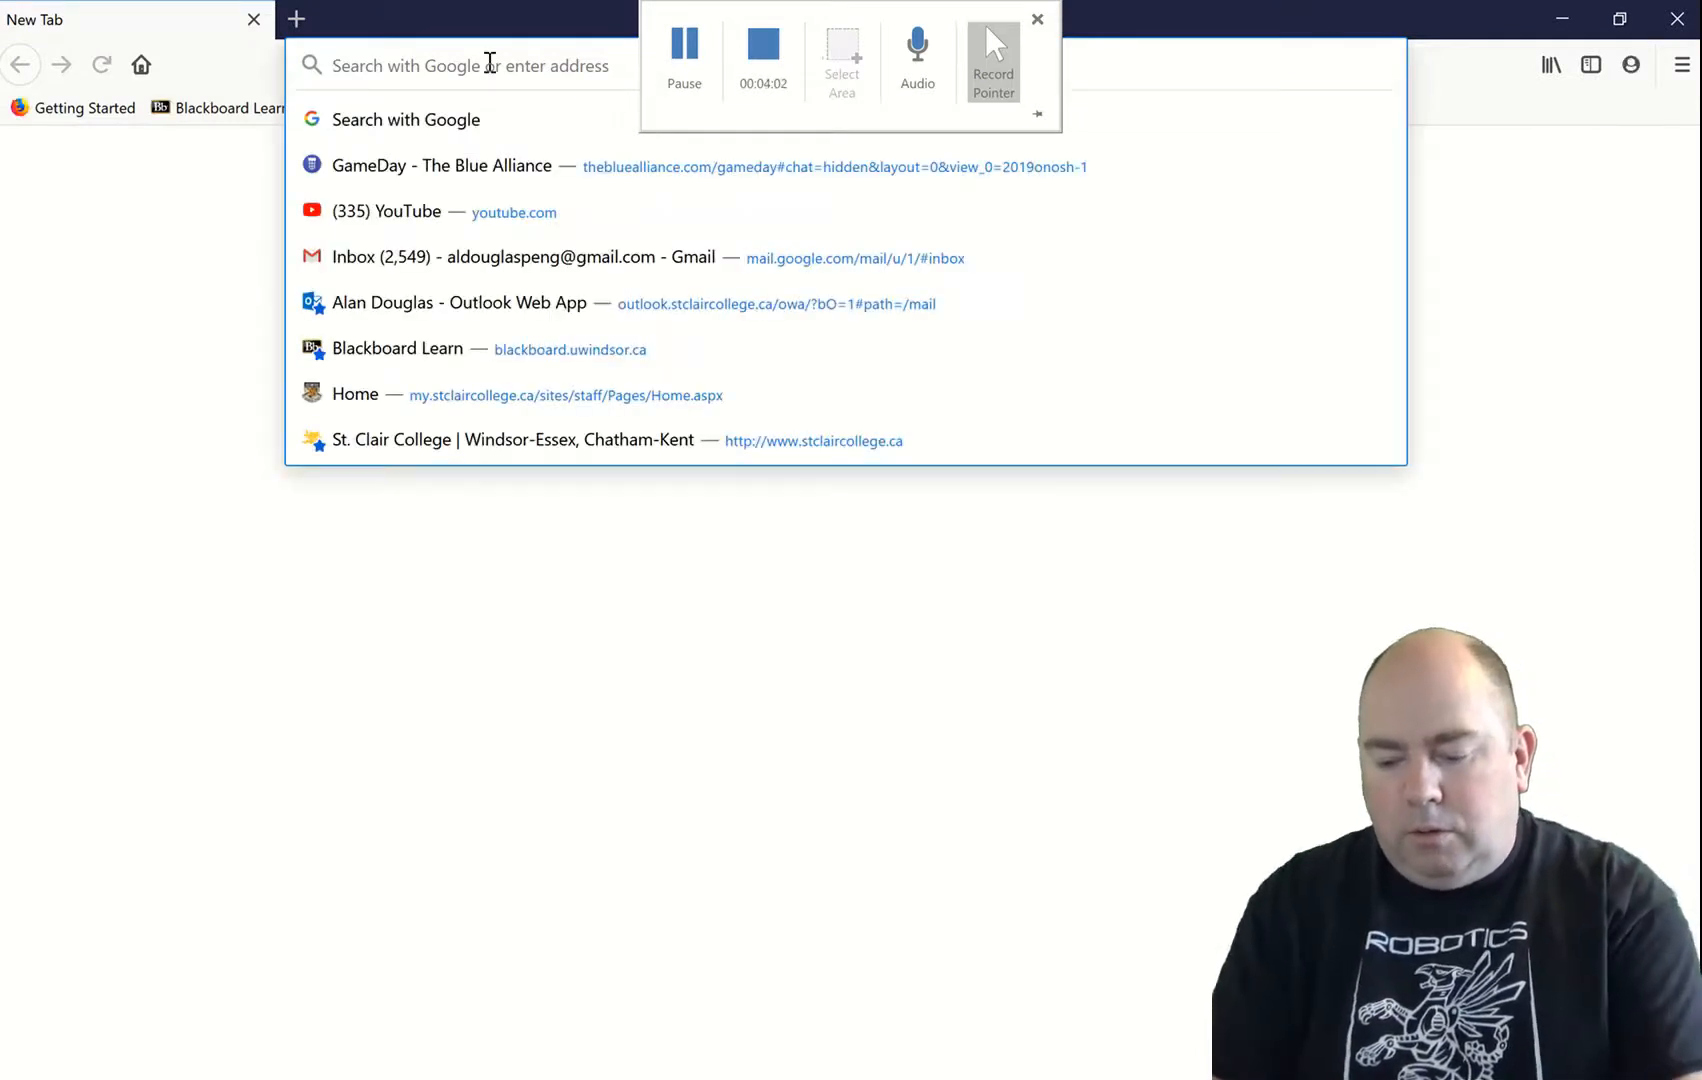
text(draw.io)
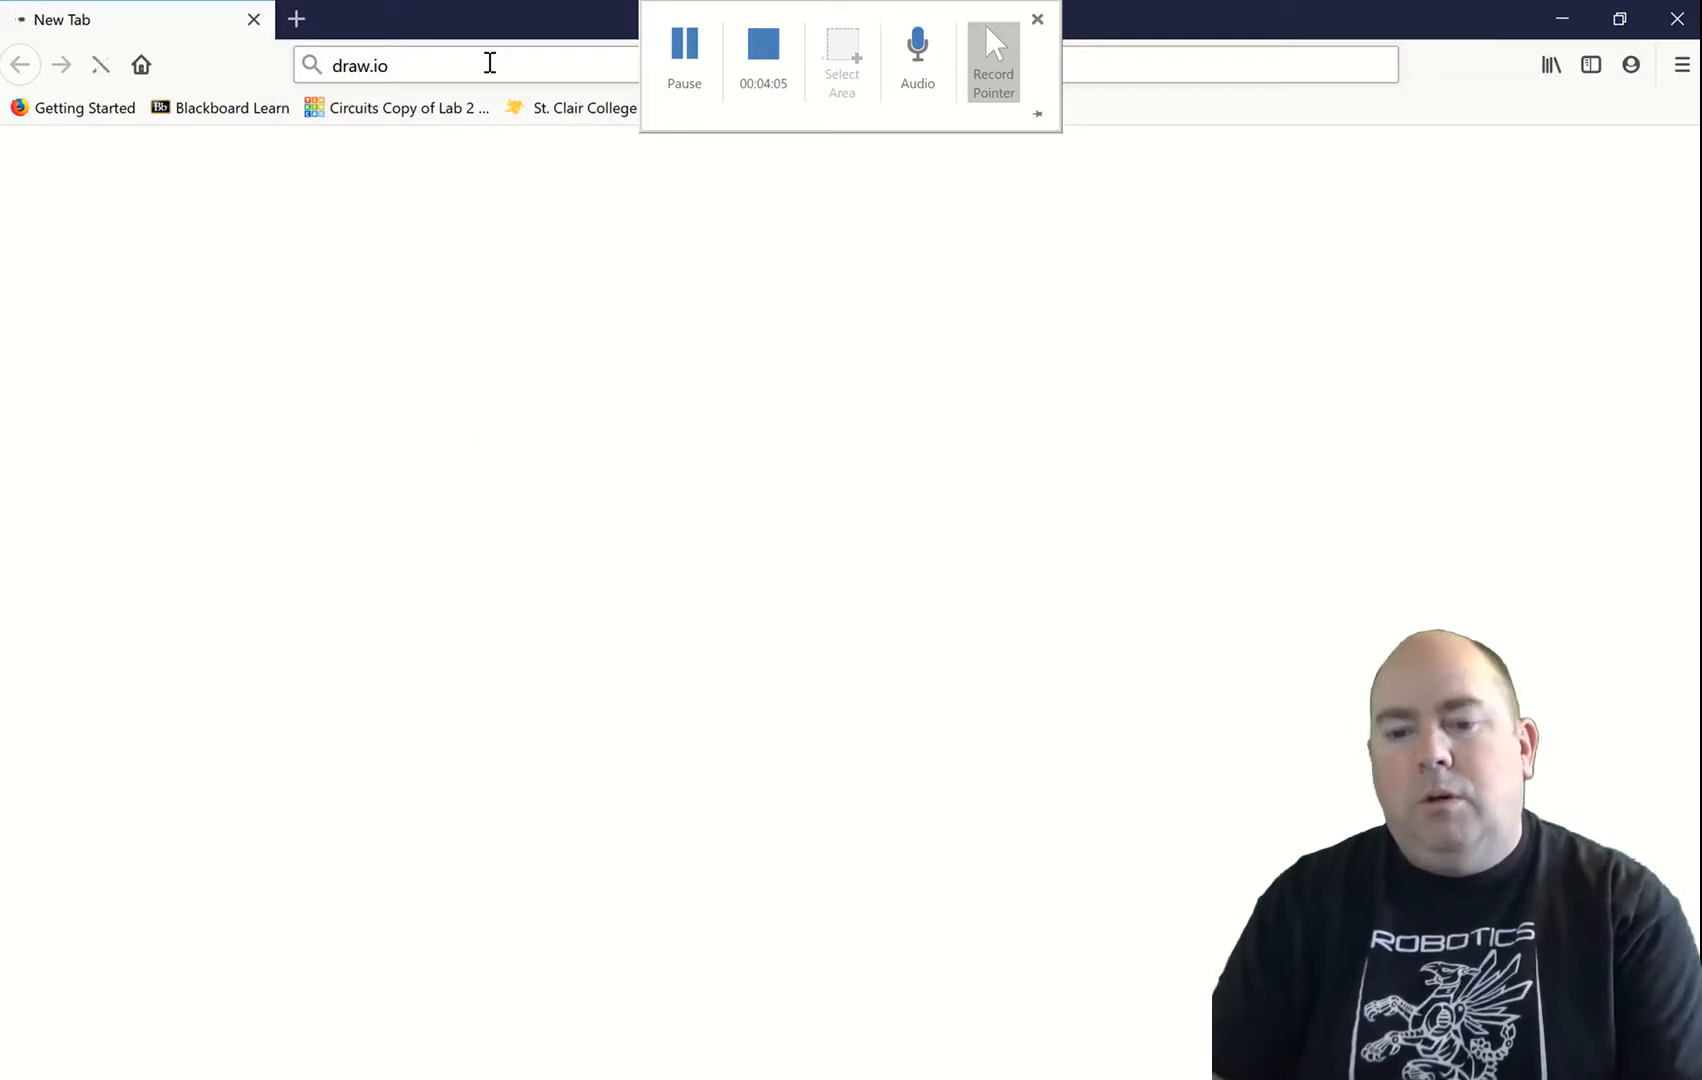
key(Return)
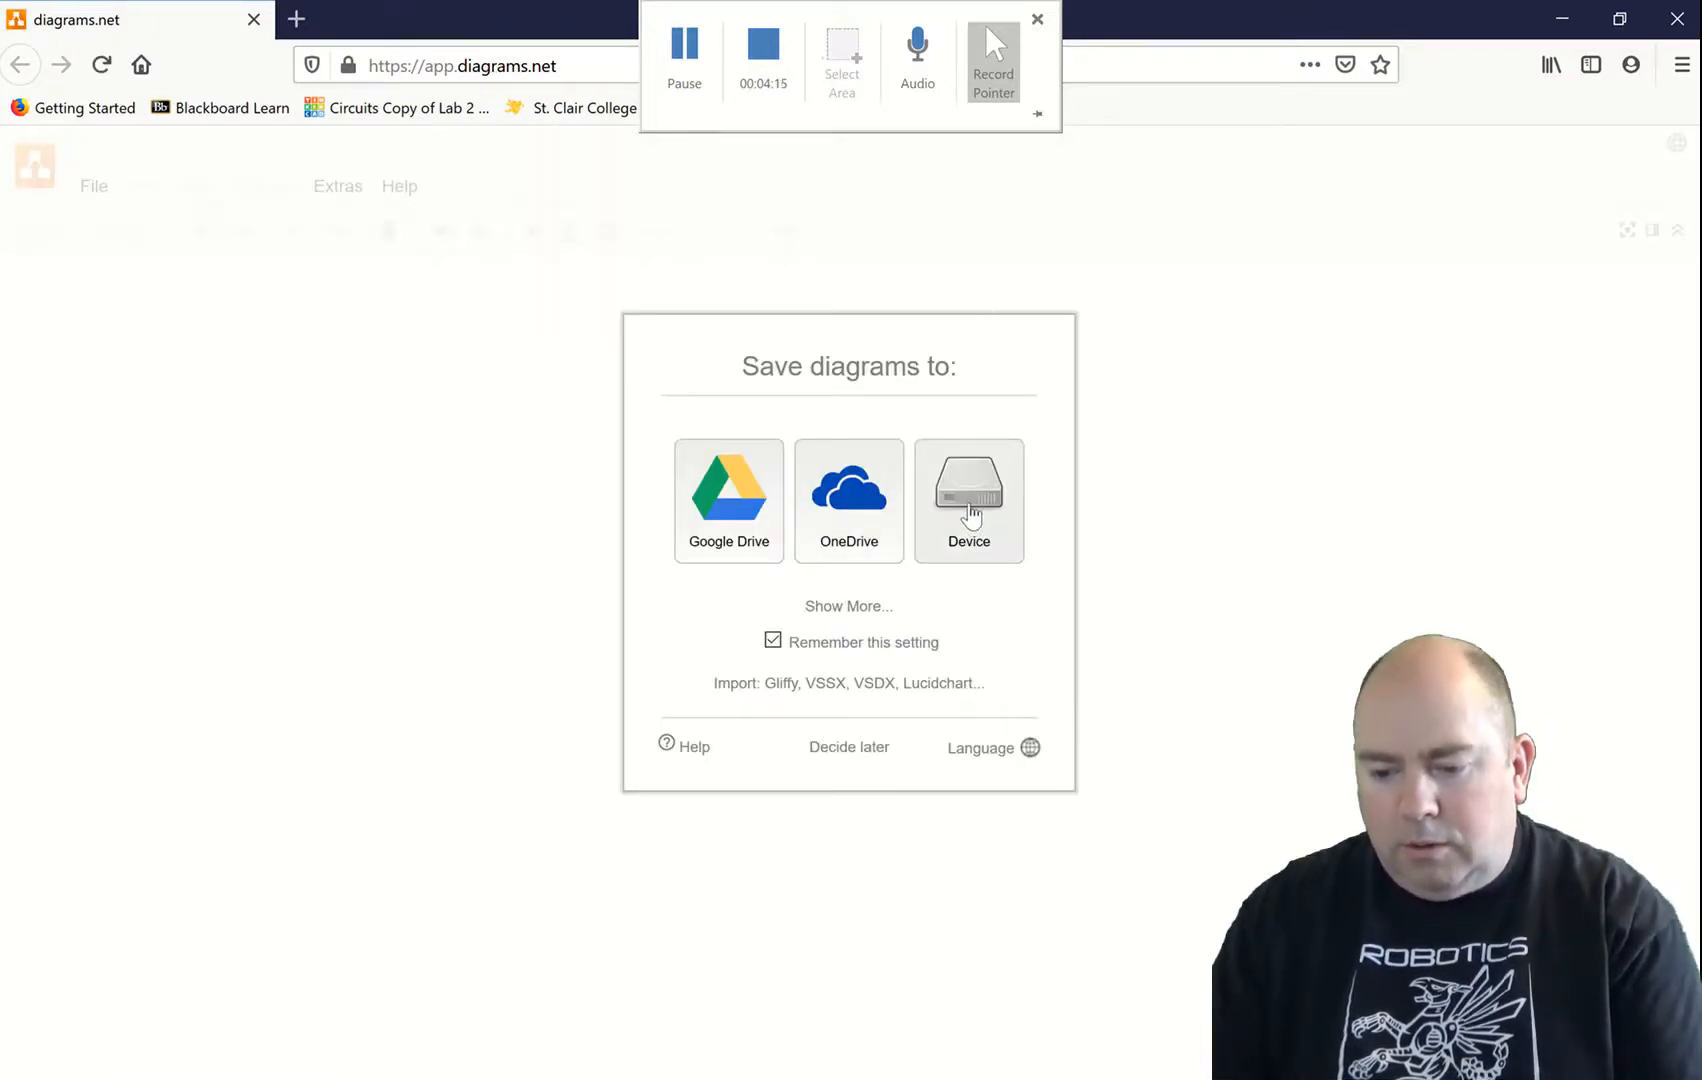
Step: Create a device-saved diagram from the Flowchart template and delete its sample flowchart
click(967, 500)
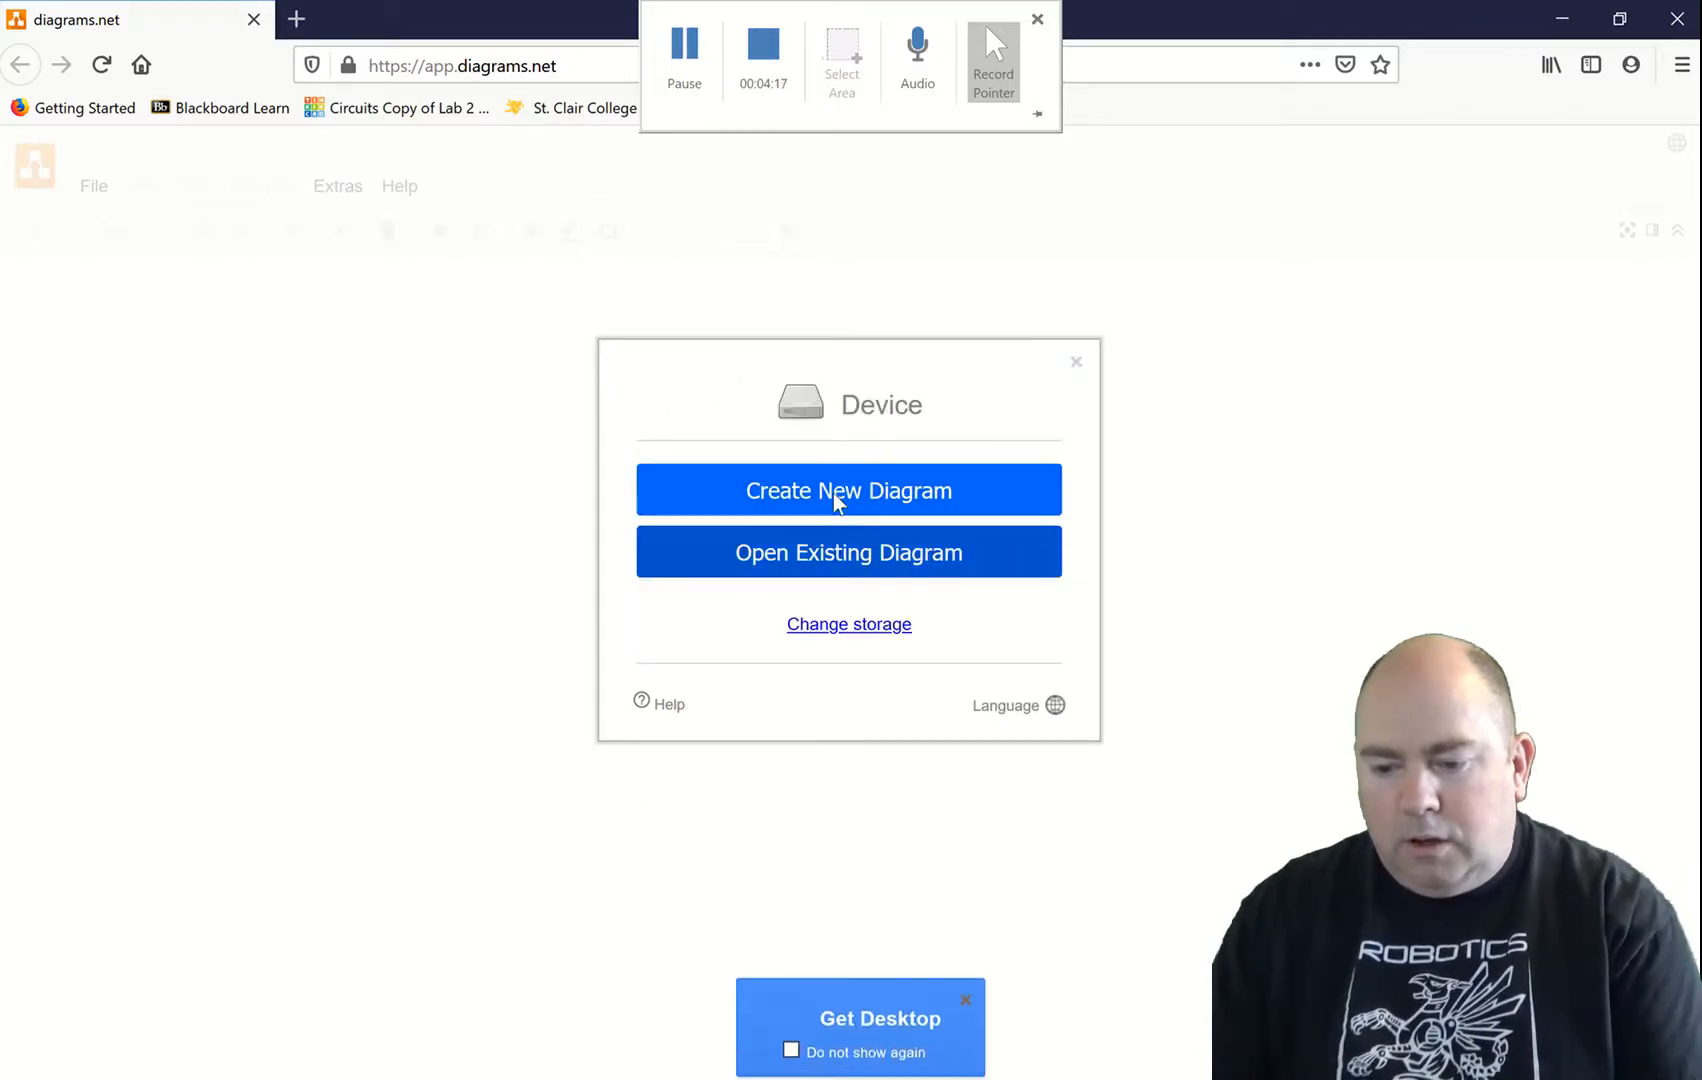
click(848, 490)
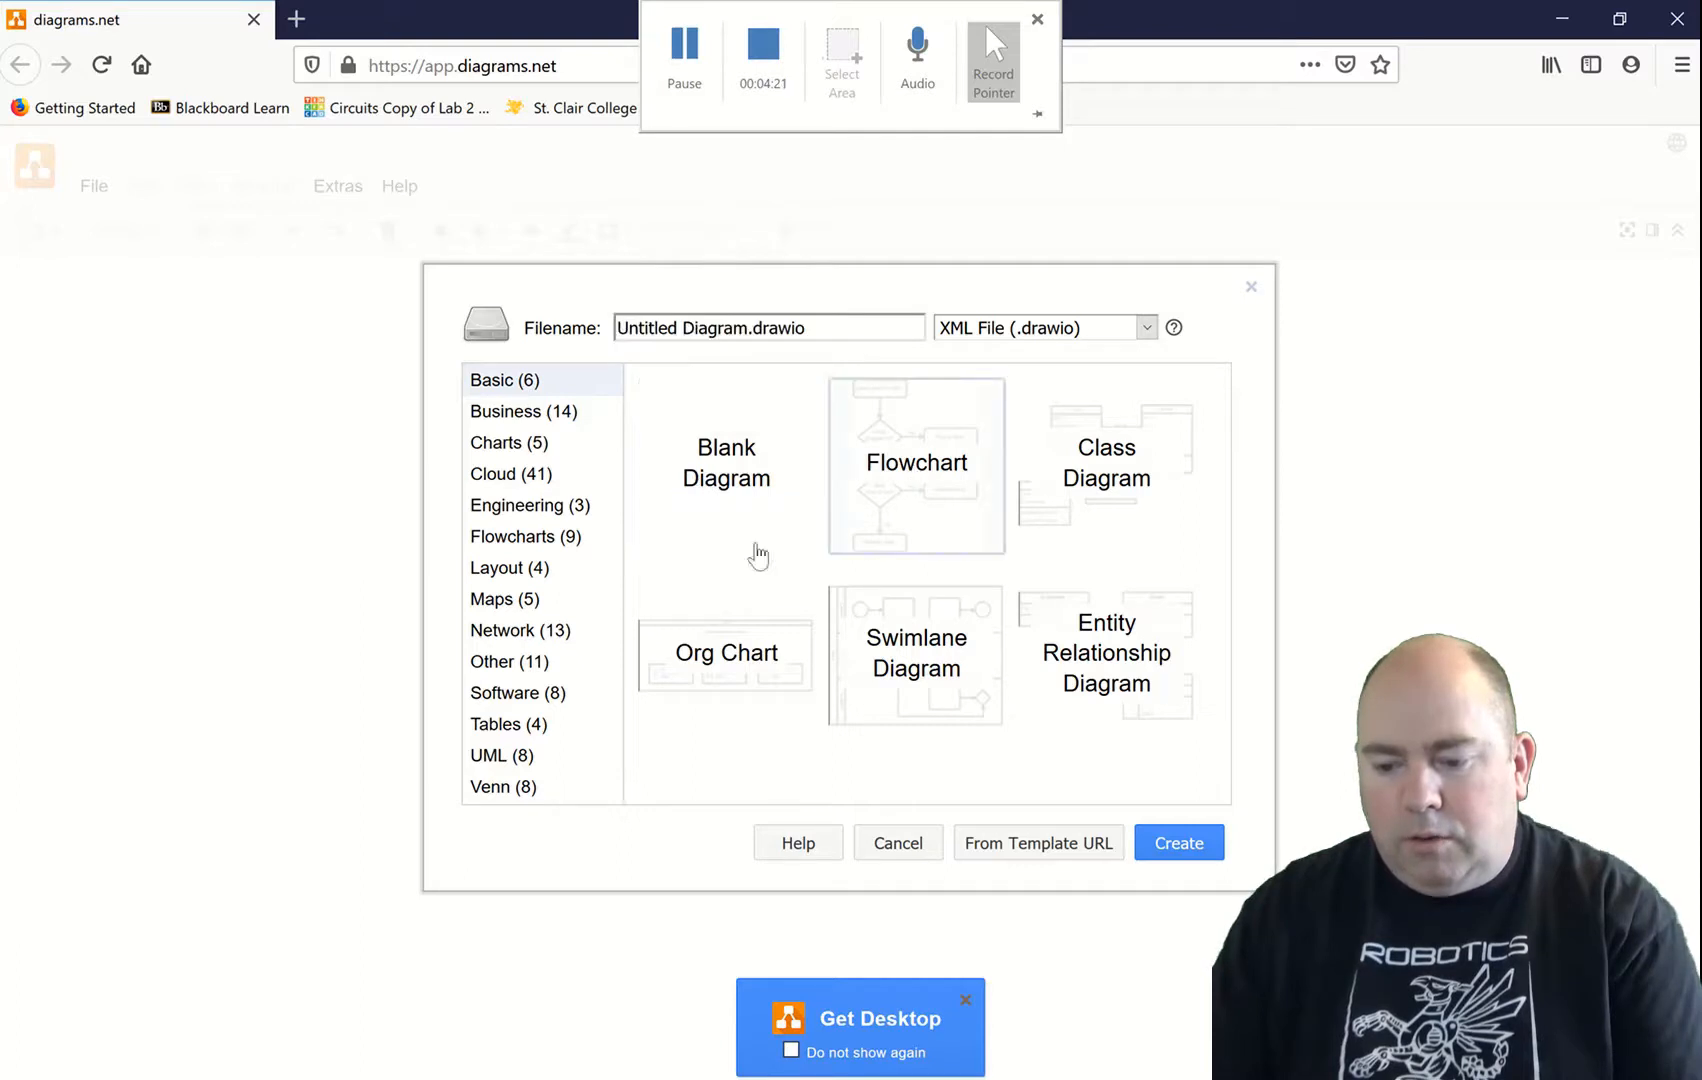
mouse_move(543, 749)
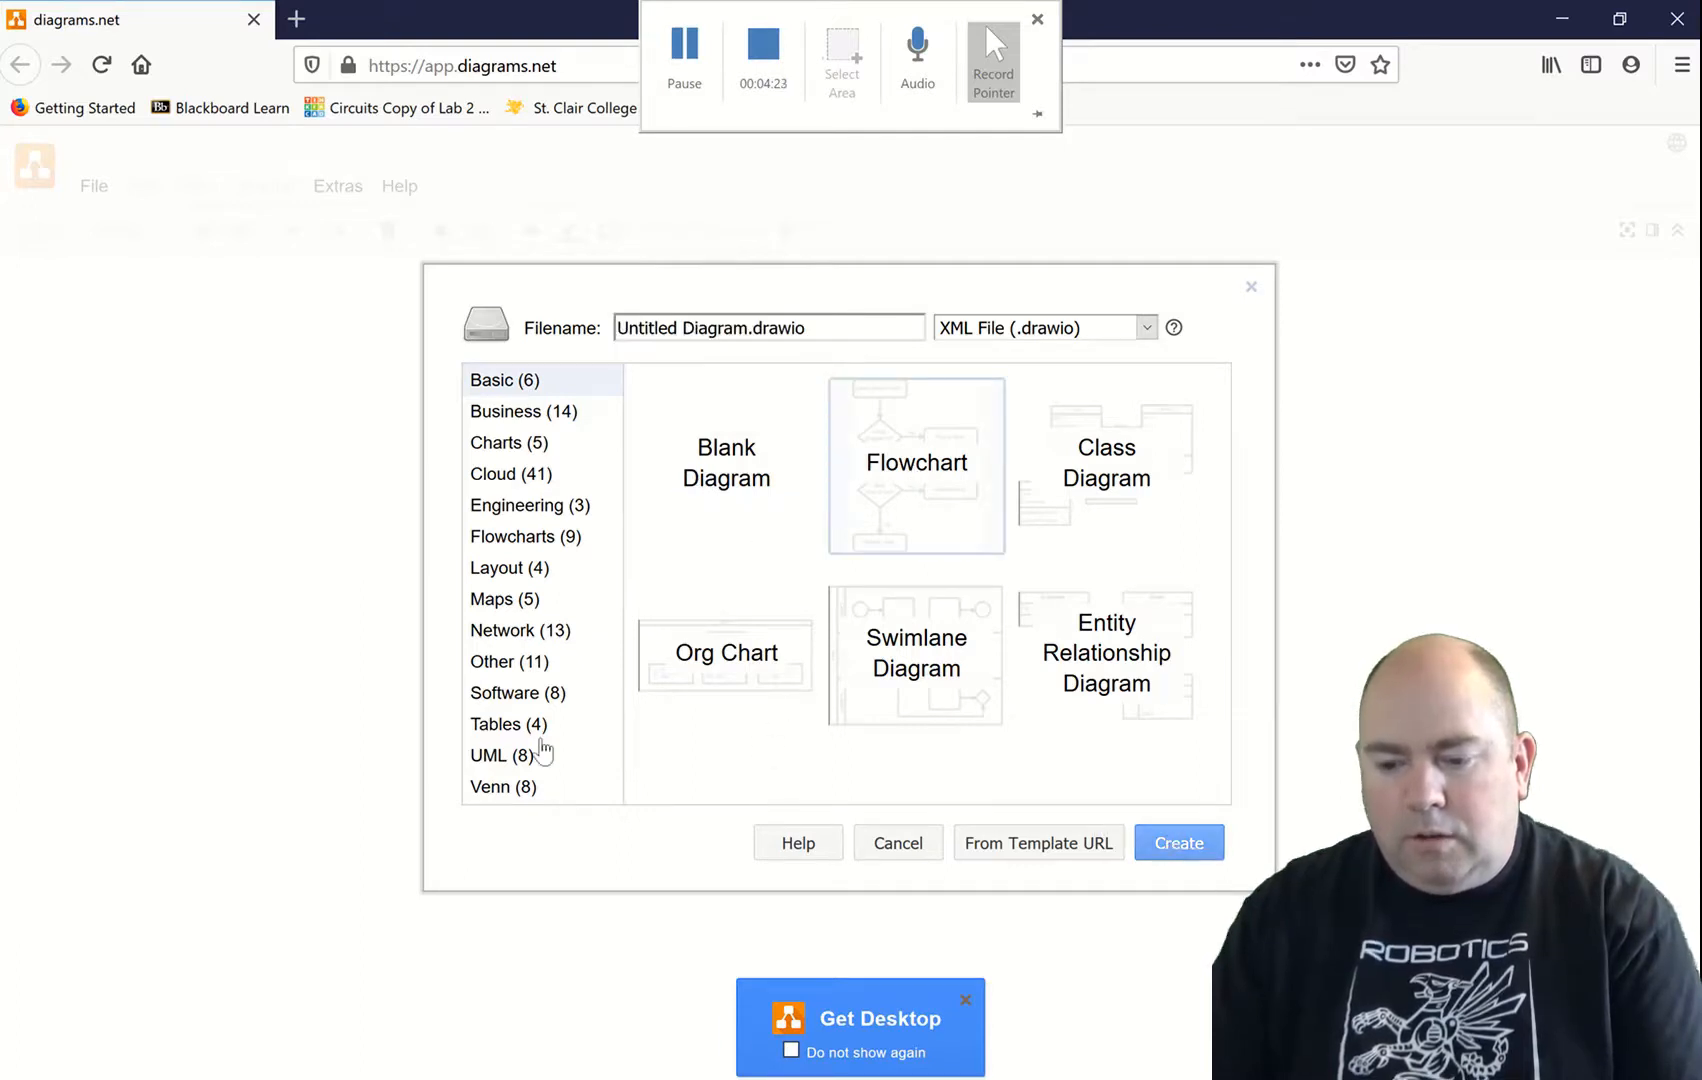
click(1178, 842)
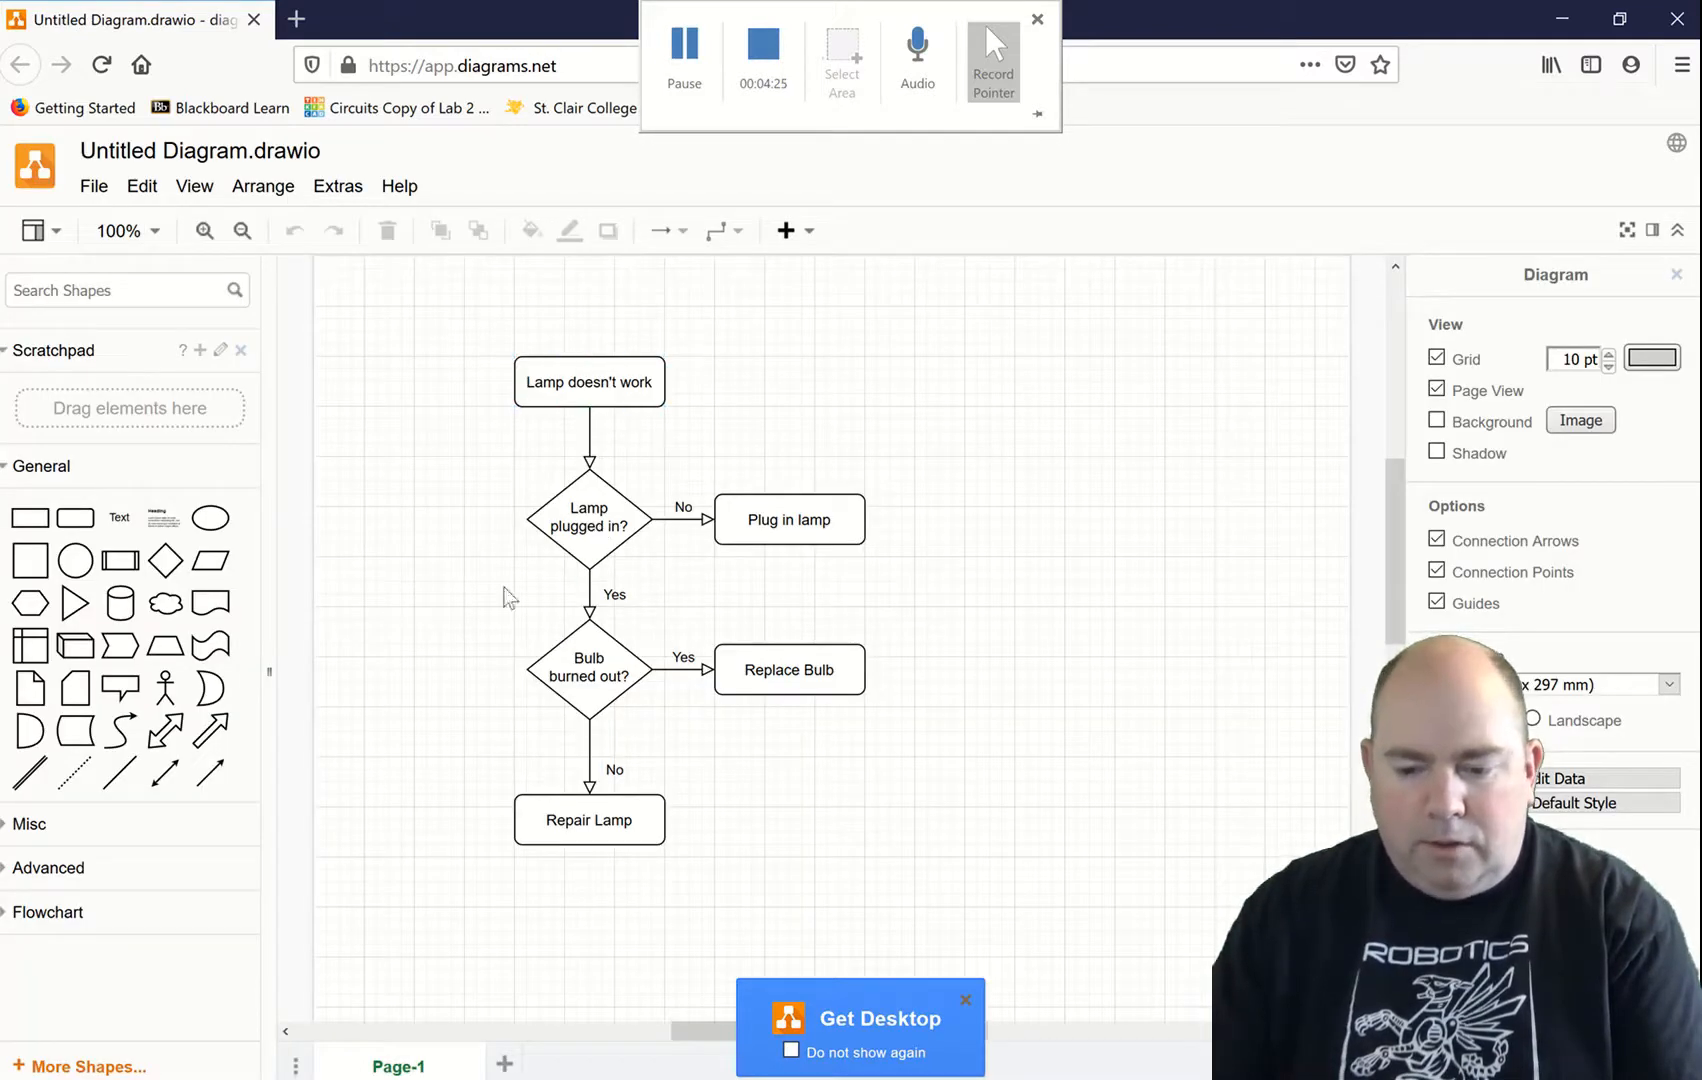
mouse_move(706, 640)
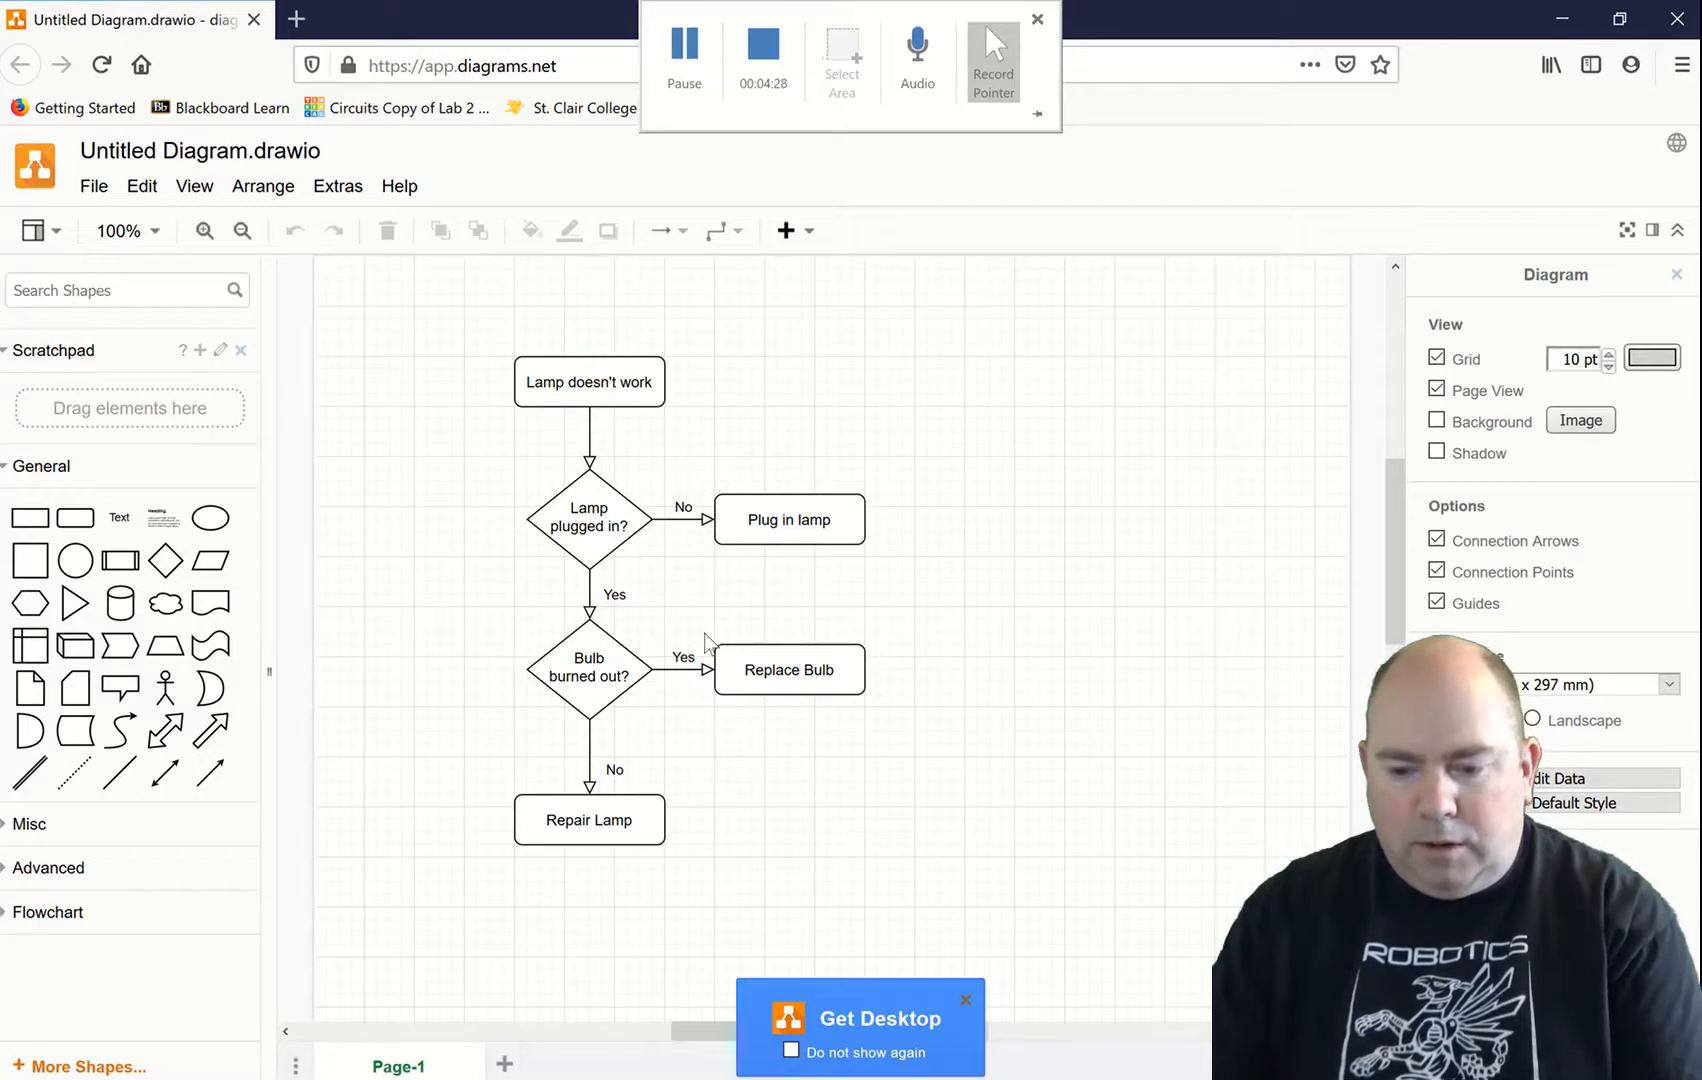
key(ctrl+a)
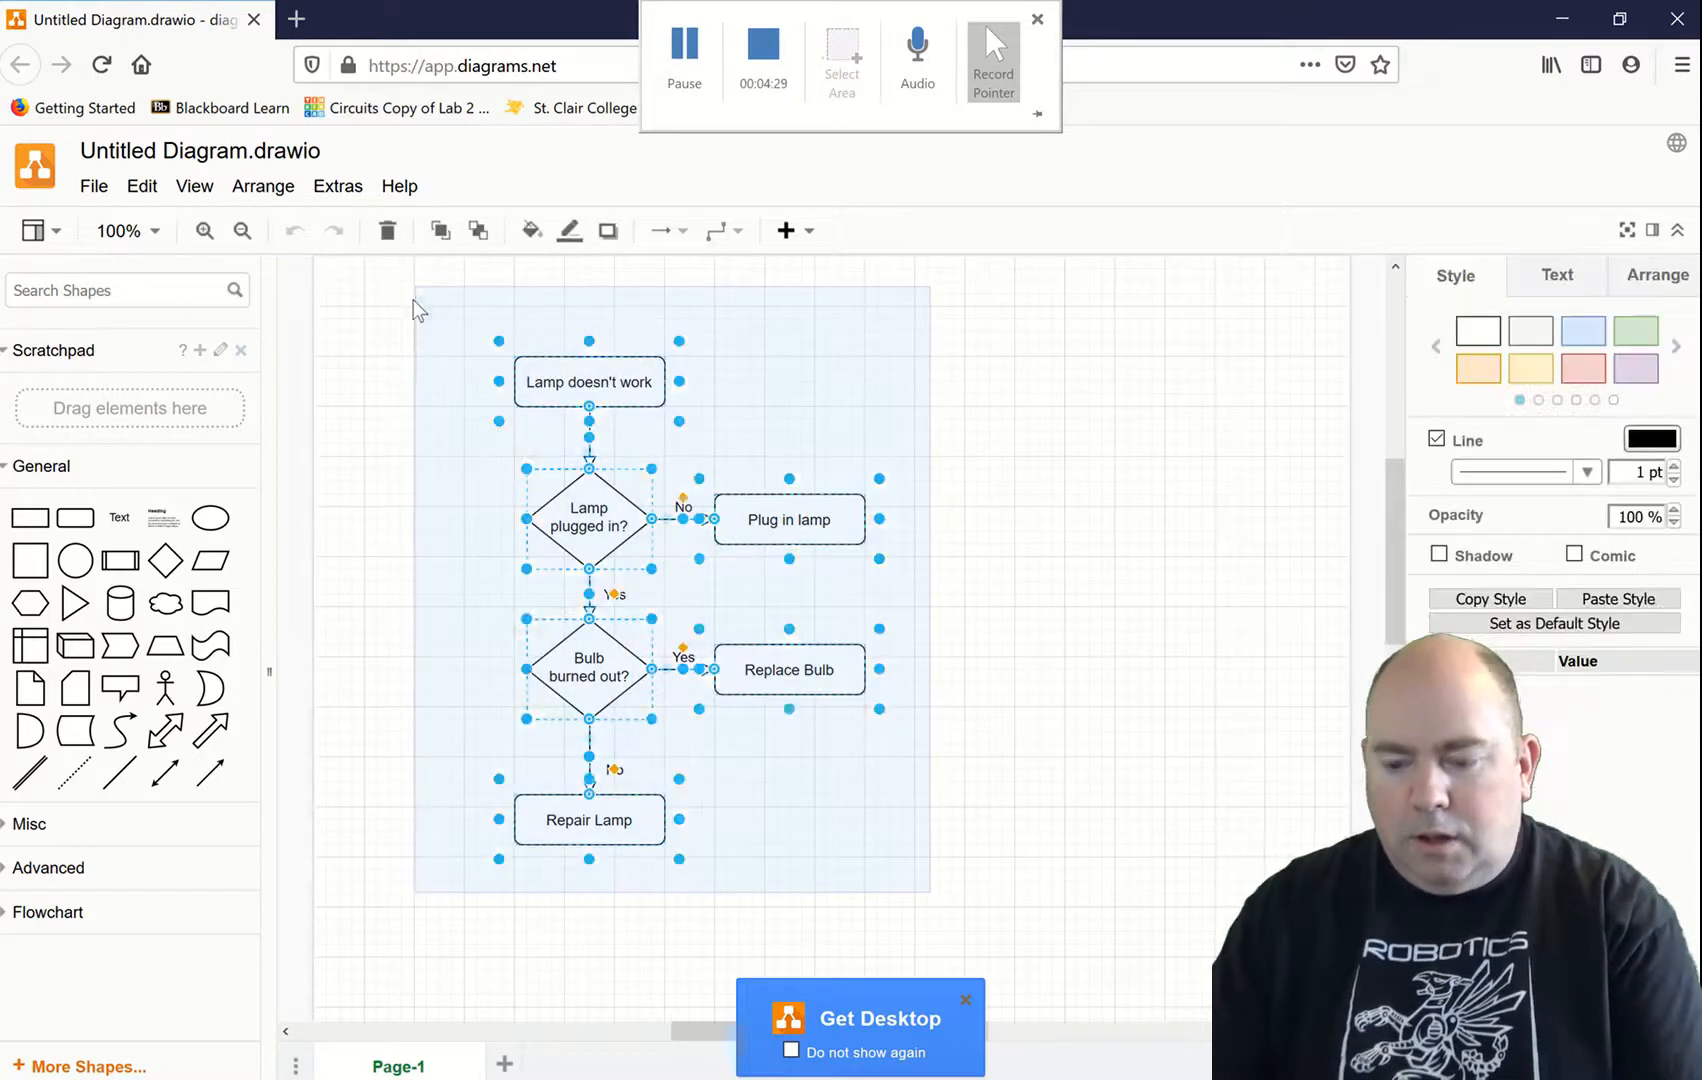
key(Delete)
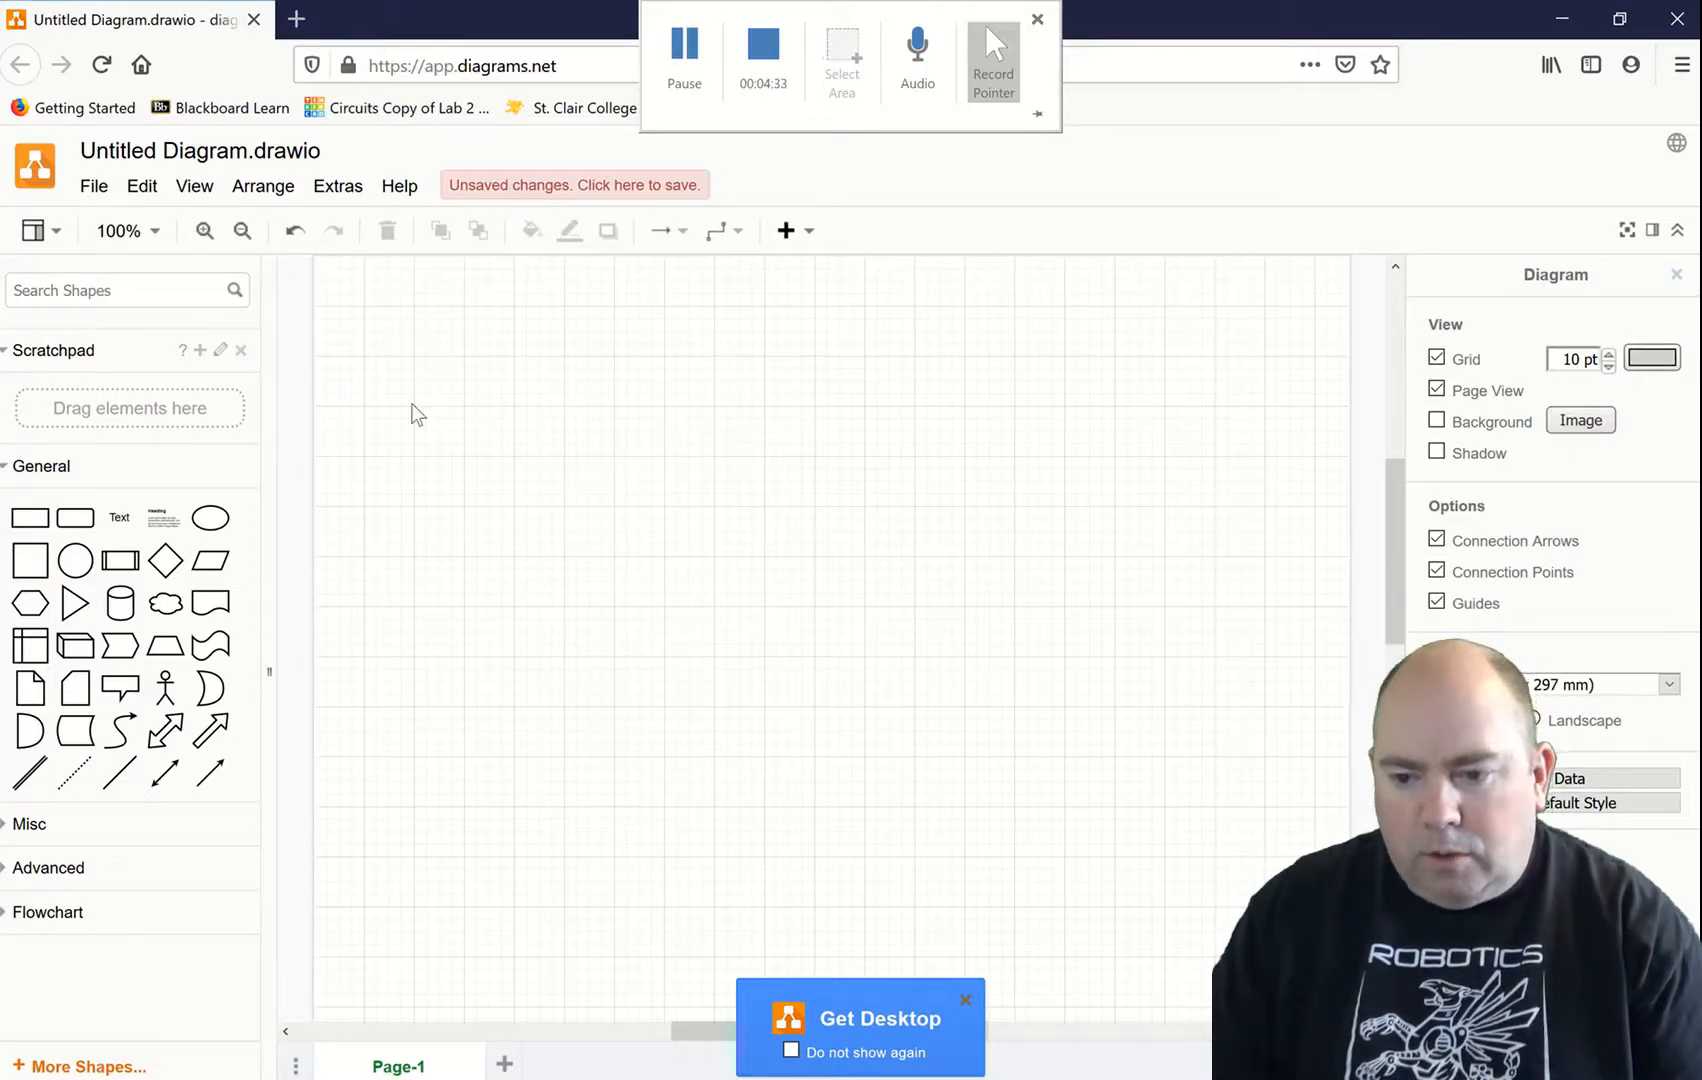
mouse_move(586, 367)
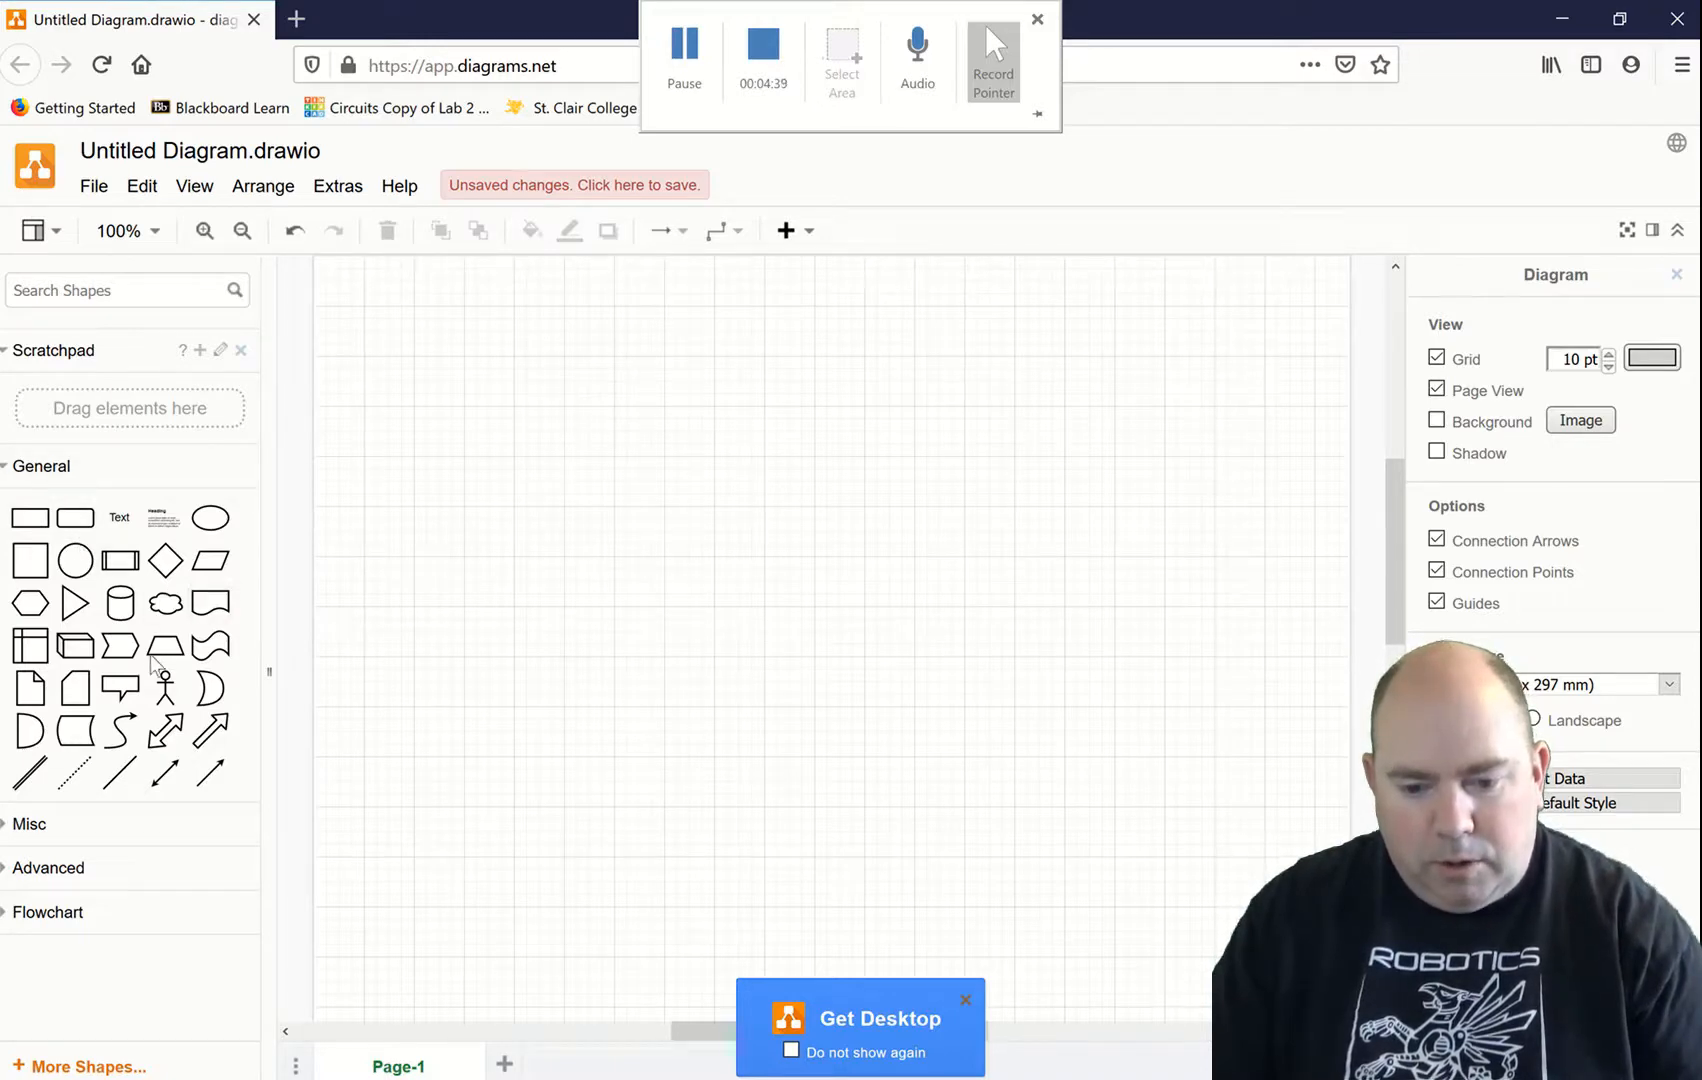
mouse_move(209, 561)
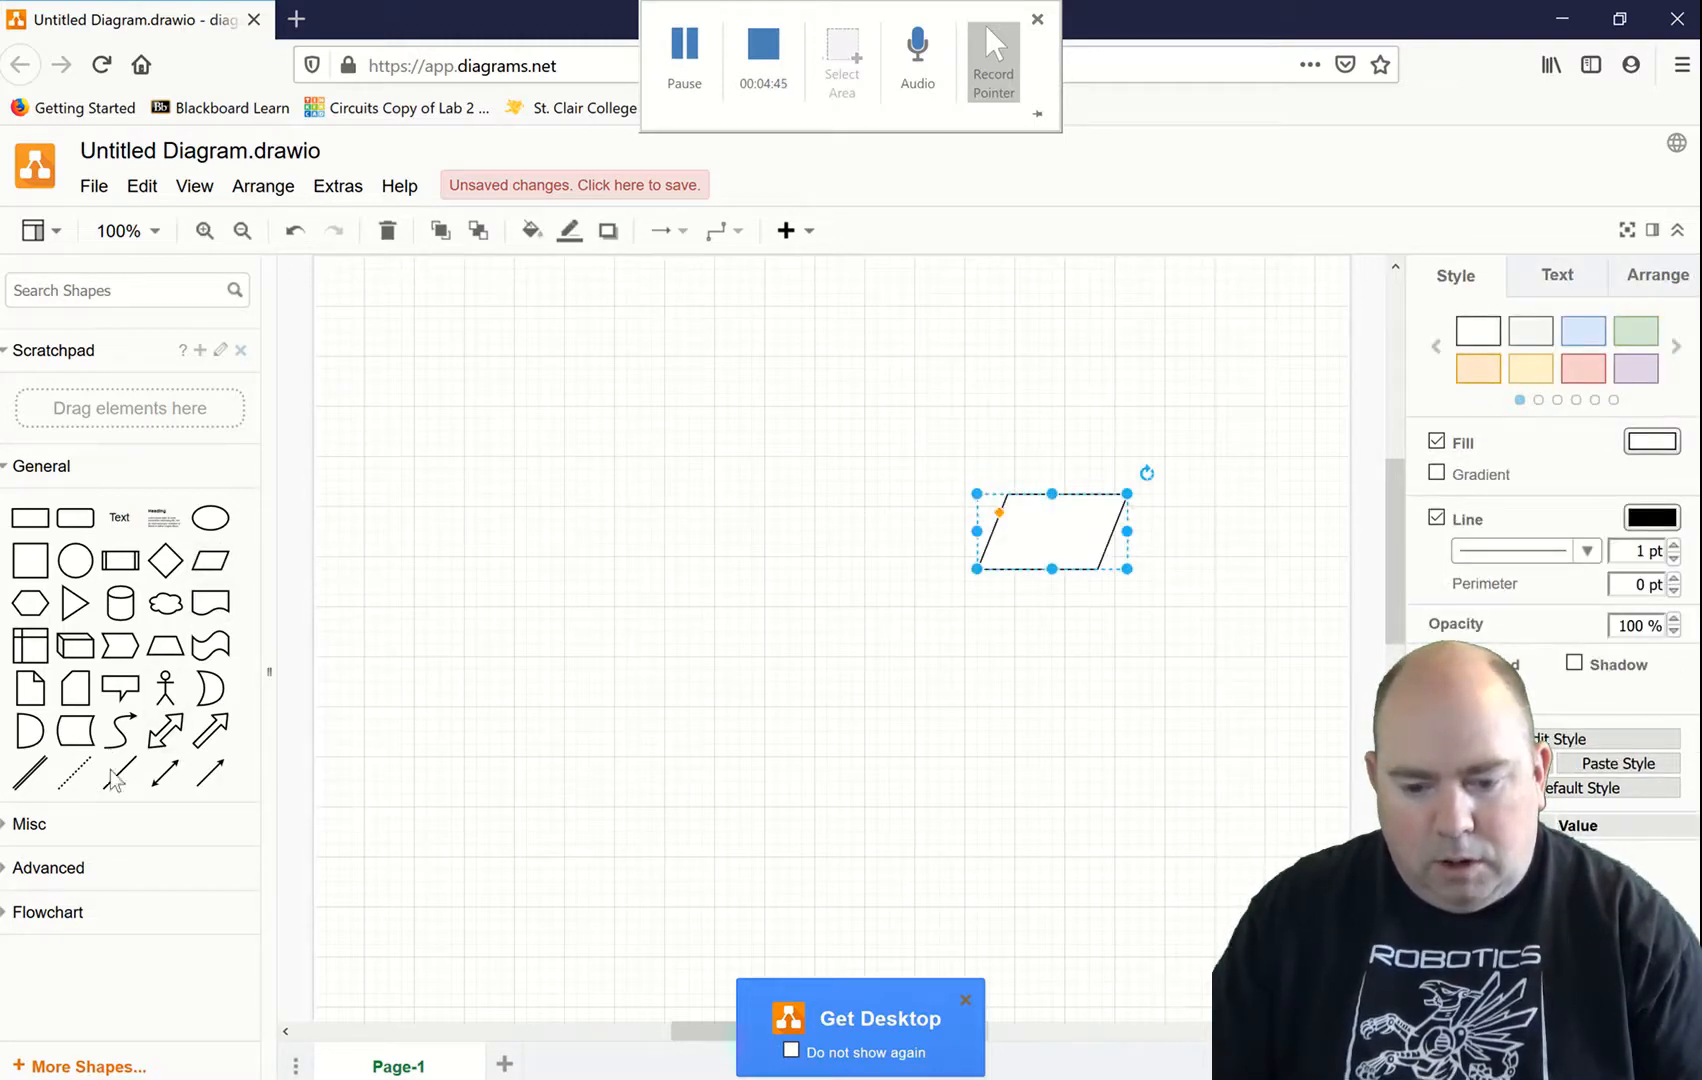
Step: Add an arrow connector to the canvas from the General shapes
click(964, 1000)
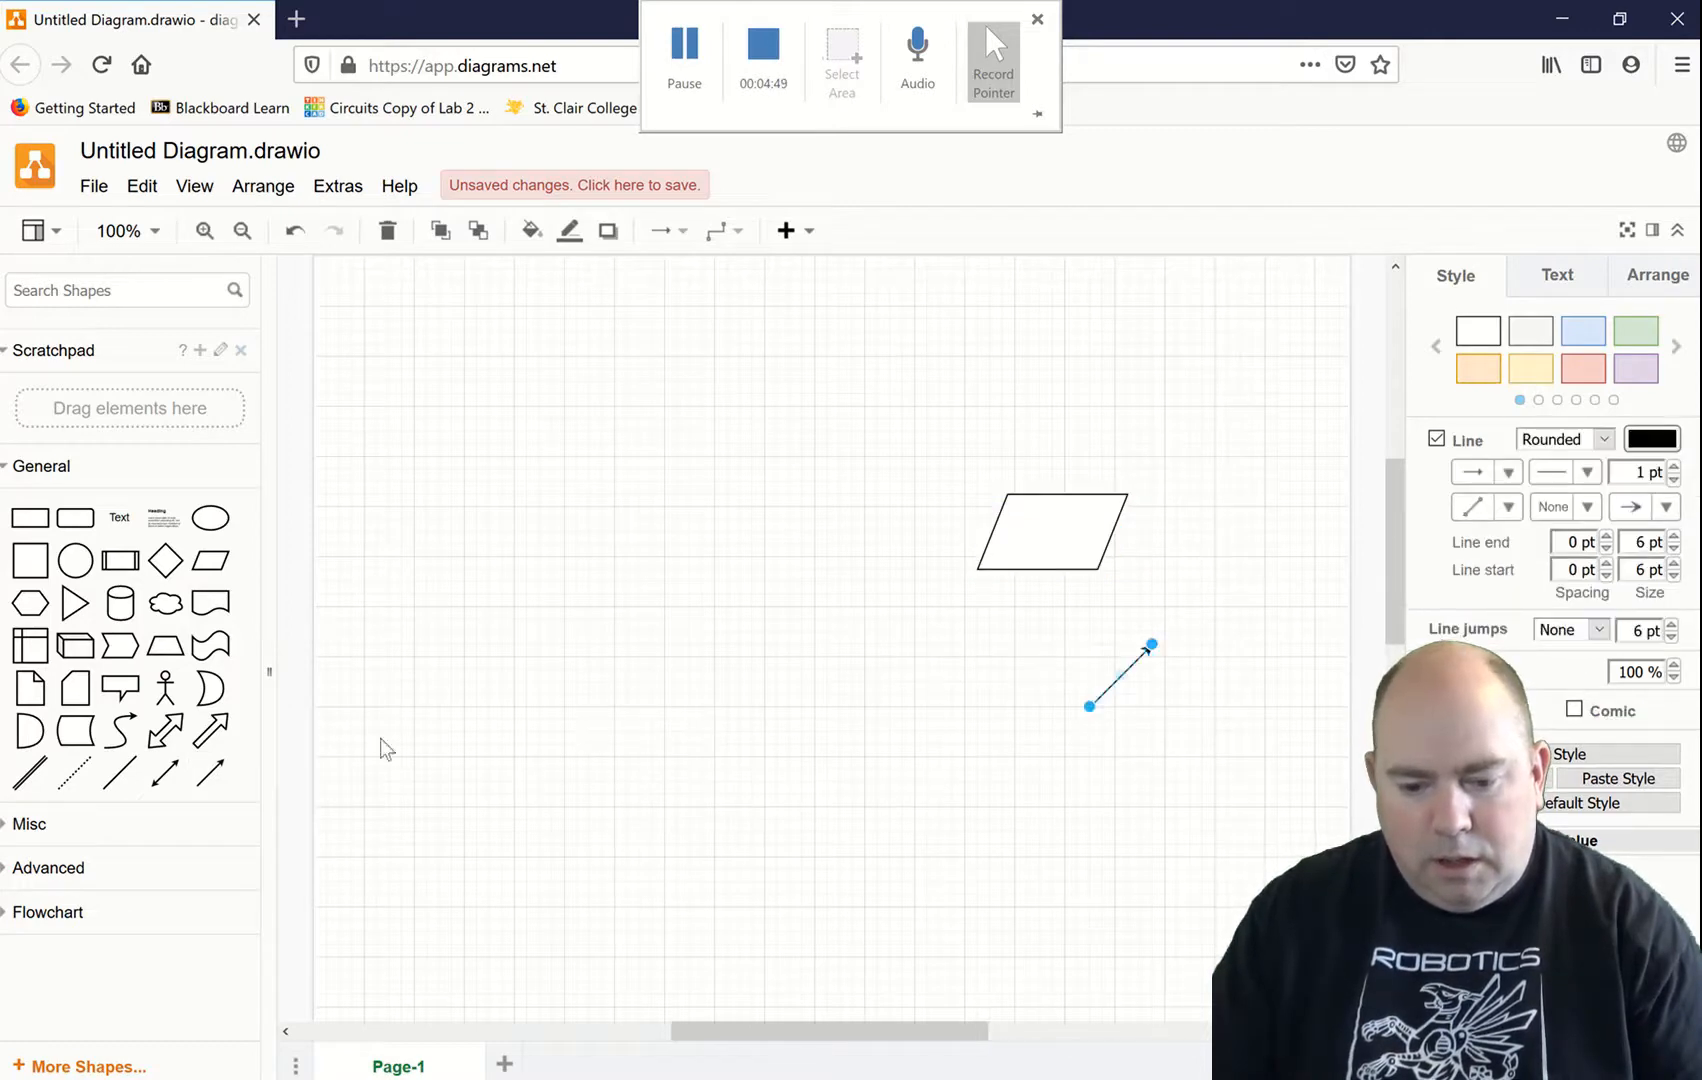
mouse_move(75, 517)
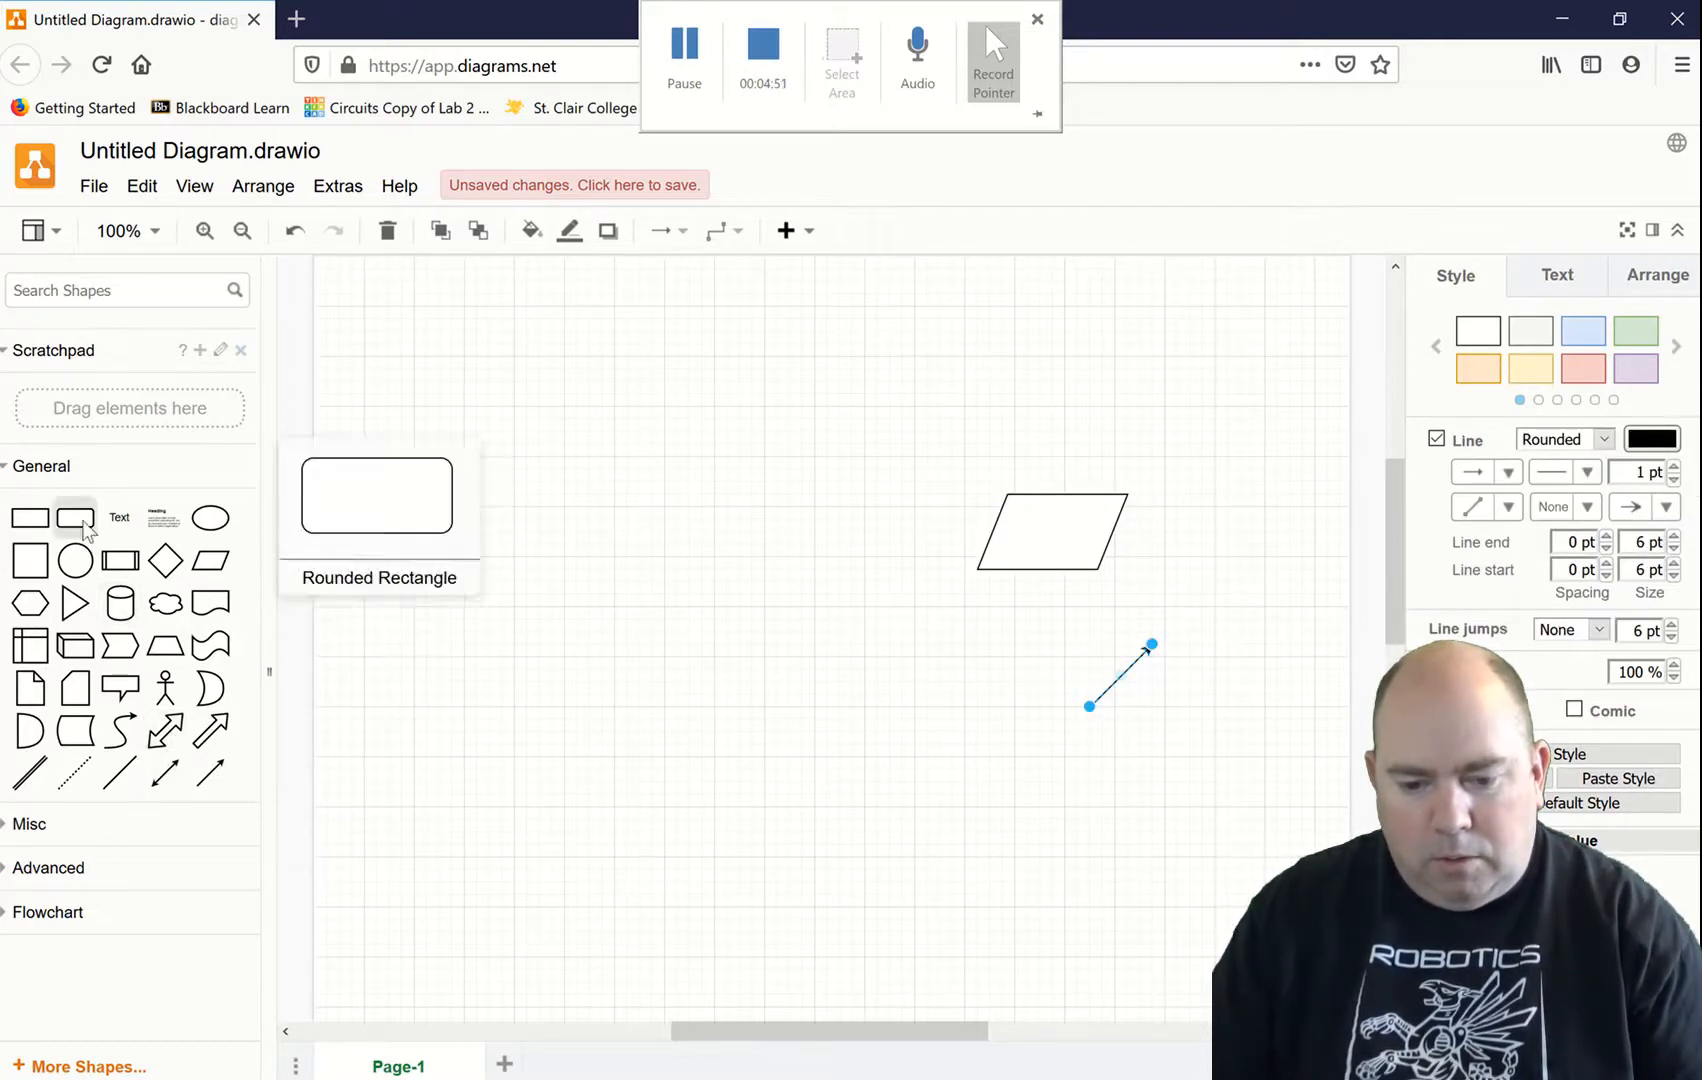
mouse_move(30, 518)
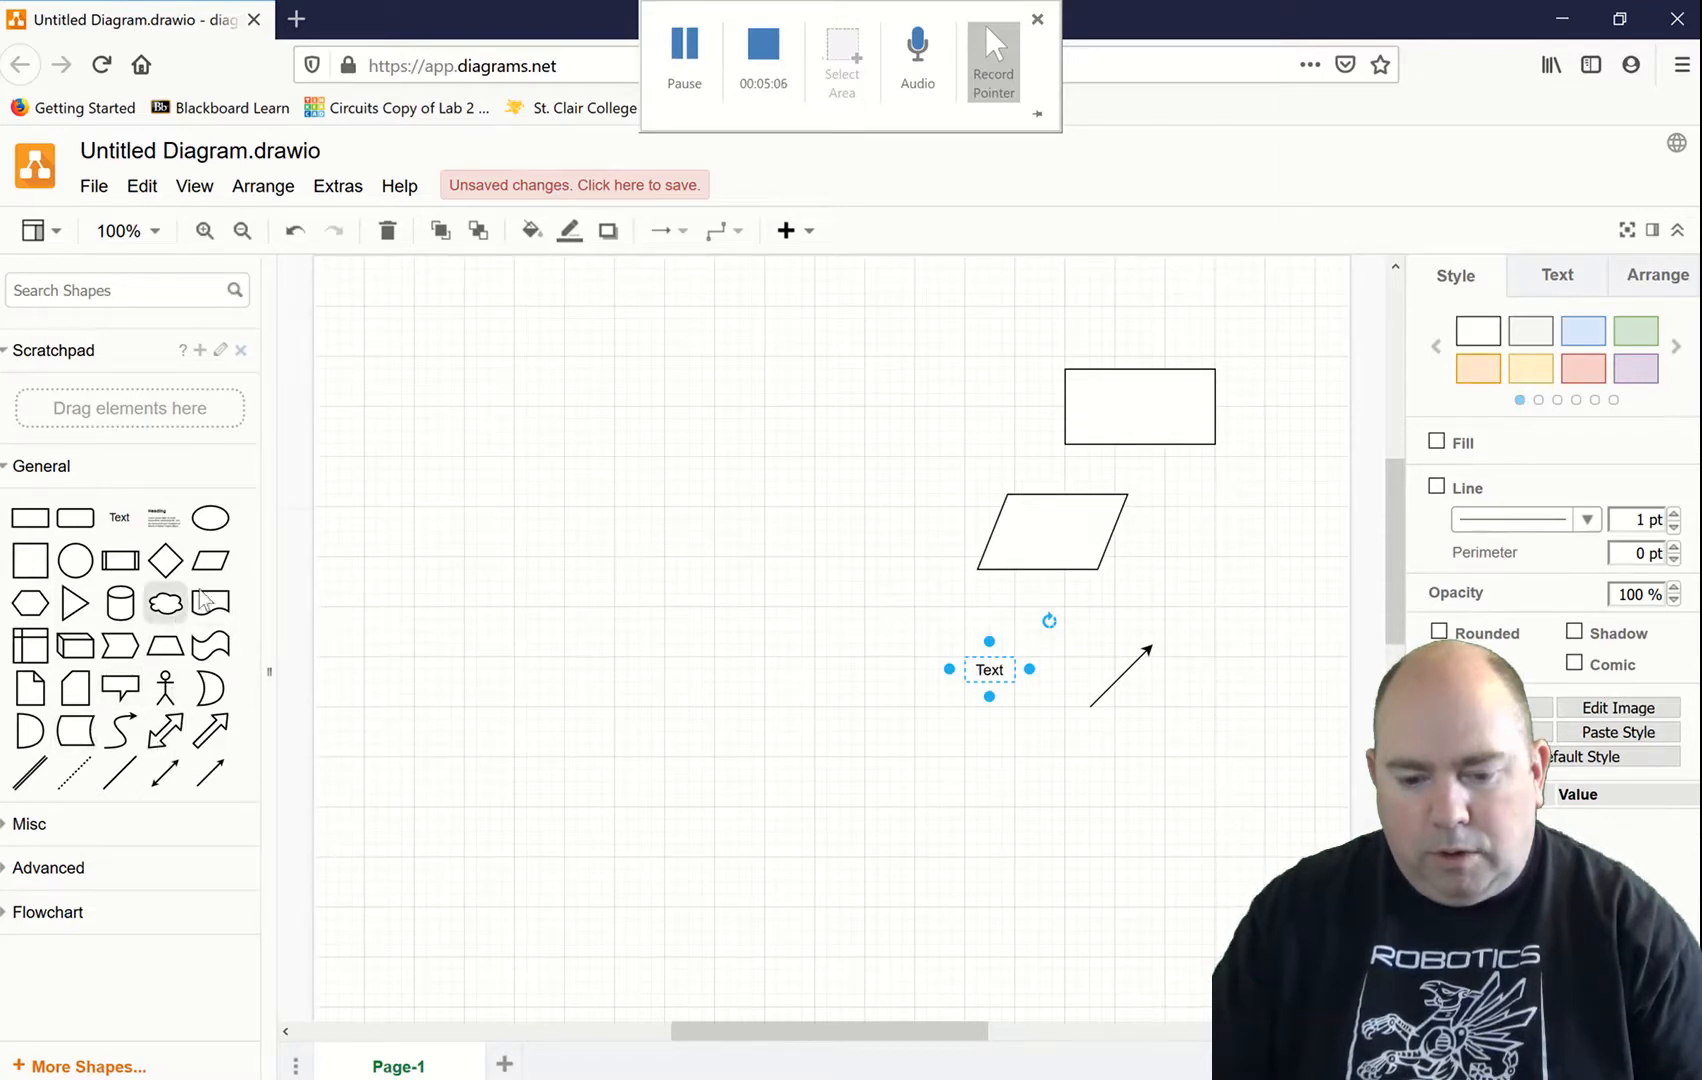
mouse_move(211, 517)
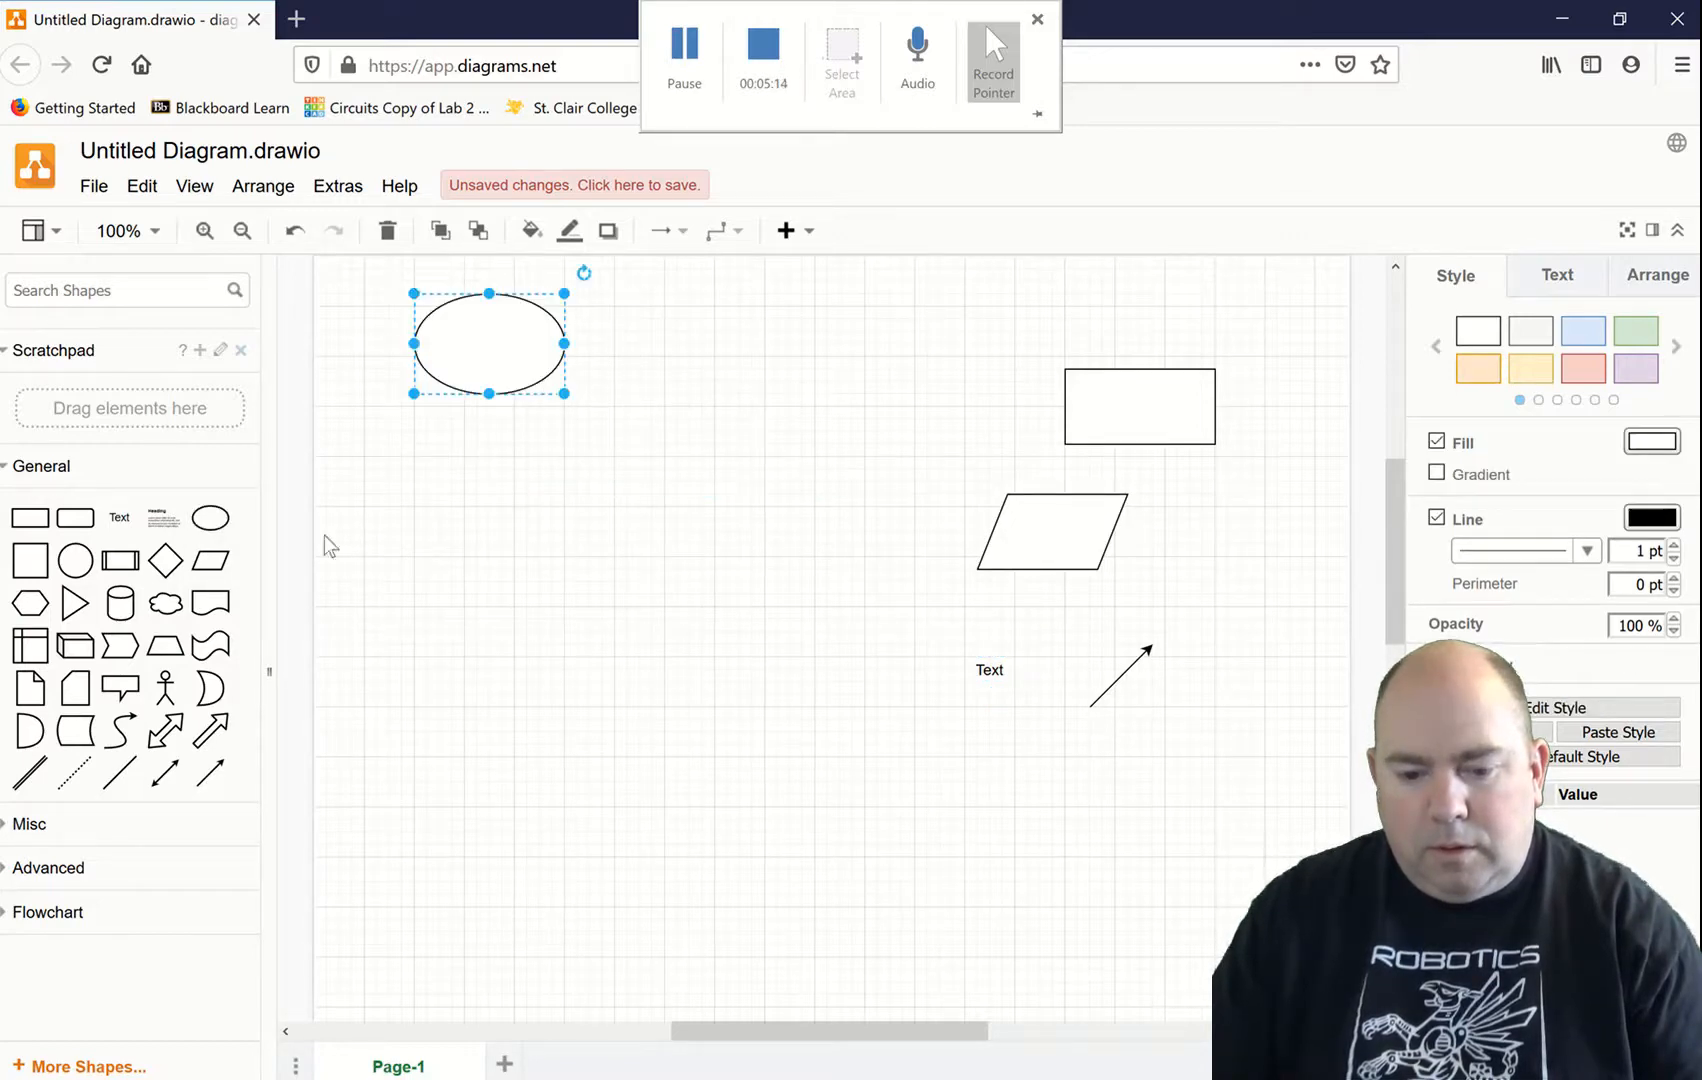
mouse_move(278, 615)
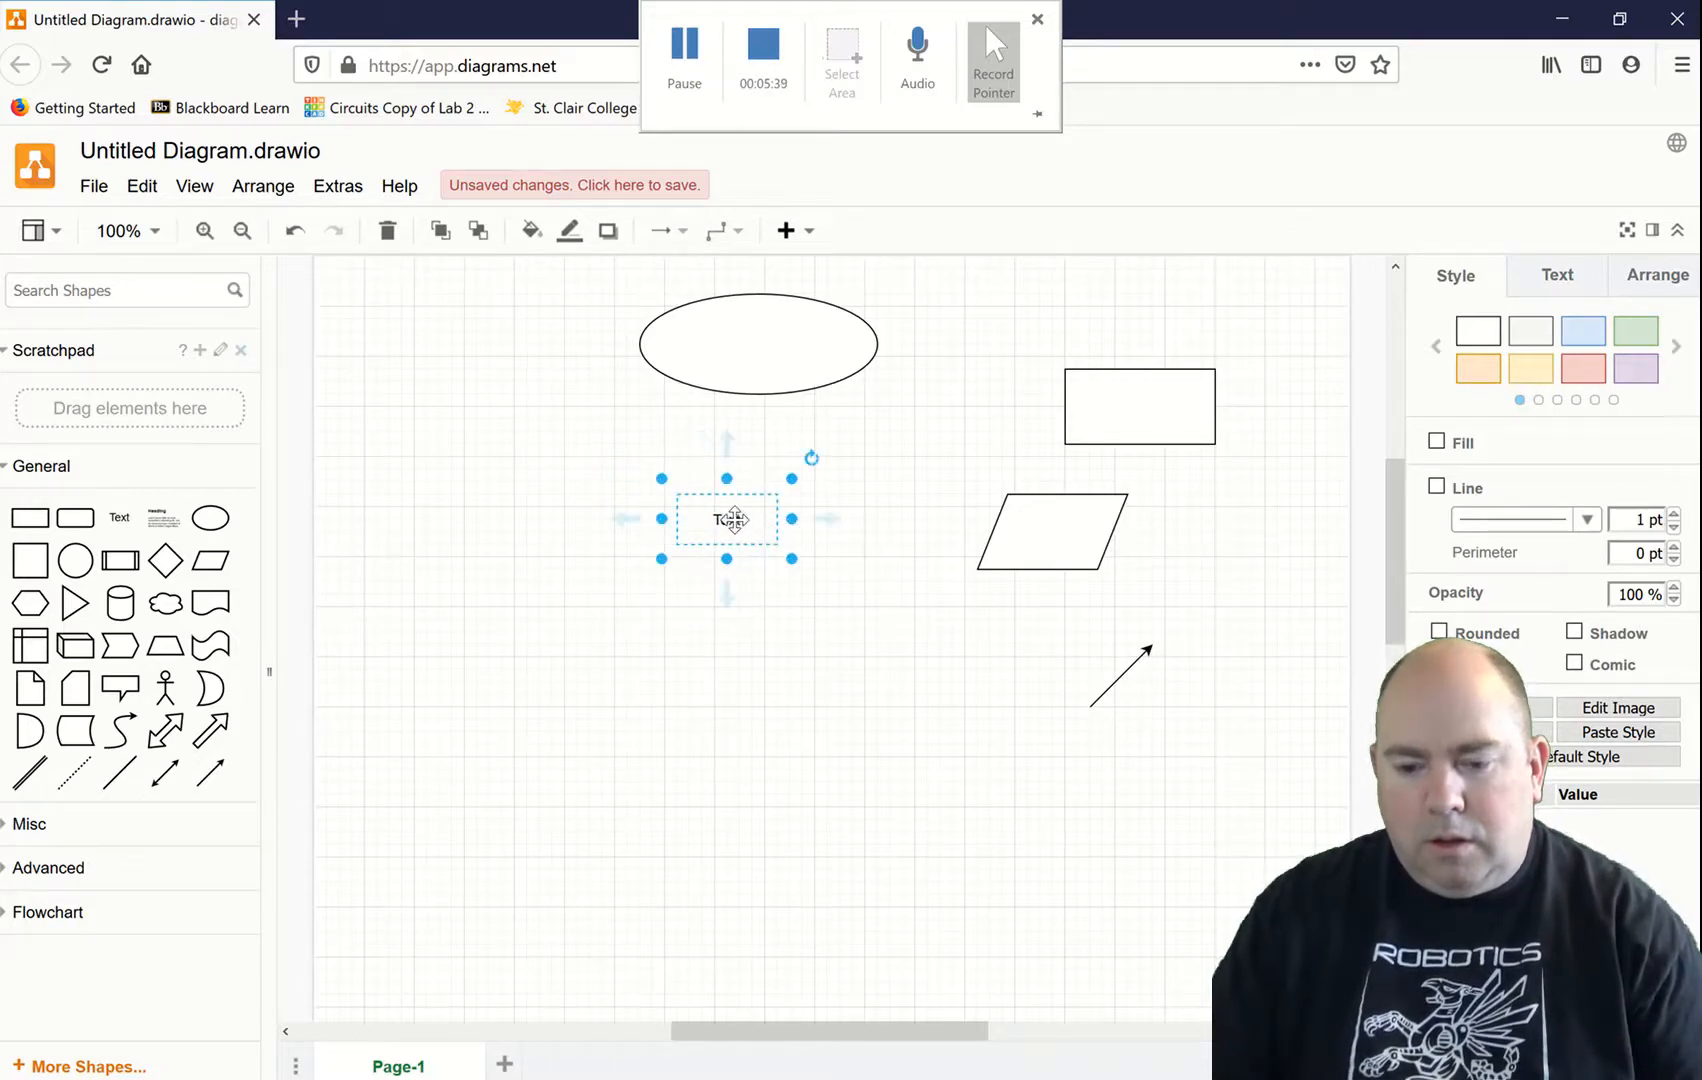
Step: Set the label to read 'Start' in 24 pt Comic Sans MS
double_click(725, 519)
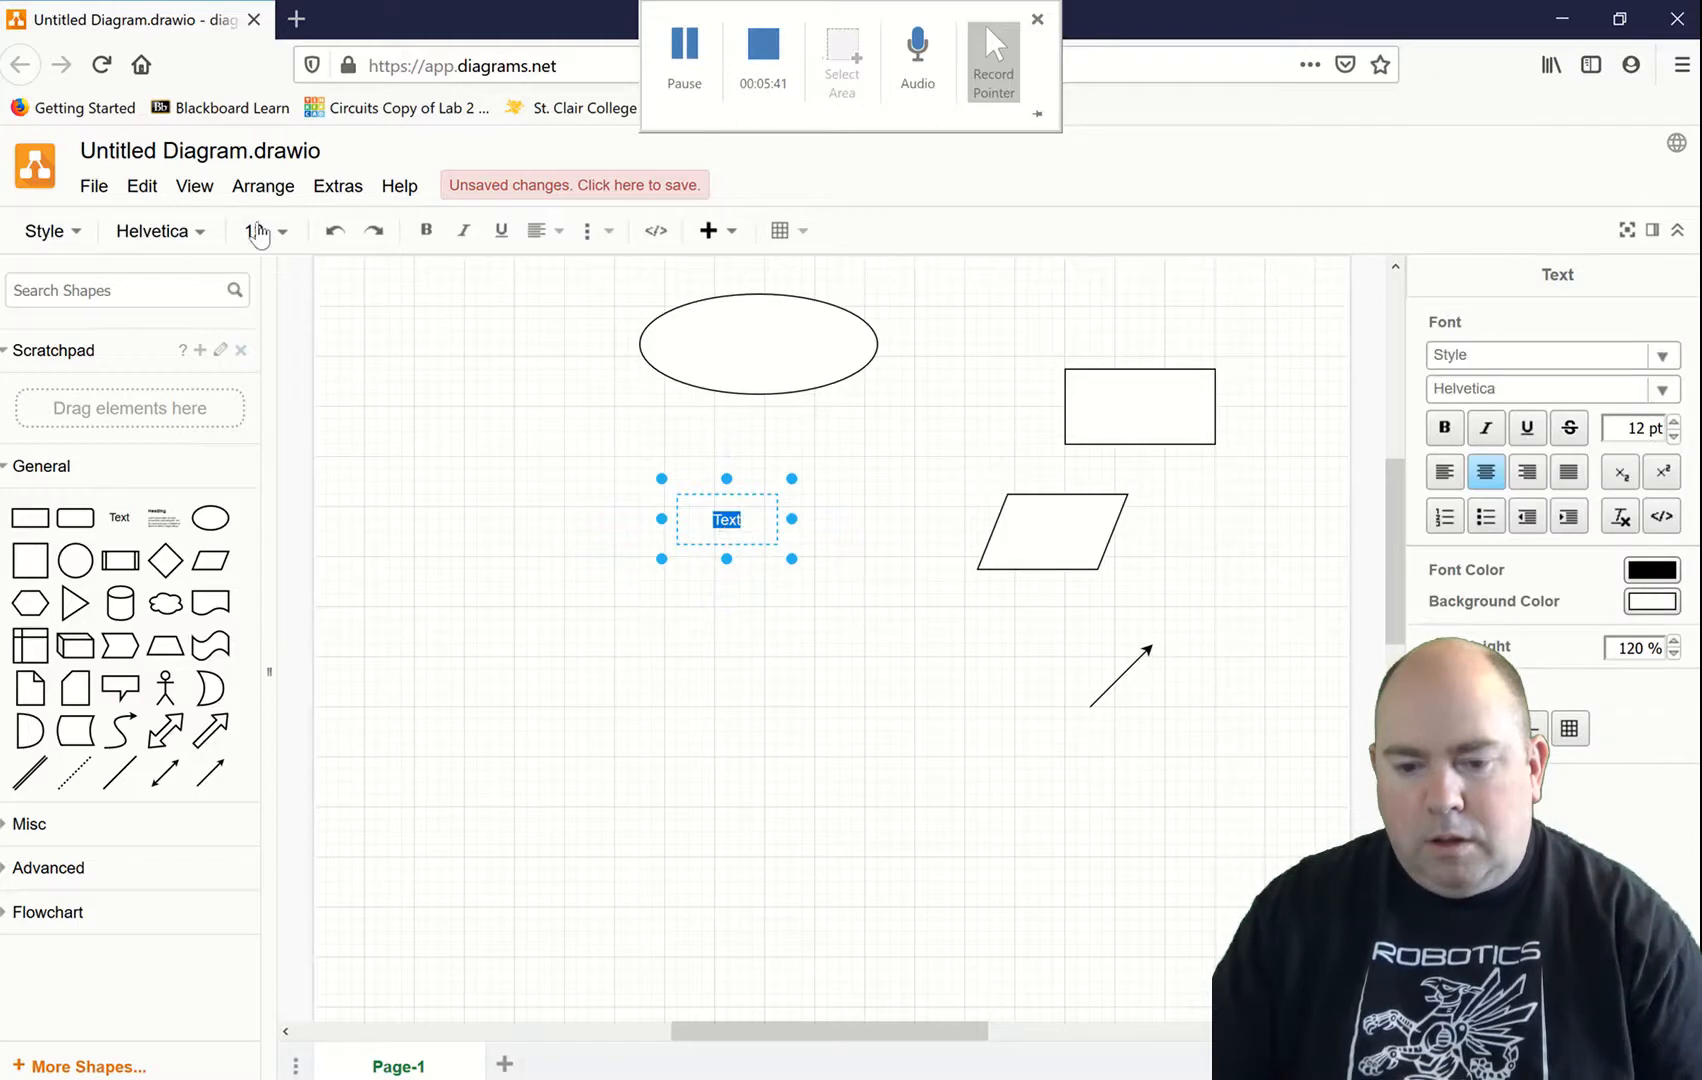
click(285, 230)
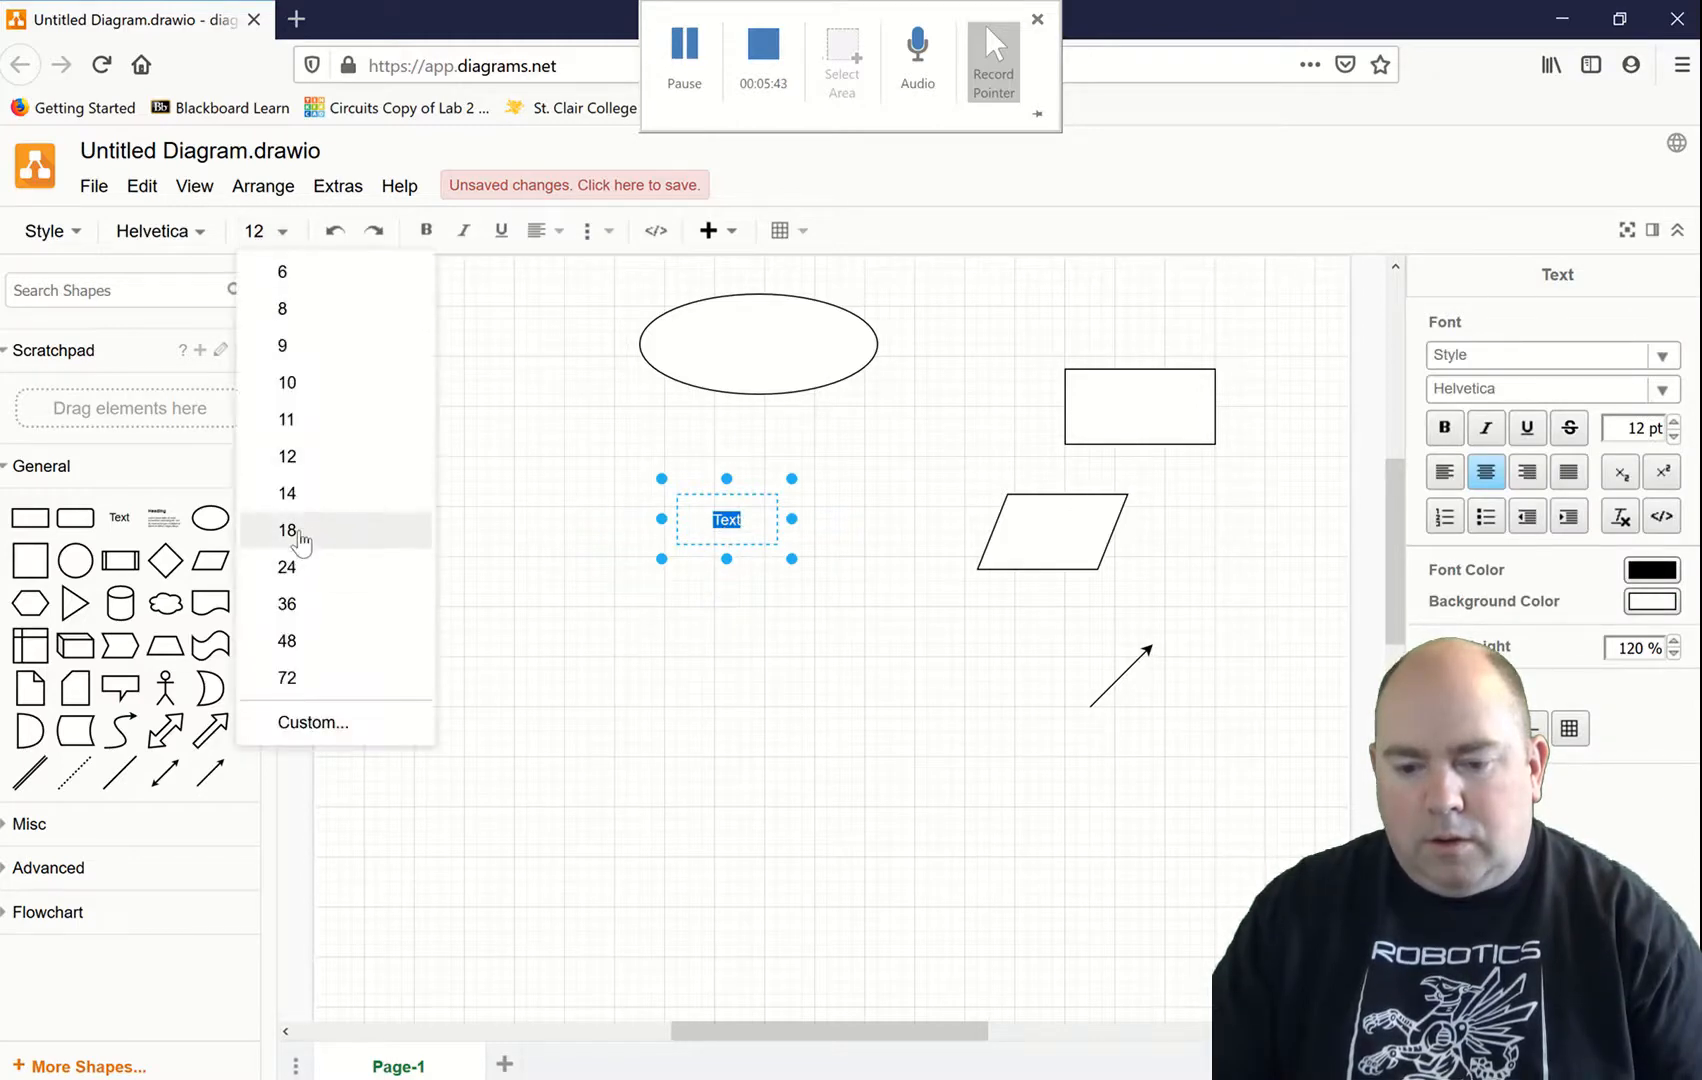
click(287, 567)
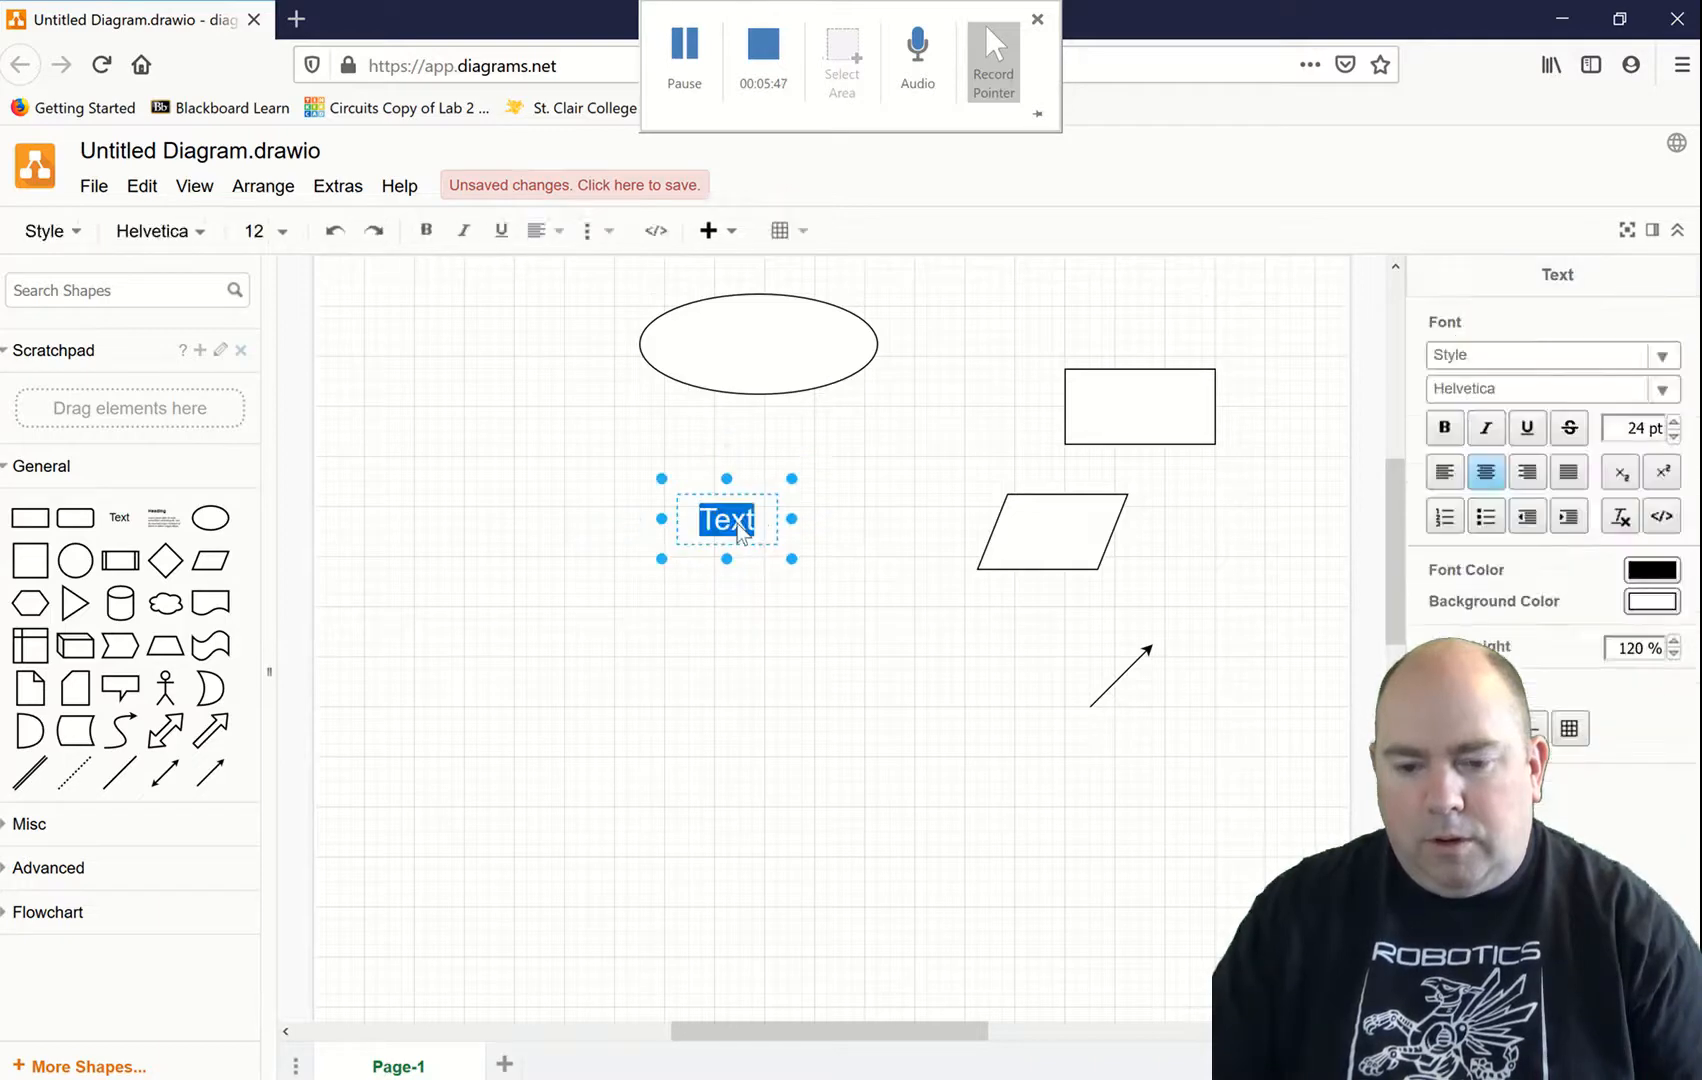
click(152, 231)
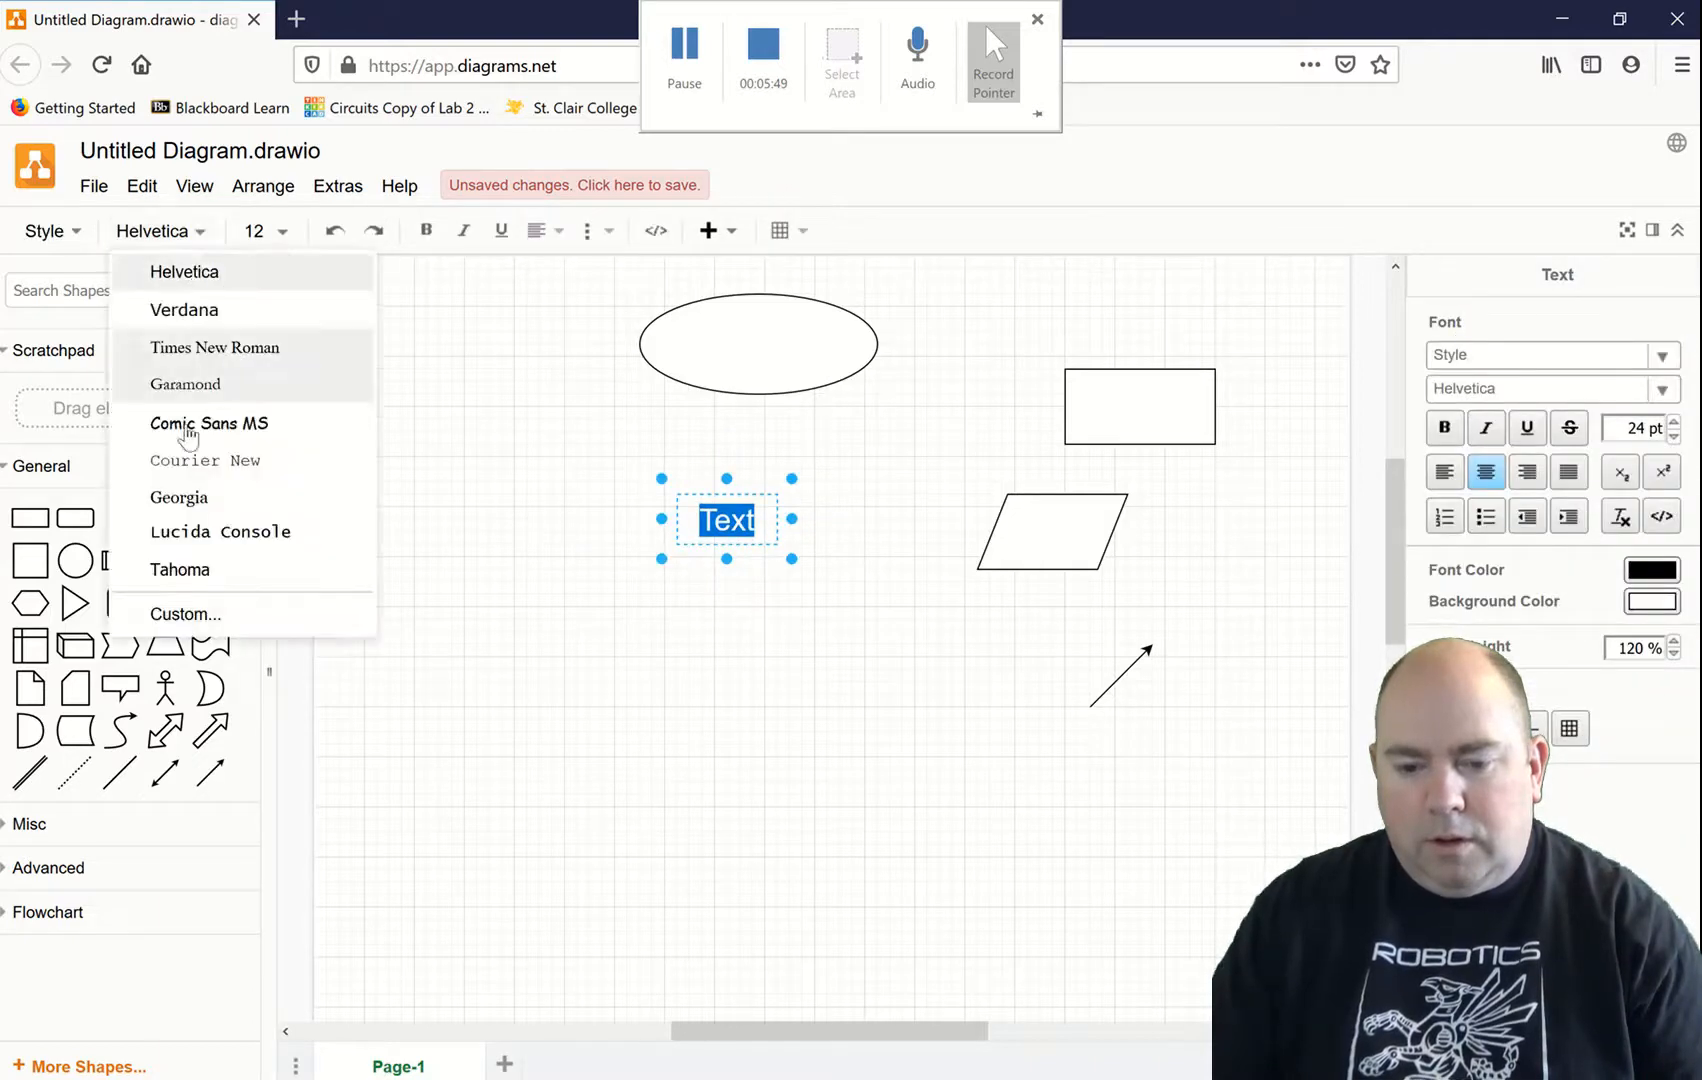
click(209, 423)
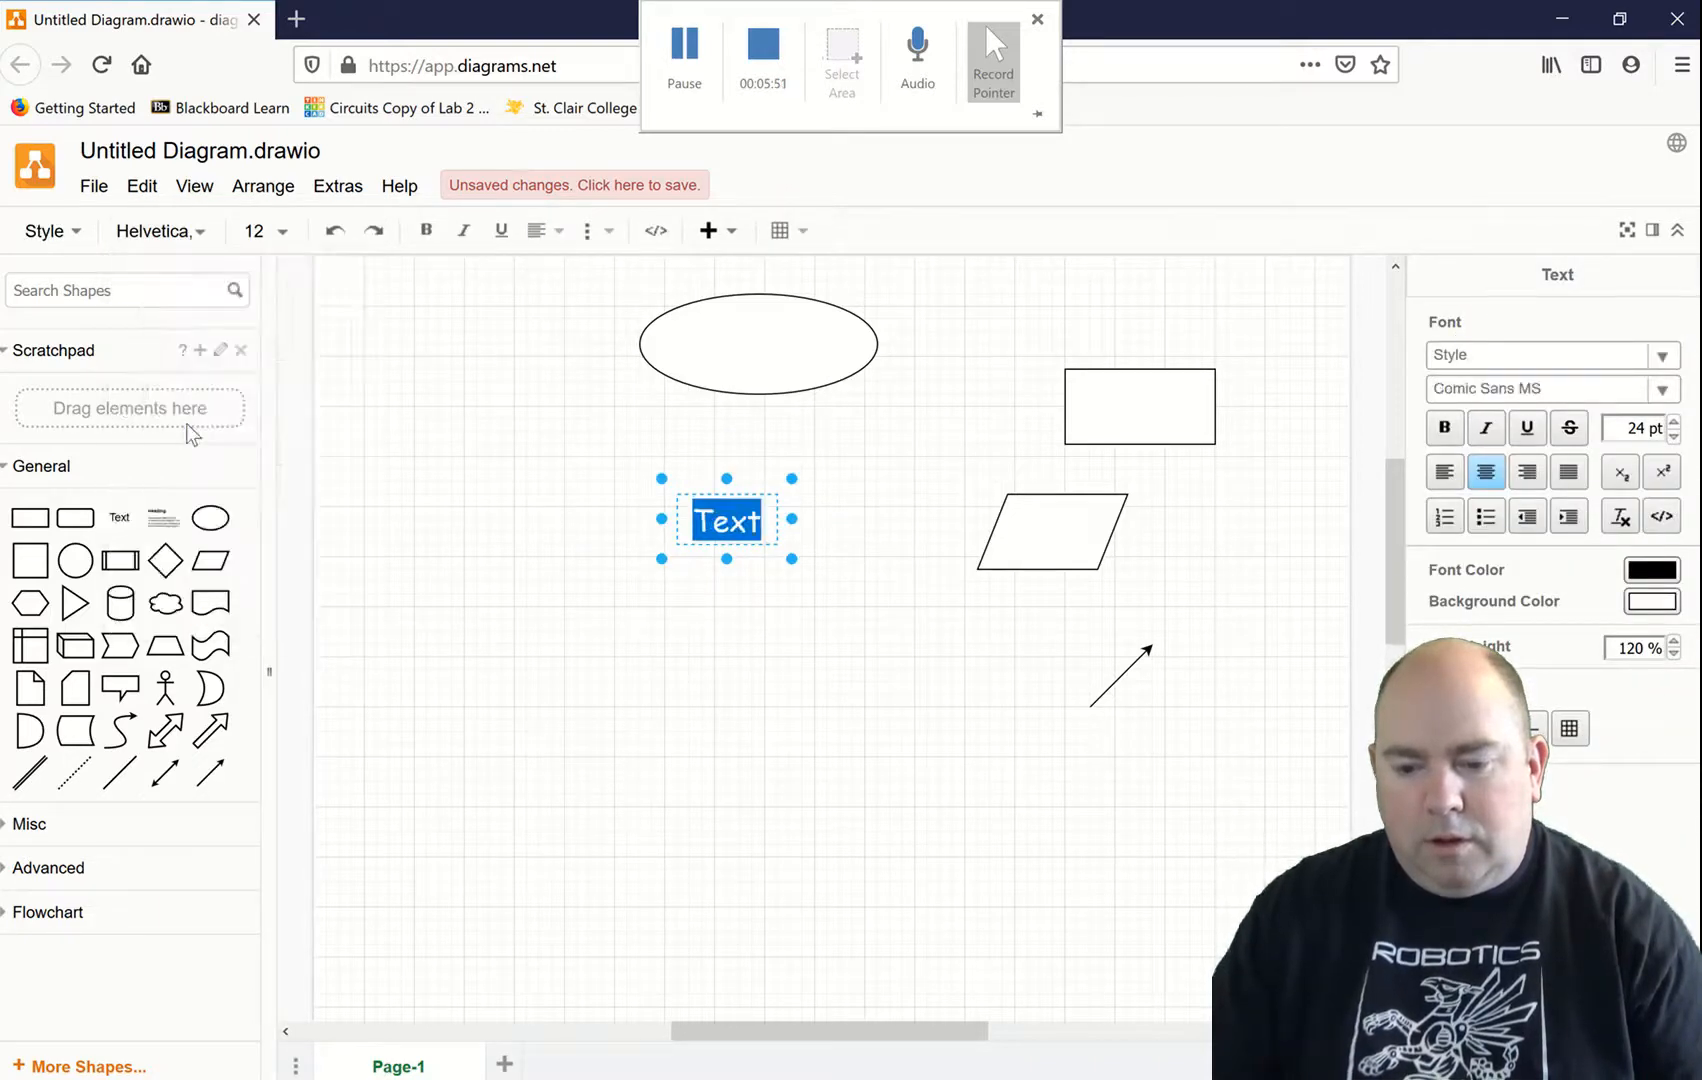
mouse_move(760, 532)
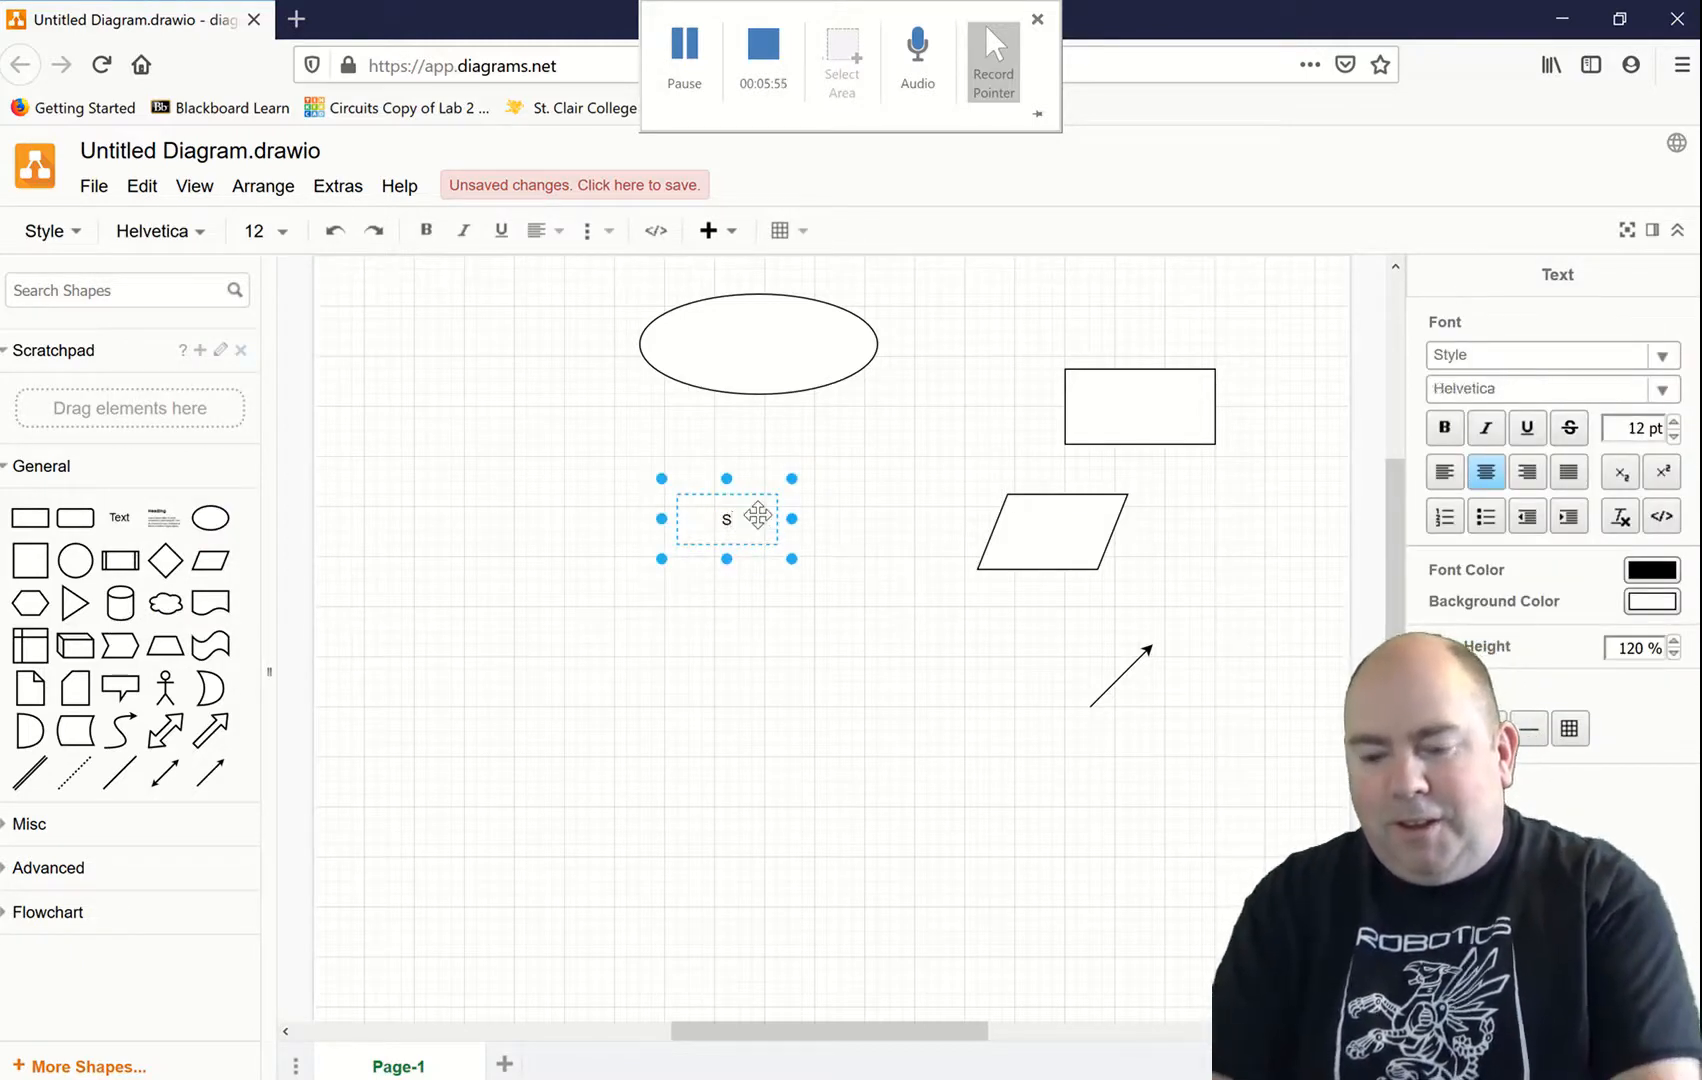
text(Start)
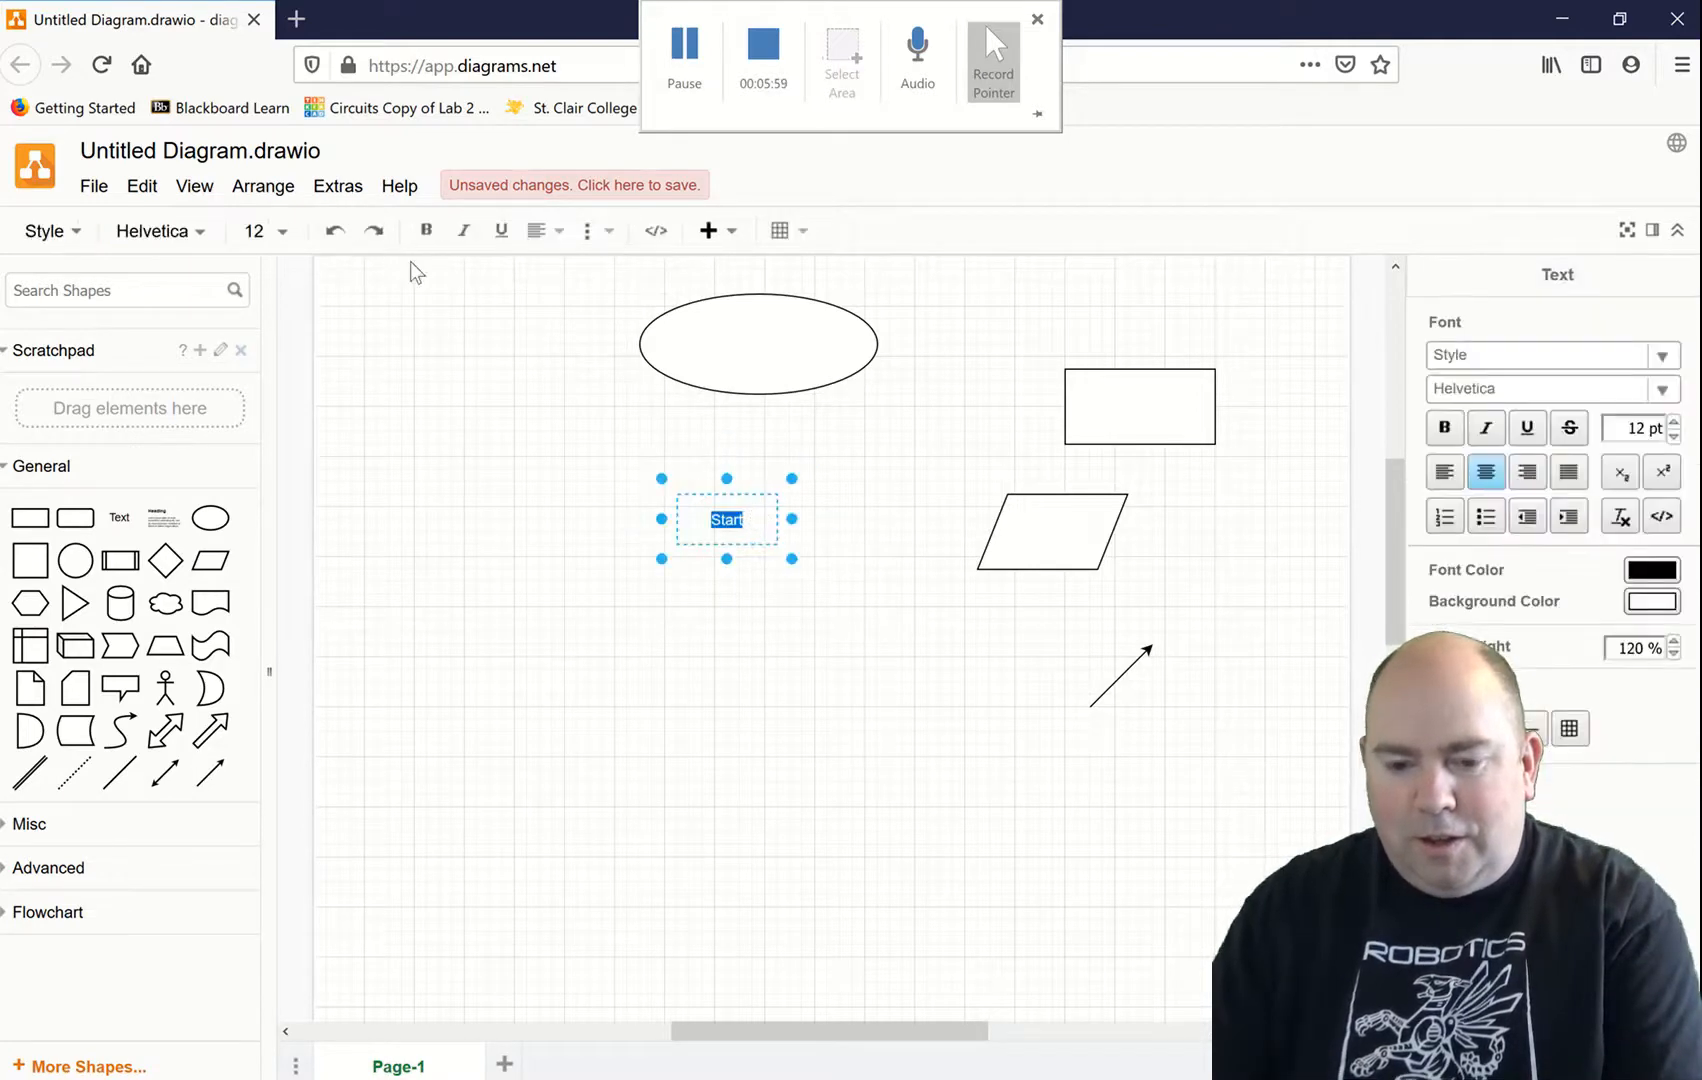
click(158, 230)
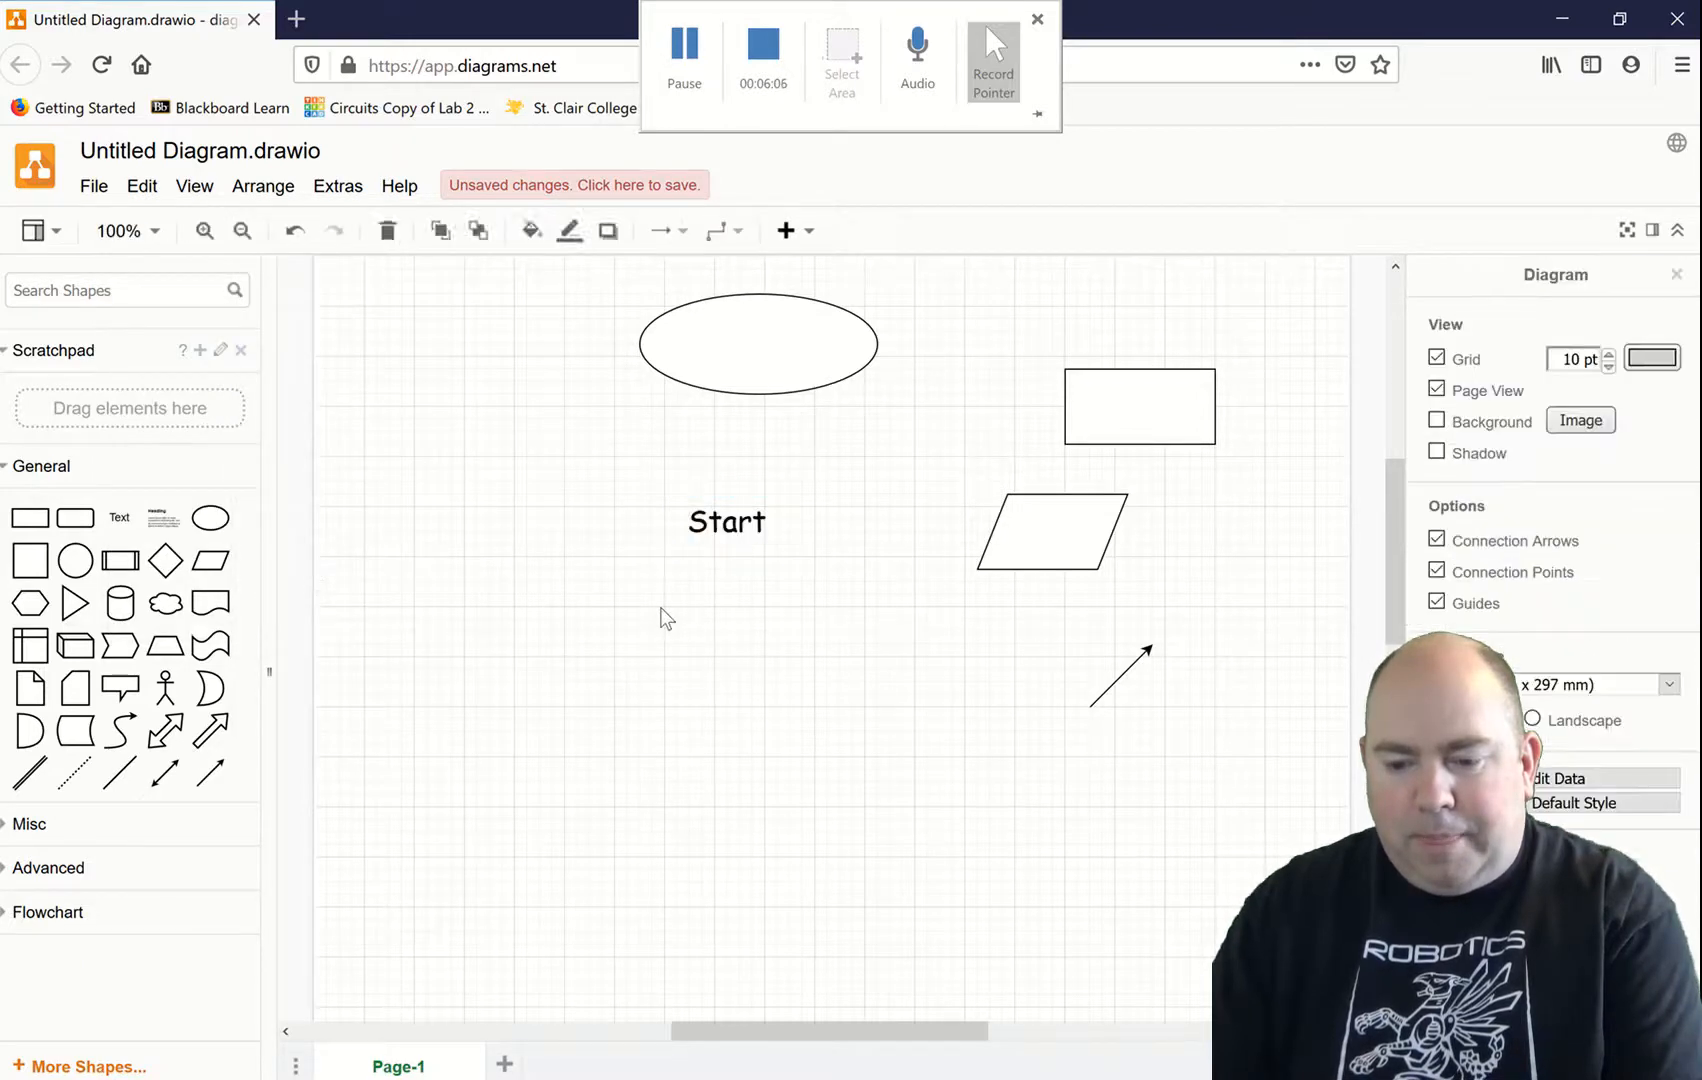
Step: Move the 'Start' label into the ellipse and select both together
click(758, 343)
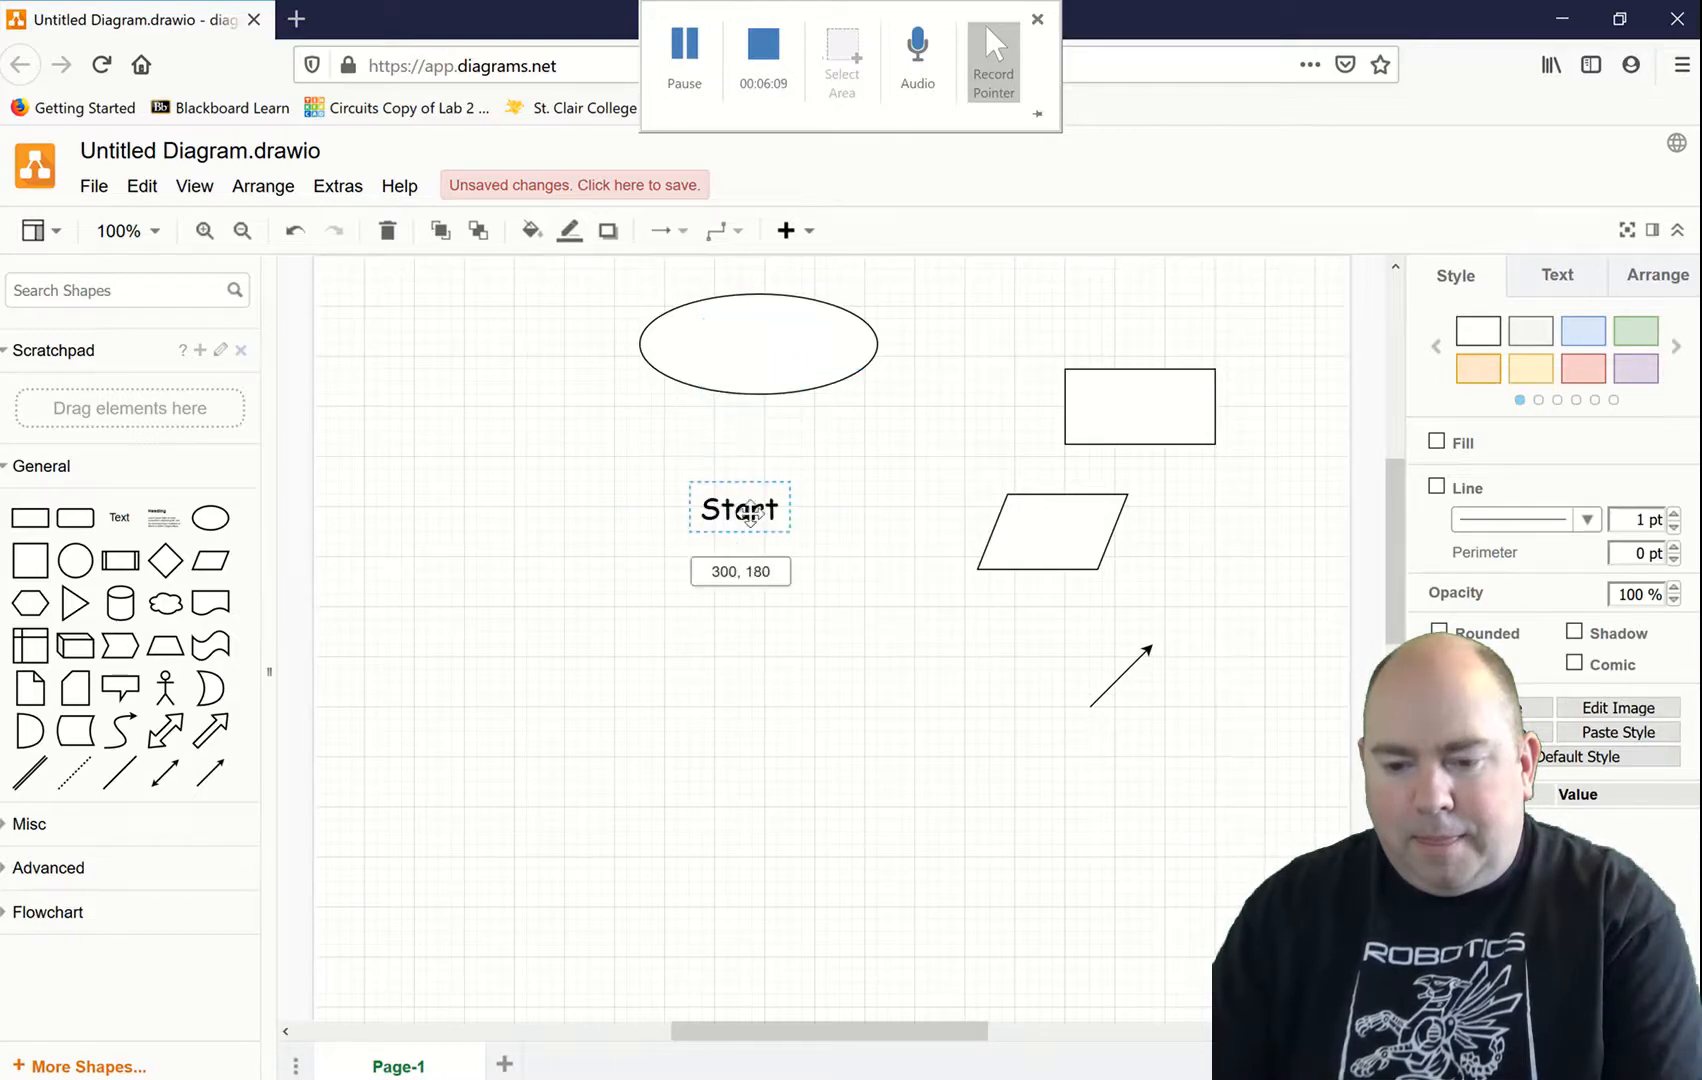
click(740, 507)
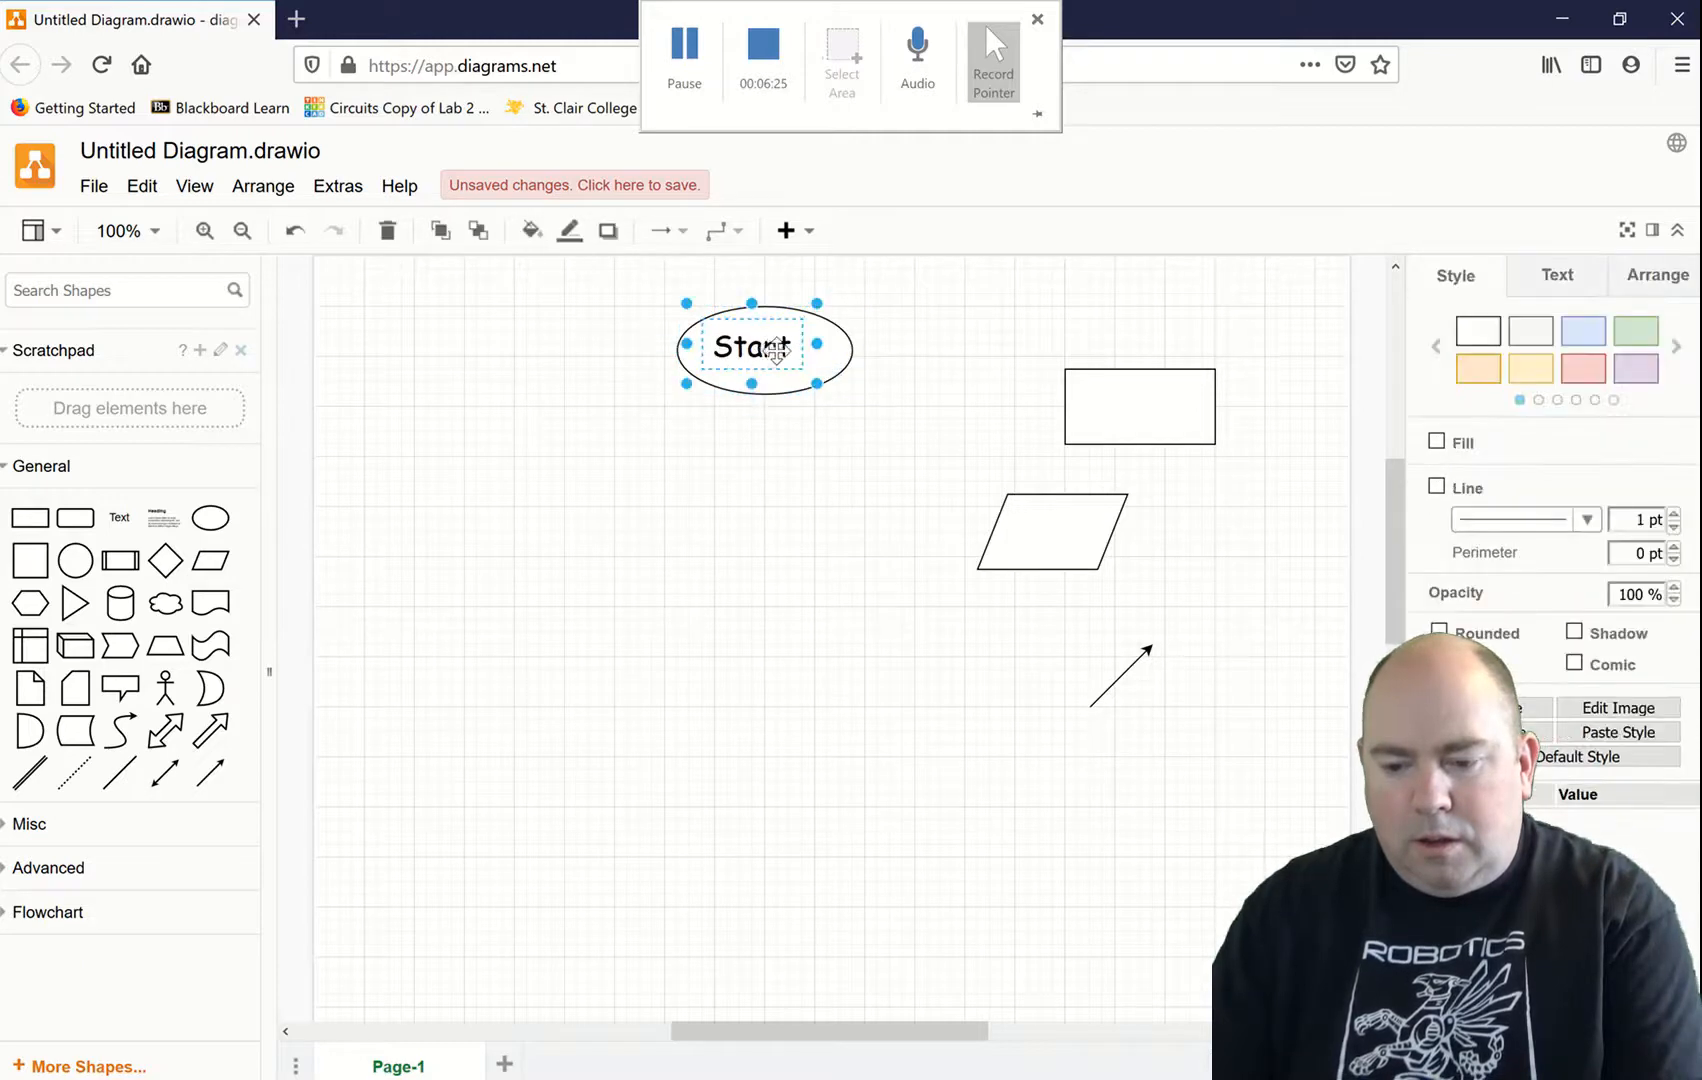
click(635, 393)
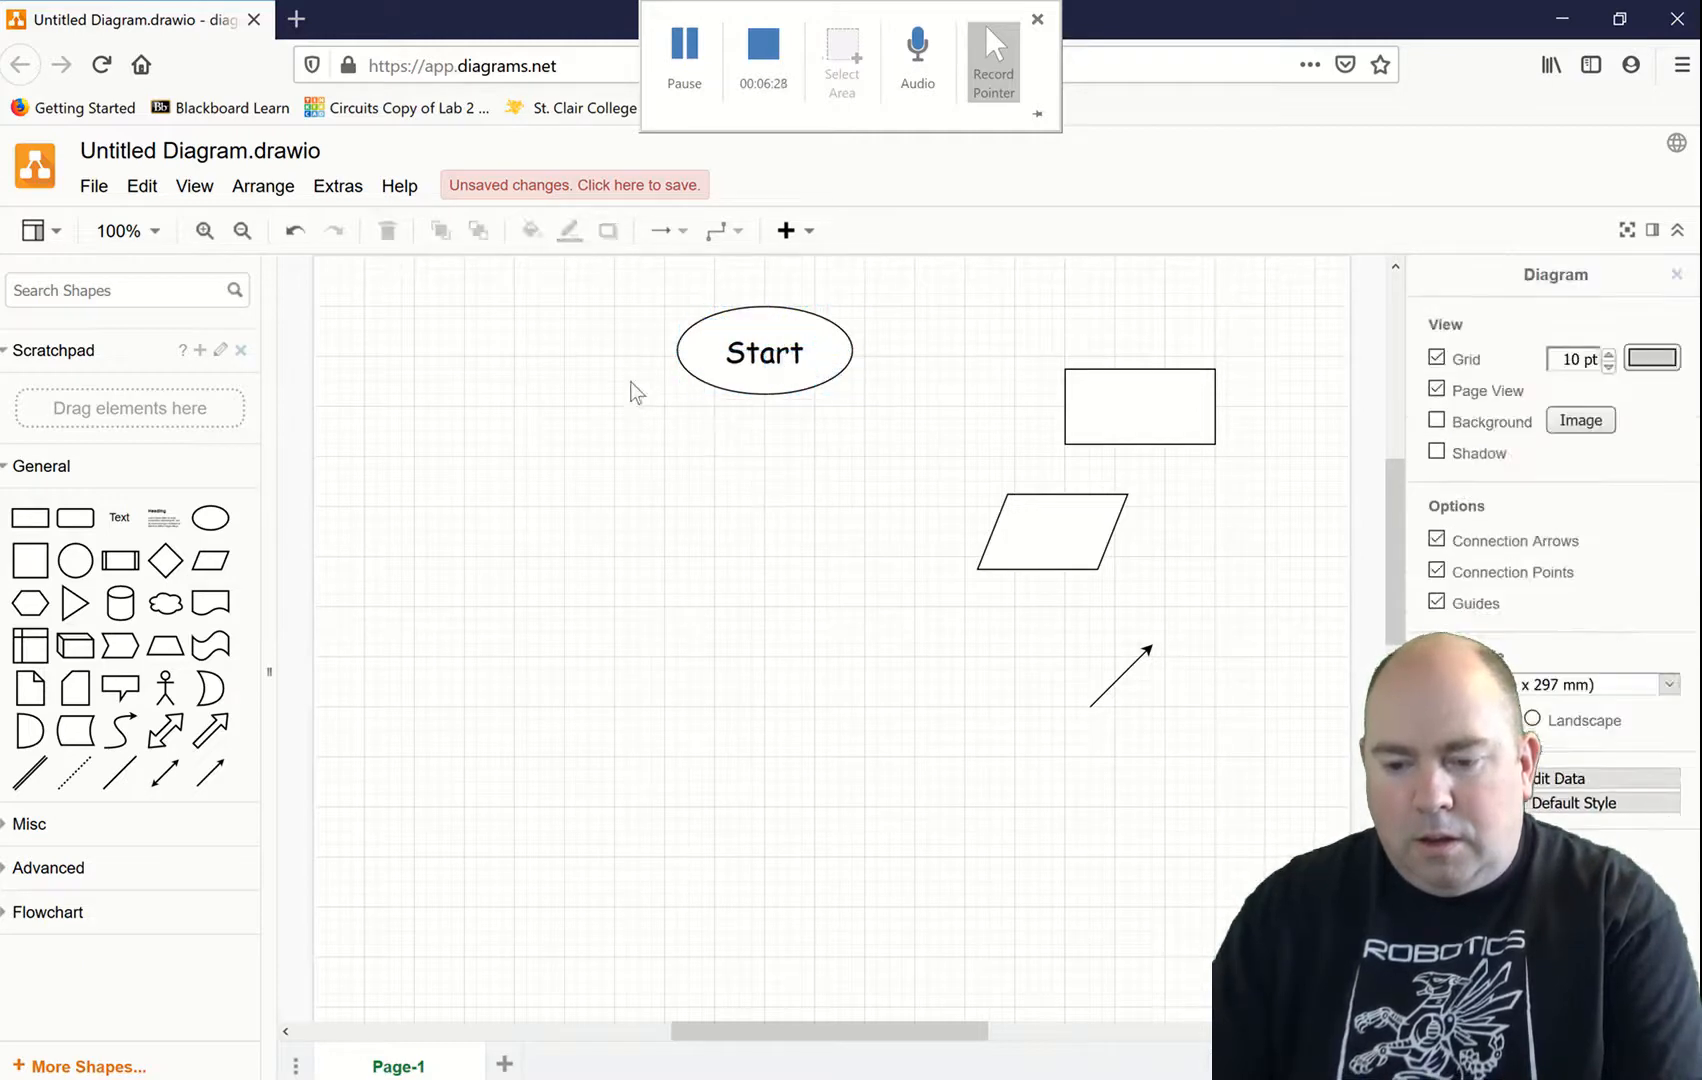
click(764, 350)
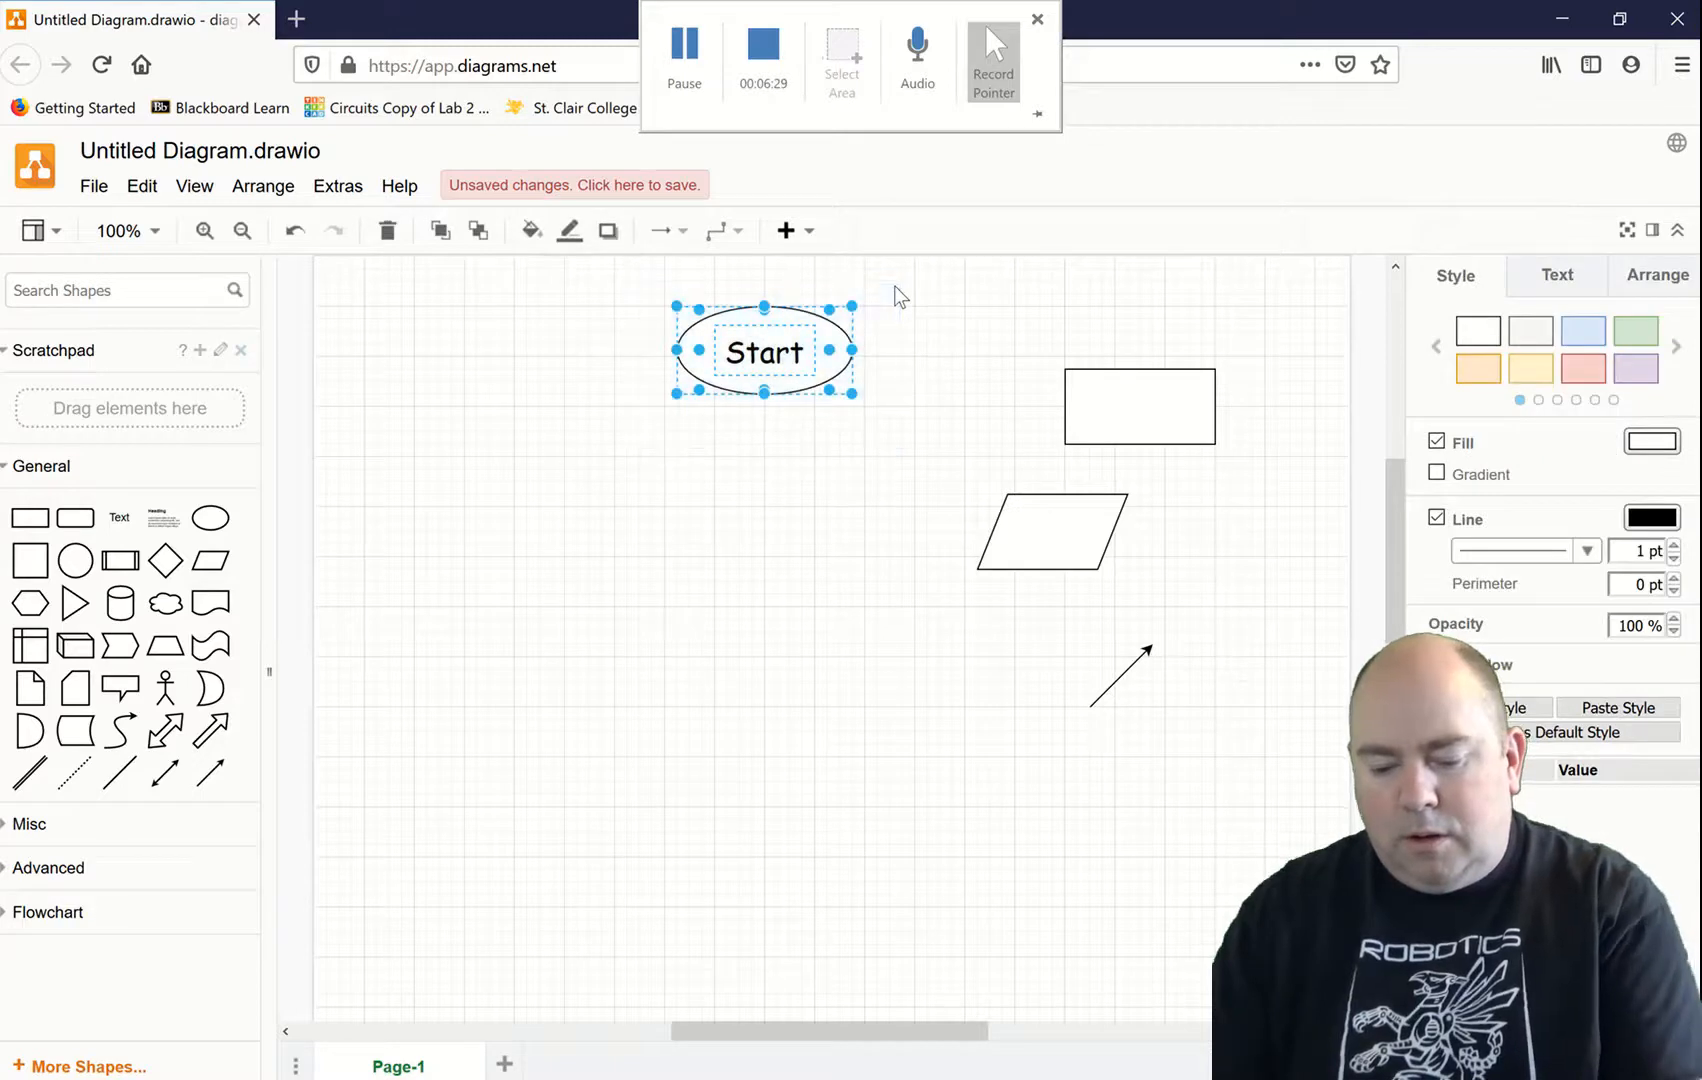
mouse_move(809, 407)
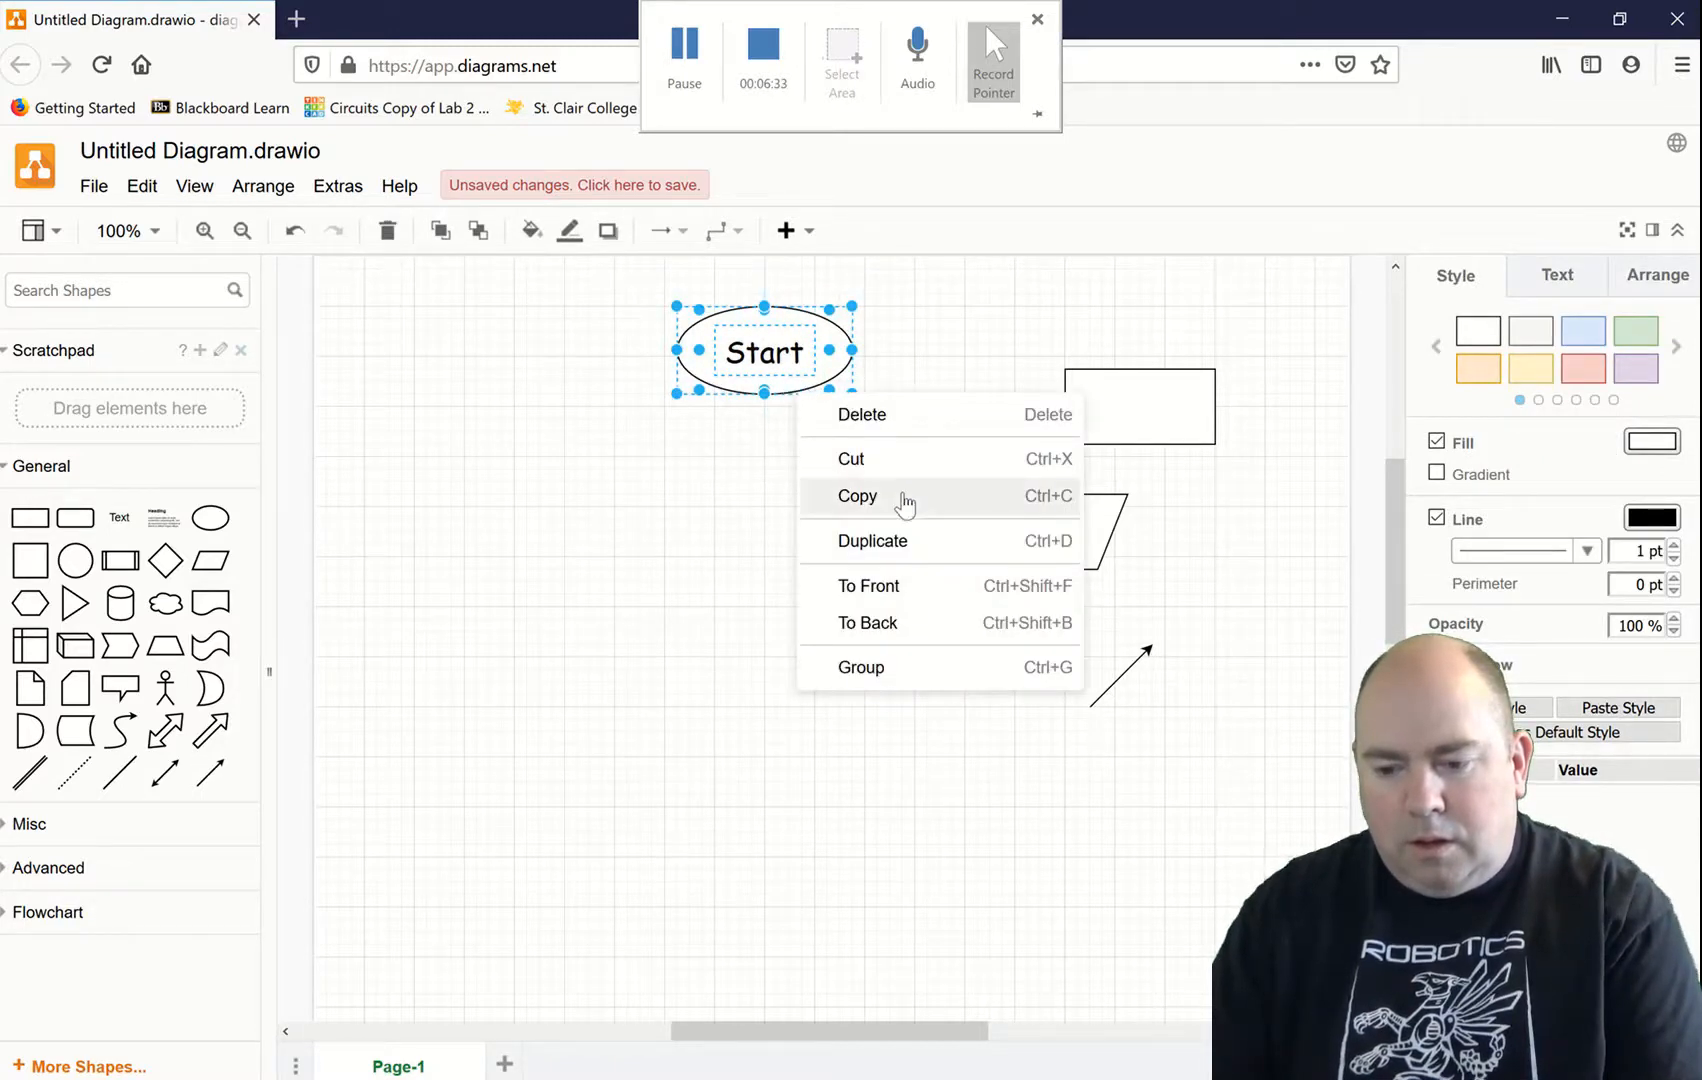
Step: Paste the Start ellipse, relabel it 'End', and place it directly below Start
right_click(727, 725)
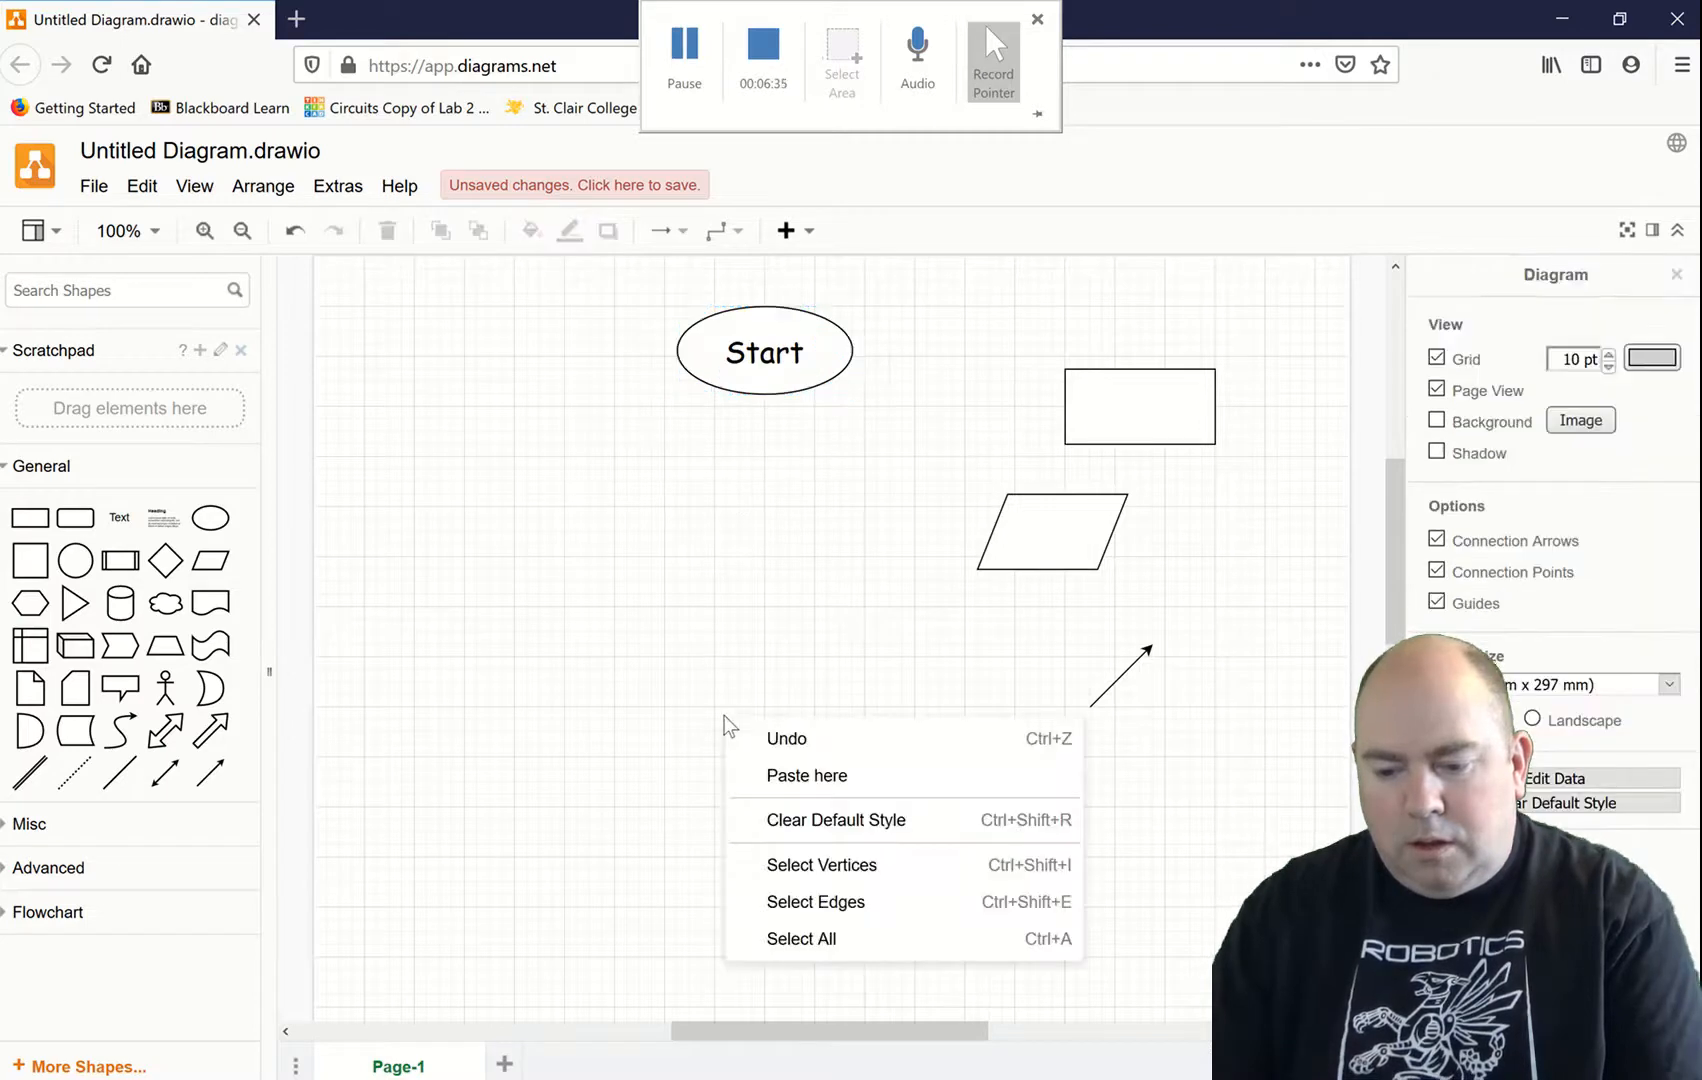
click(806, 775)
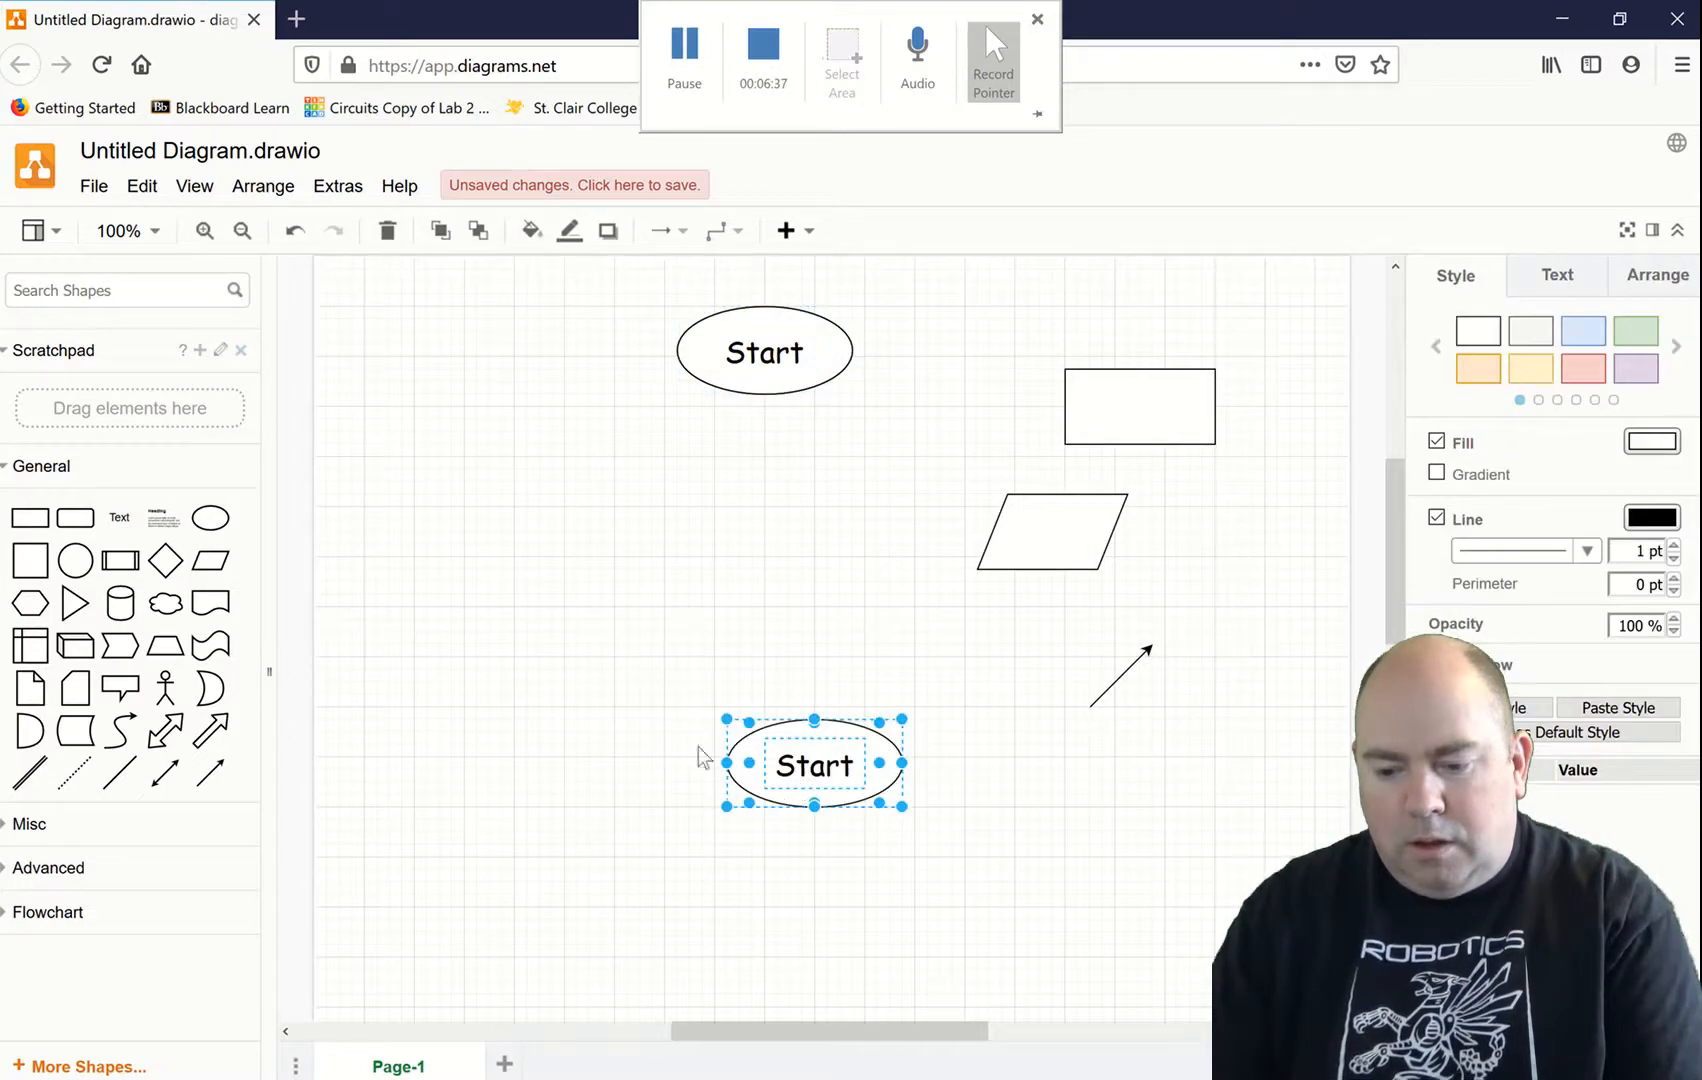
double_click(814, 763)
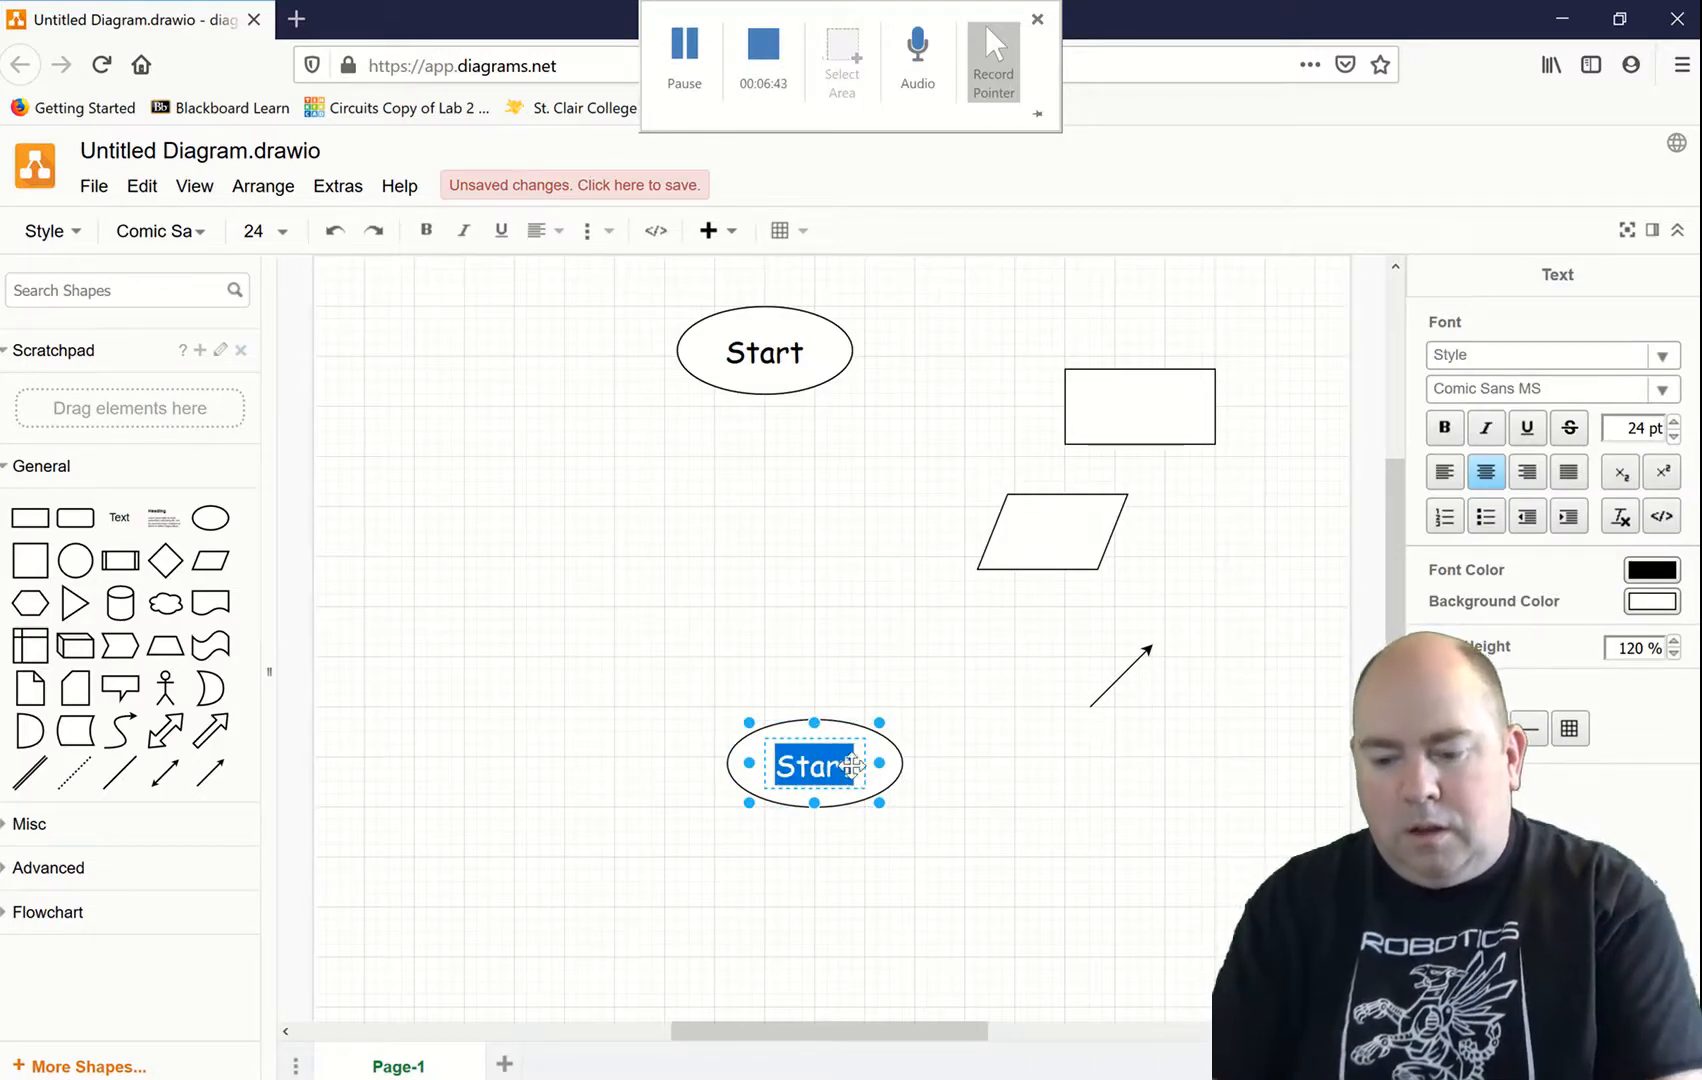
text(End)
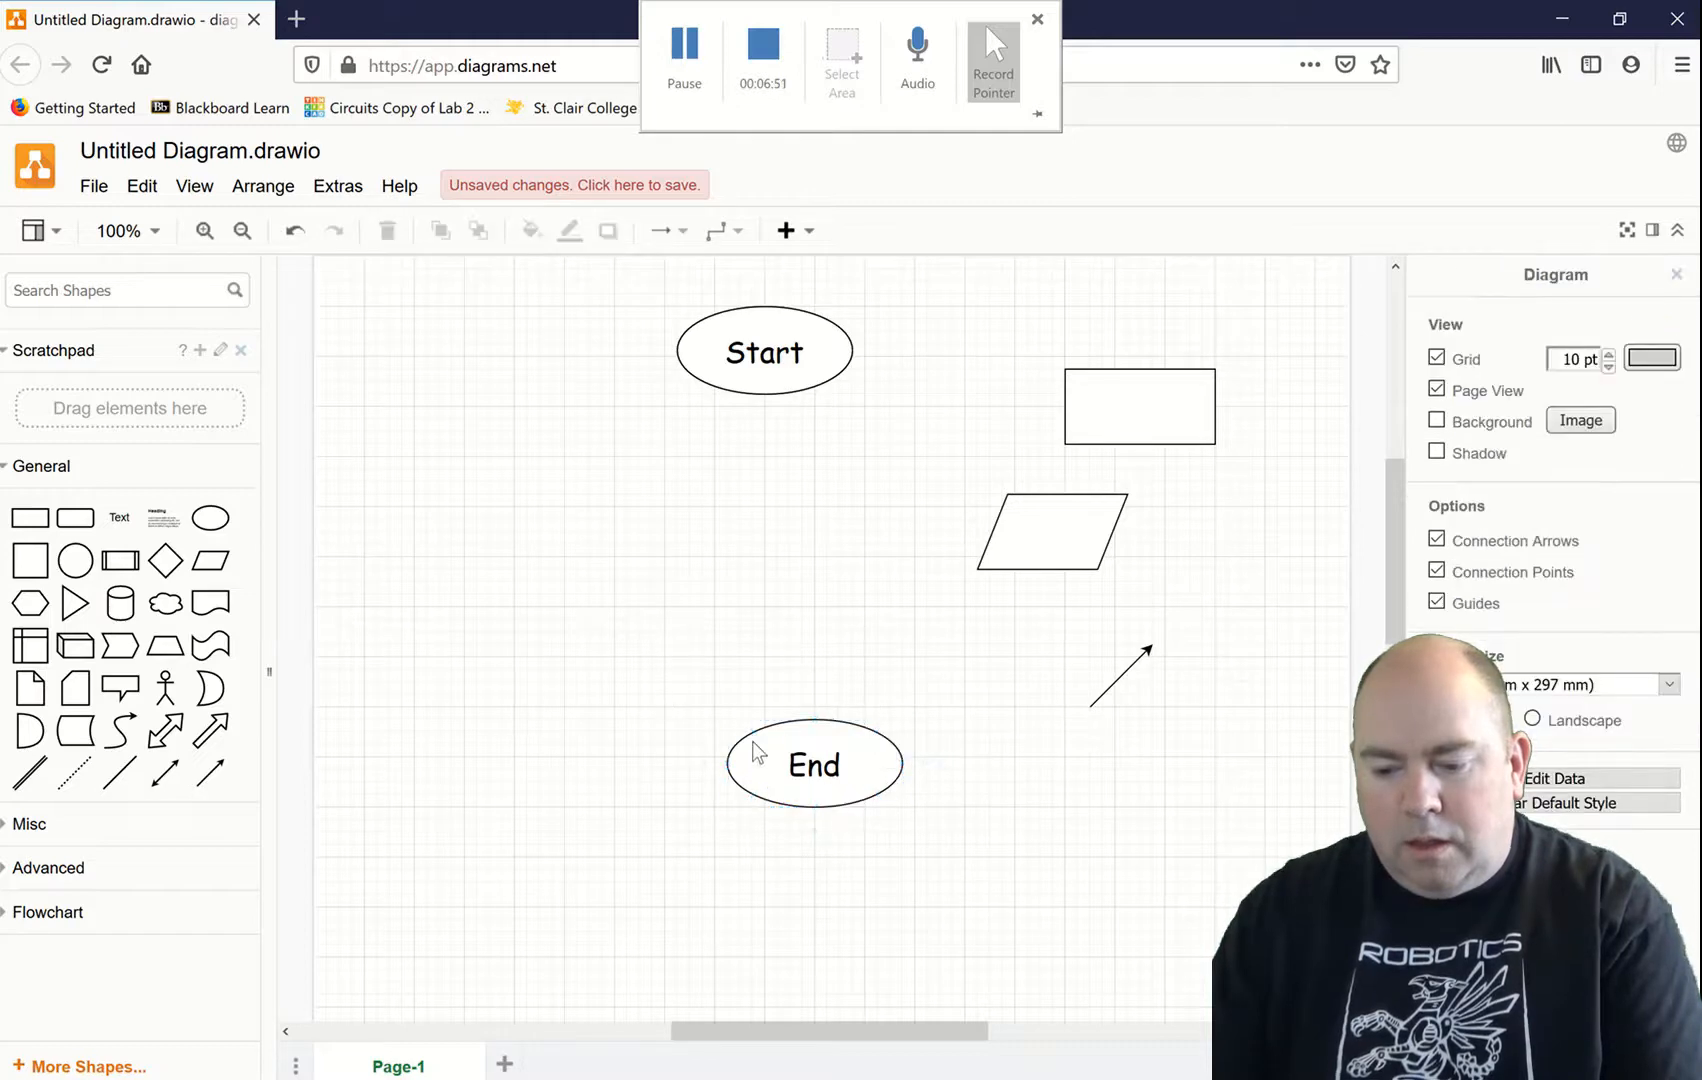
click(814, 763)
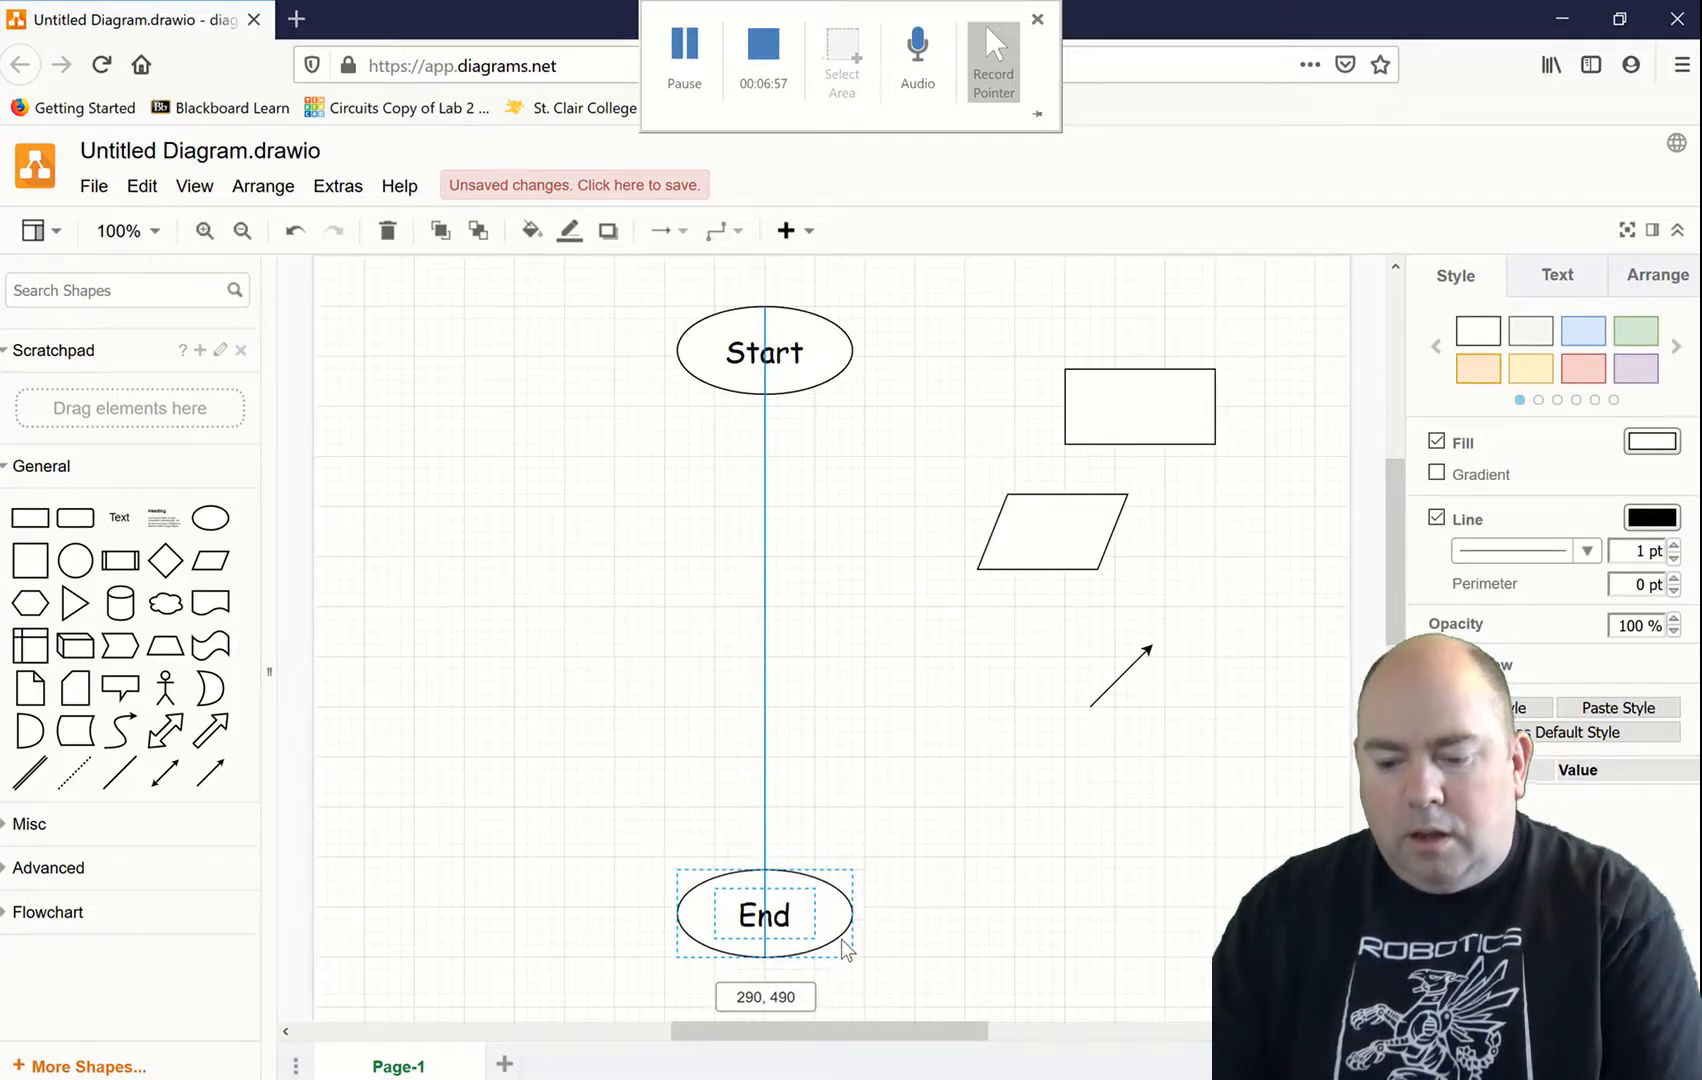
click(877, 806)
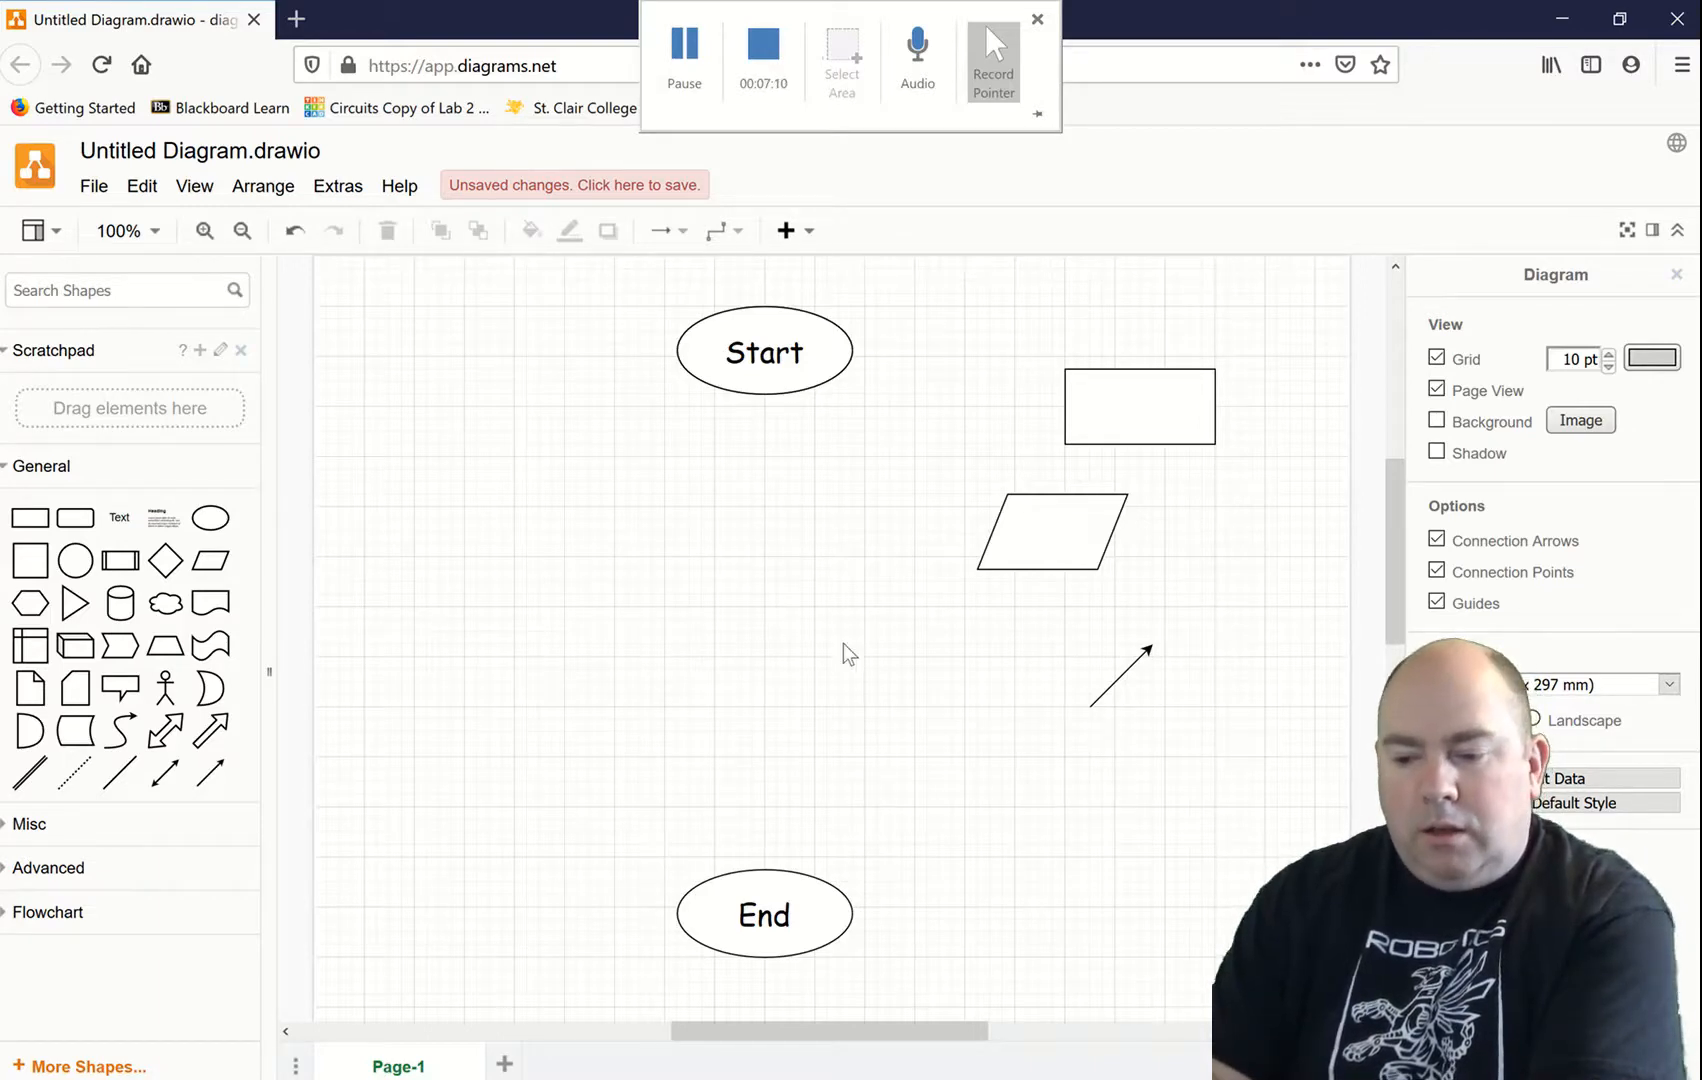
Step: Move the parallelogram under the Start ellipse, then select the Start label
click(1050, 530)
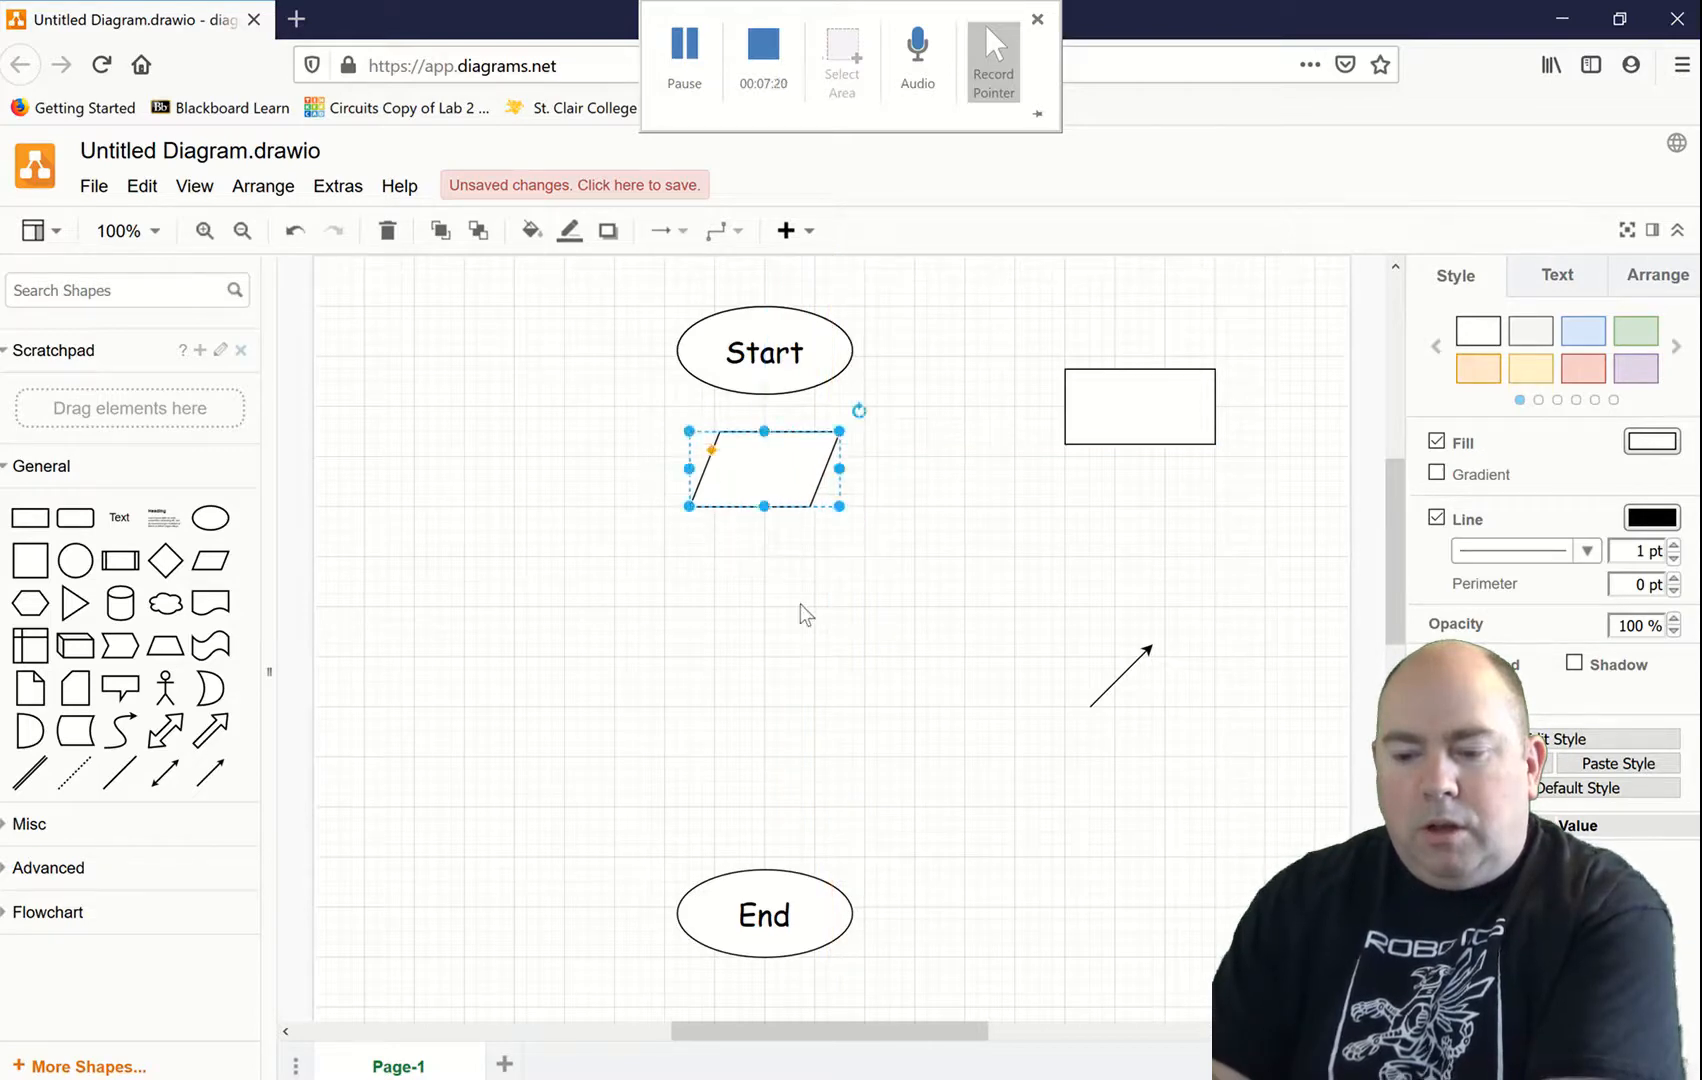
mouse_move(765, 474)
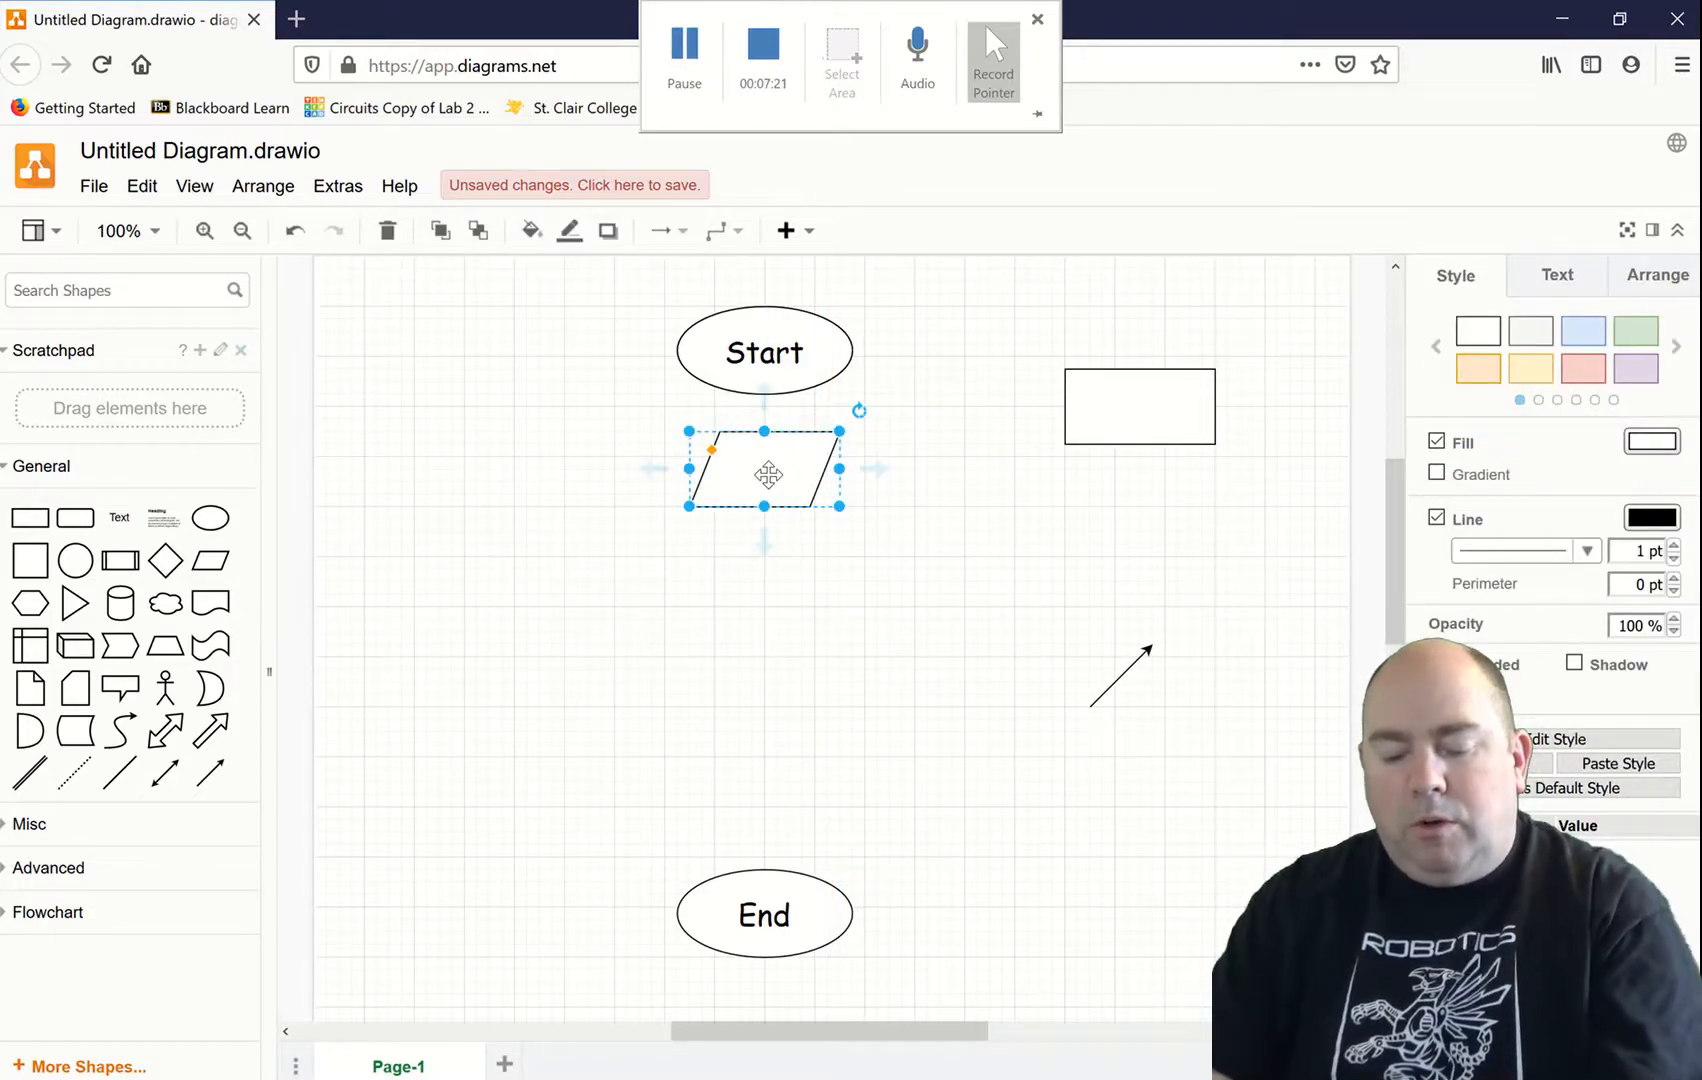
mouse_move(814, 857)
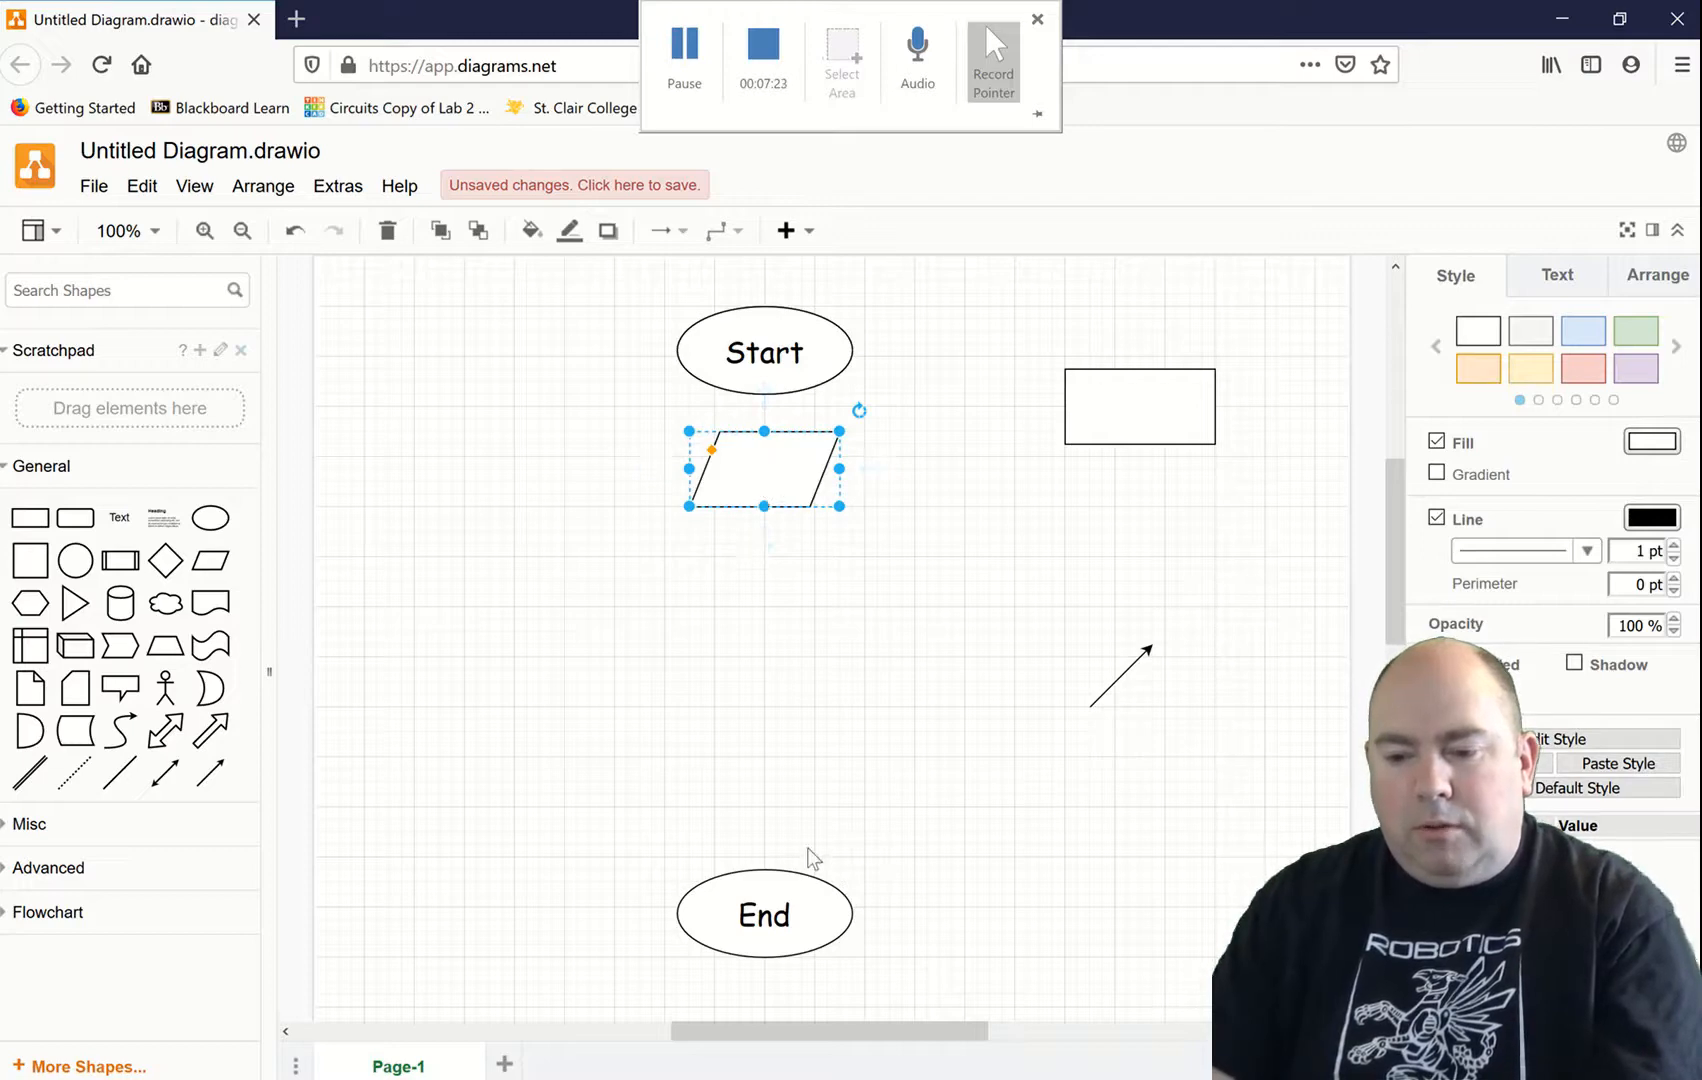
click(764, 351)
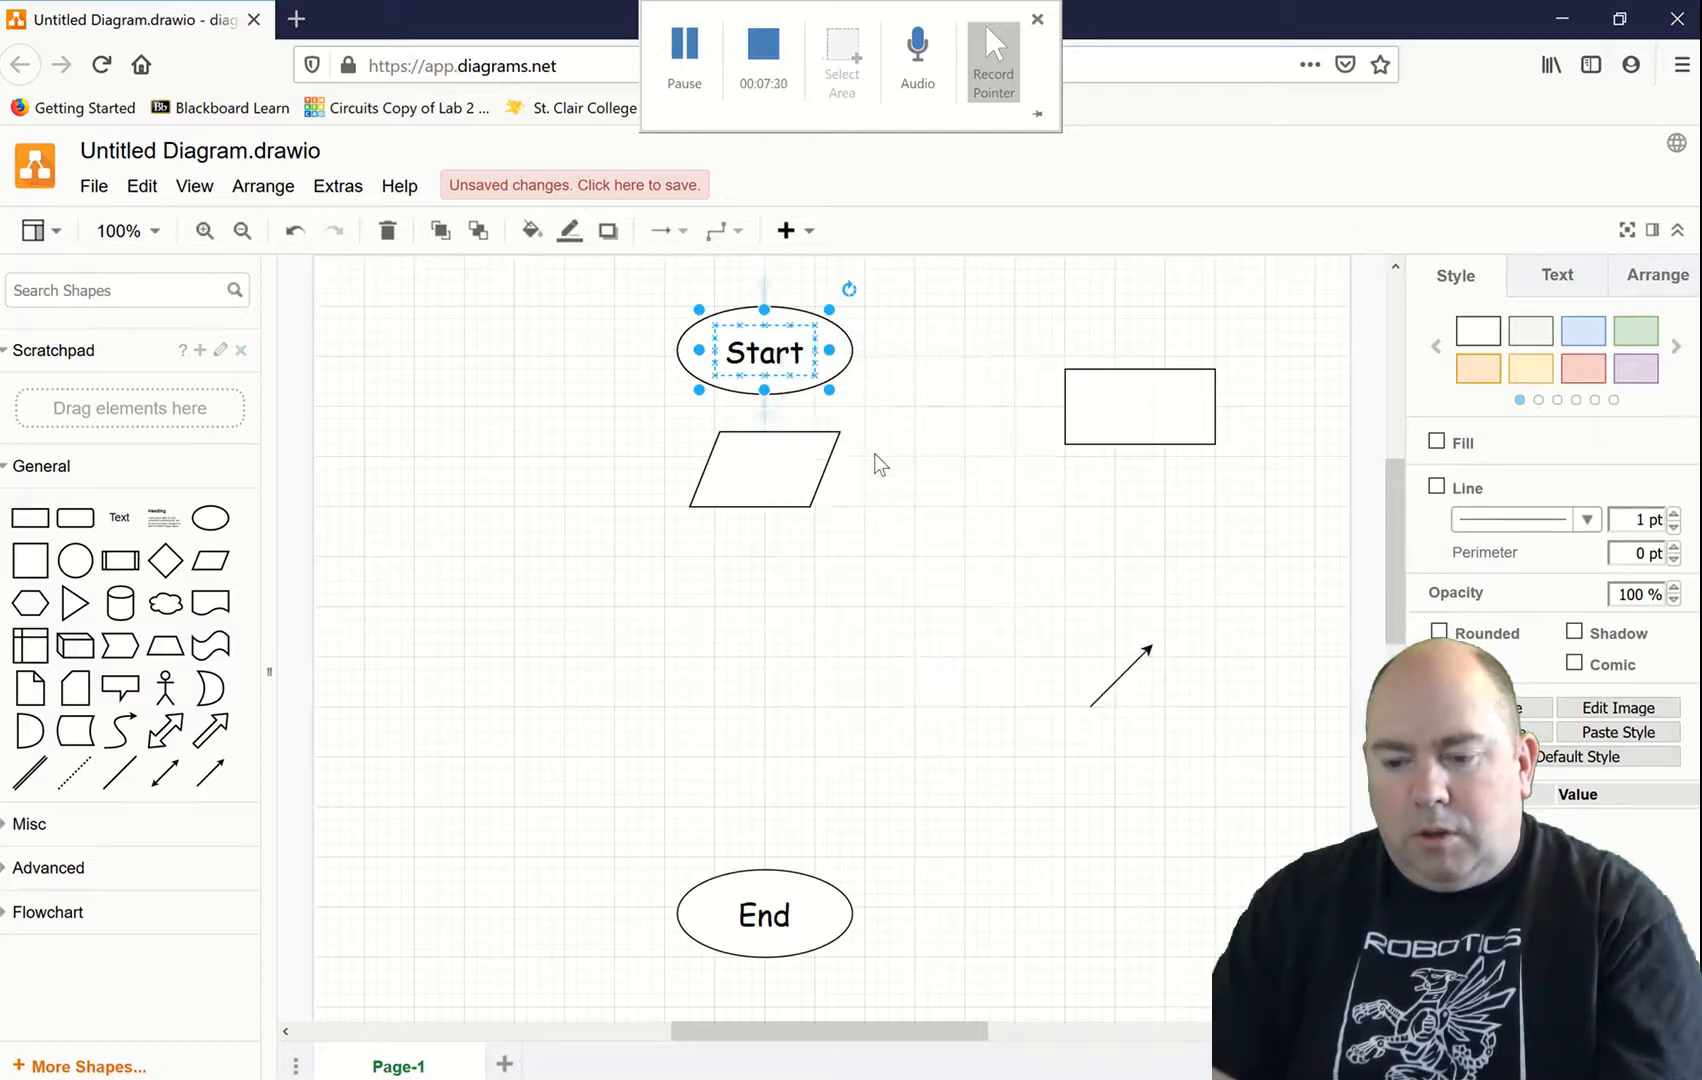
Step: Paste a label, retype it as 'Prompt user for WIDTH', and fit it on the widened parallelogram
right_click(879, 465)
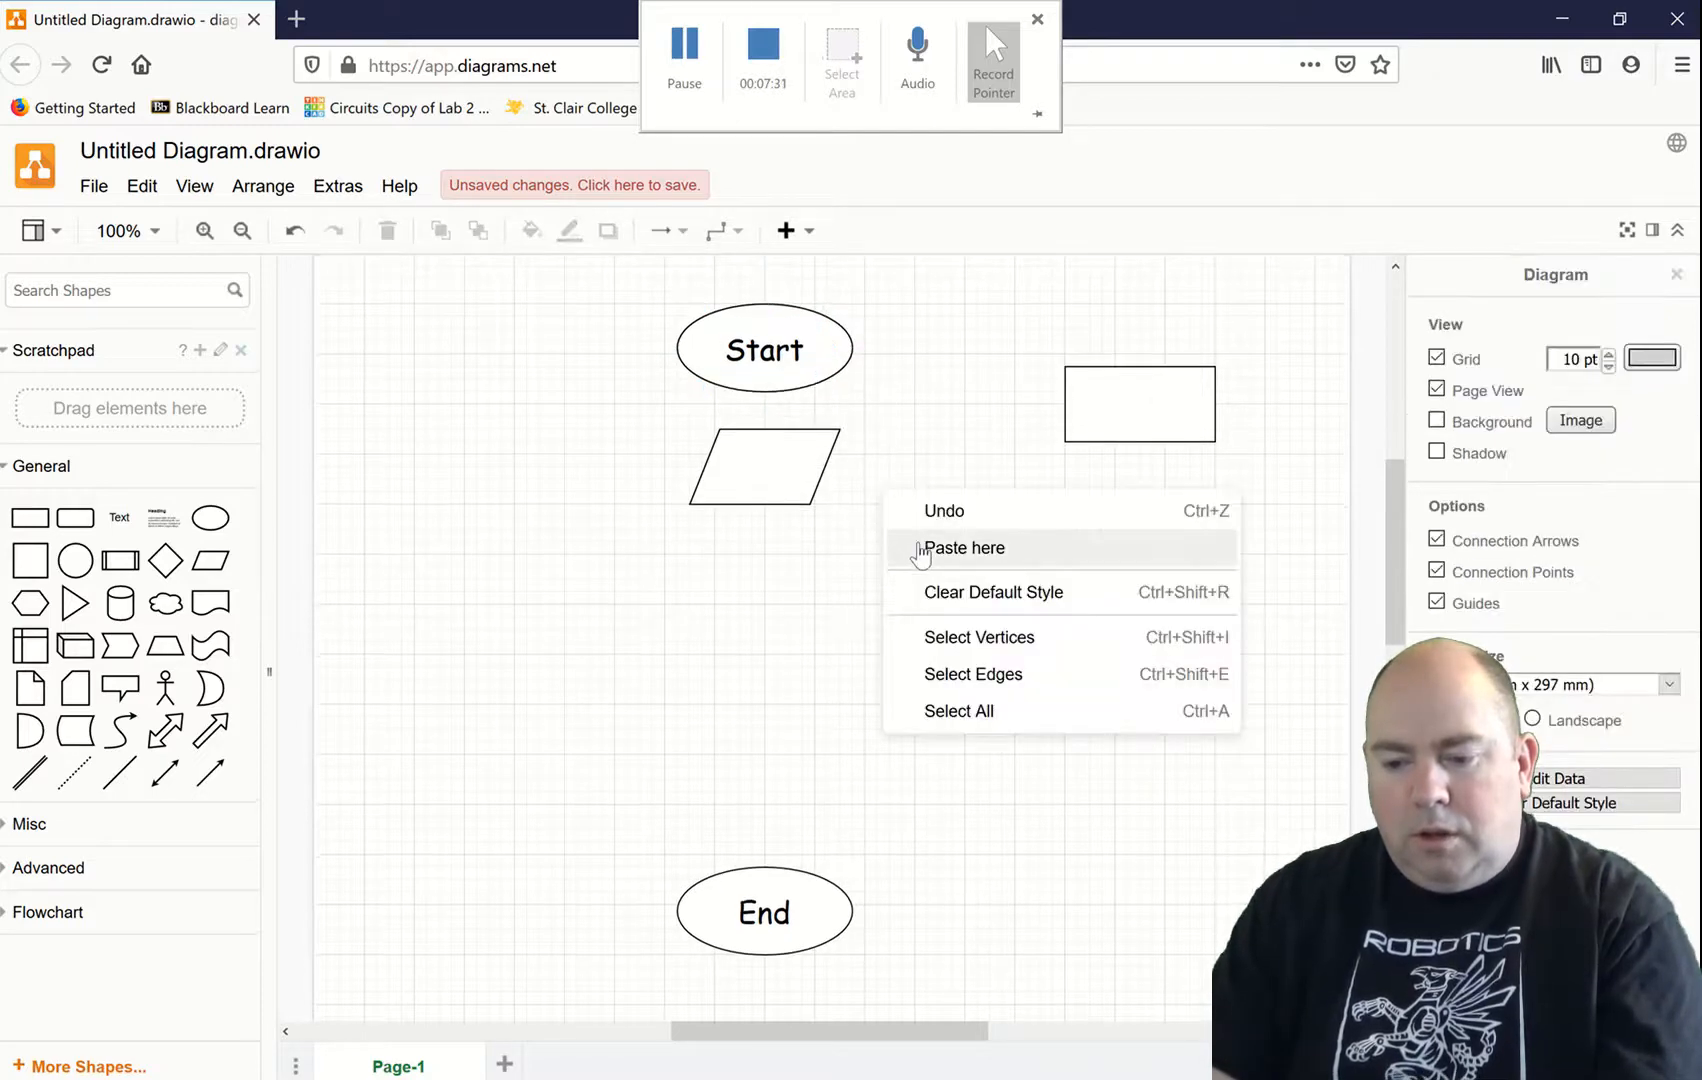
click(964, 548)
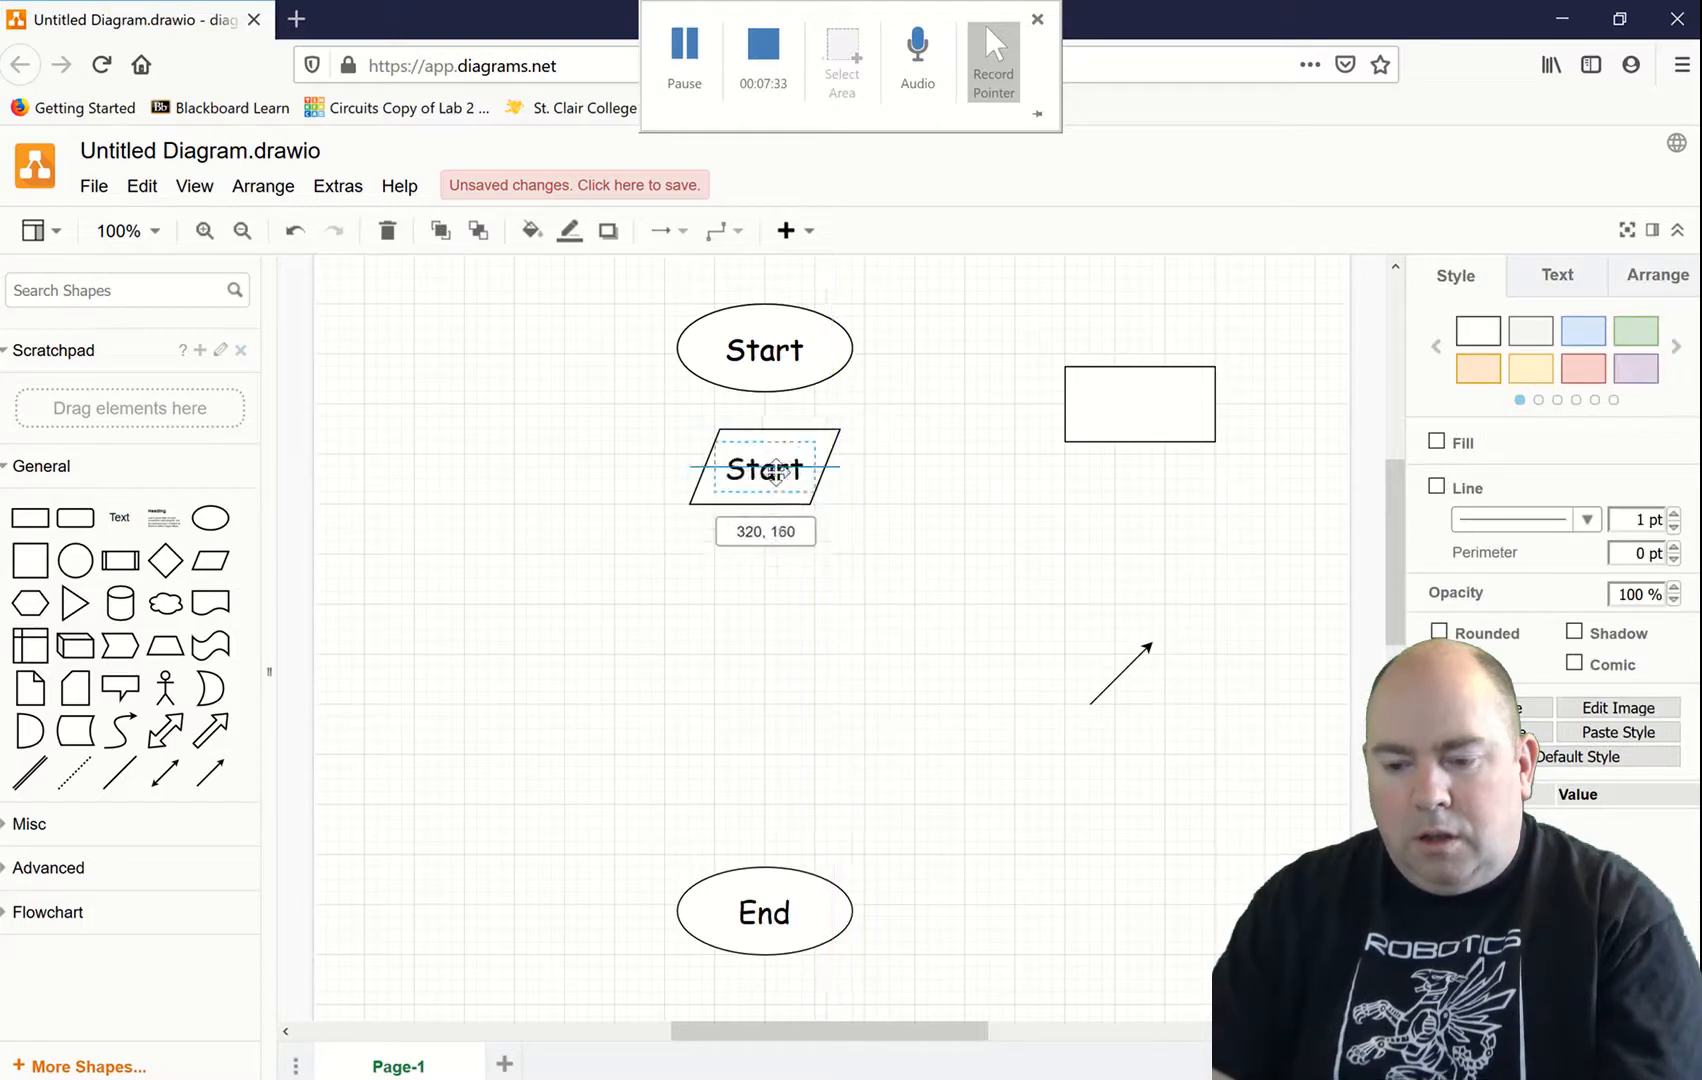
double_click(764, 469)
text(Prompt user fo)
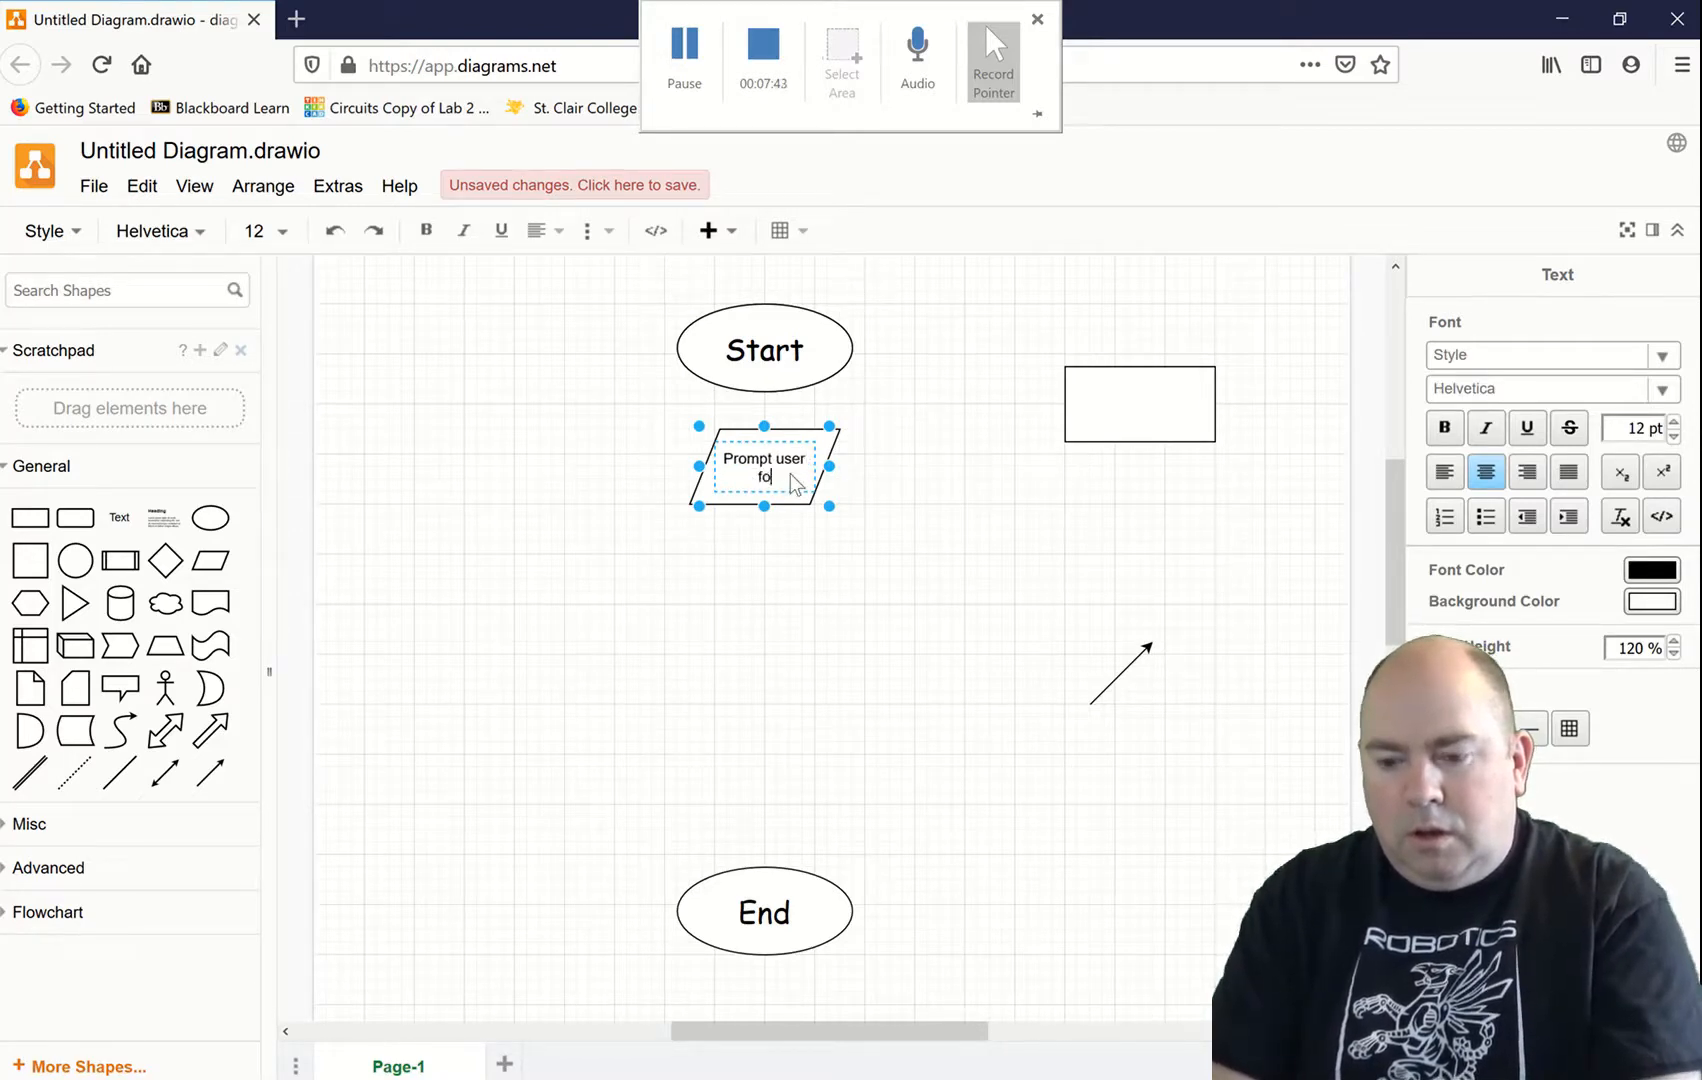
text(r)
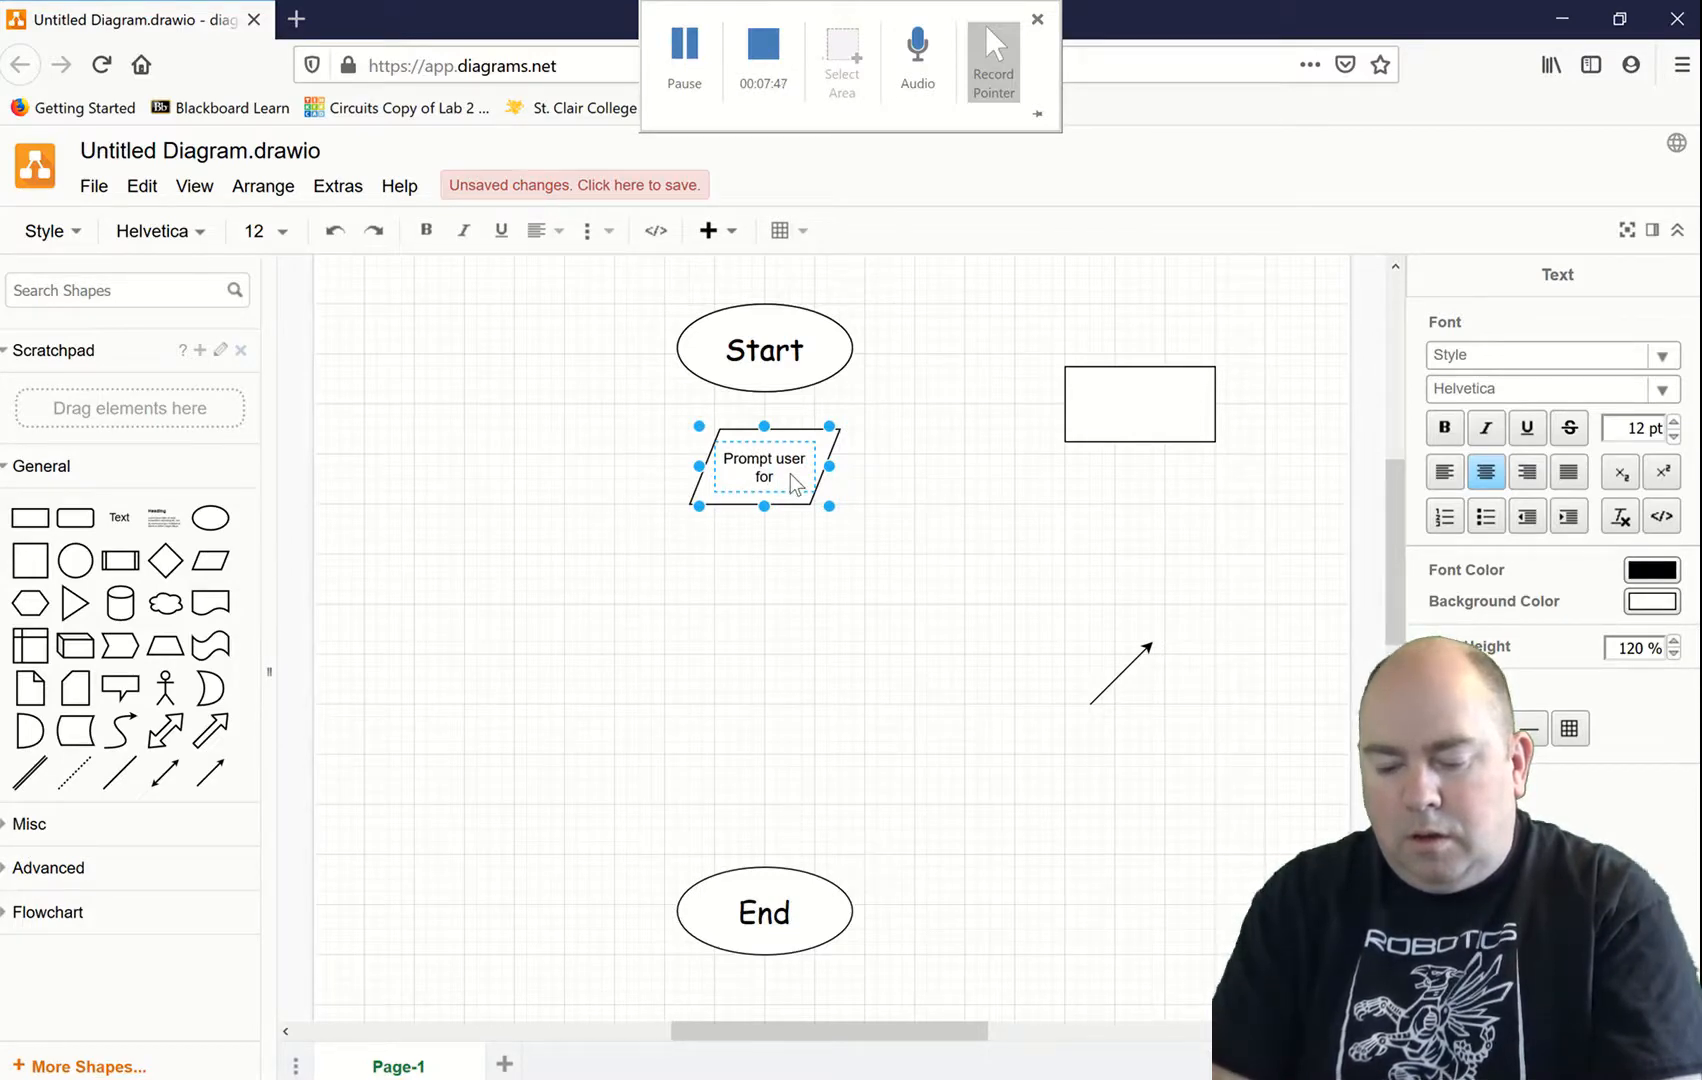
text(Wi)
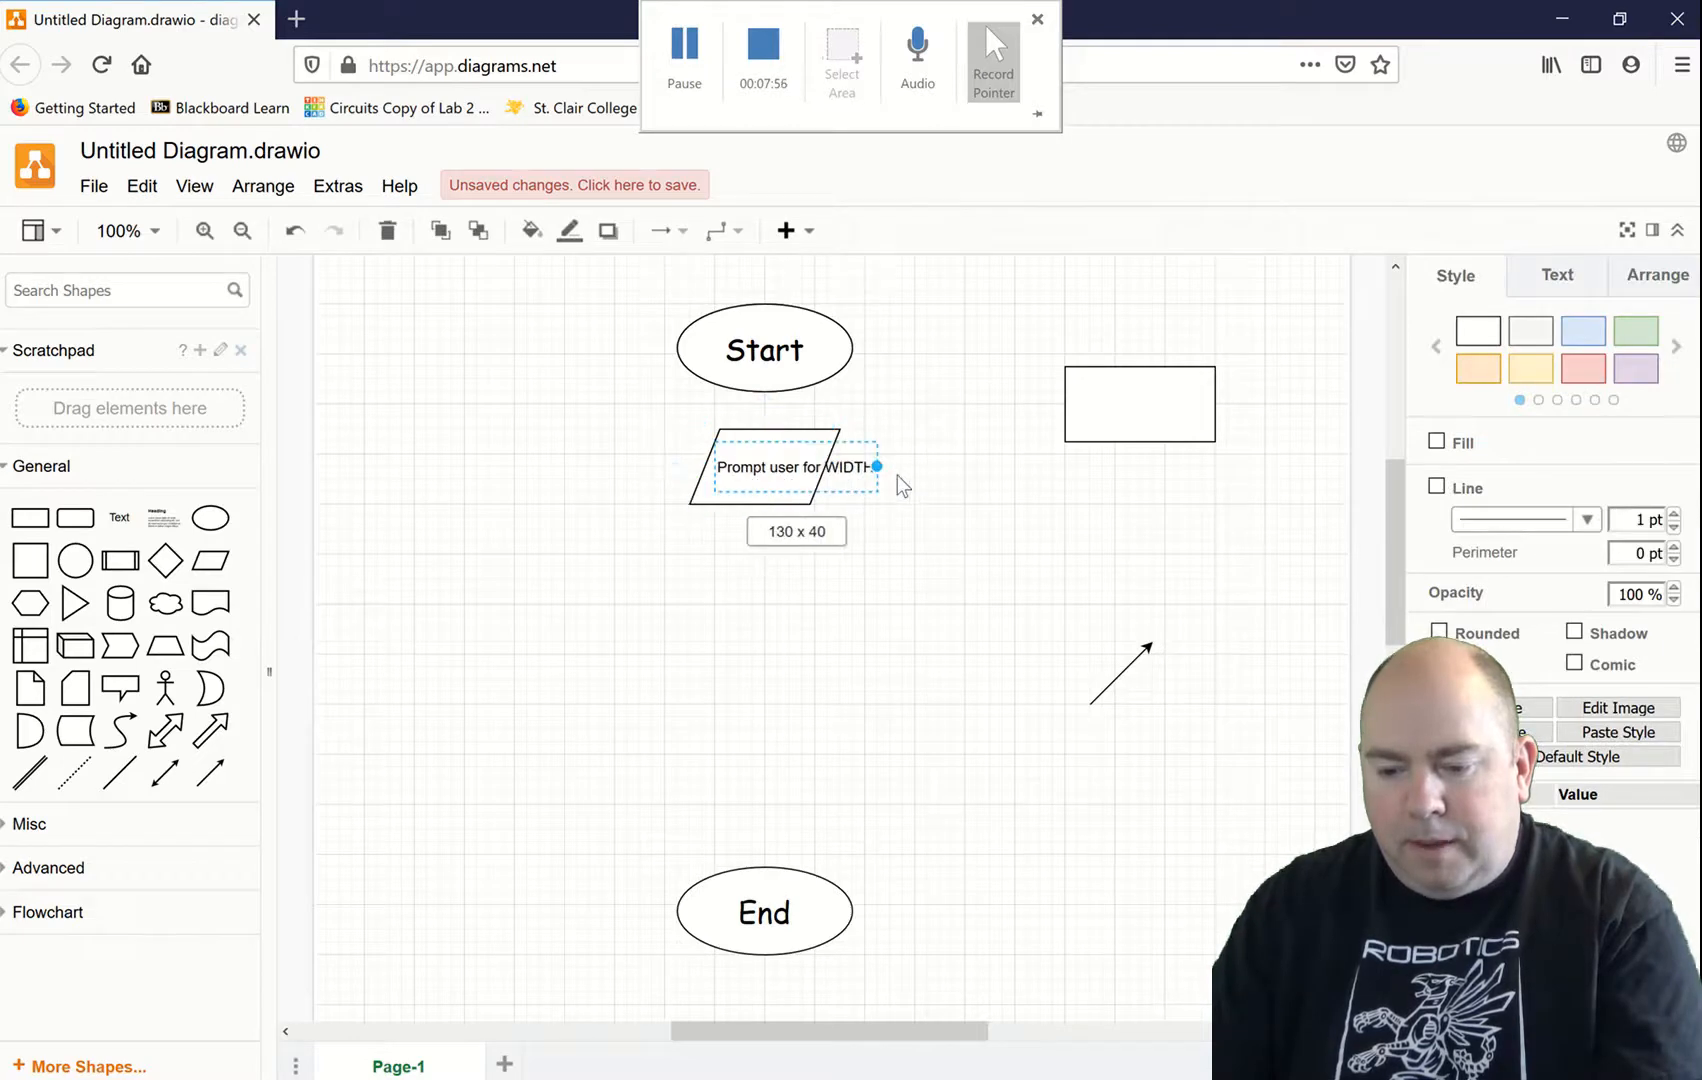
click(795, 467)
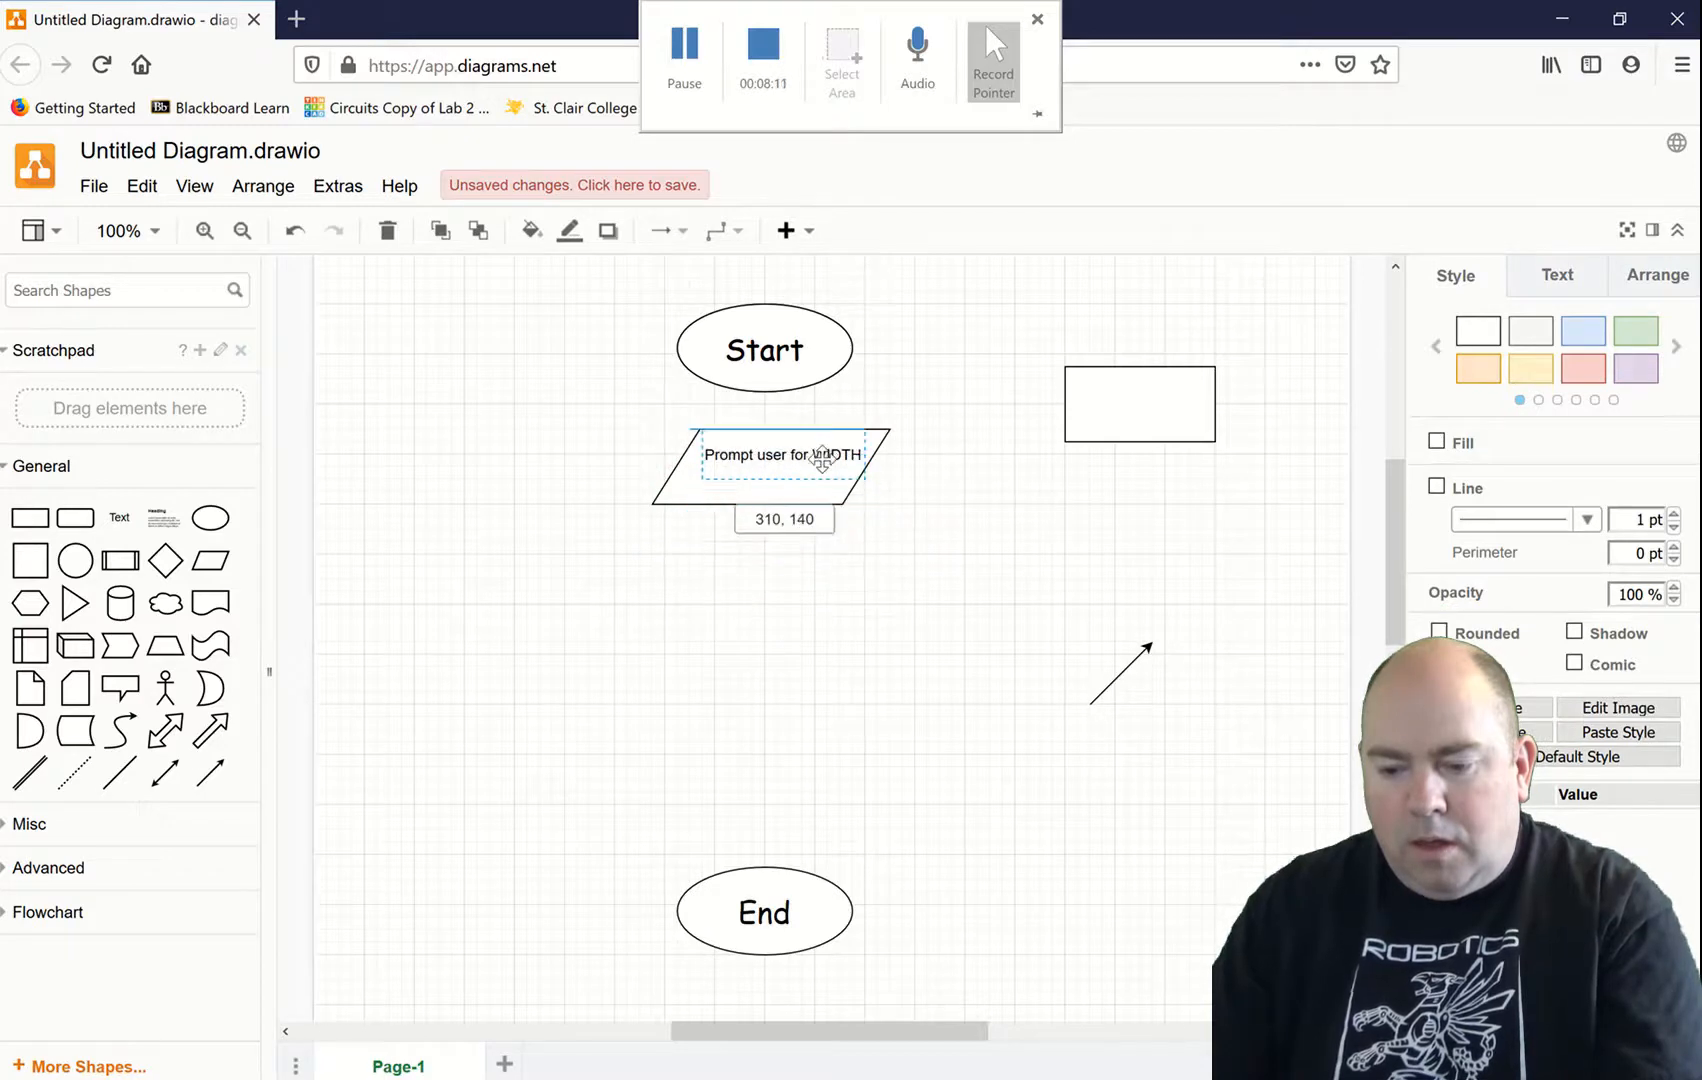
click(773, 467)
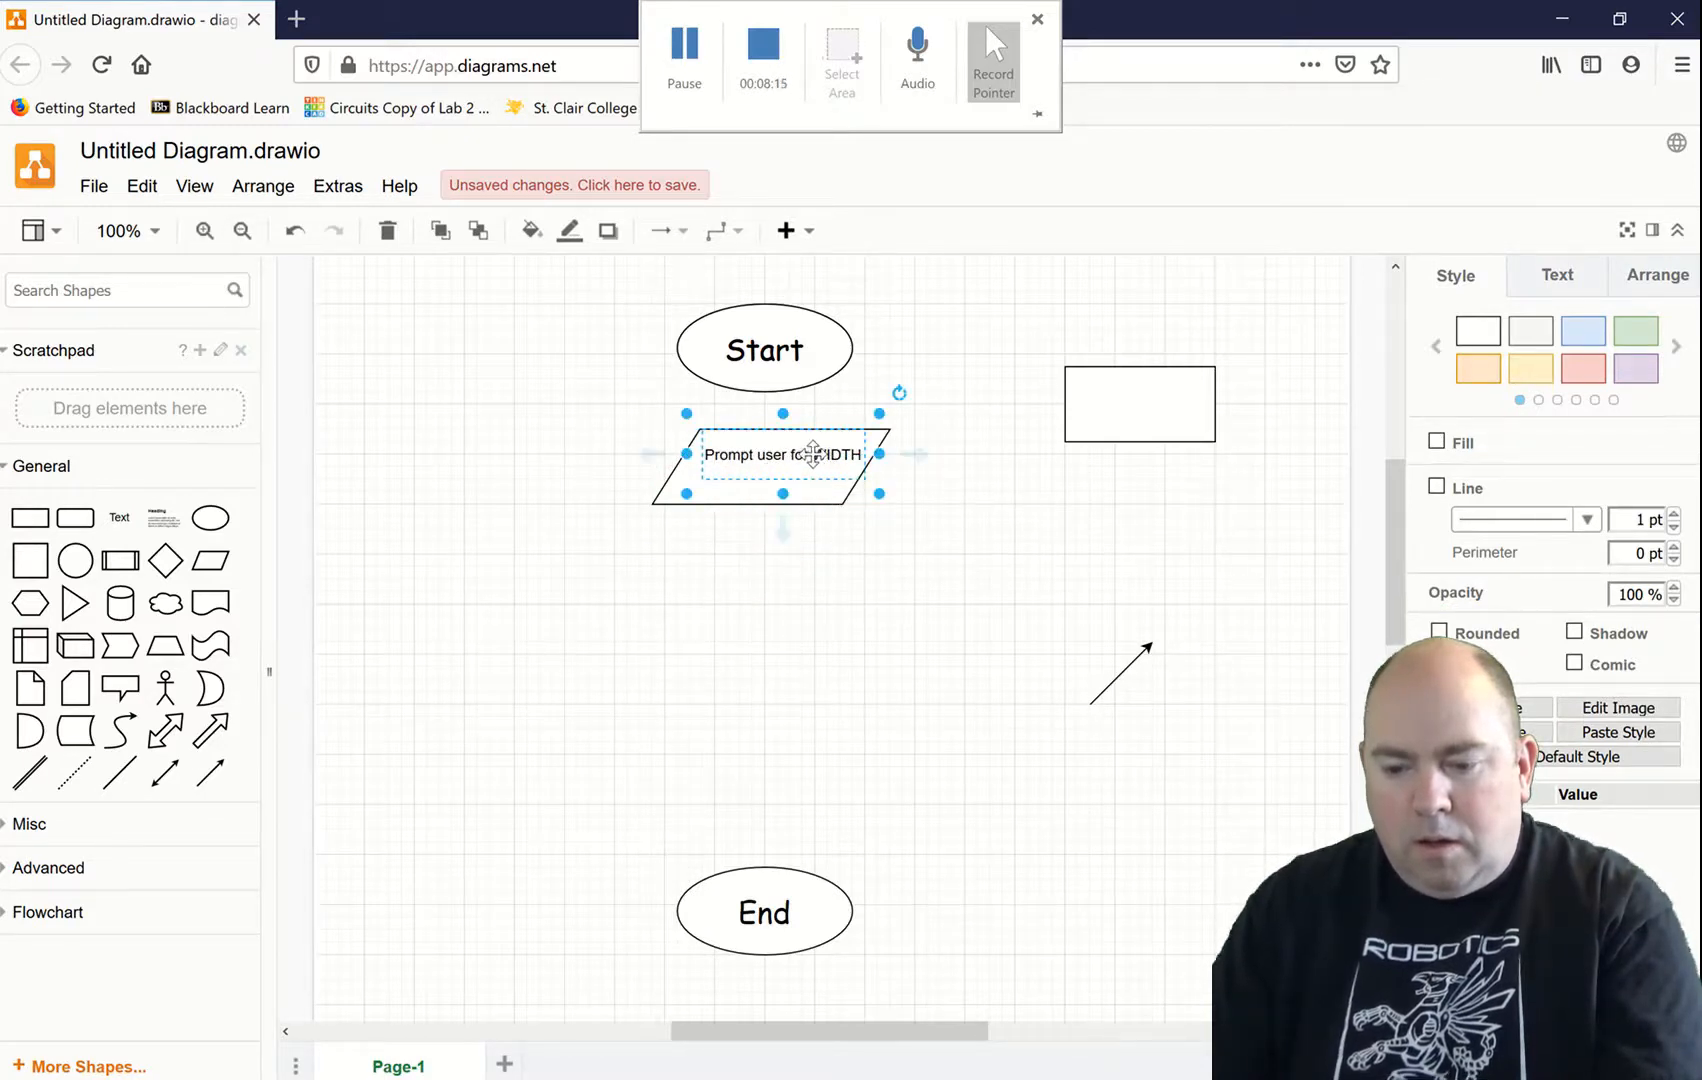
Step: Enlarge the 'Prompt user for WIDTH' text size so it wraps onto two lines
click(289, 230)
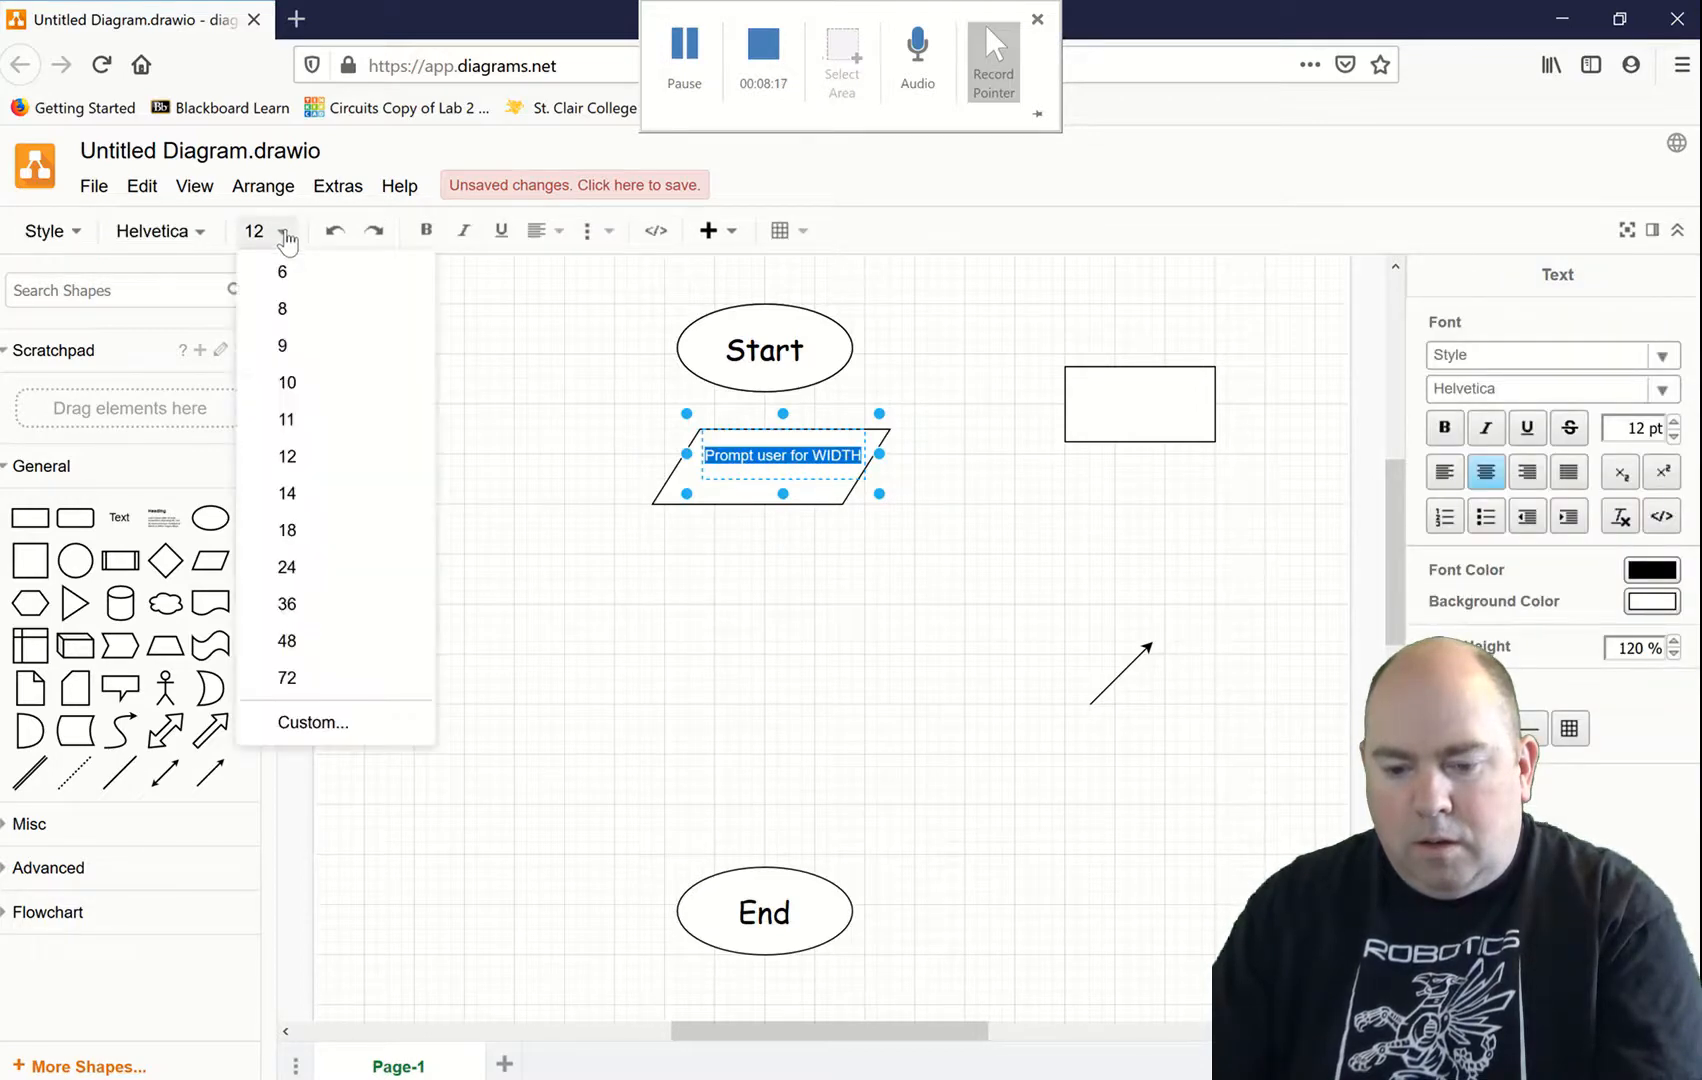
click(287, 530)
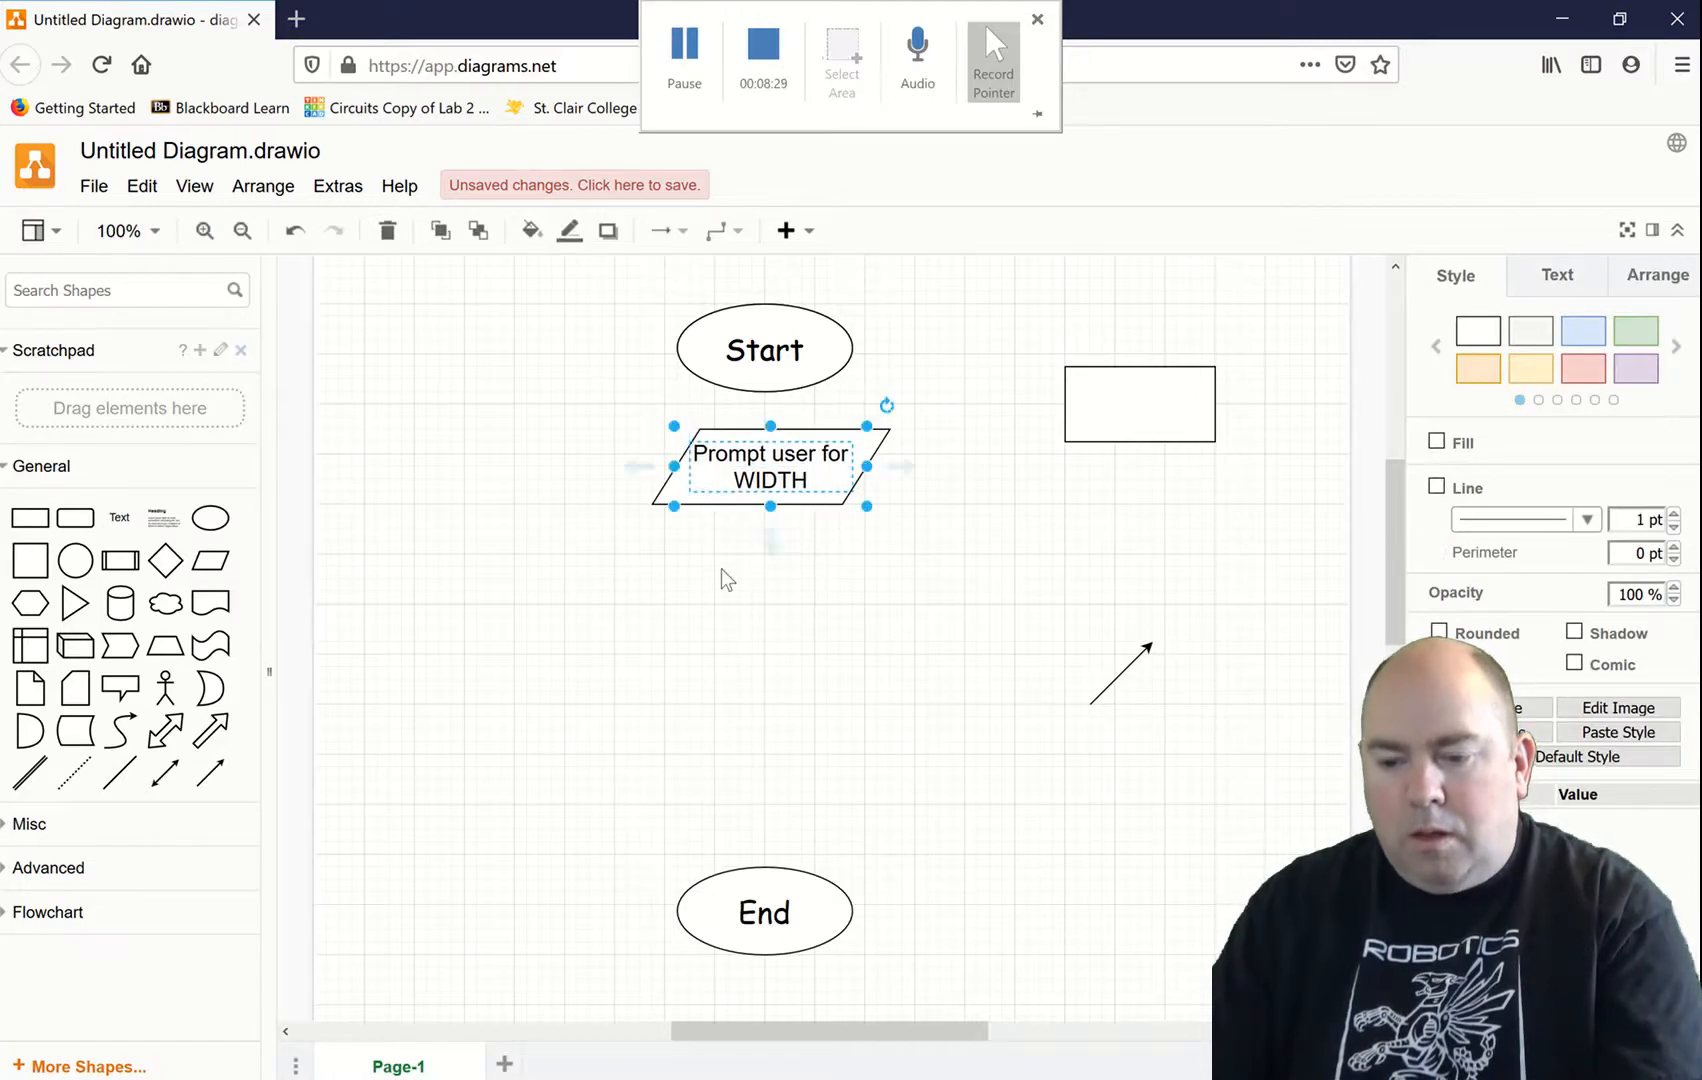
click(559, 586)
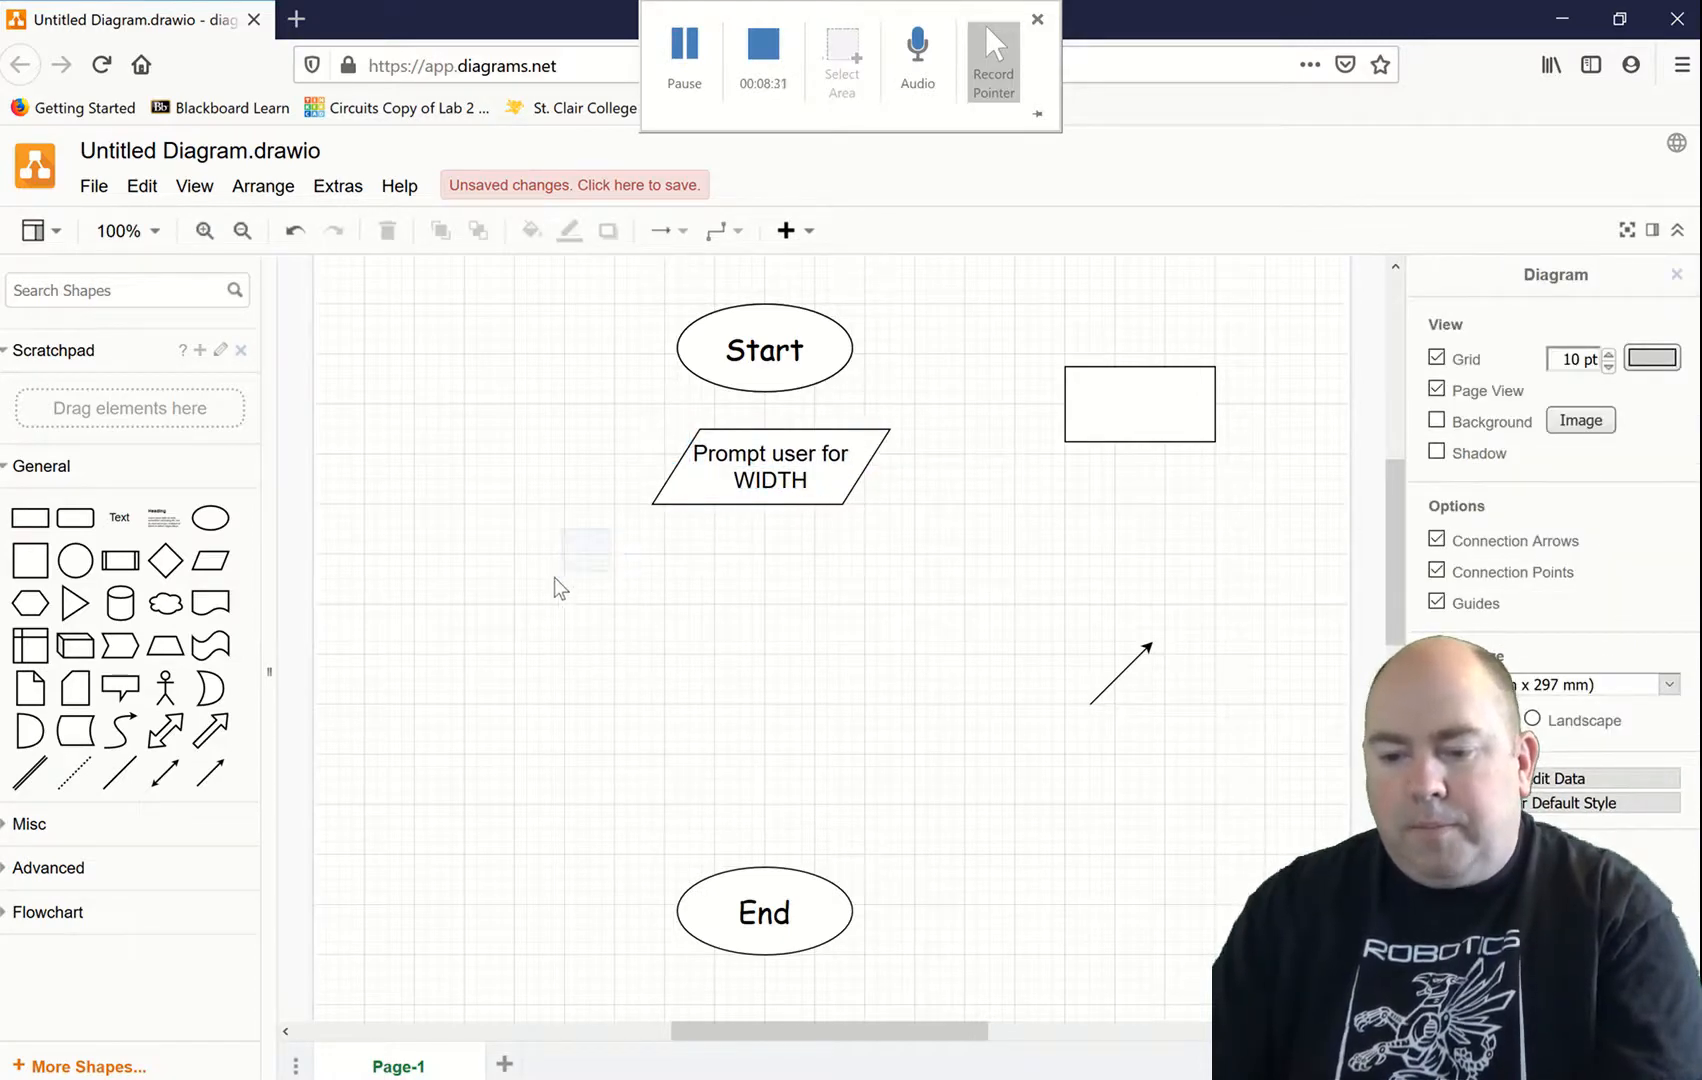
click(769, 463)
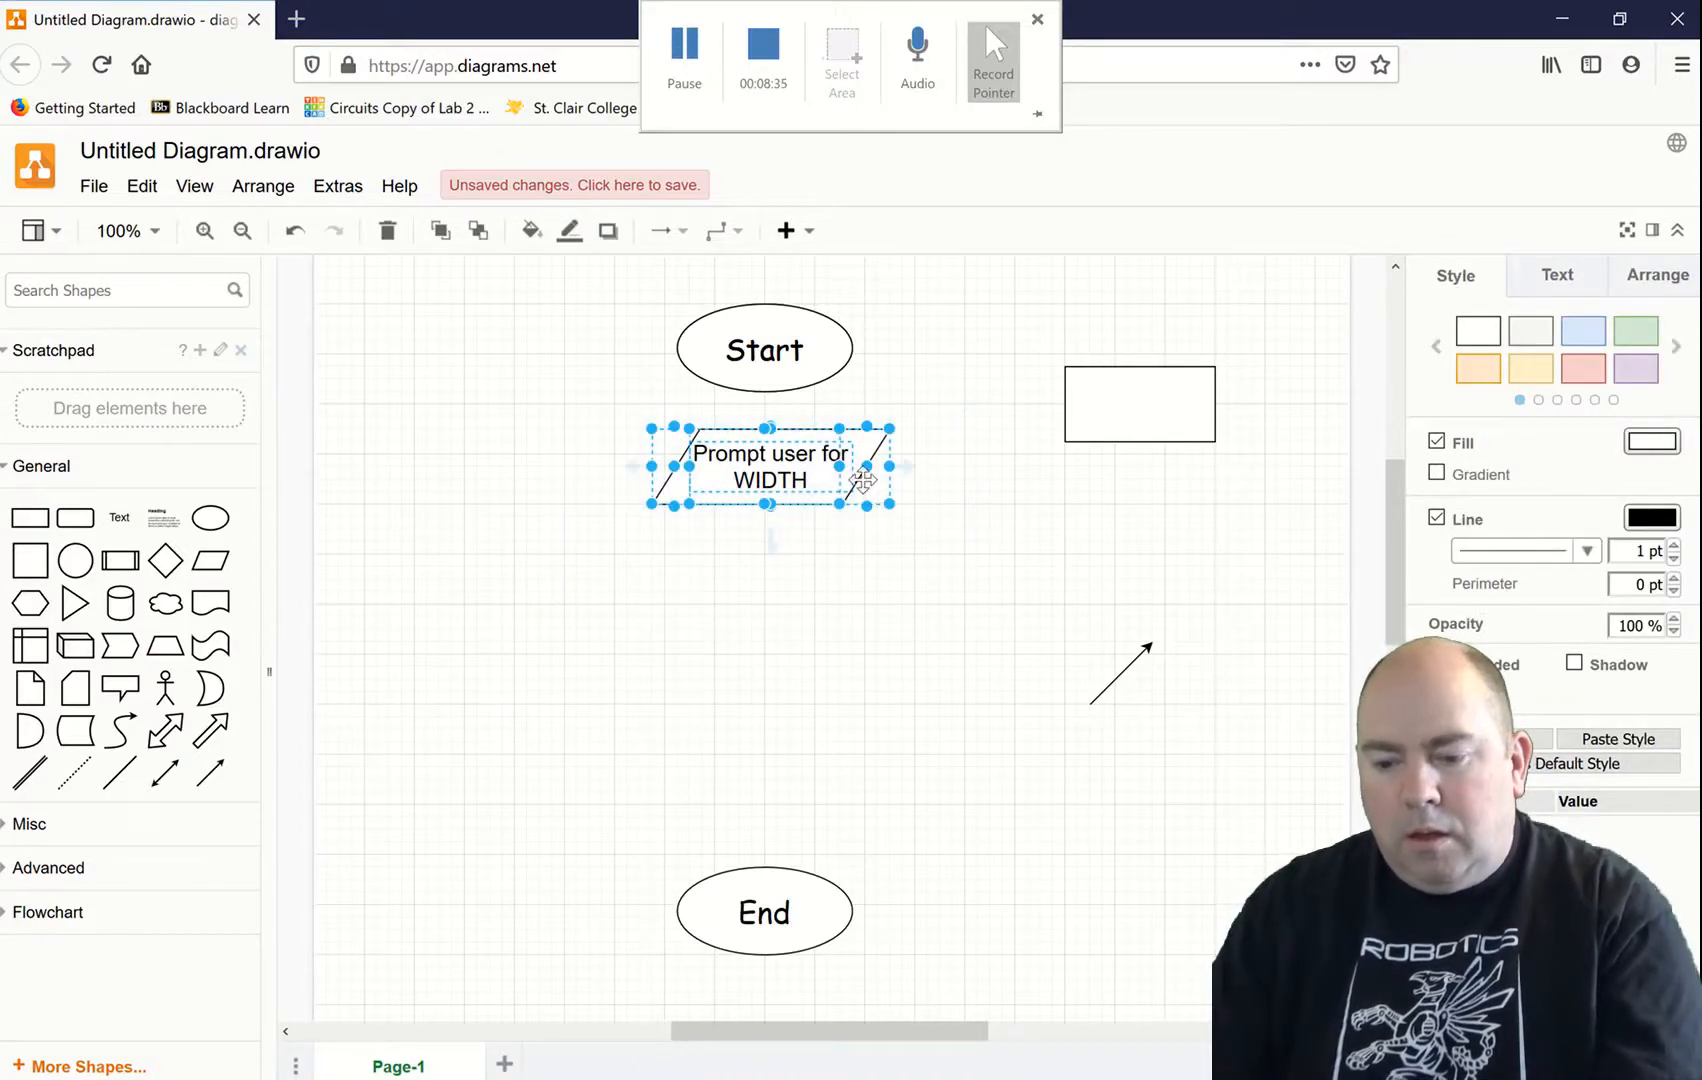
mouse_move(814, 640)
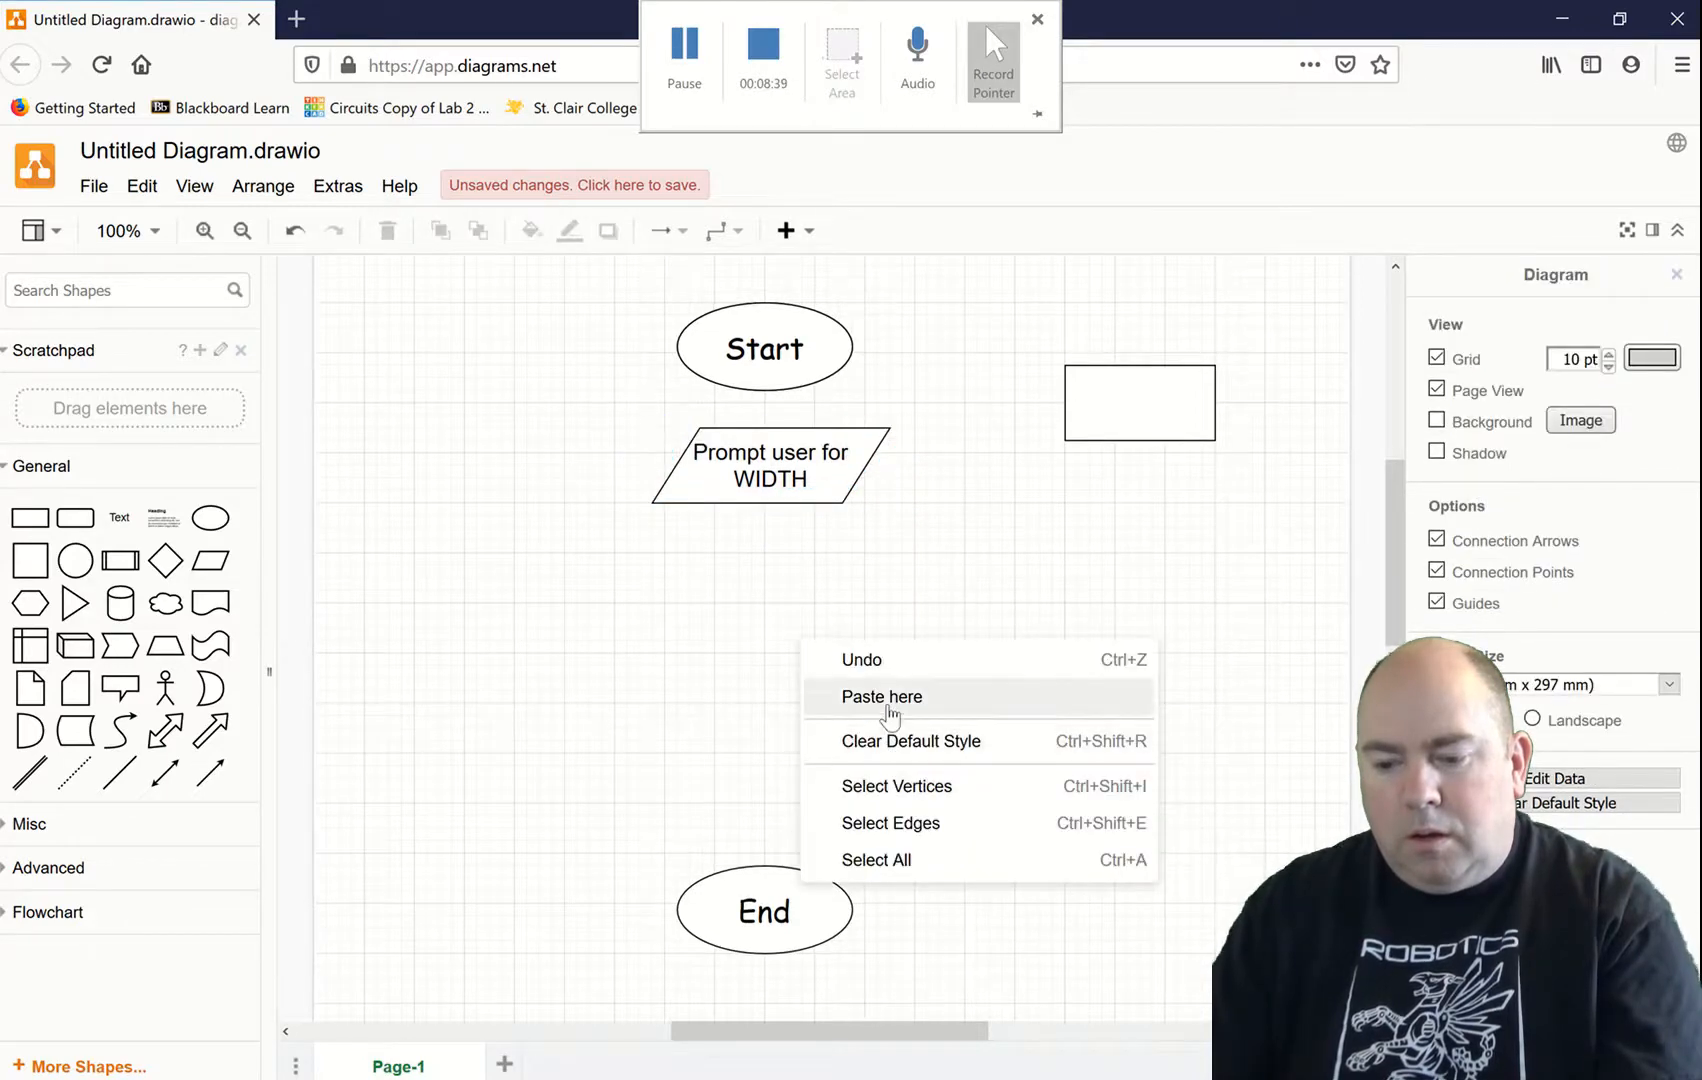
Step: Duplicate the WIDTH prompt parallelogram and drop the copy further down the page
click(881, 697)
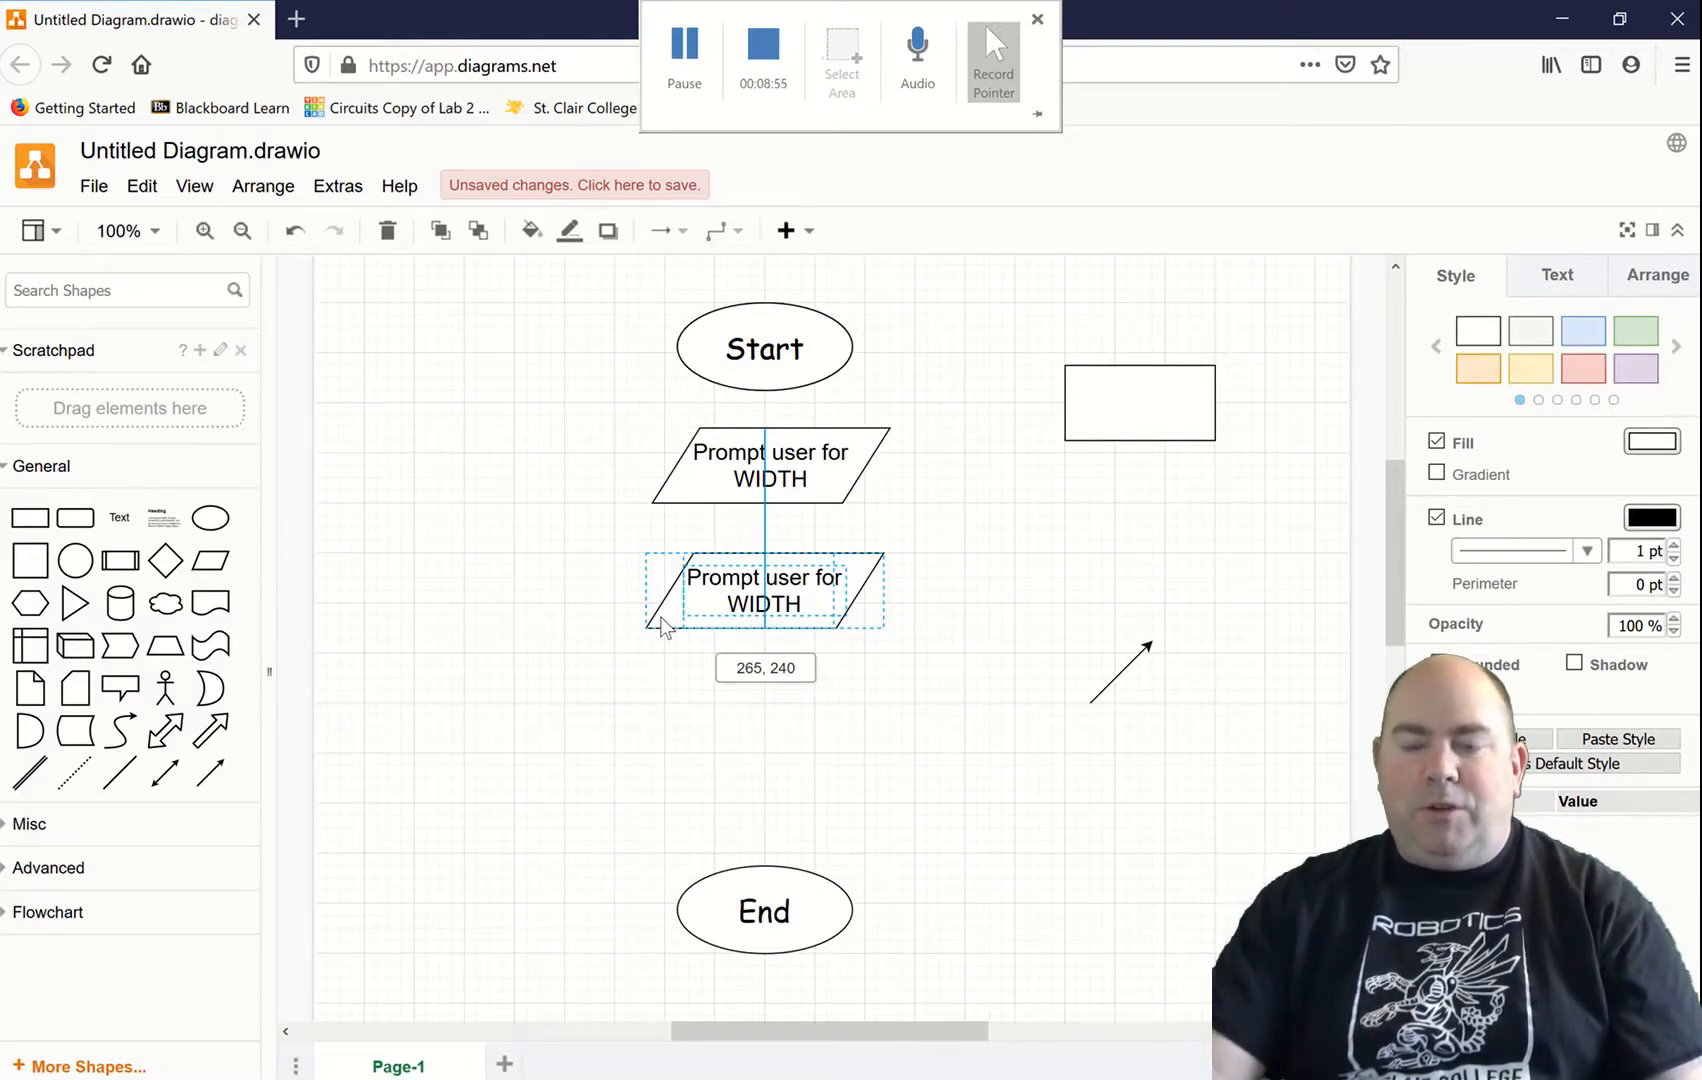
click(763, 590)
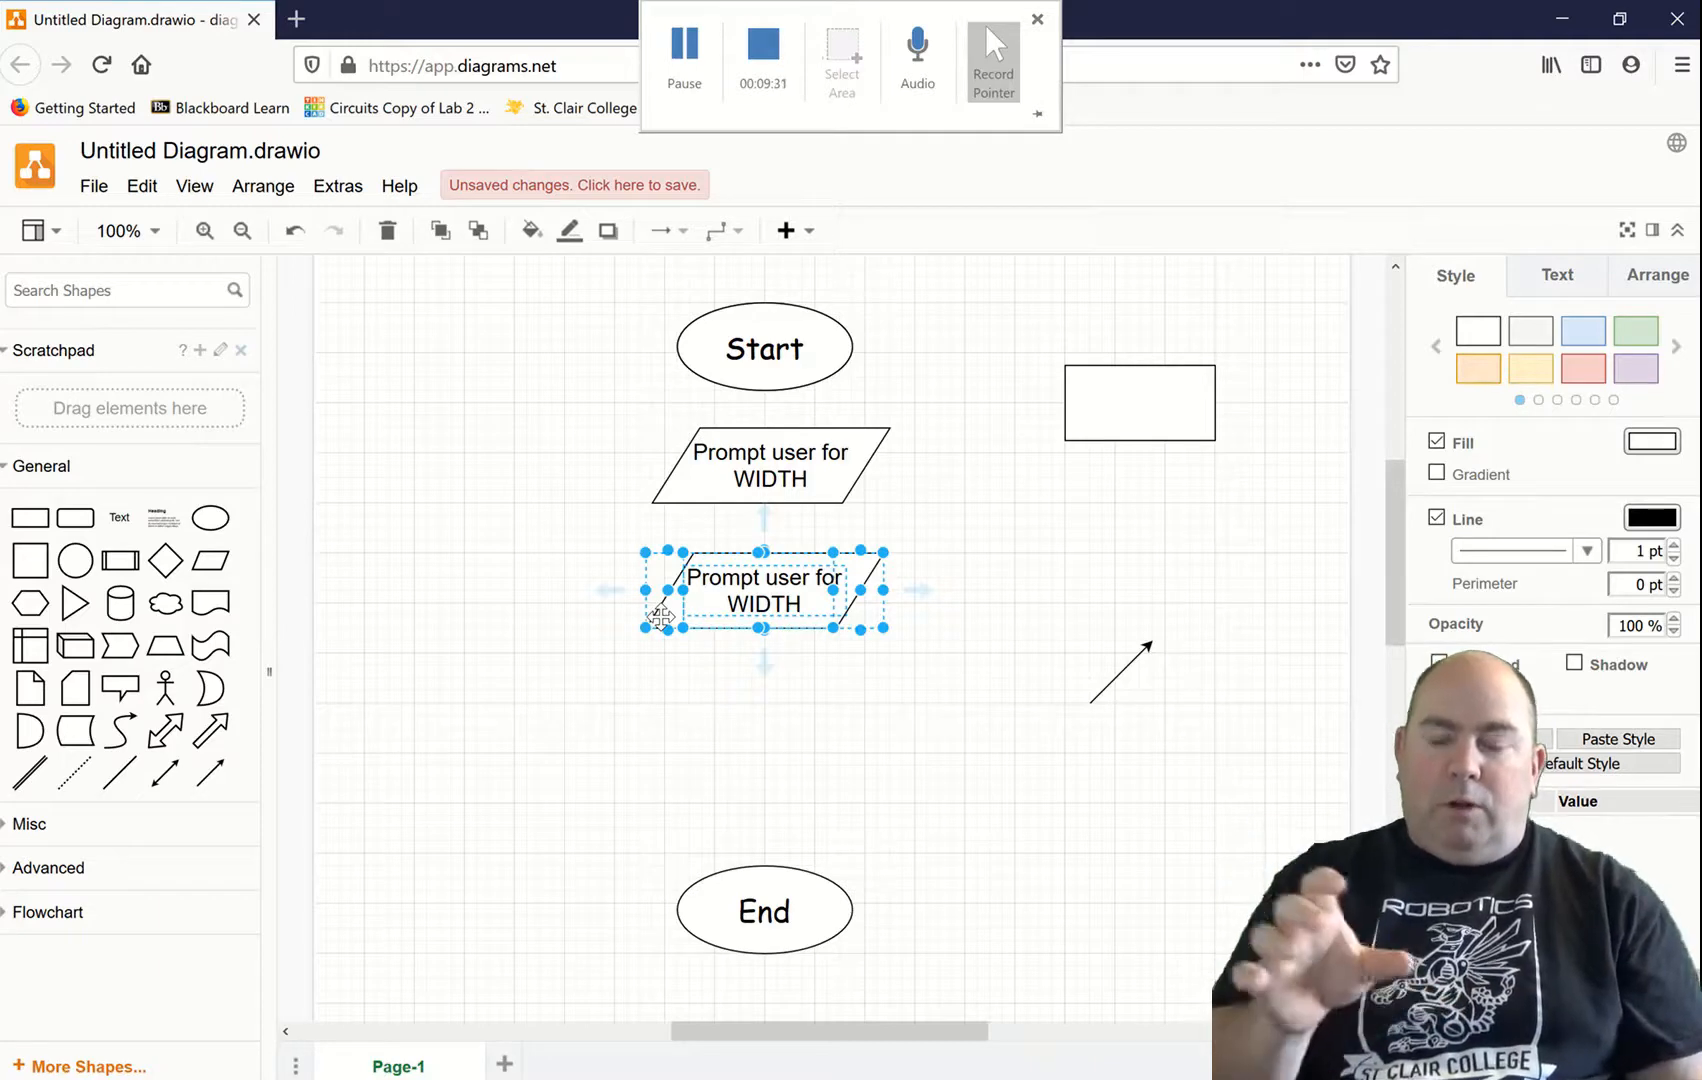
mouse_move(678, 747)
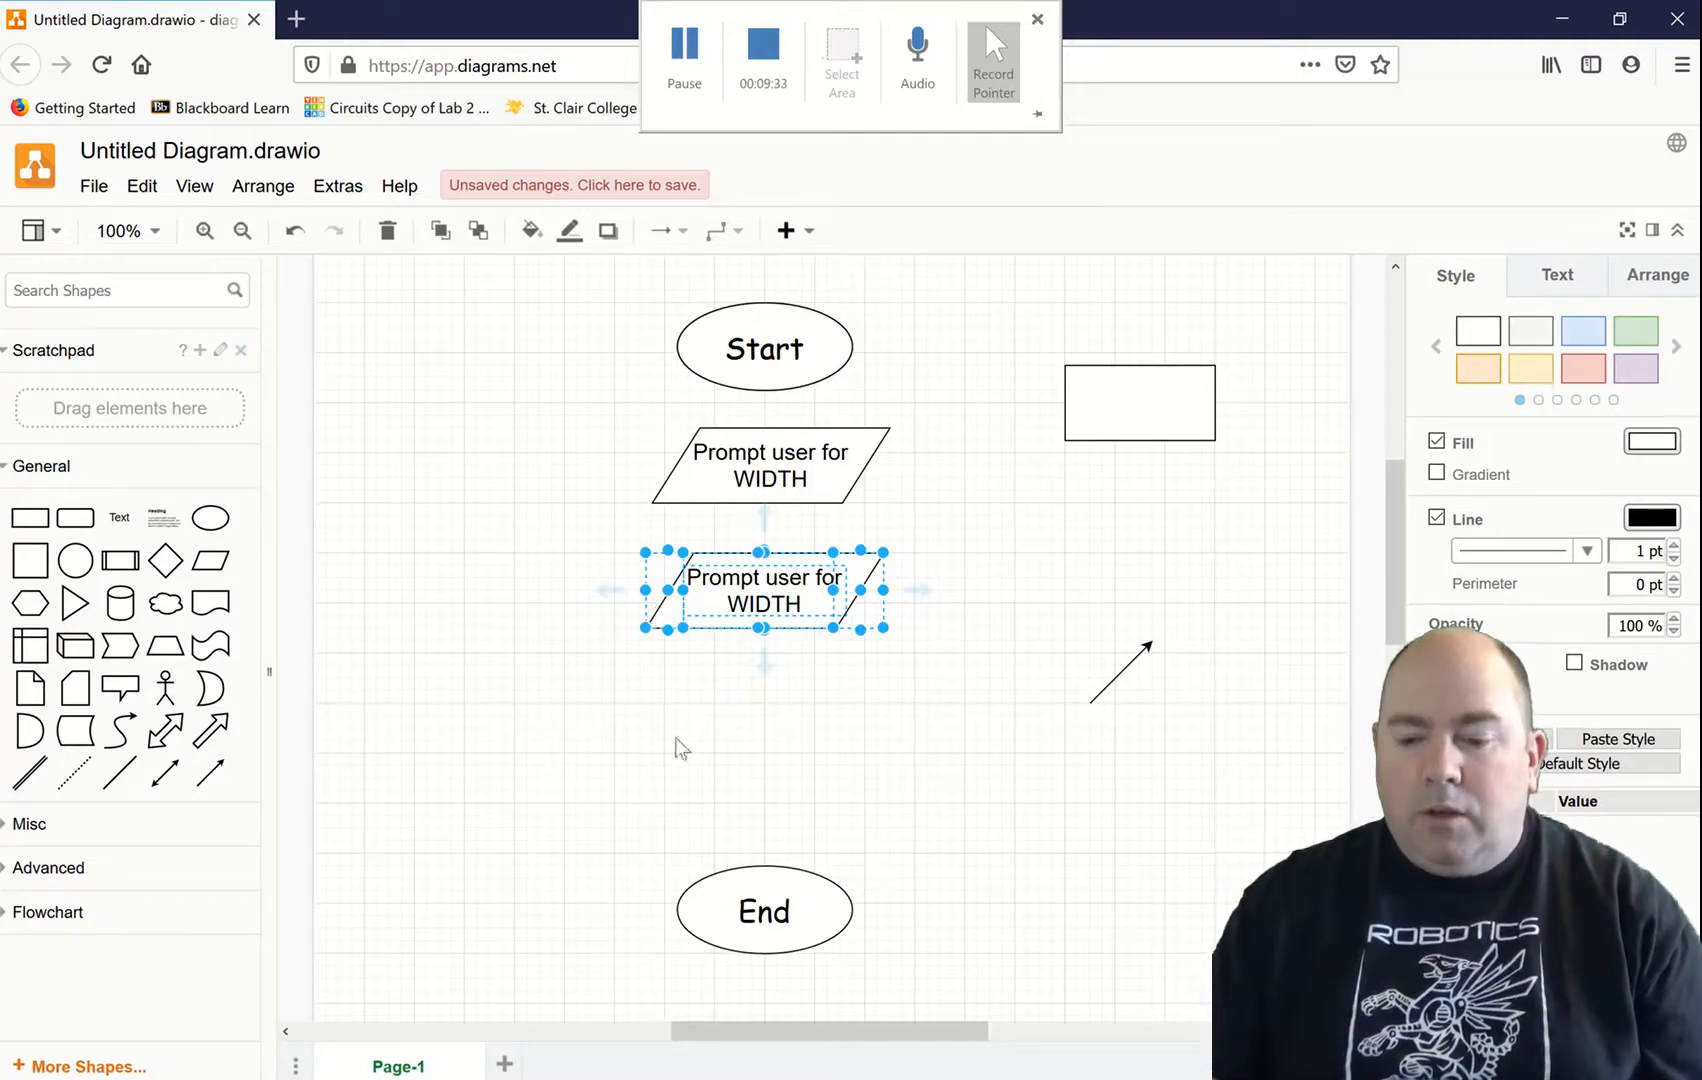
mouse_move(586, 545)
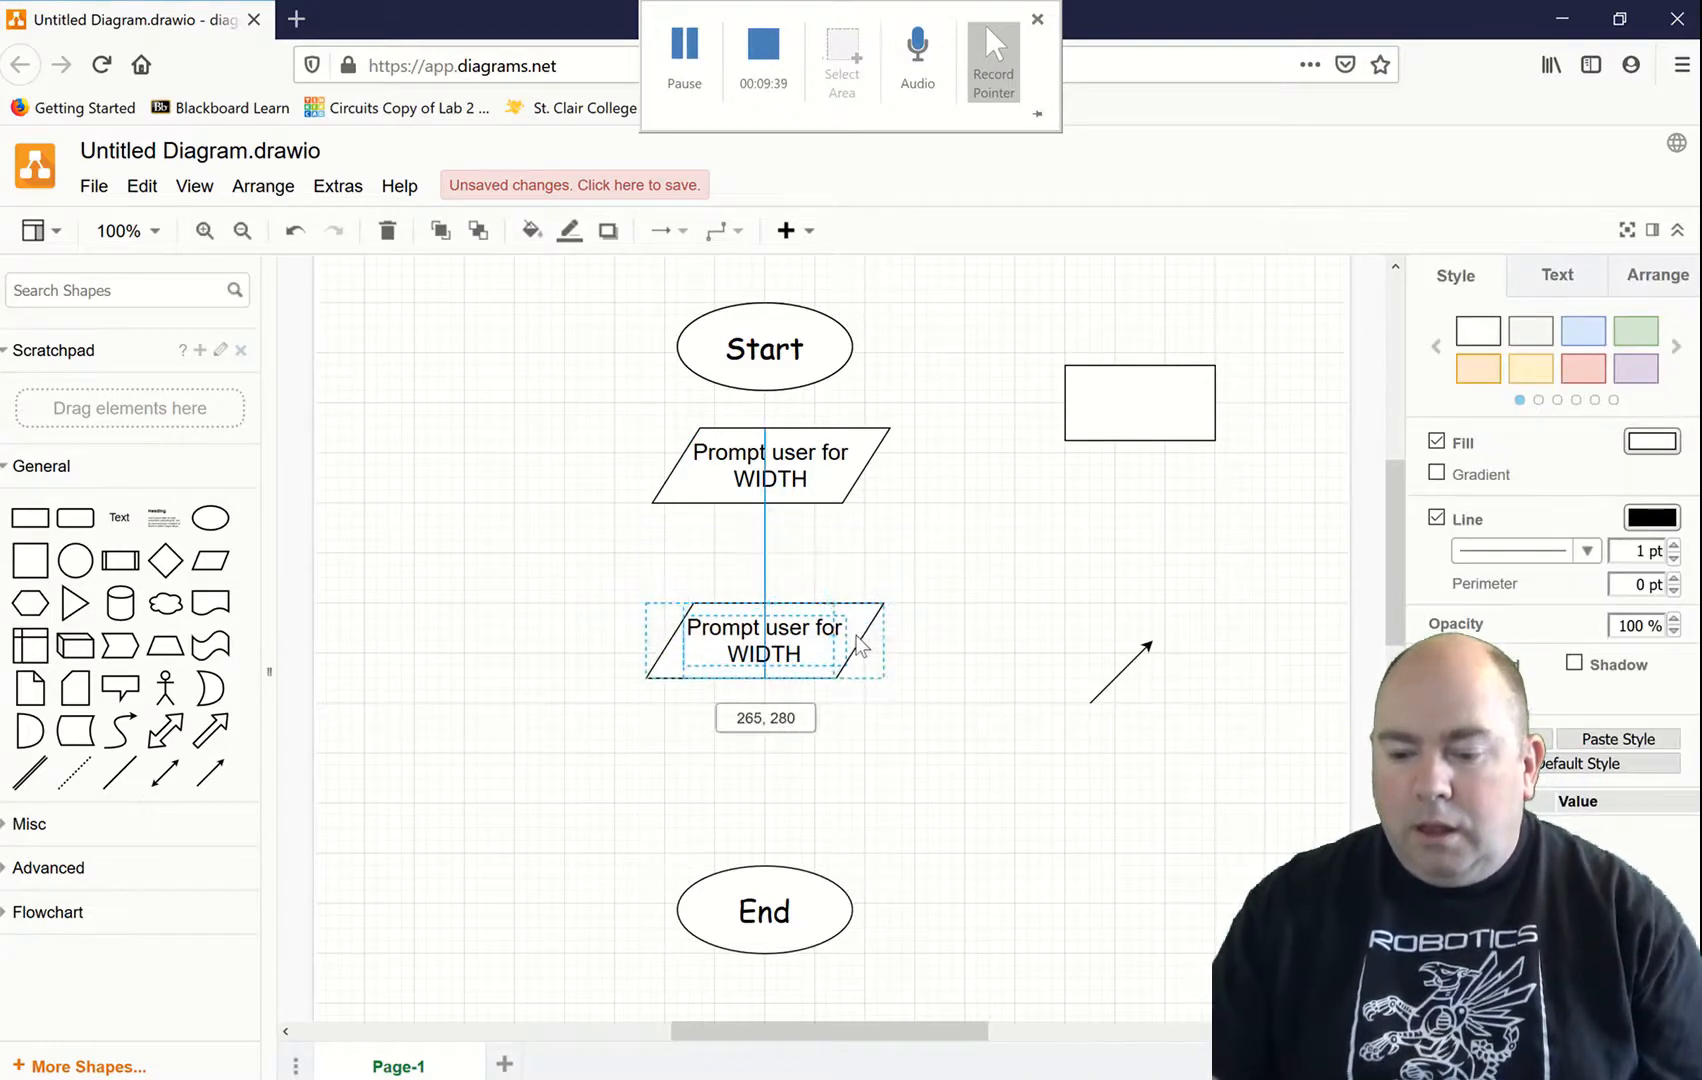
click(1031, 347)
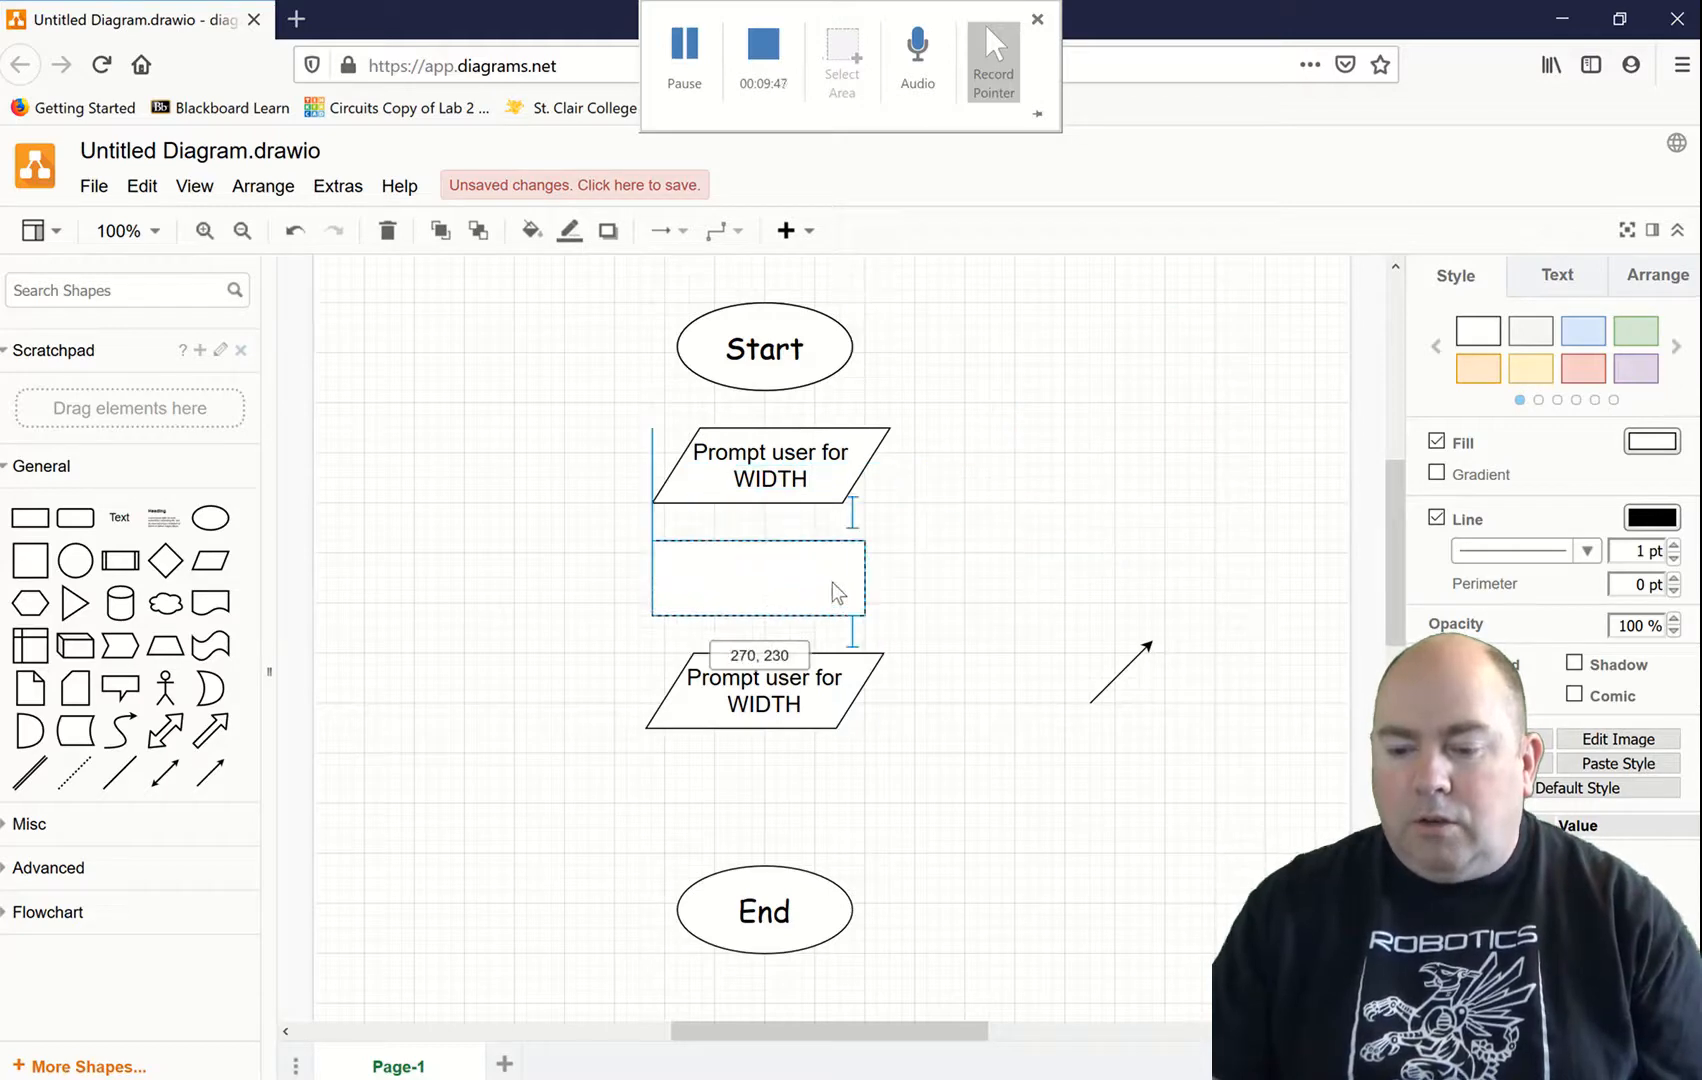
Step: Place the rectangle between the prompts, label it 'Convert to a double', and set 18 pt text
click(757, 576)
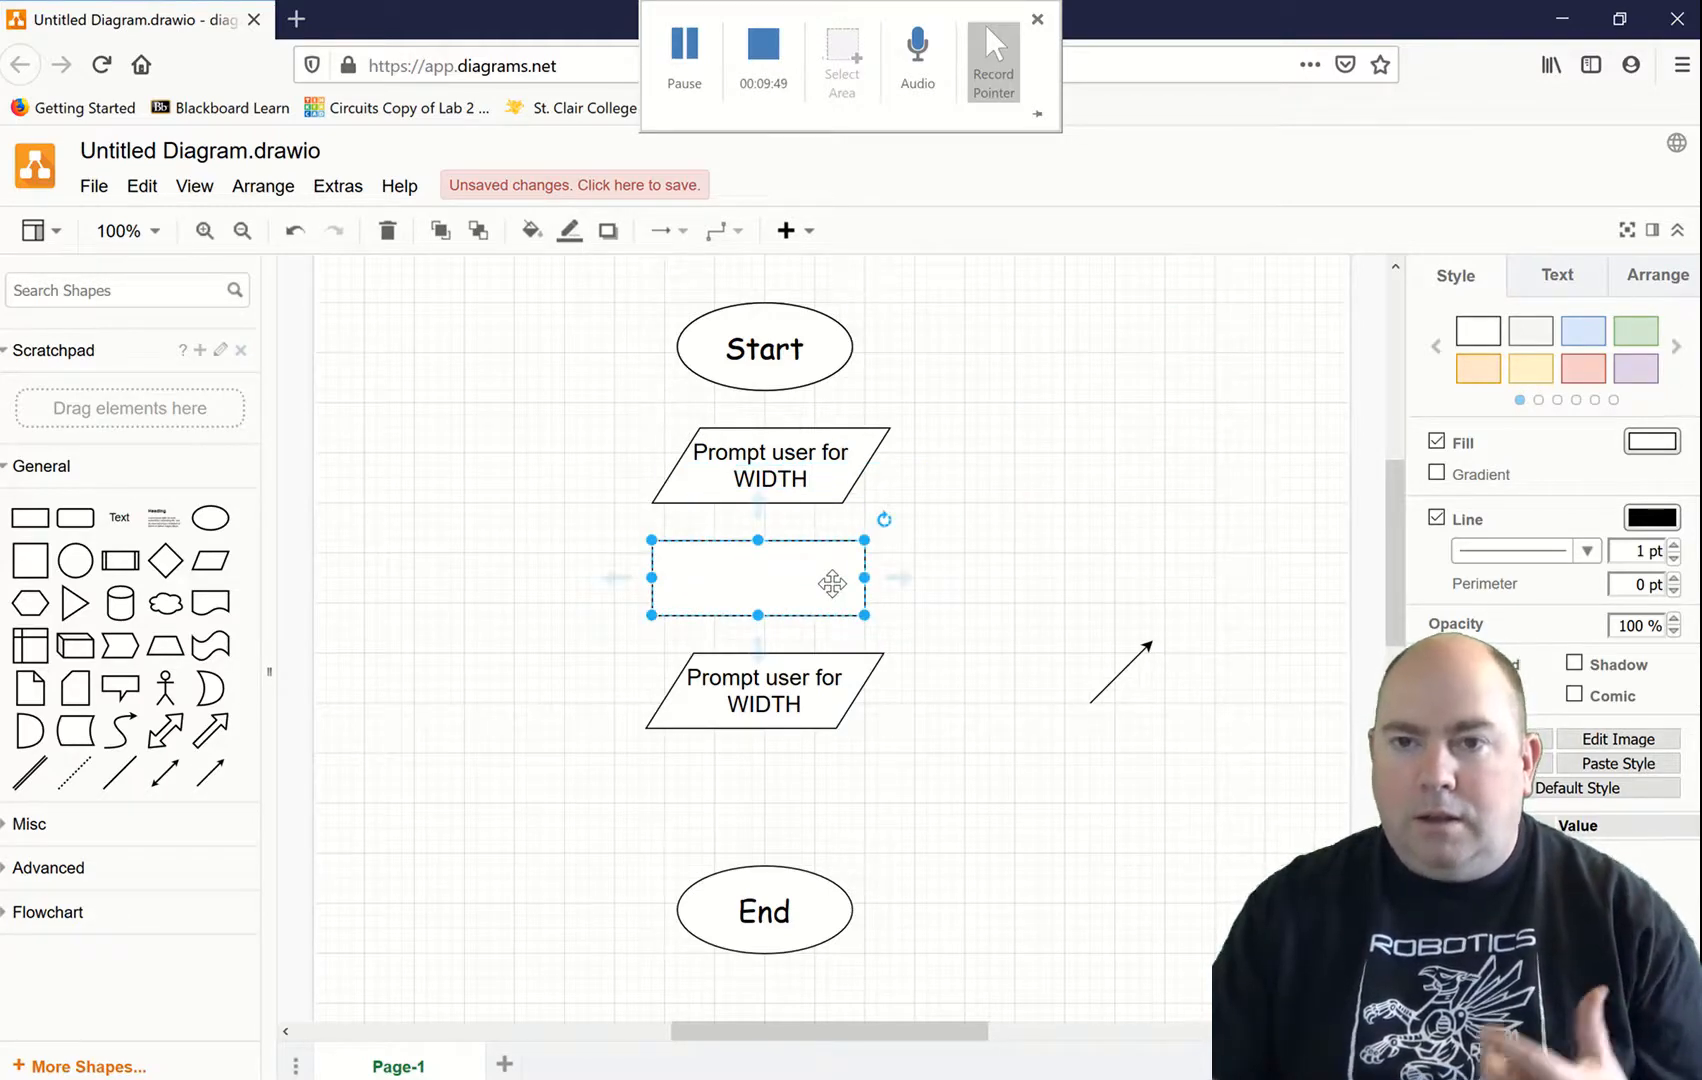
mouse_move(809, 475)
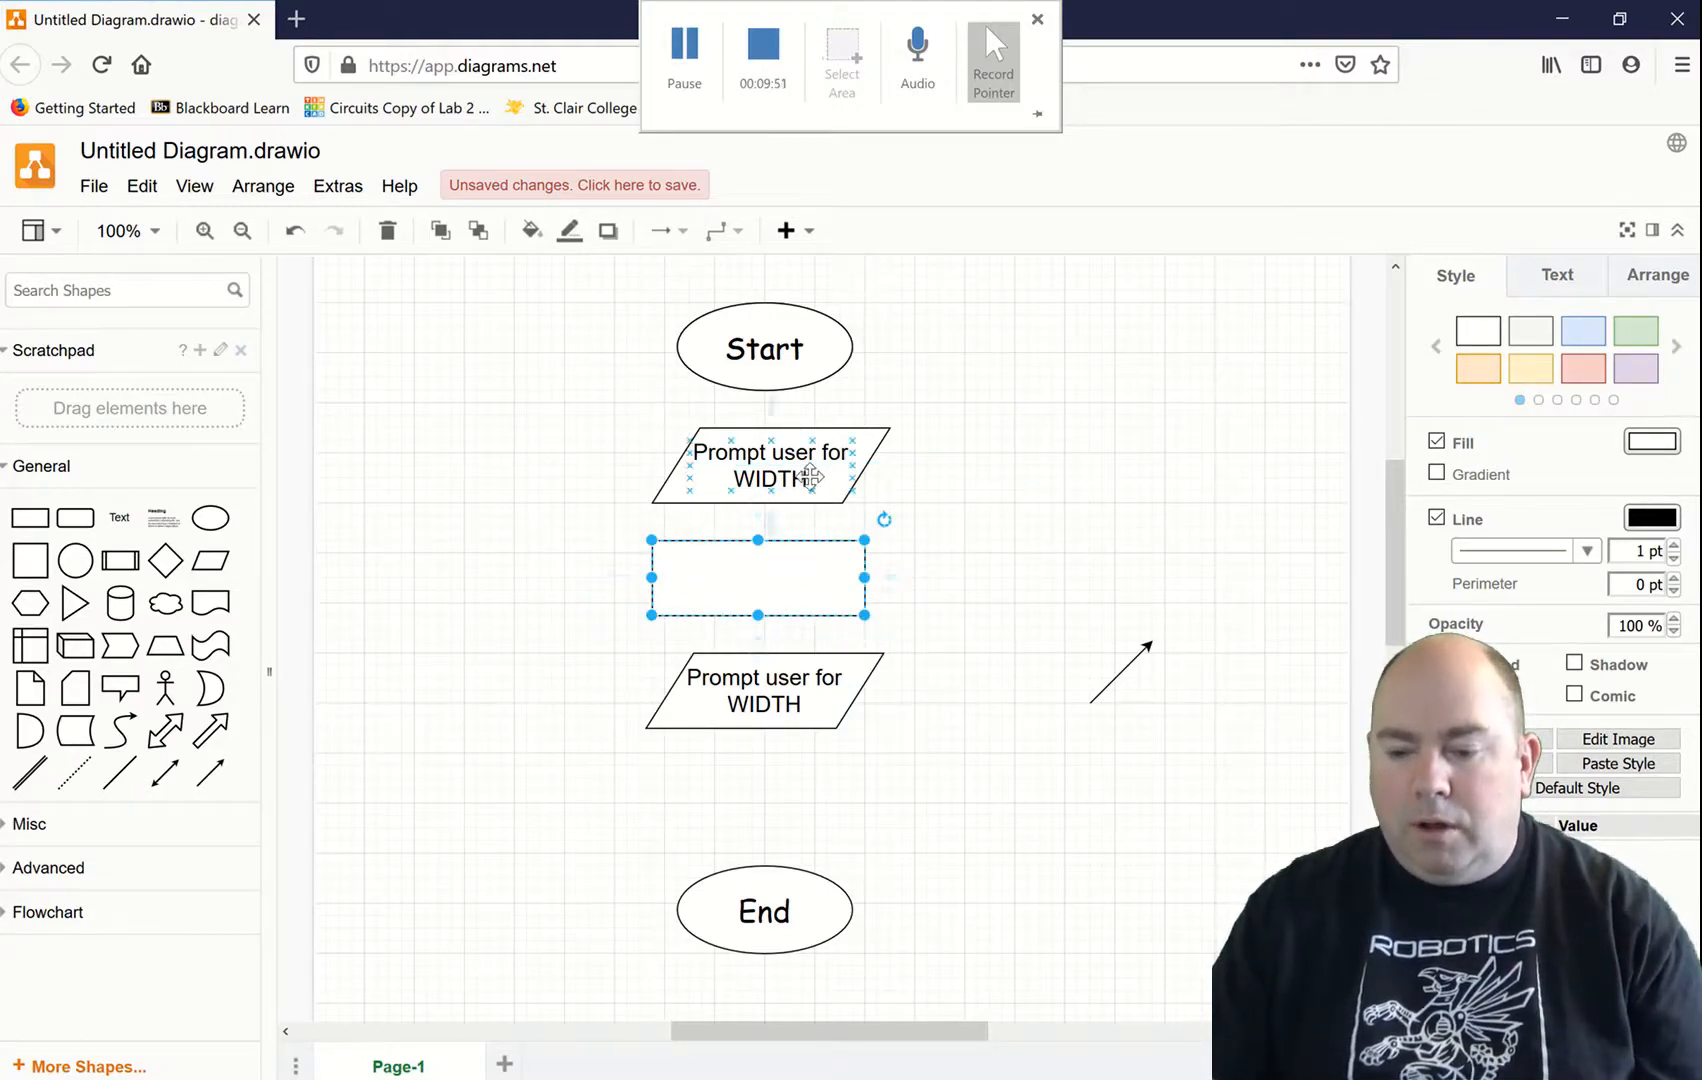
click(771, 465)
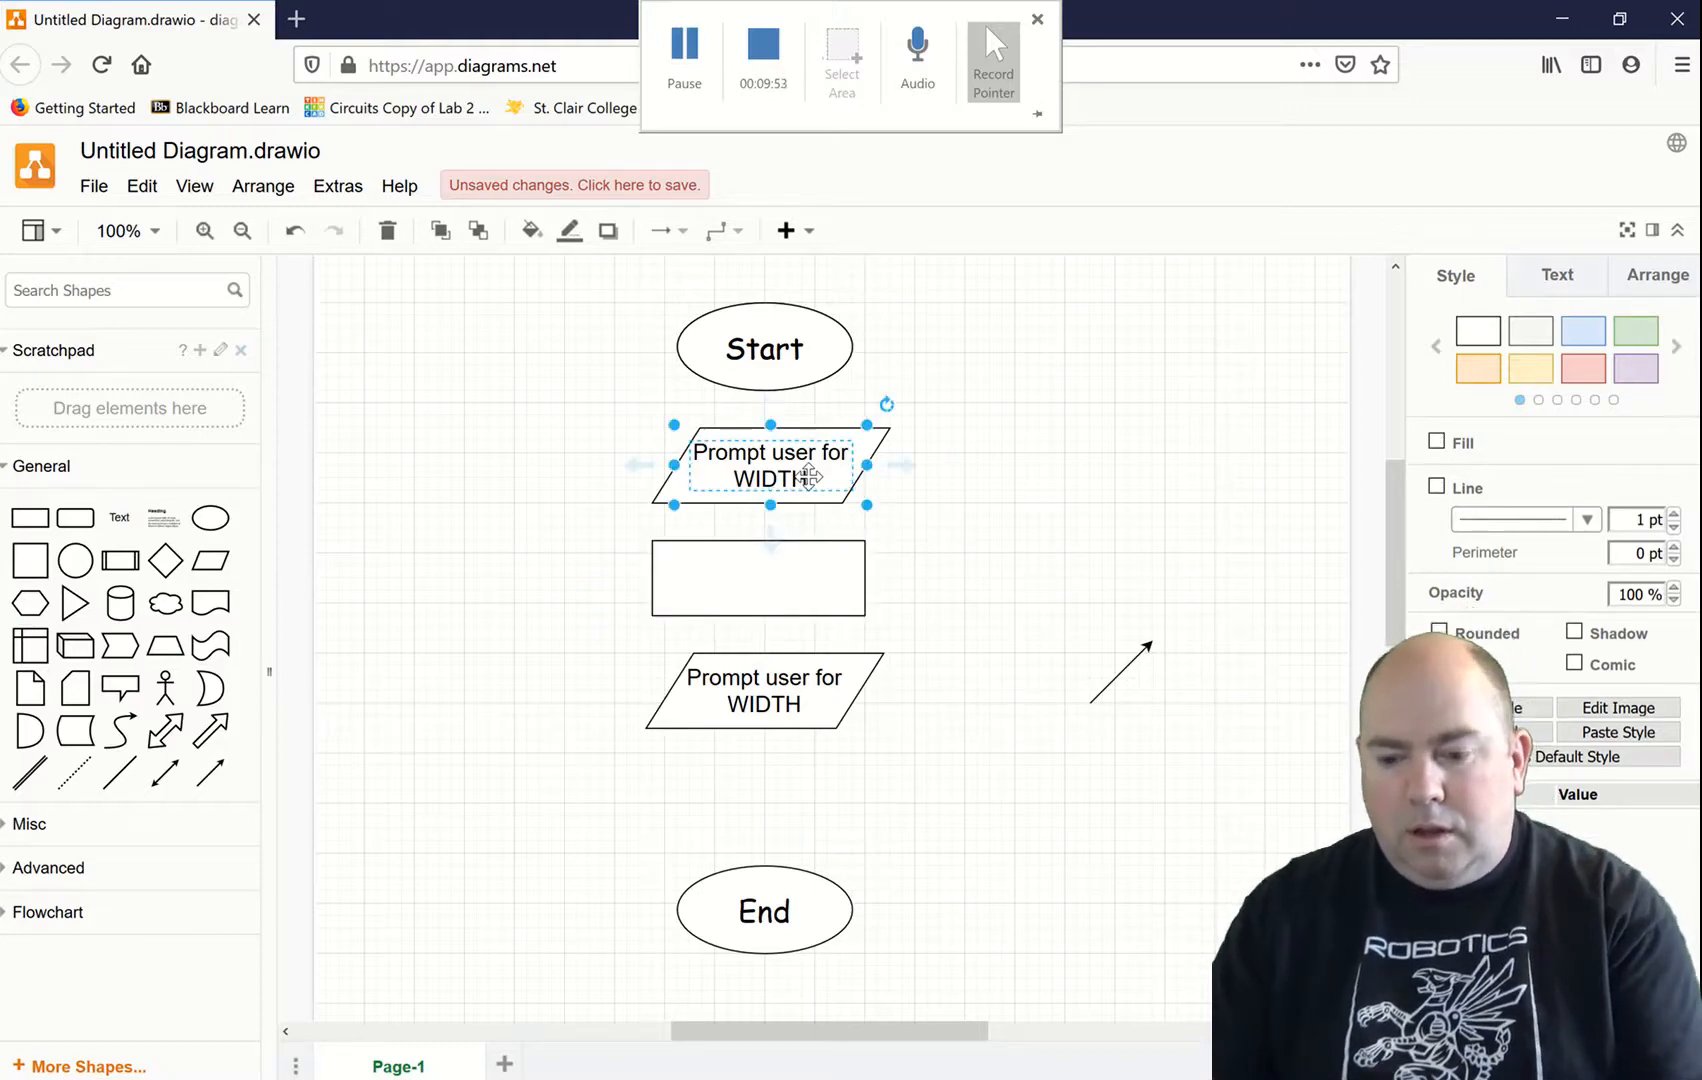
mouse_move(955, 570)
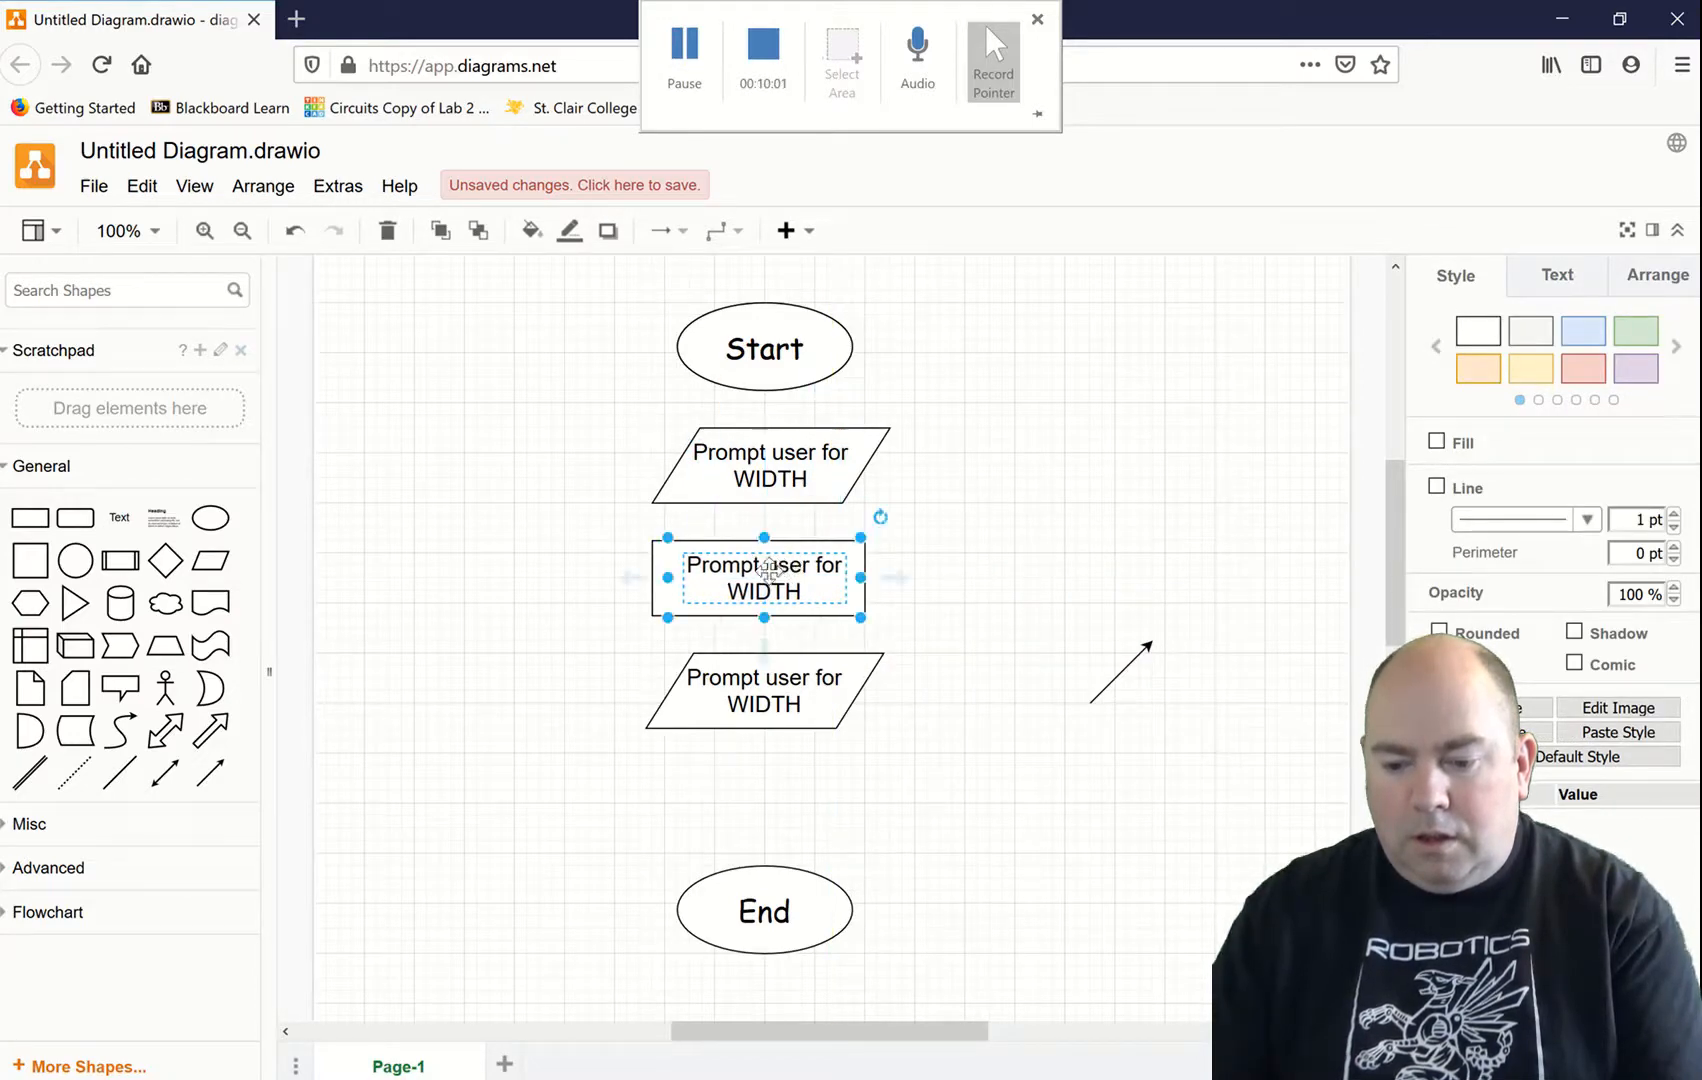
double_click(764, 577)
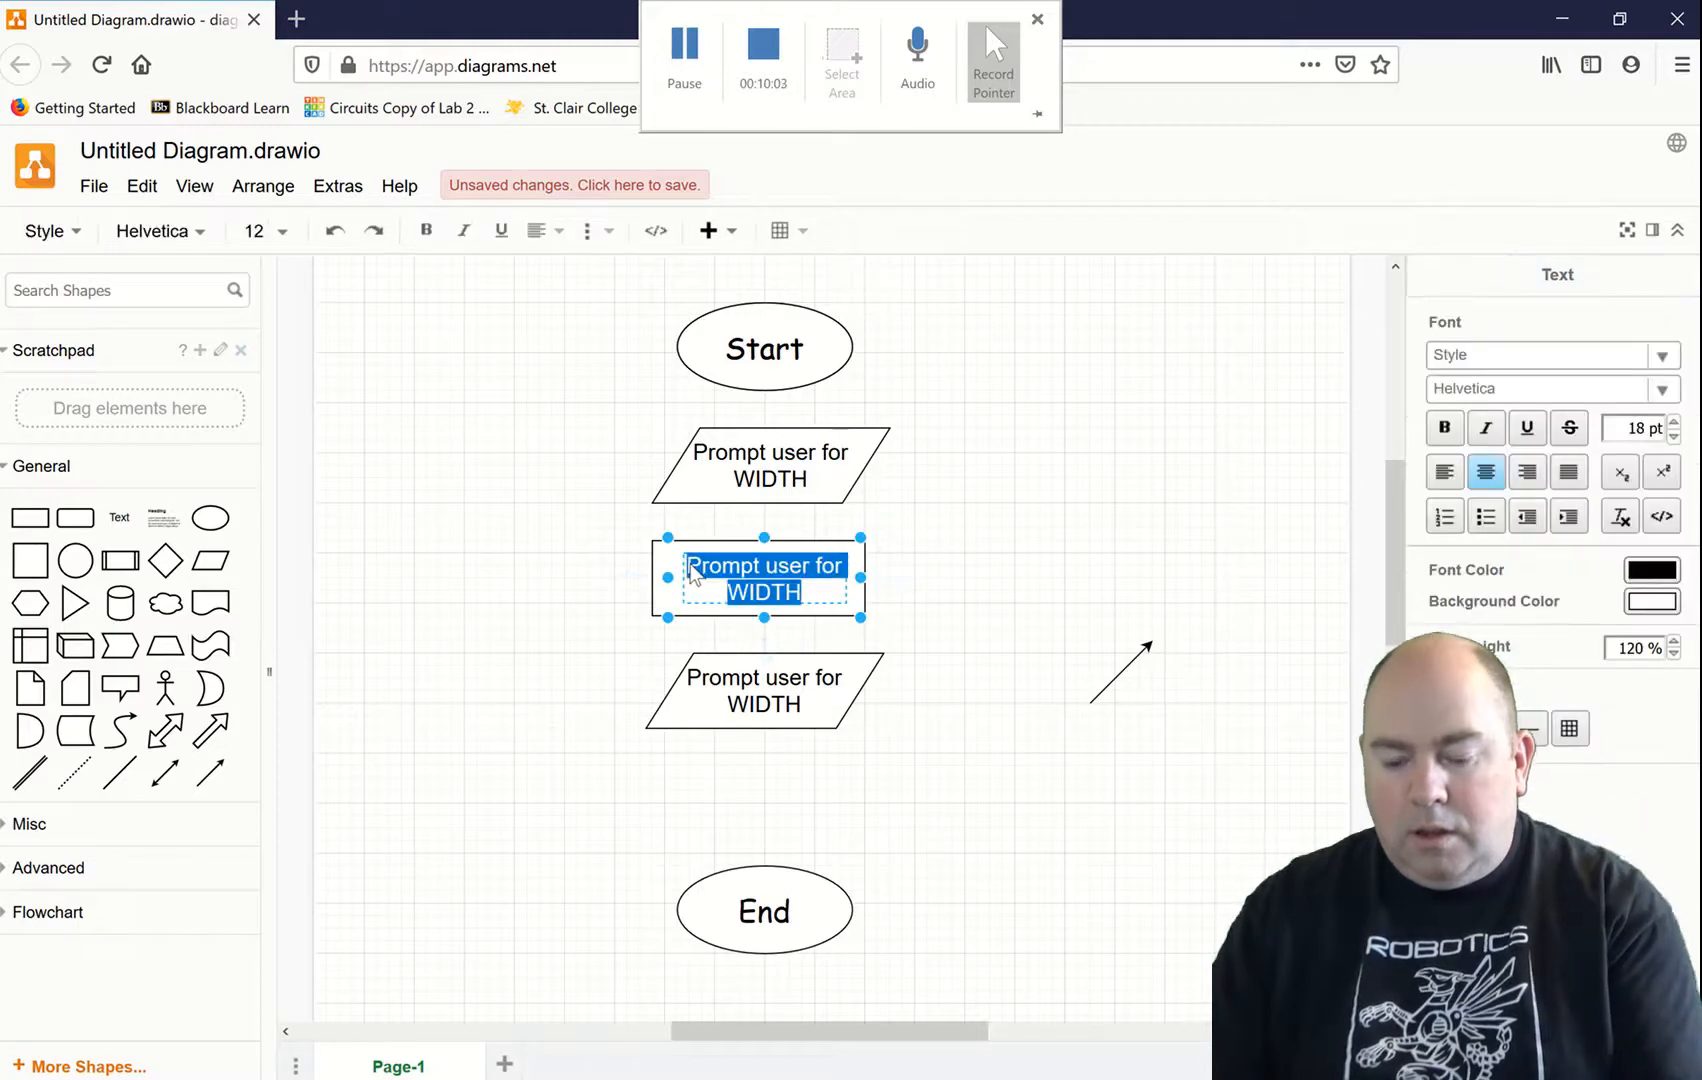
text(co)
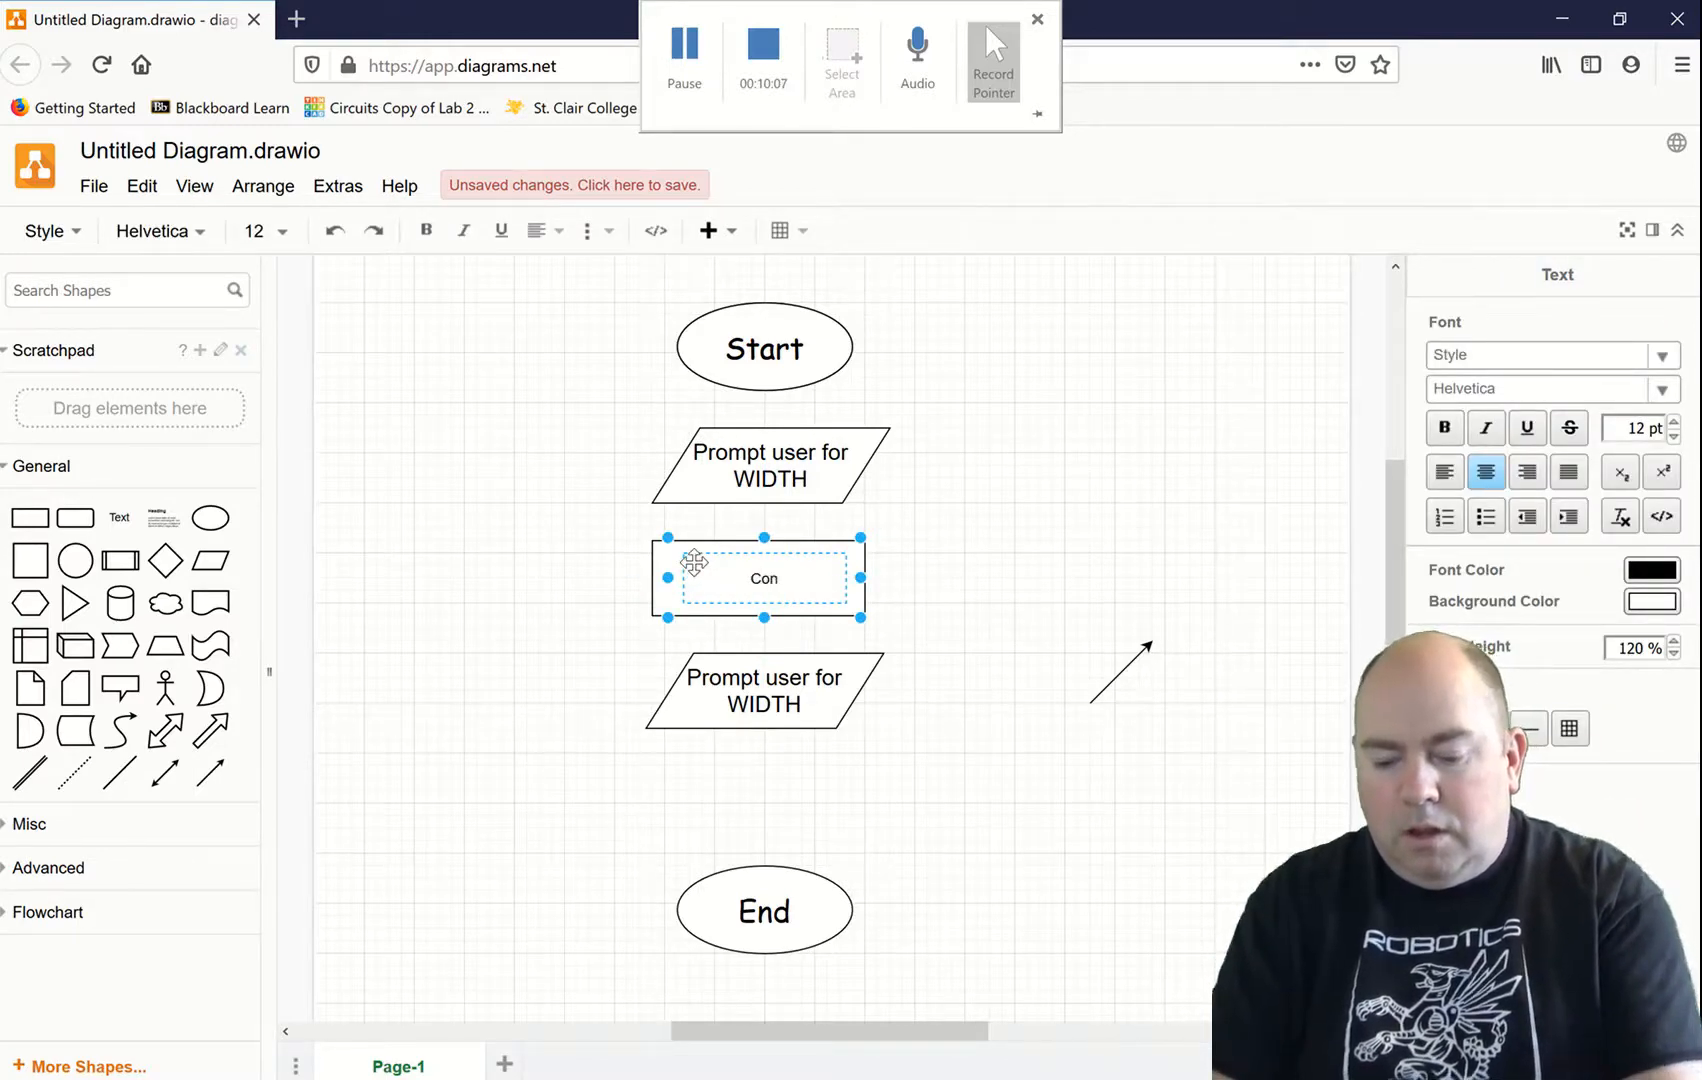
text(vert to a)
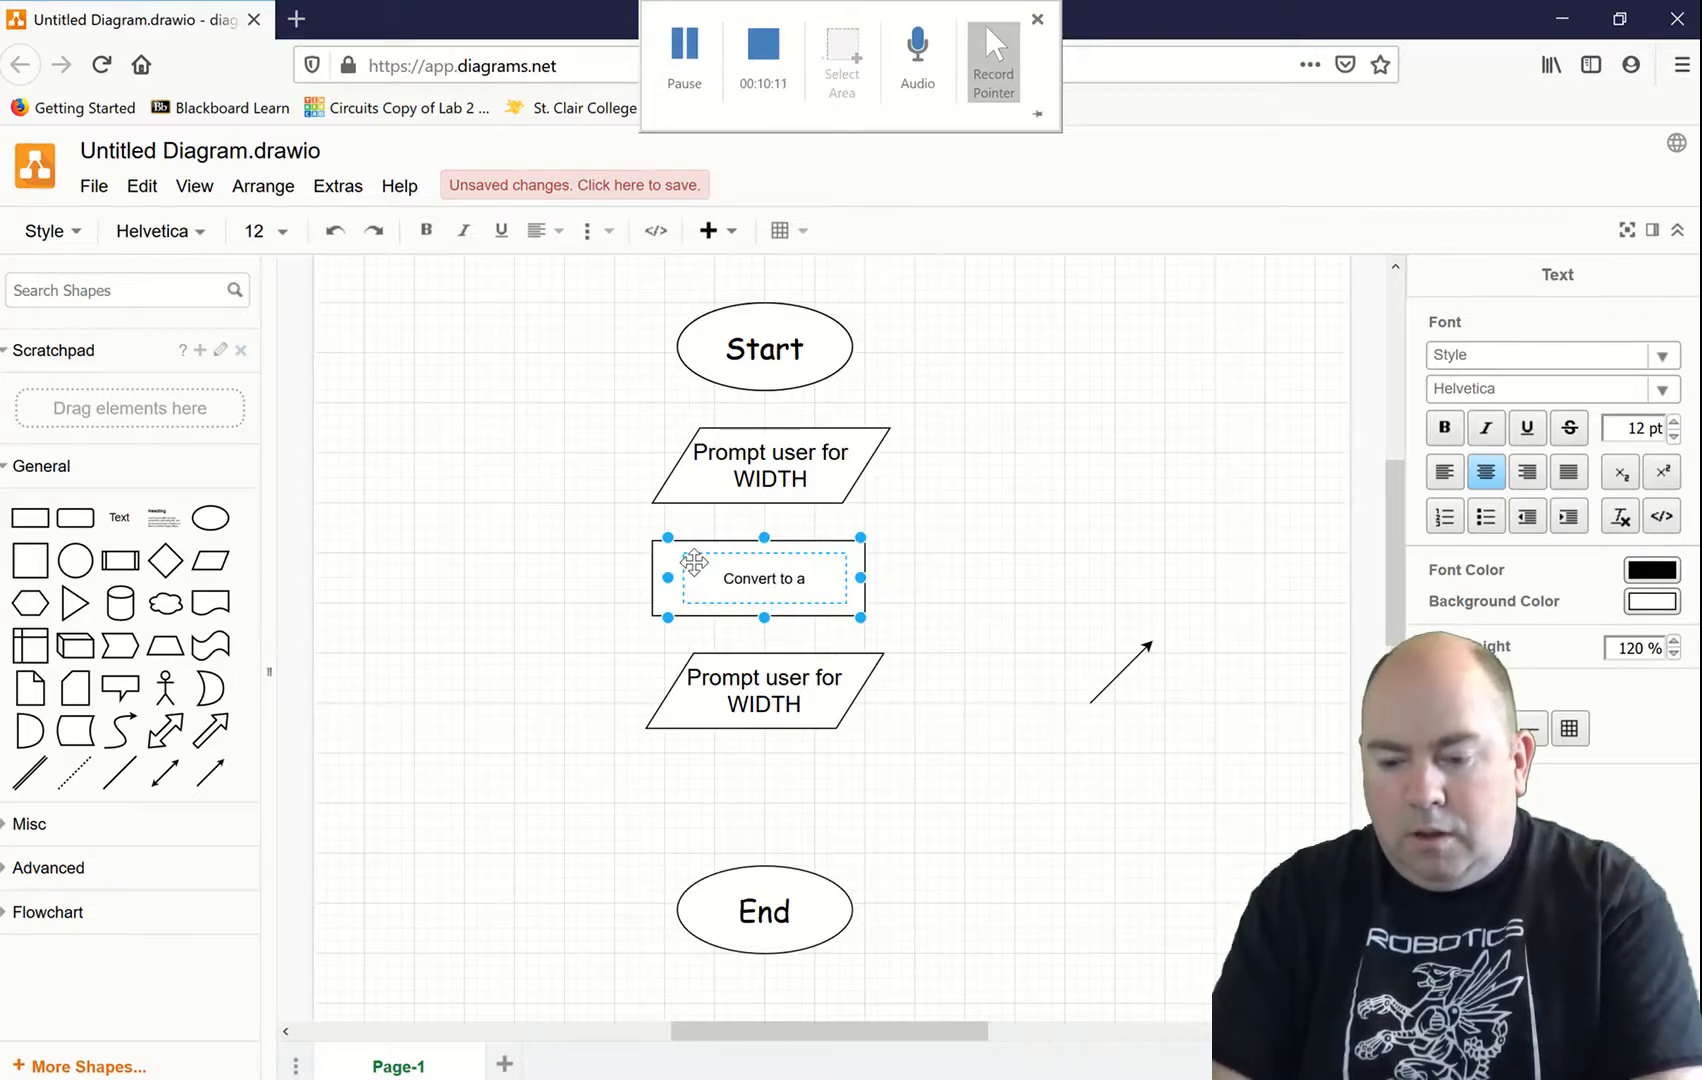
text(d)
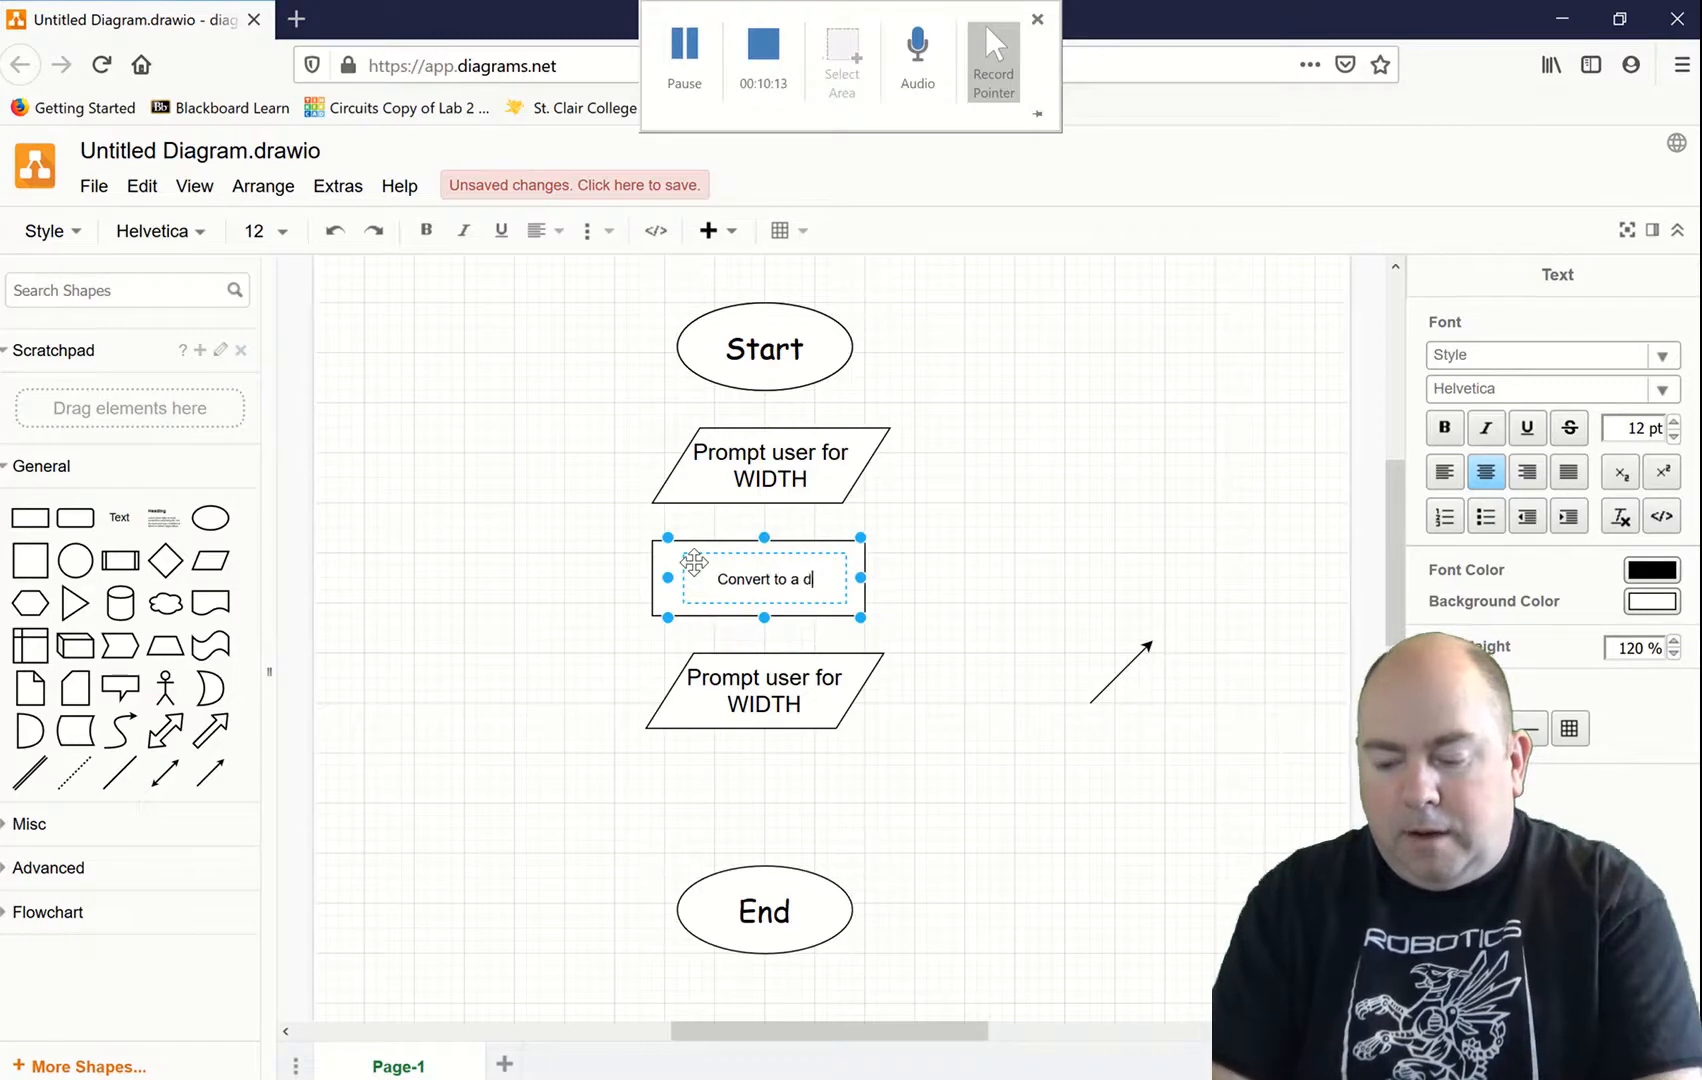
text(ouble)
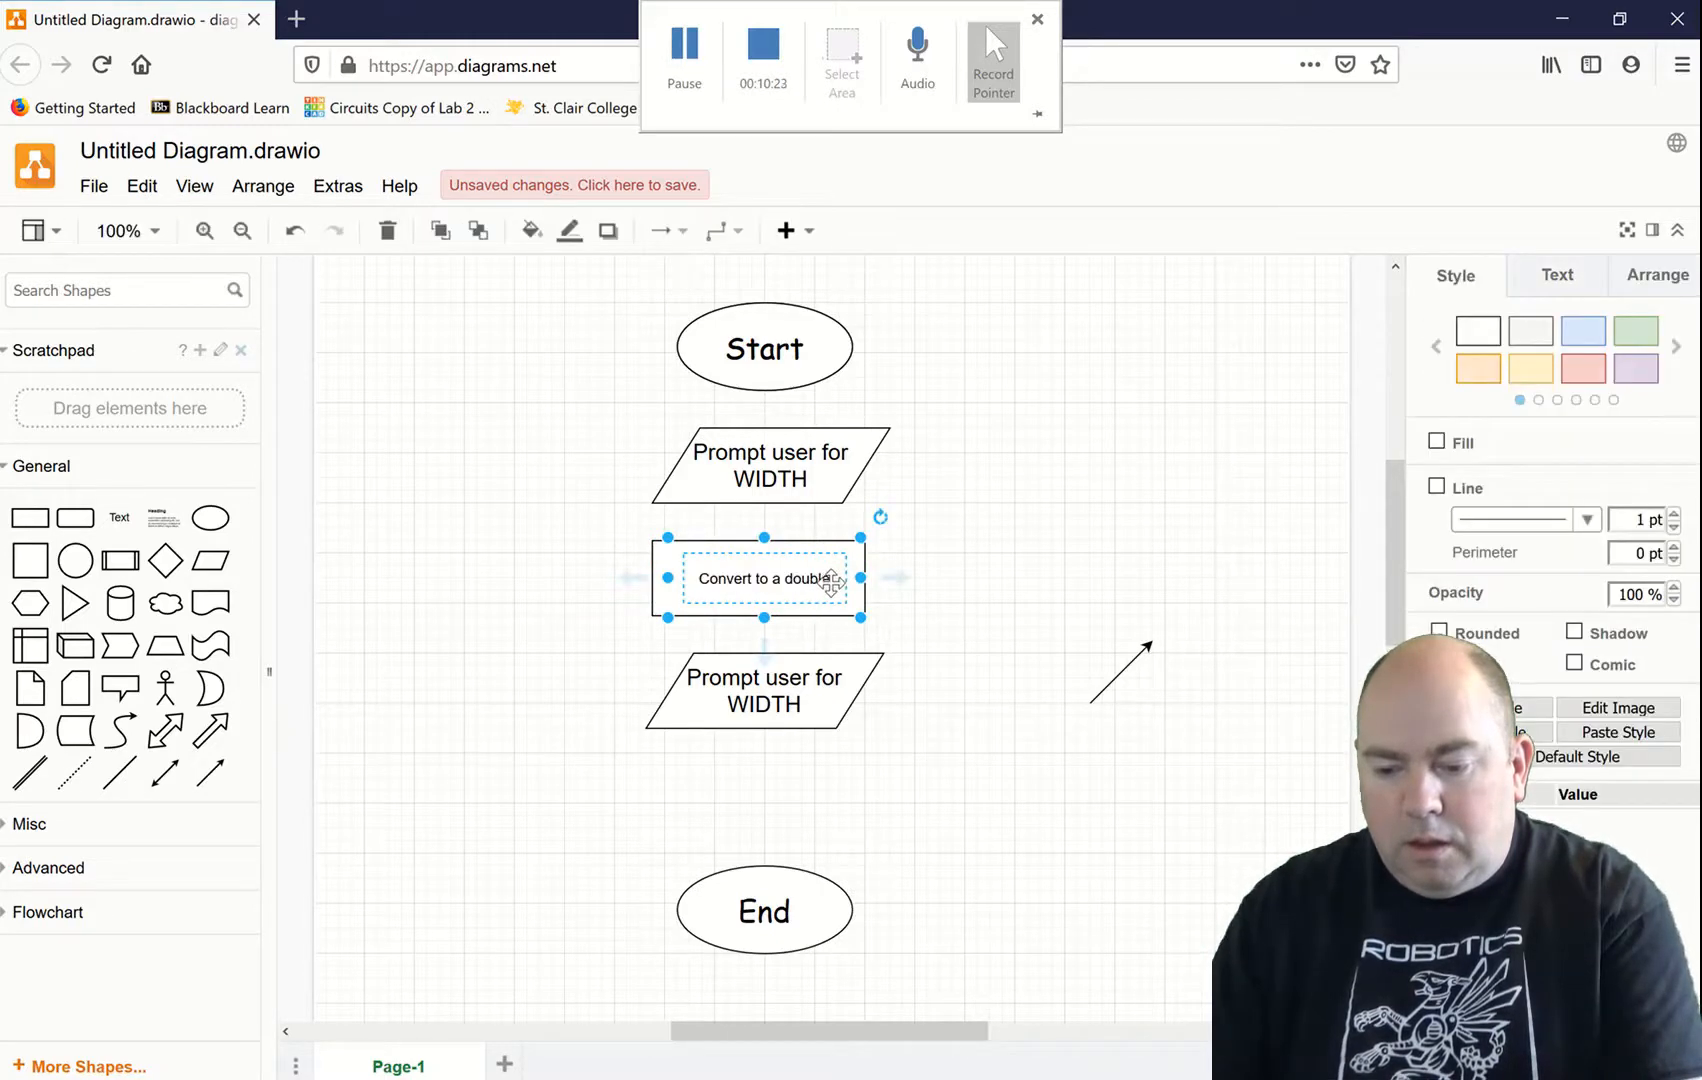
double_click(764, 577)
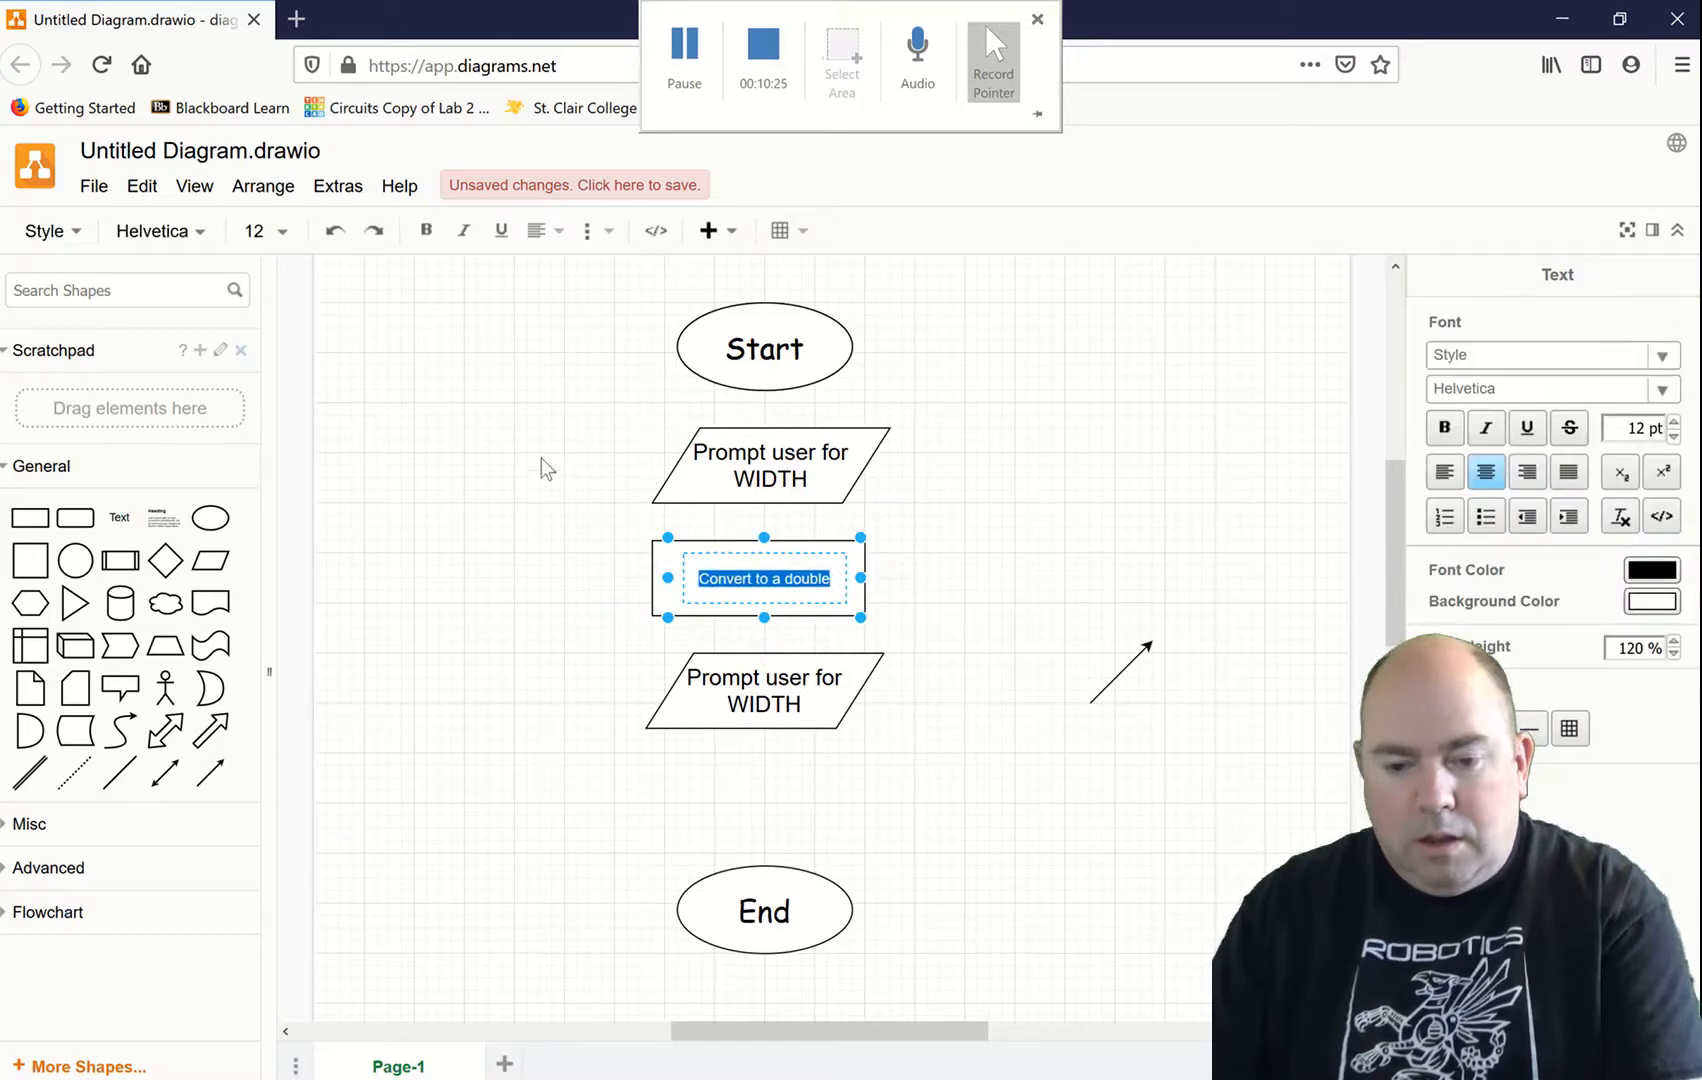
click(280, 231)
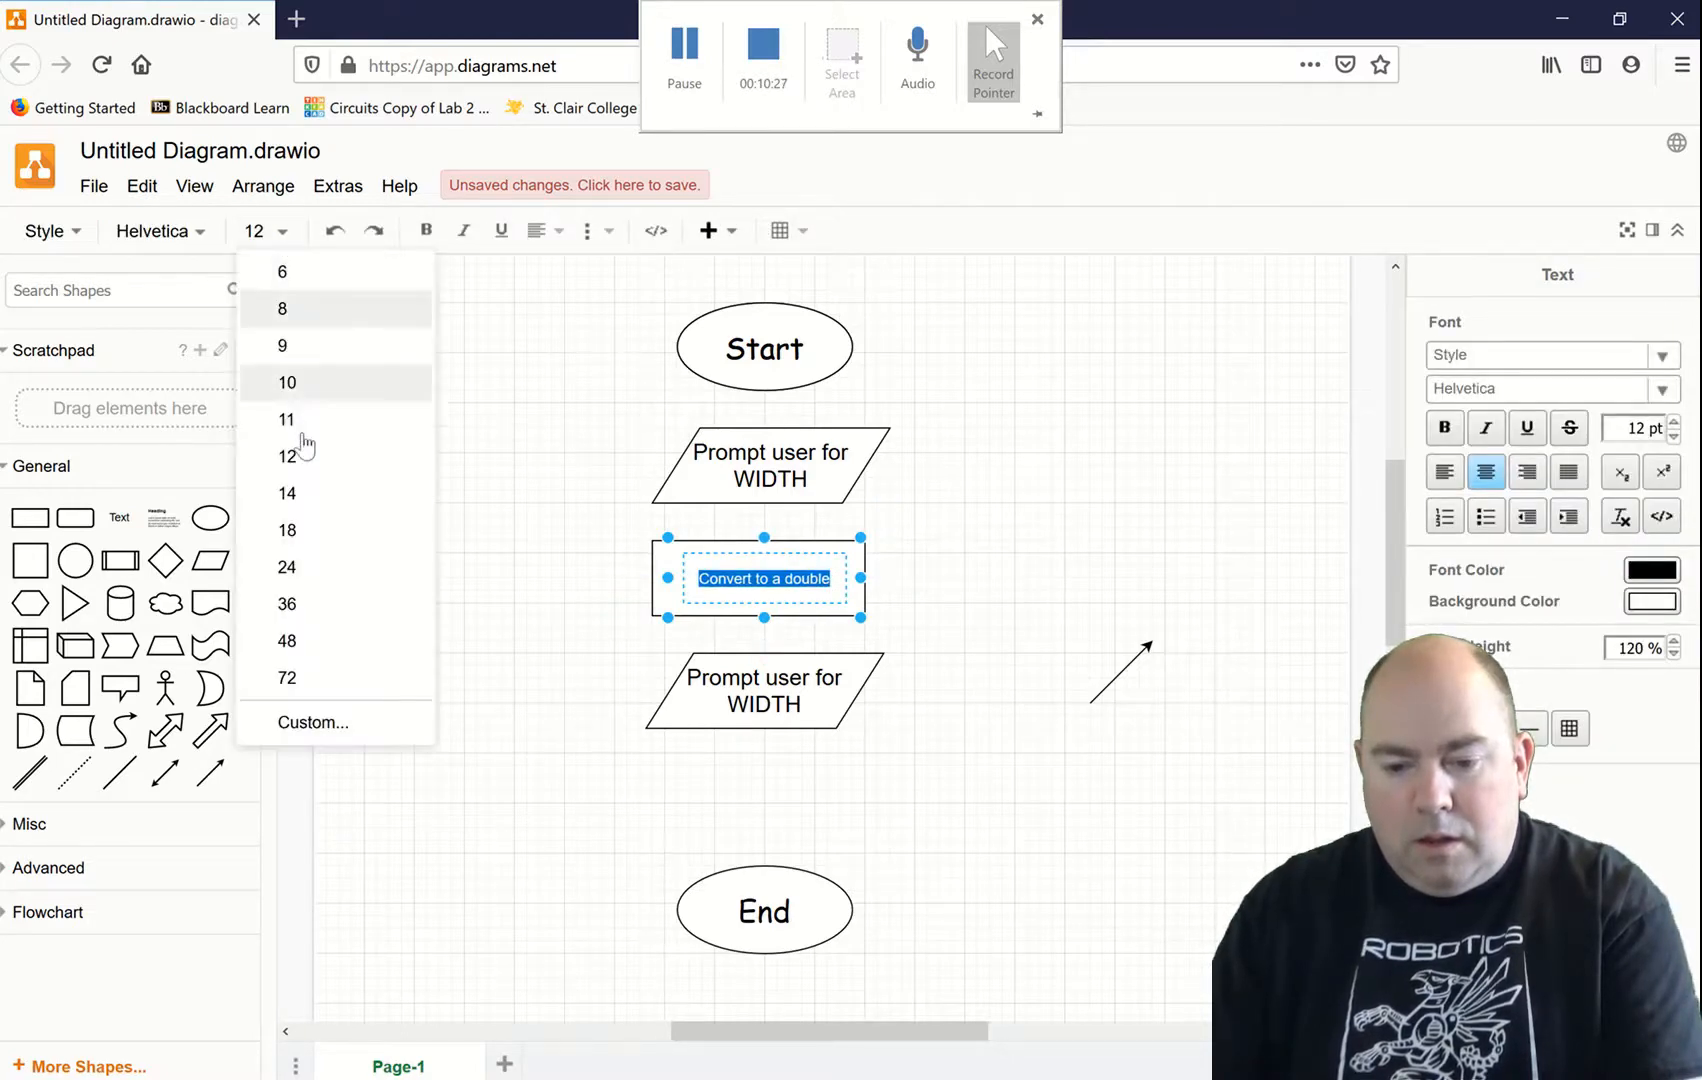
click(287, 530)
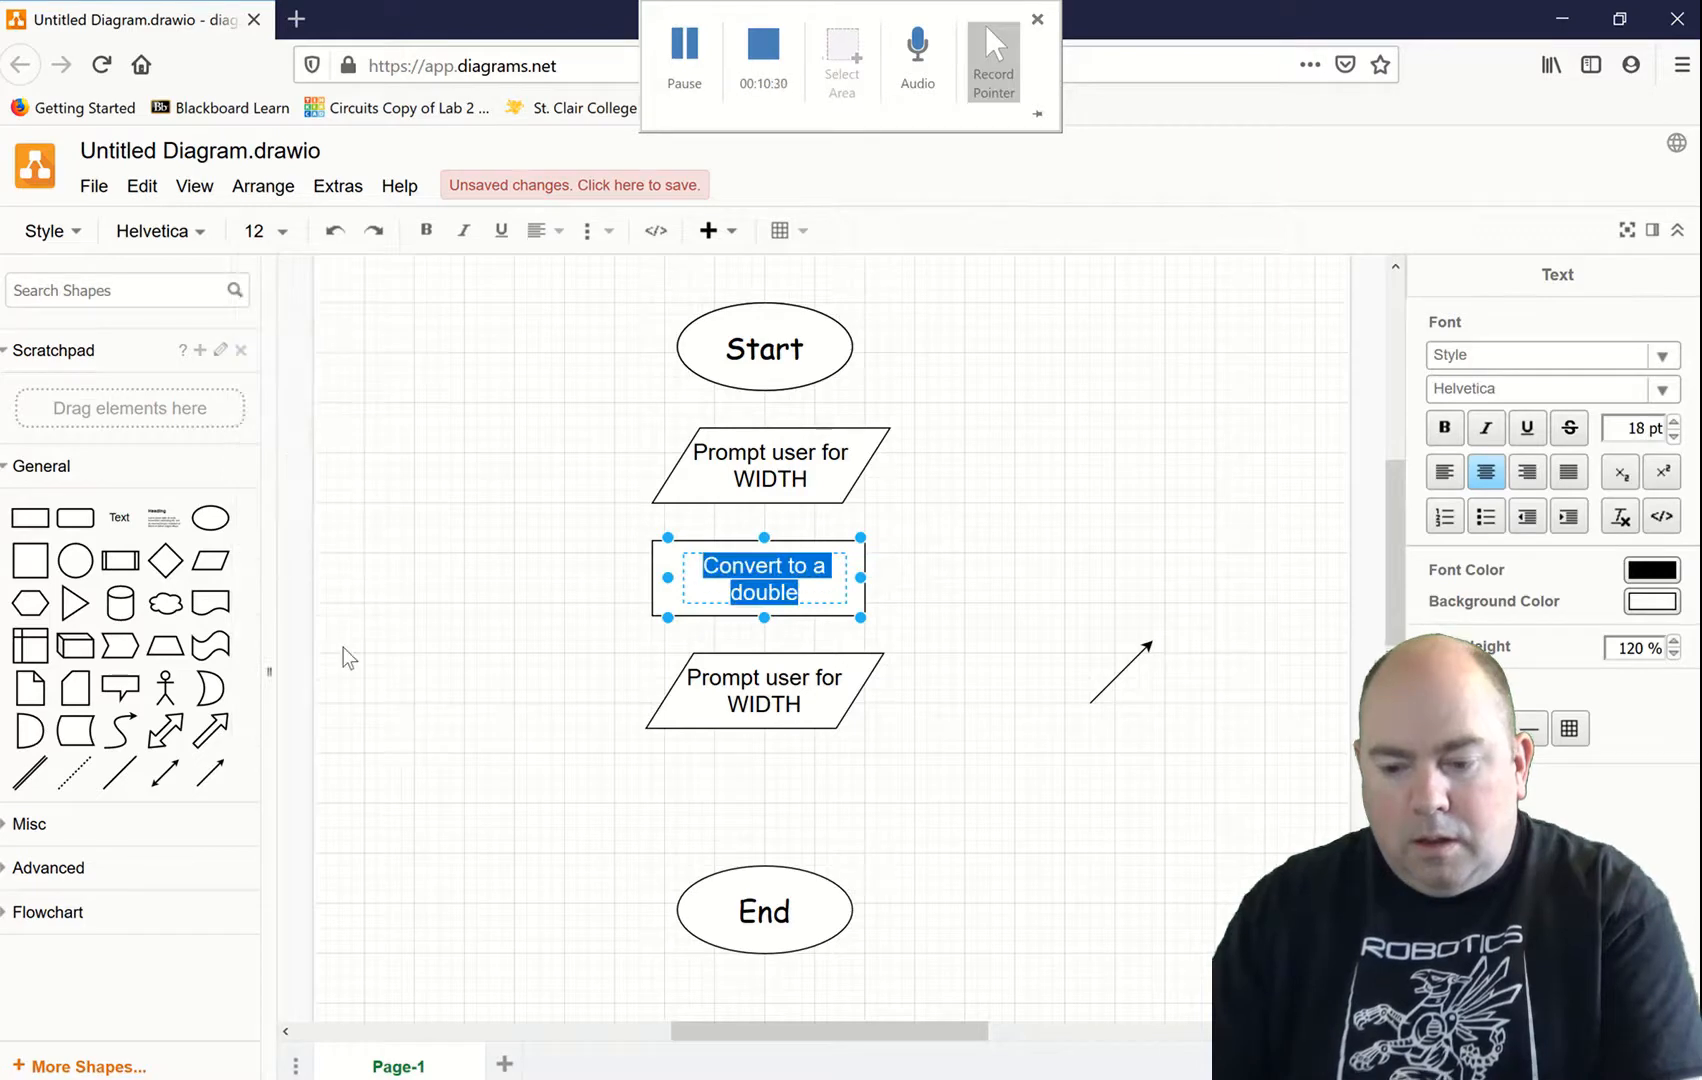
click(583, 641)
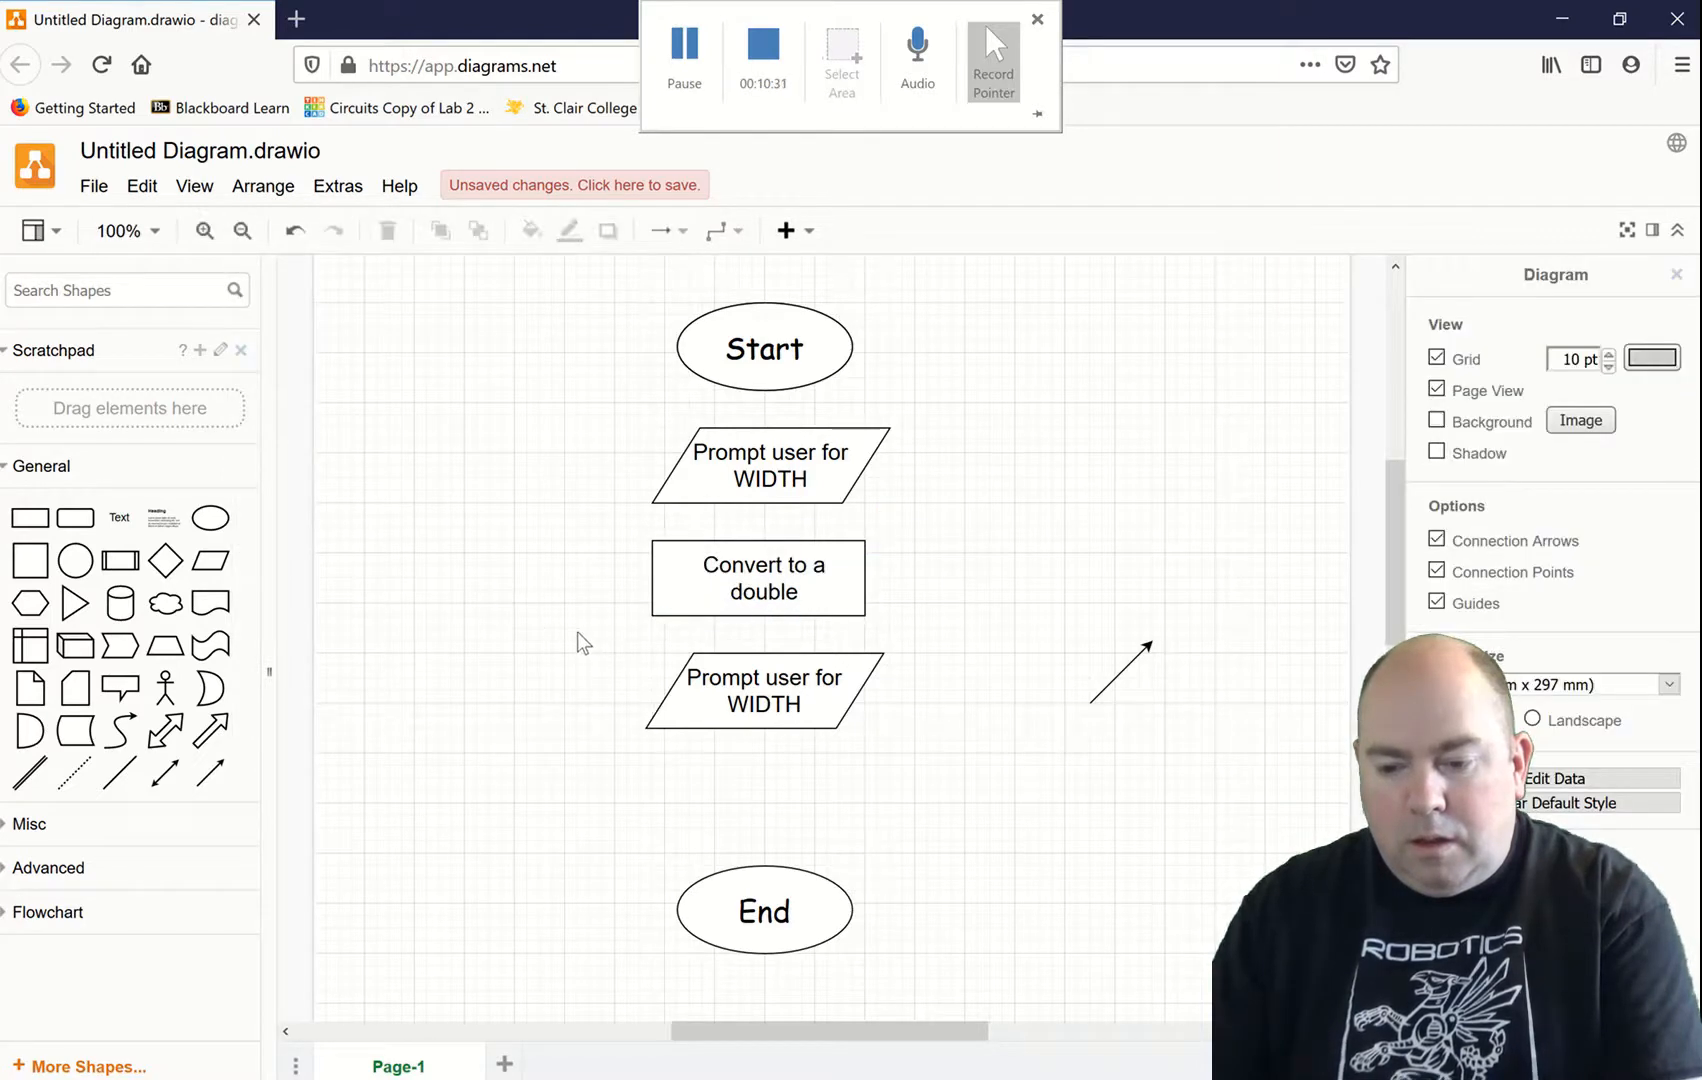
click(763, 690)
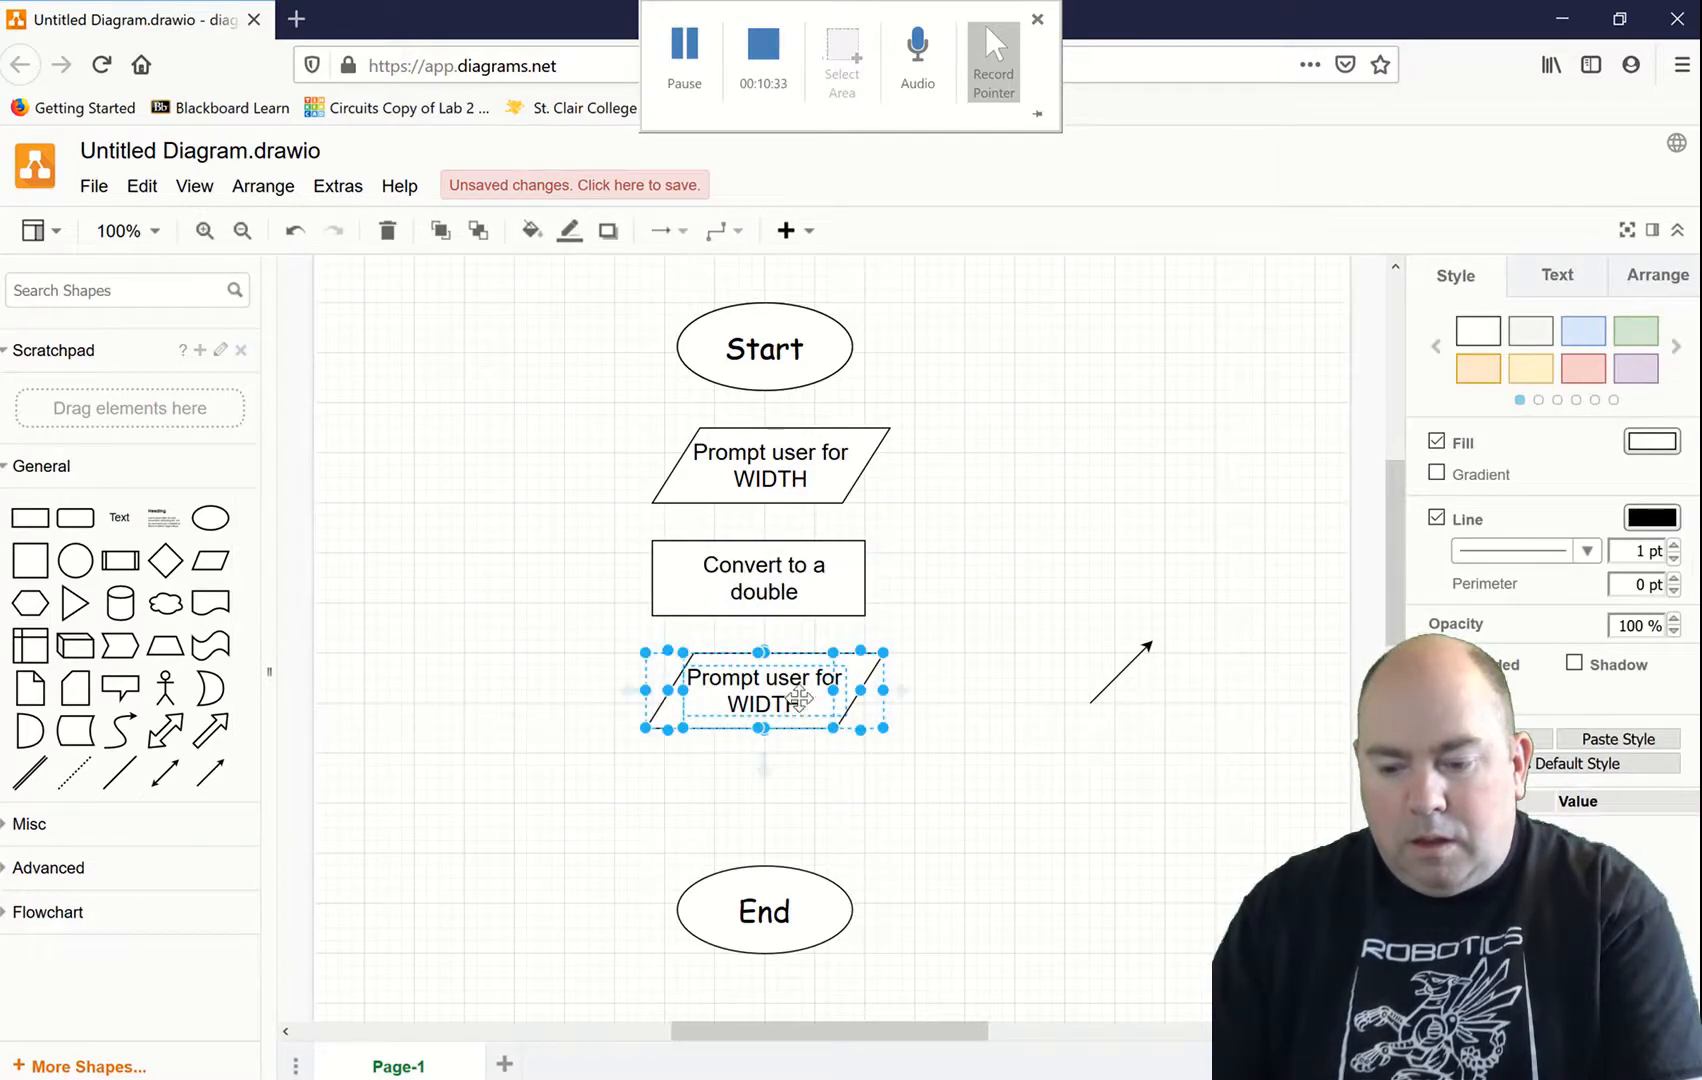
Step: Change the lower parallelogram's word WIDTH to HEIGHT so it reads 'Prompt user for HEIGHT'
double_click(763, 703)
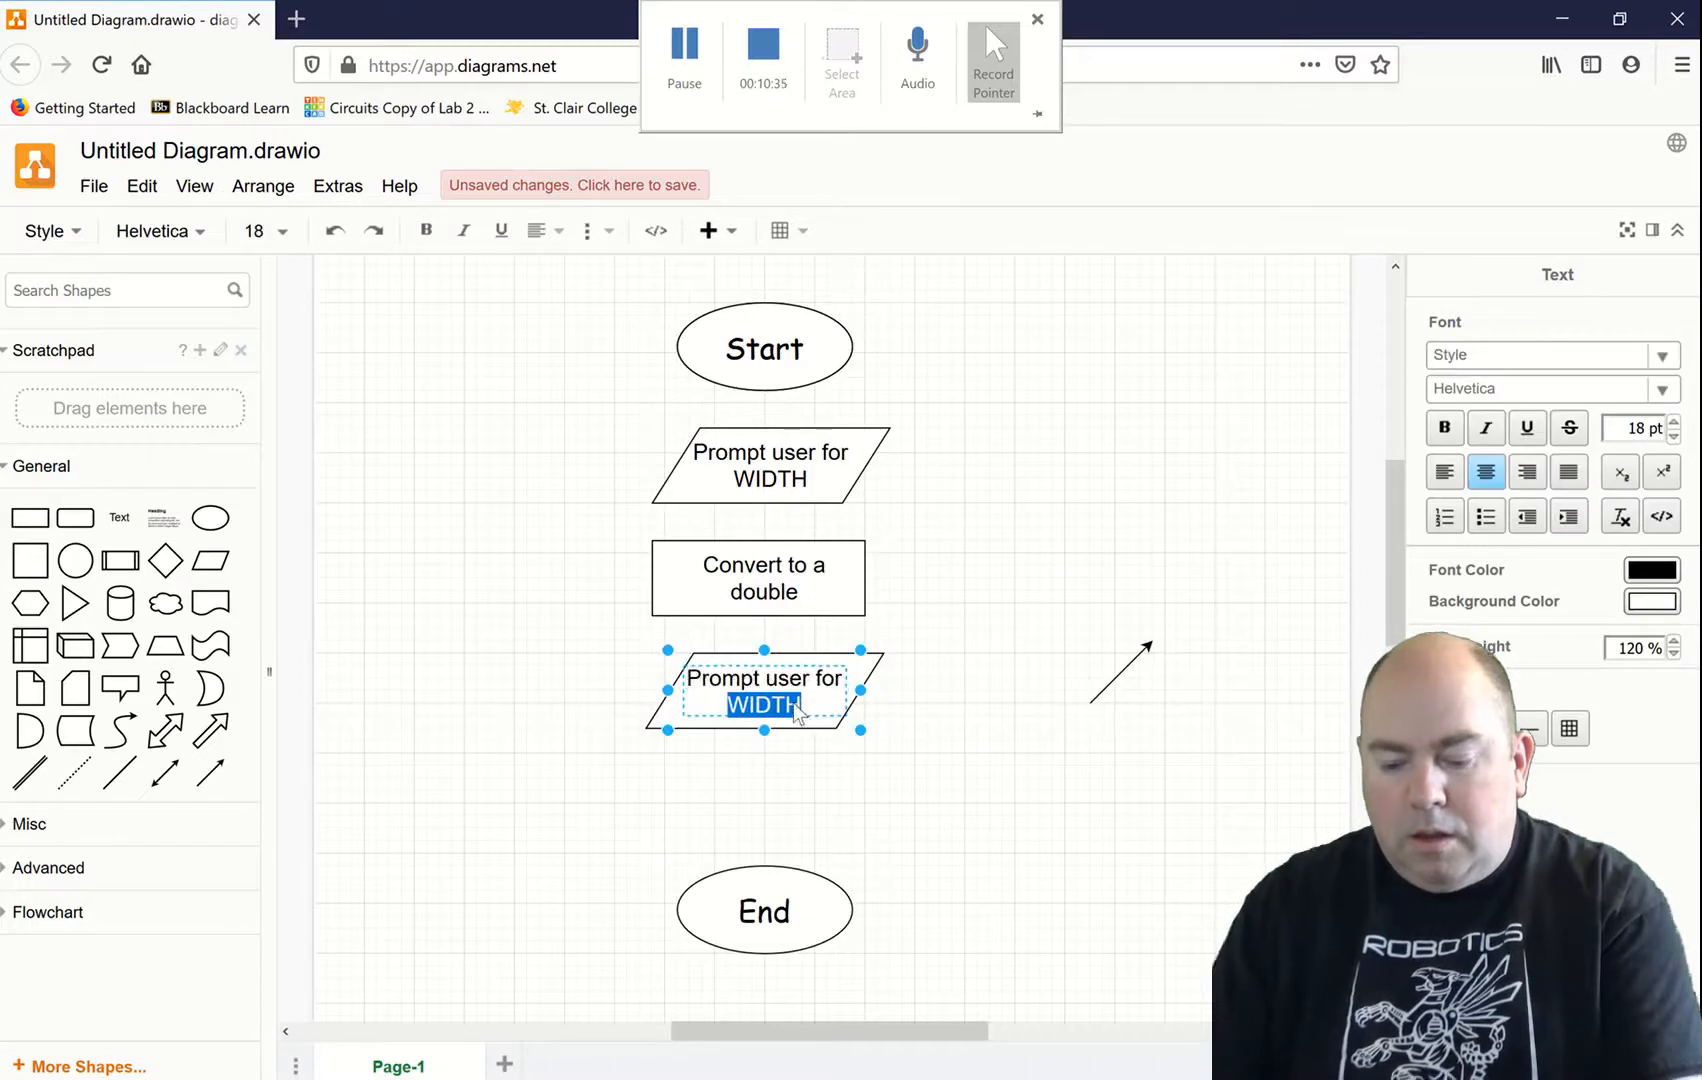
text(HEIGHT)
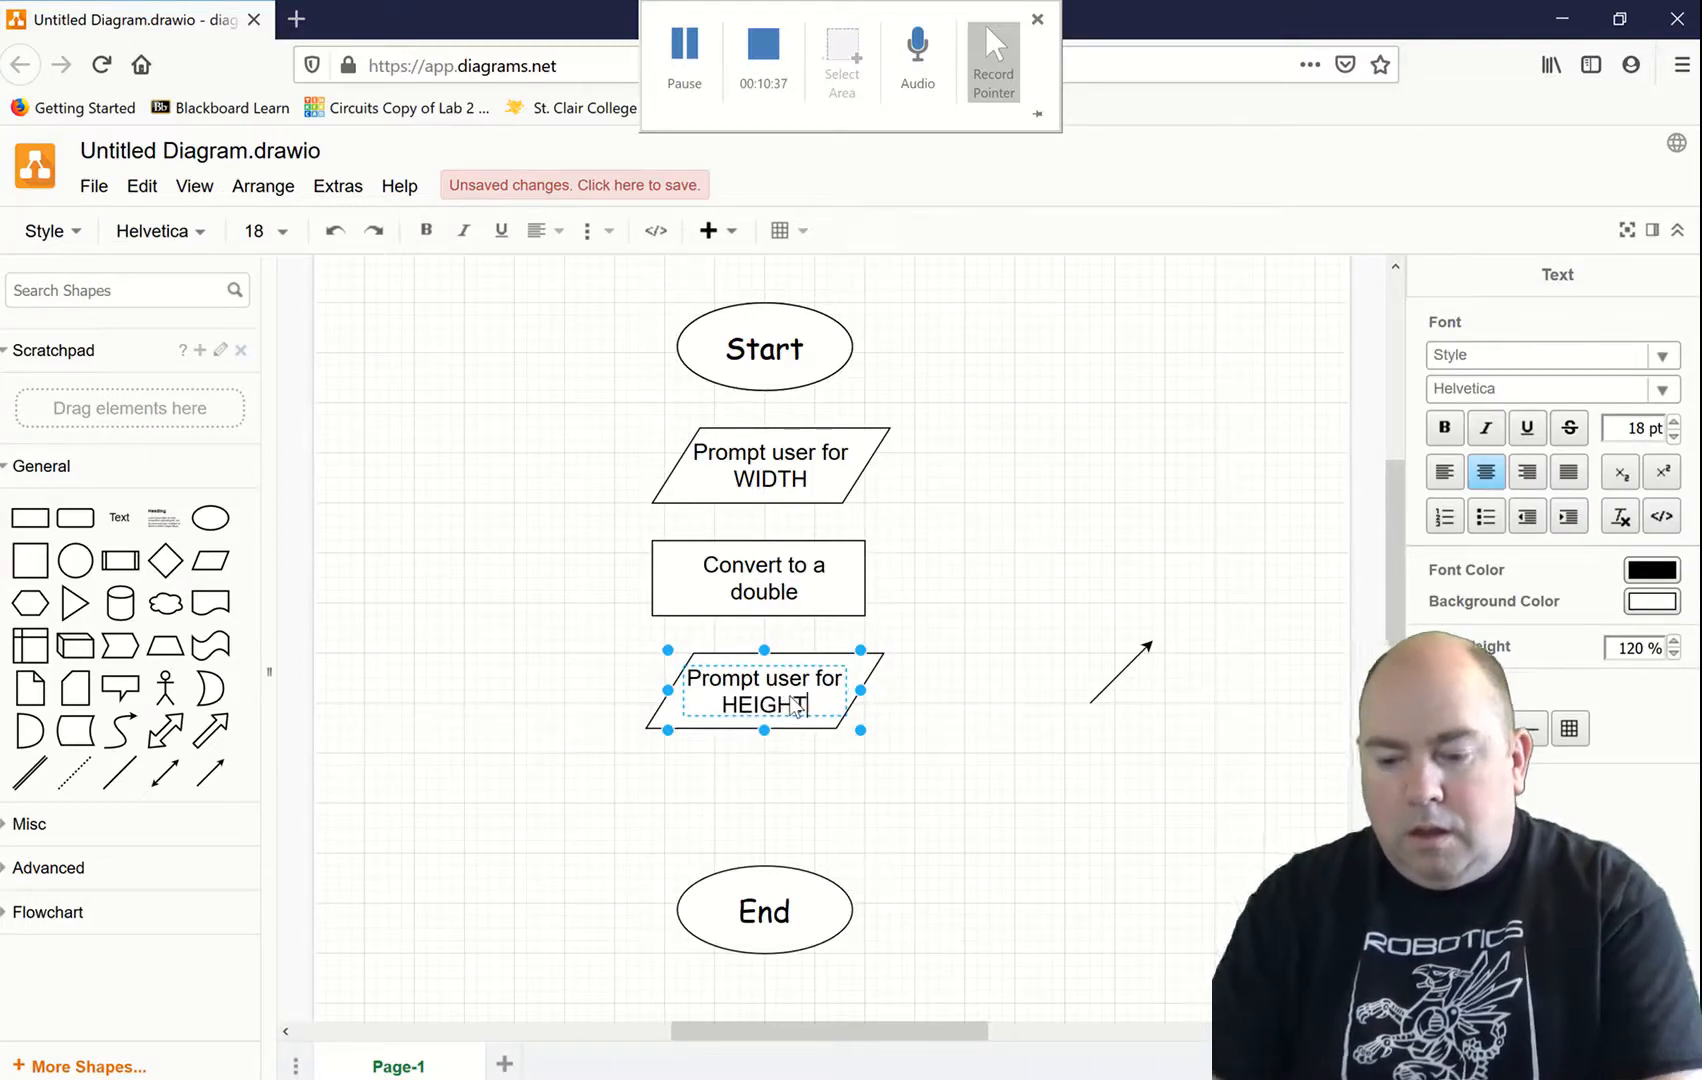
click(604, 541)
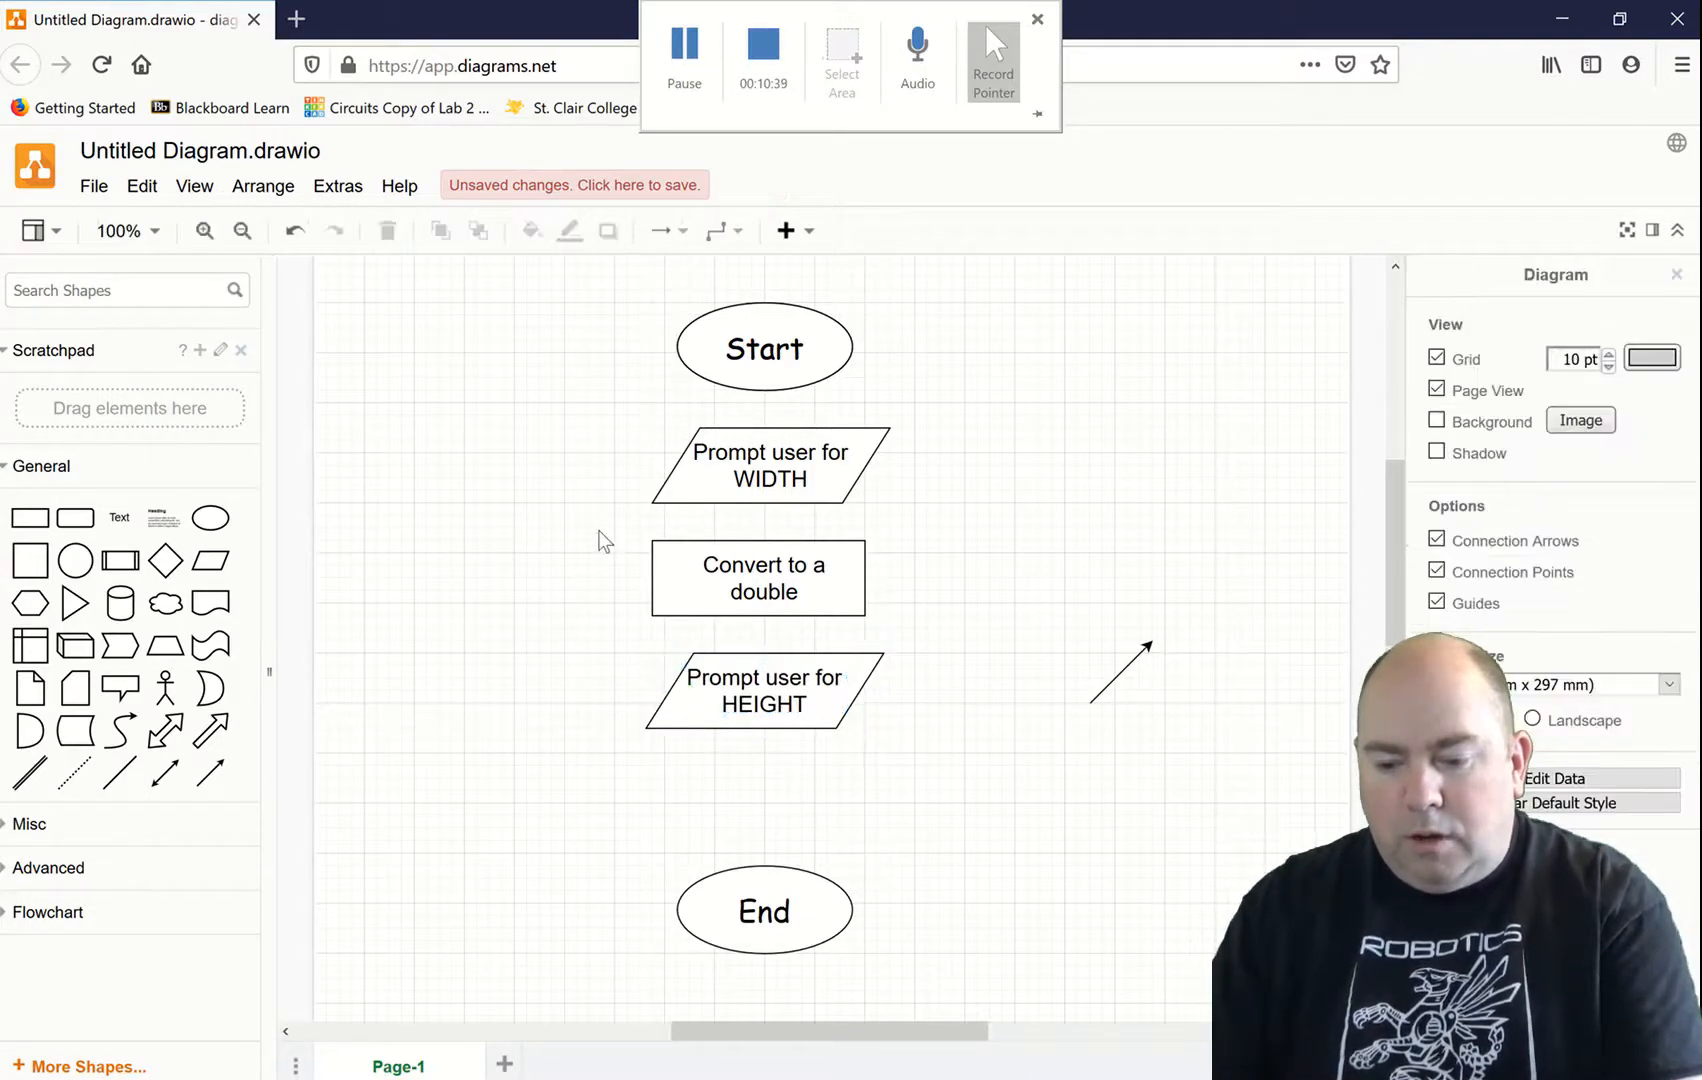
click(758, 579)
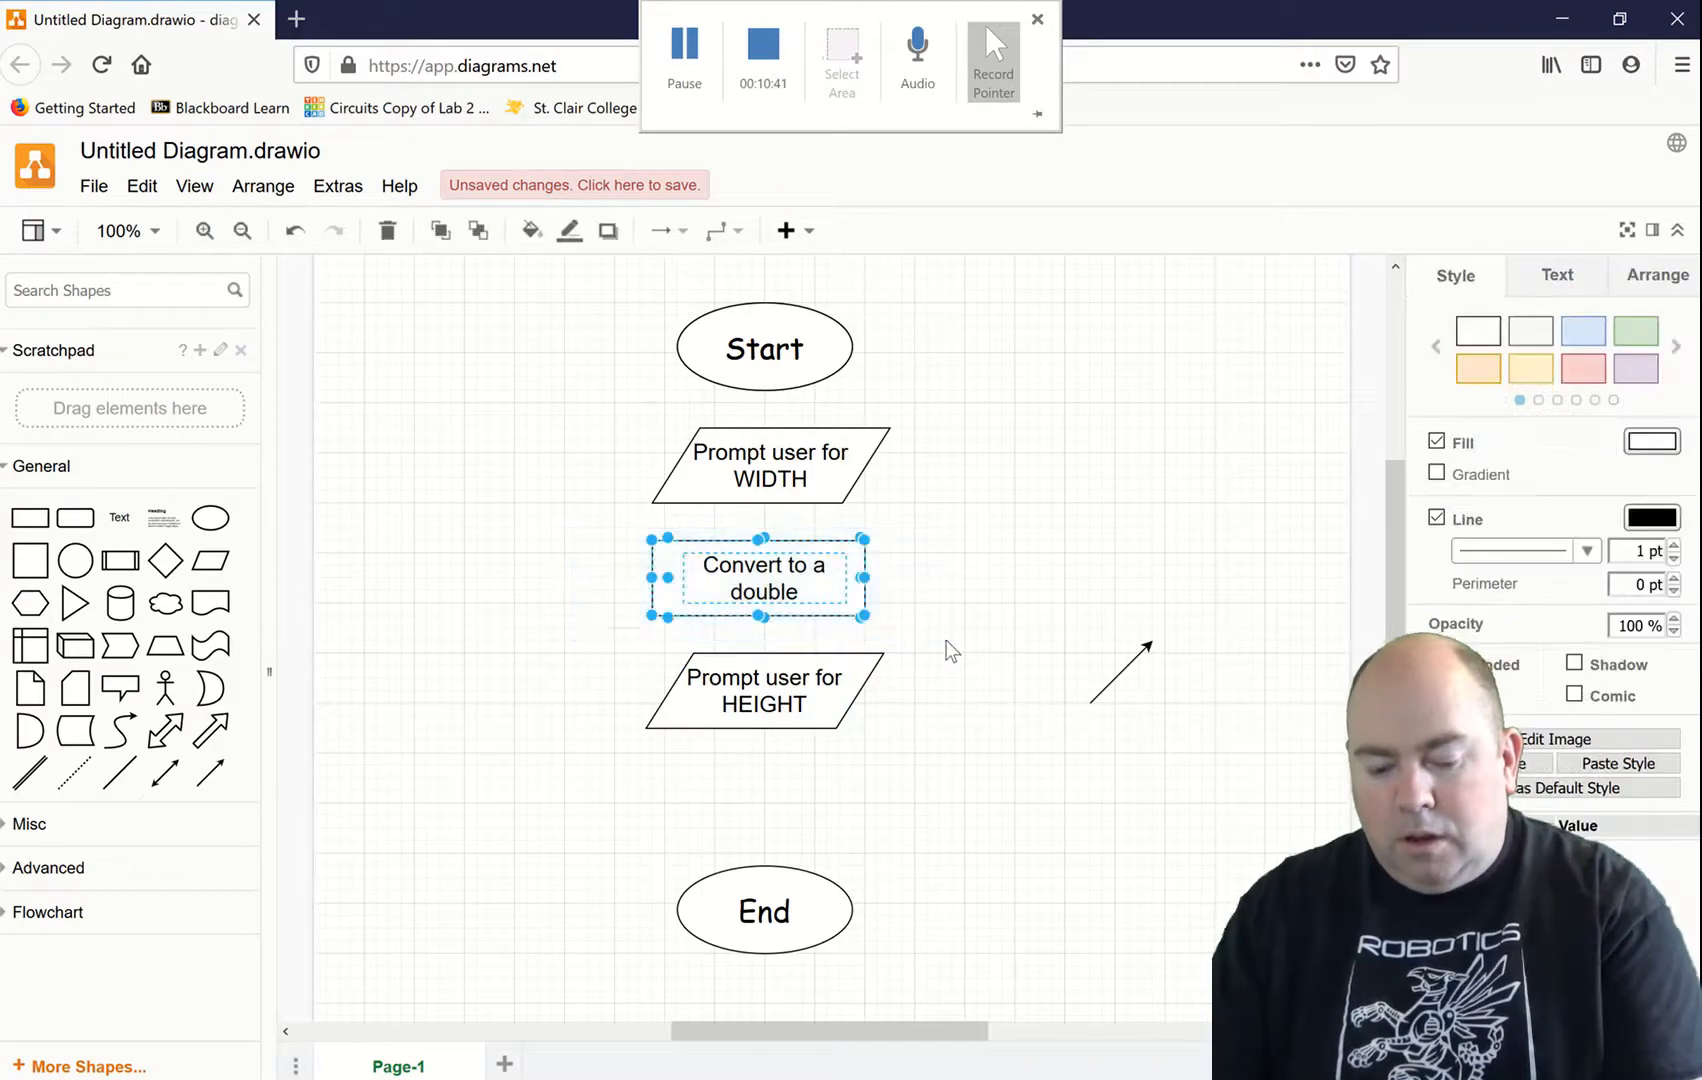
Step: Duplicate the Convert to a double box below the HEIGHT prompt and move End aside
right_click(854, 605)
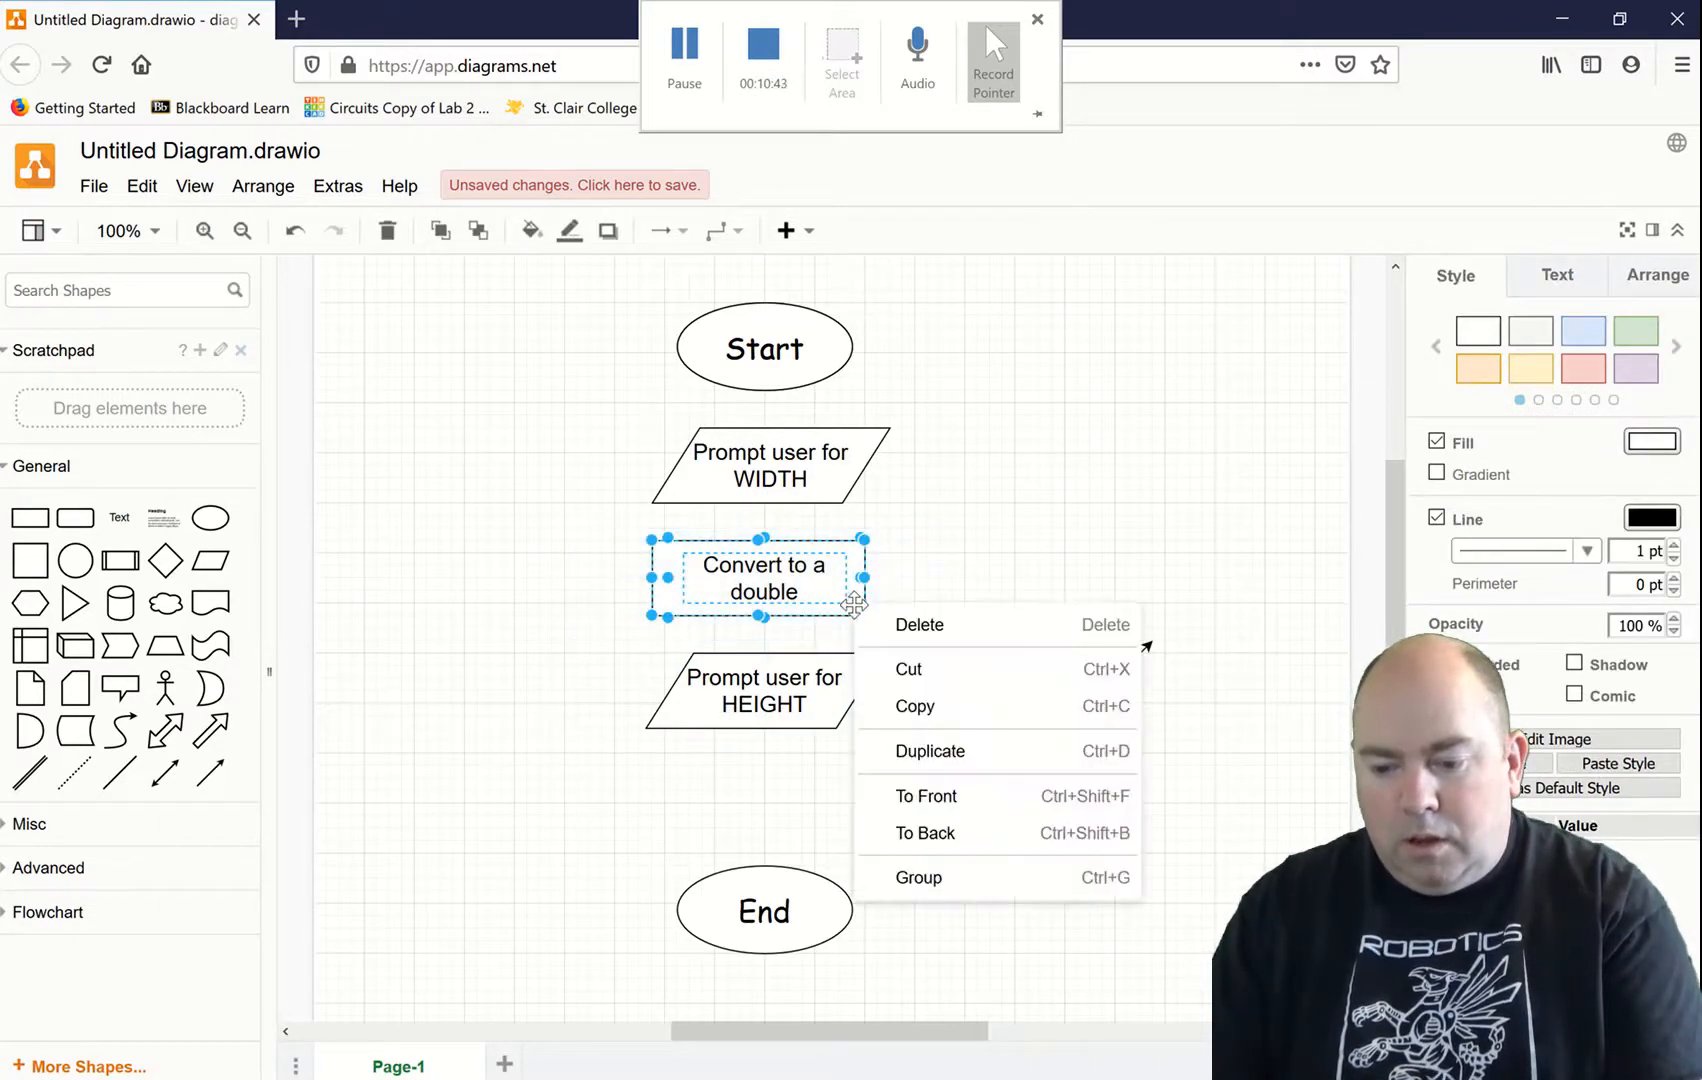
click(765, 779)
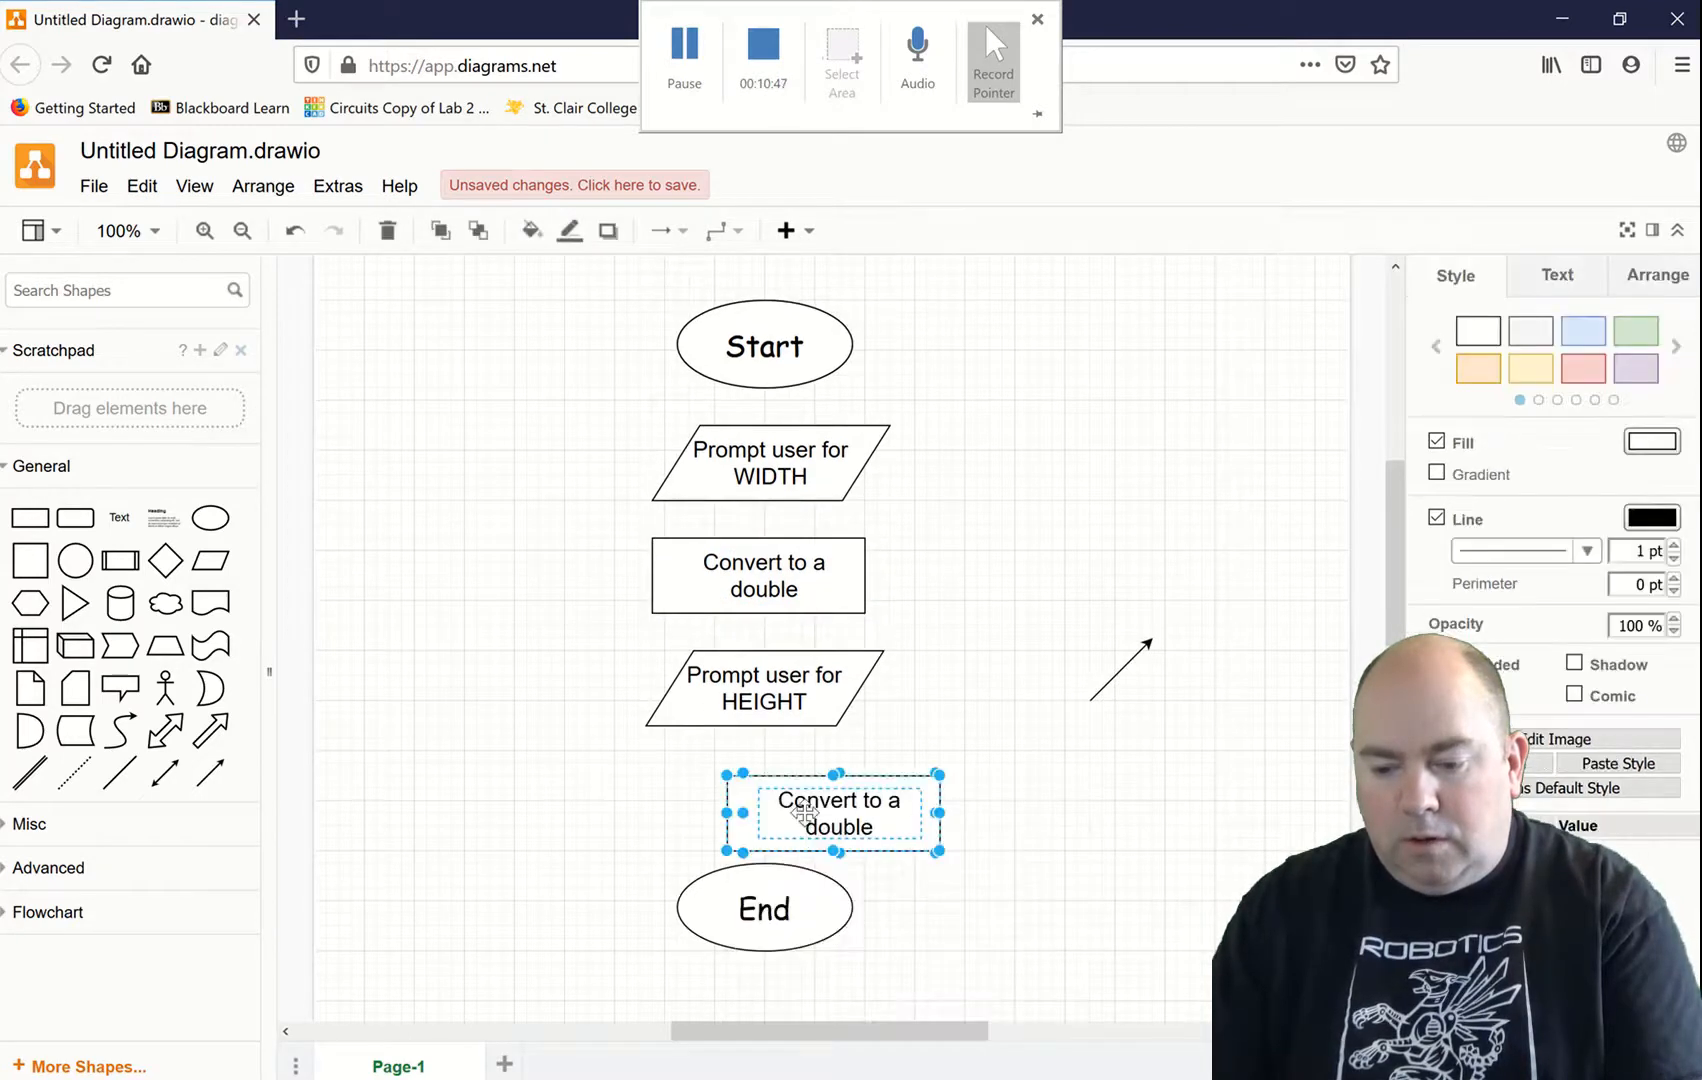
click(988, 877)
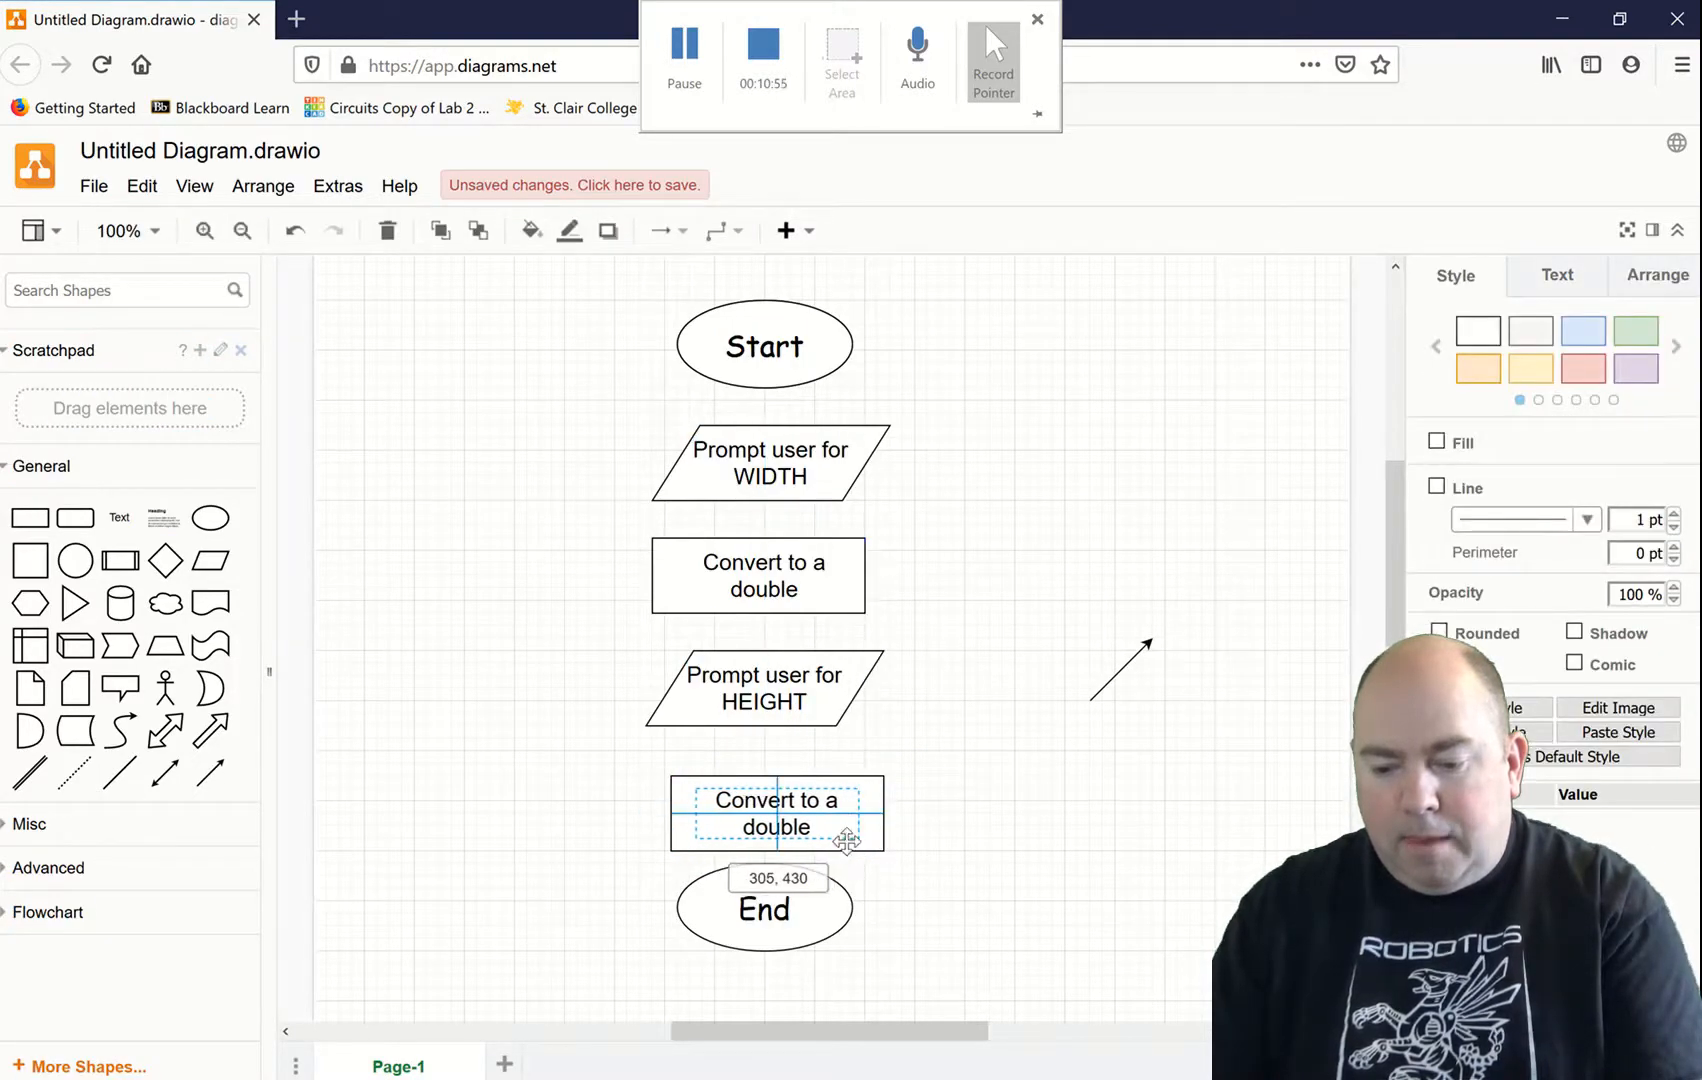
click(1002, 904)
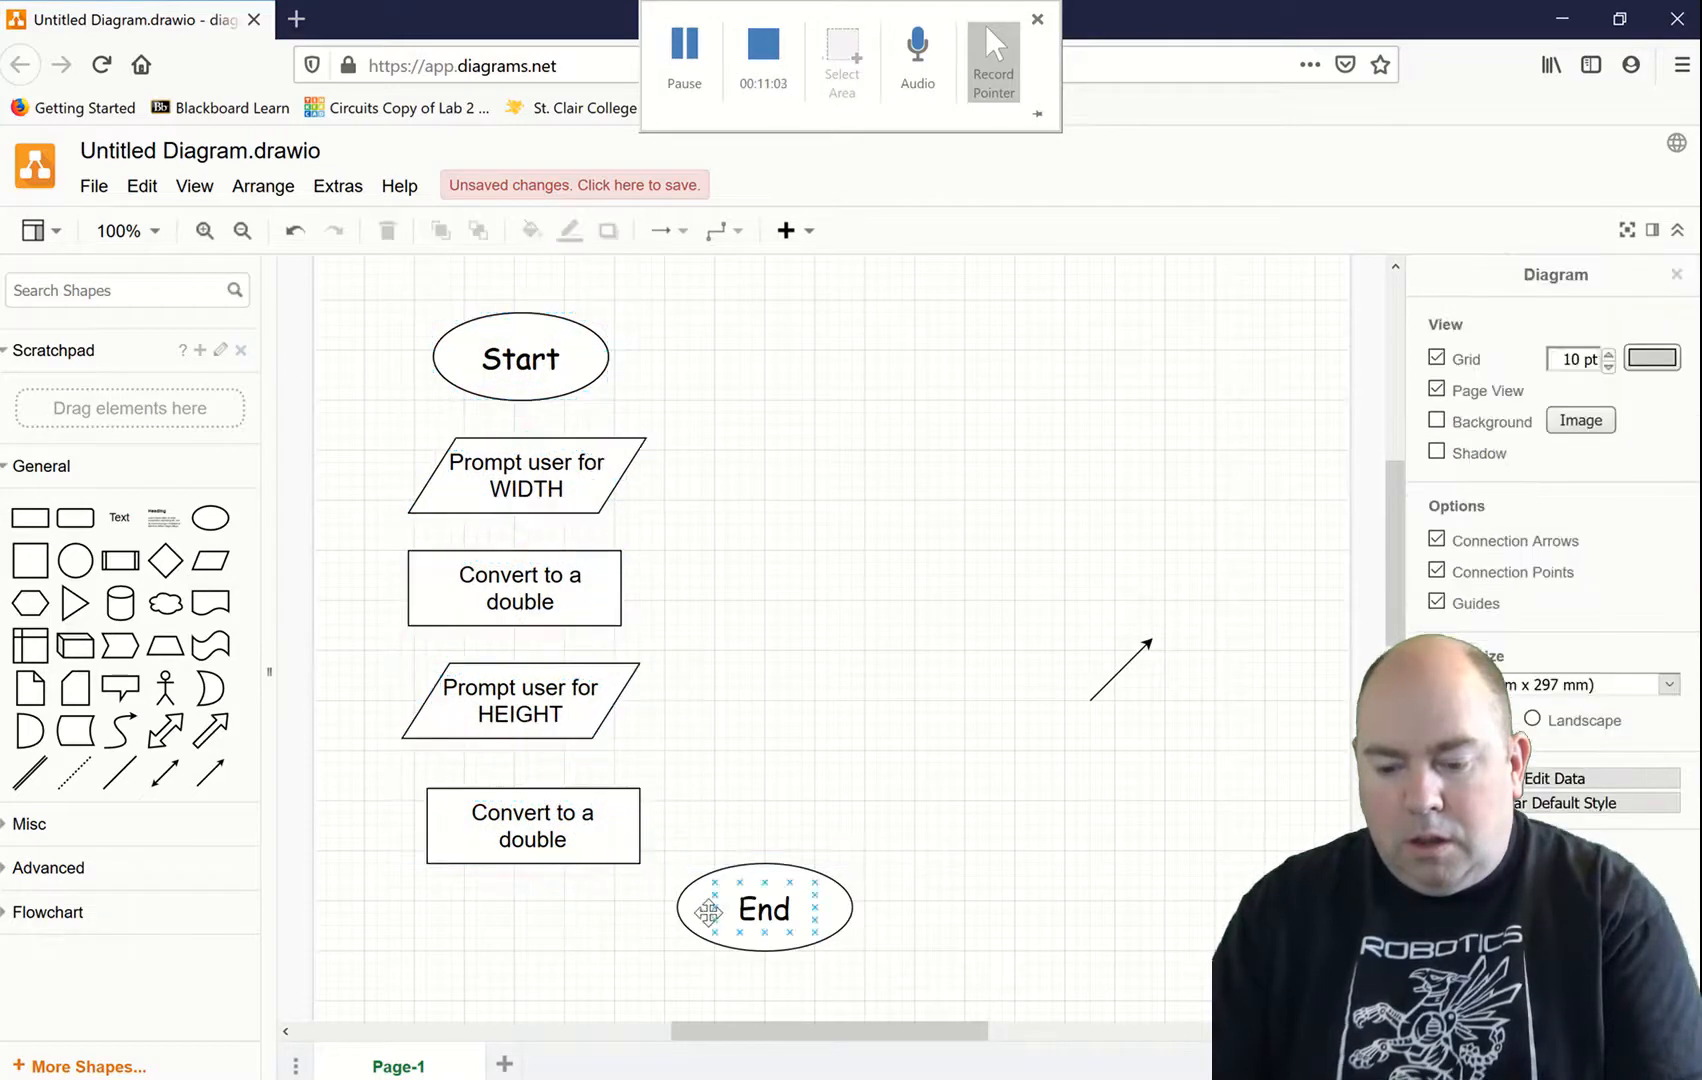
click(763, 910)
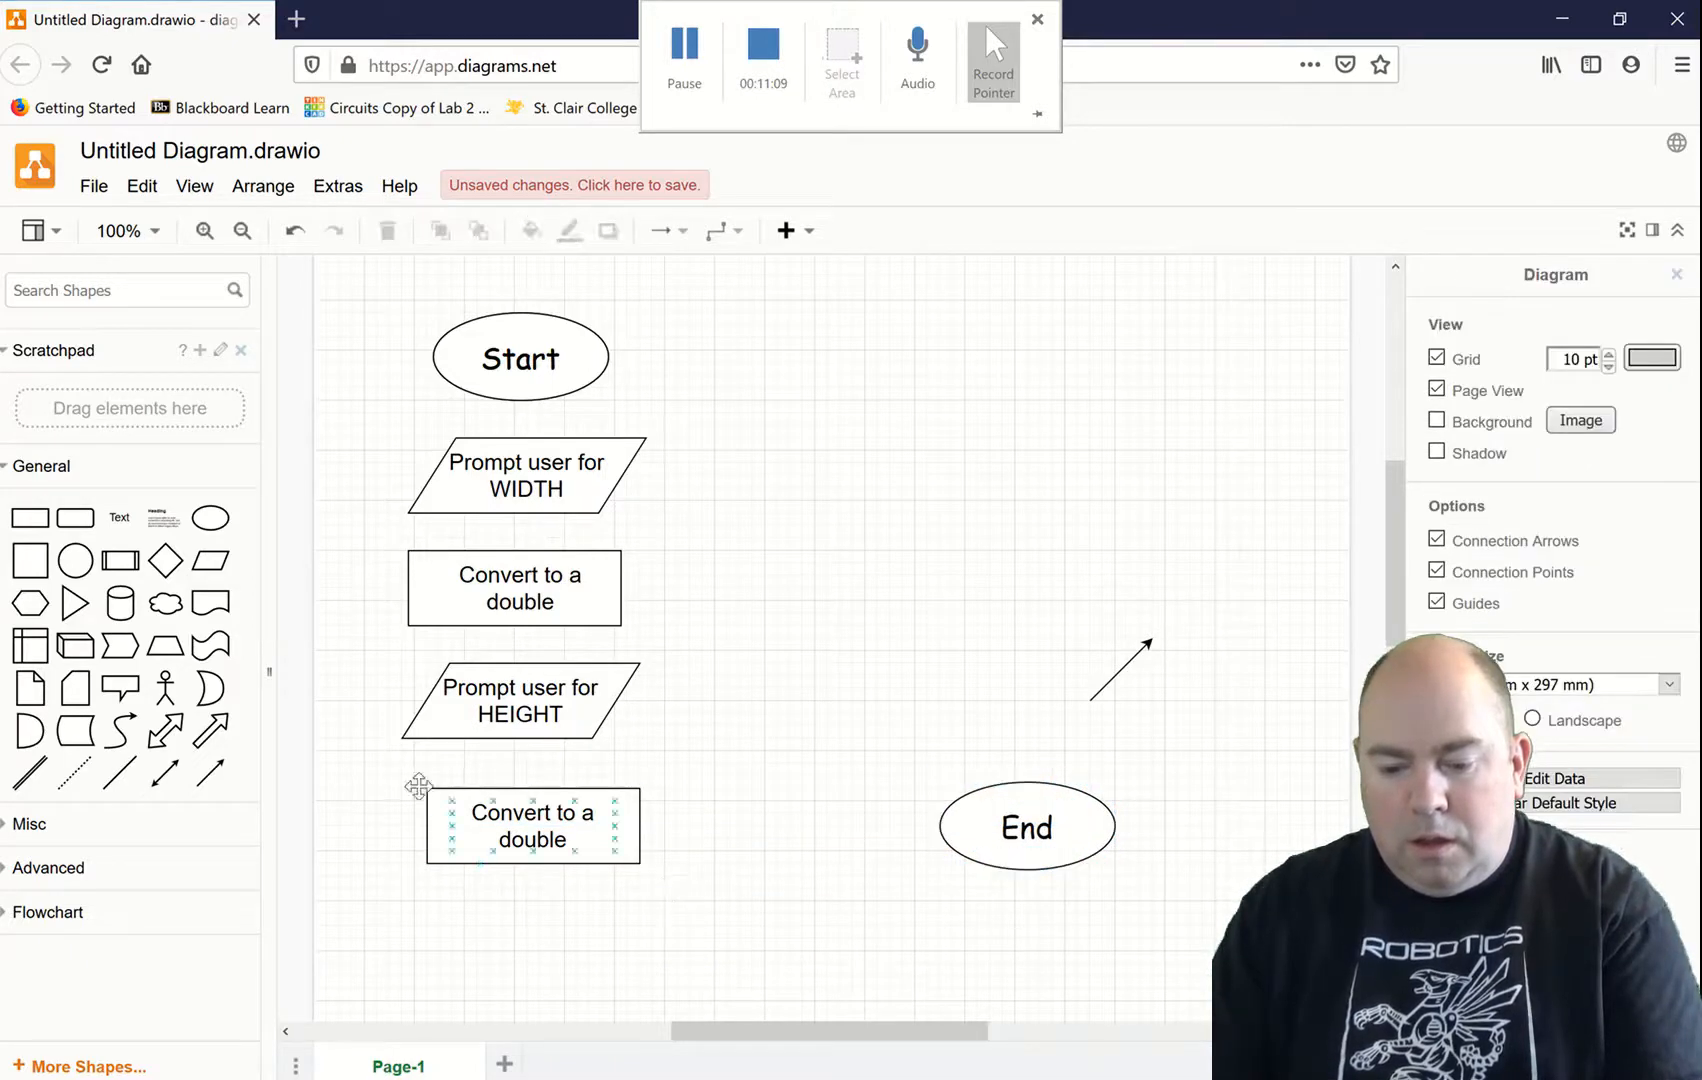
click(531, 825)
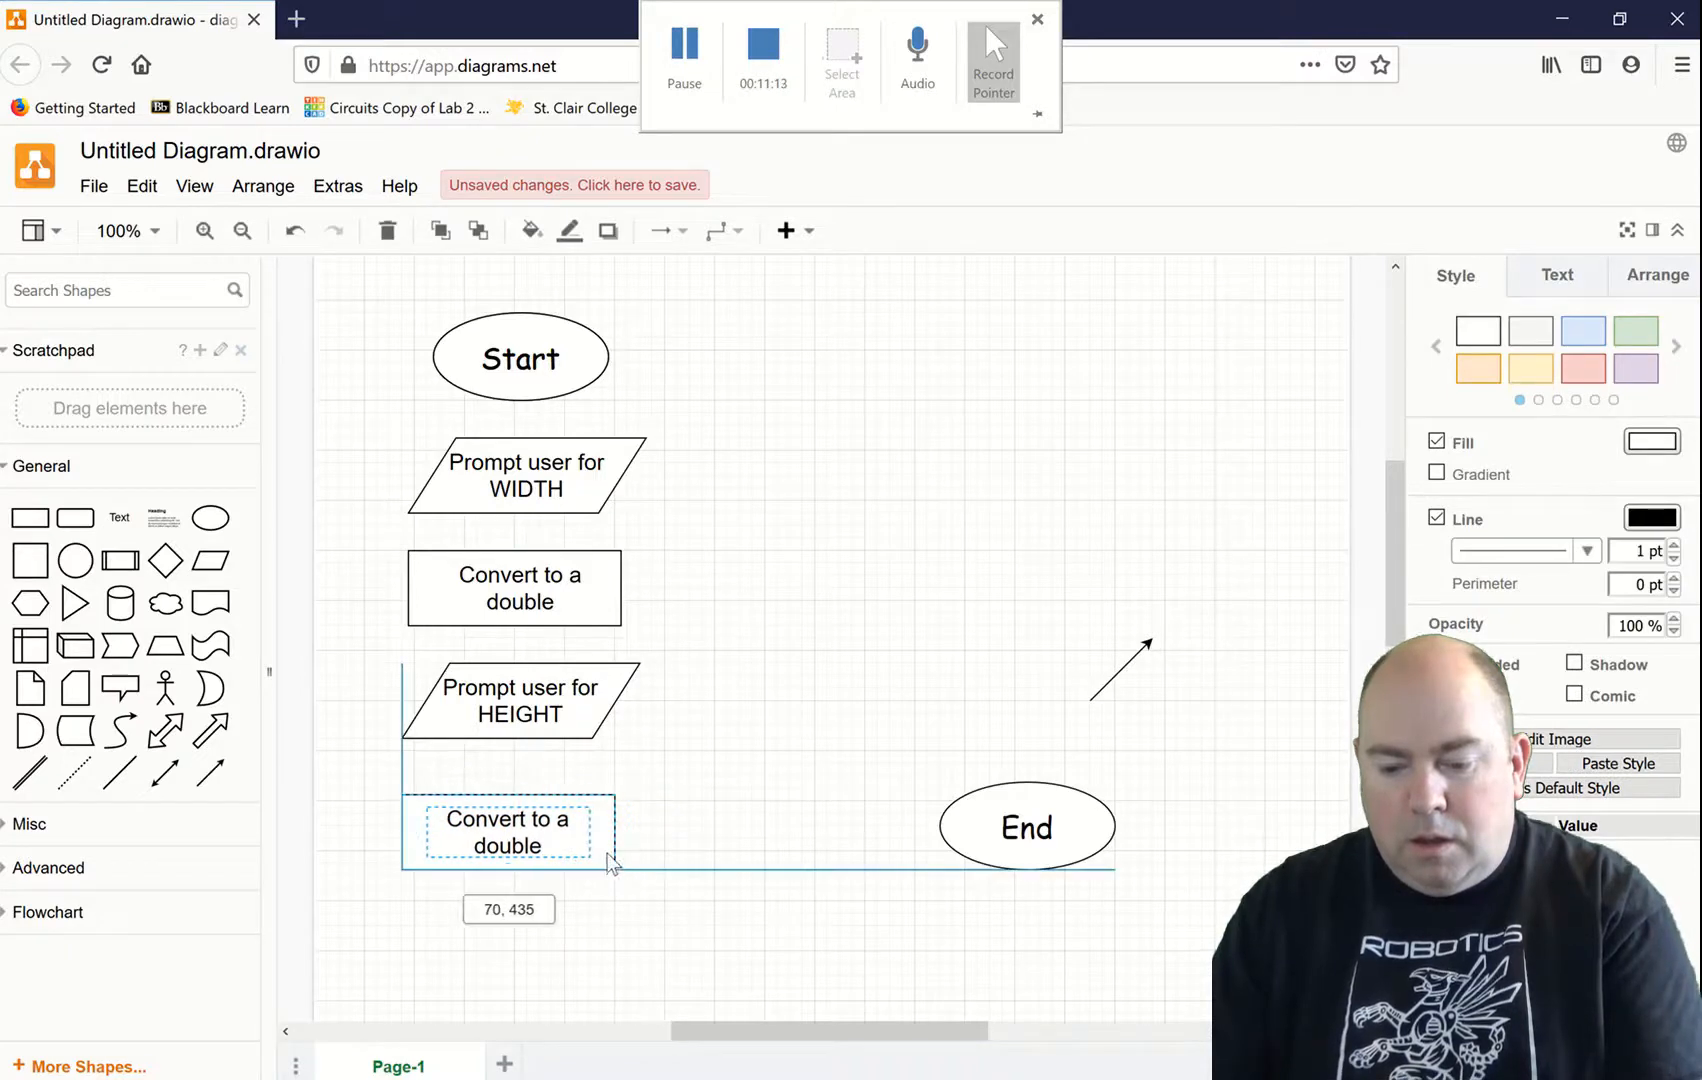
click(651, 814)
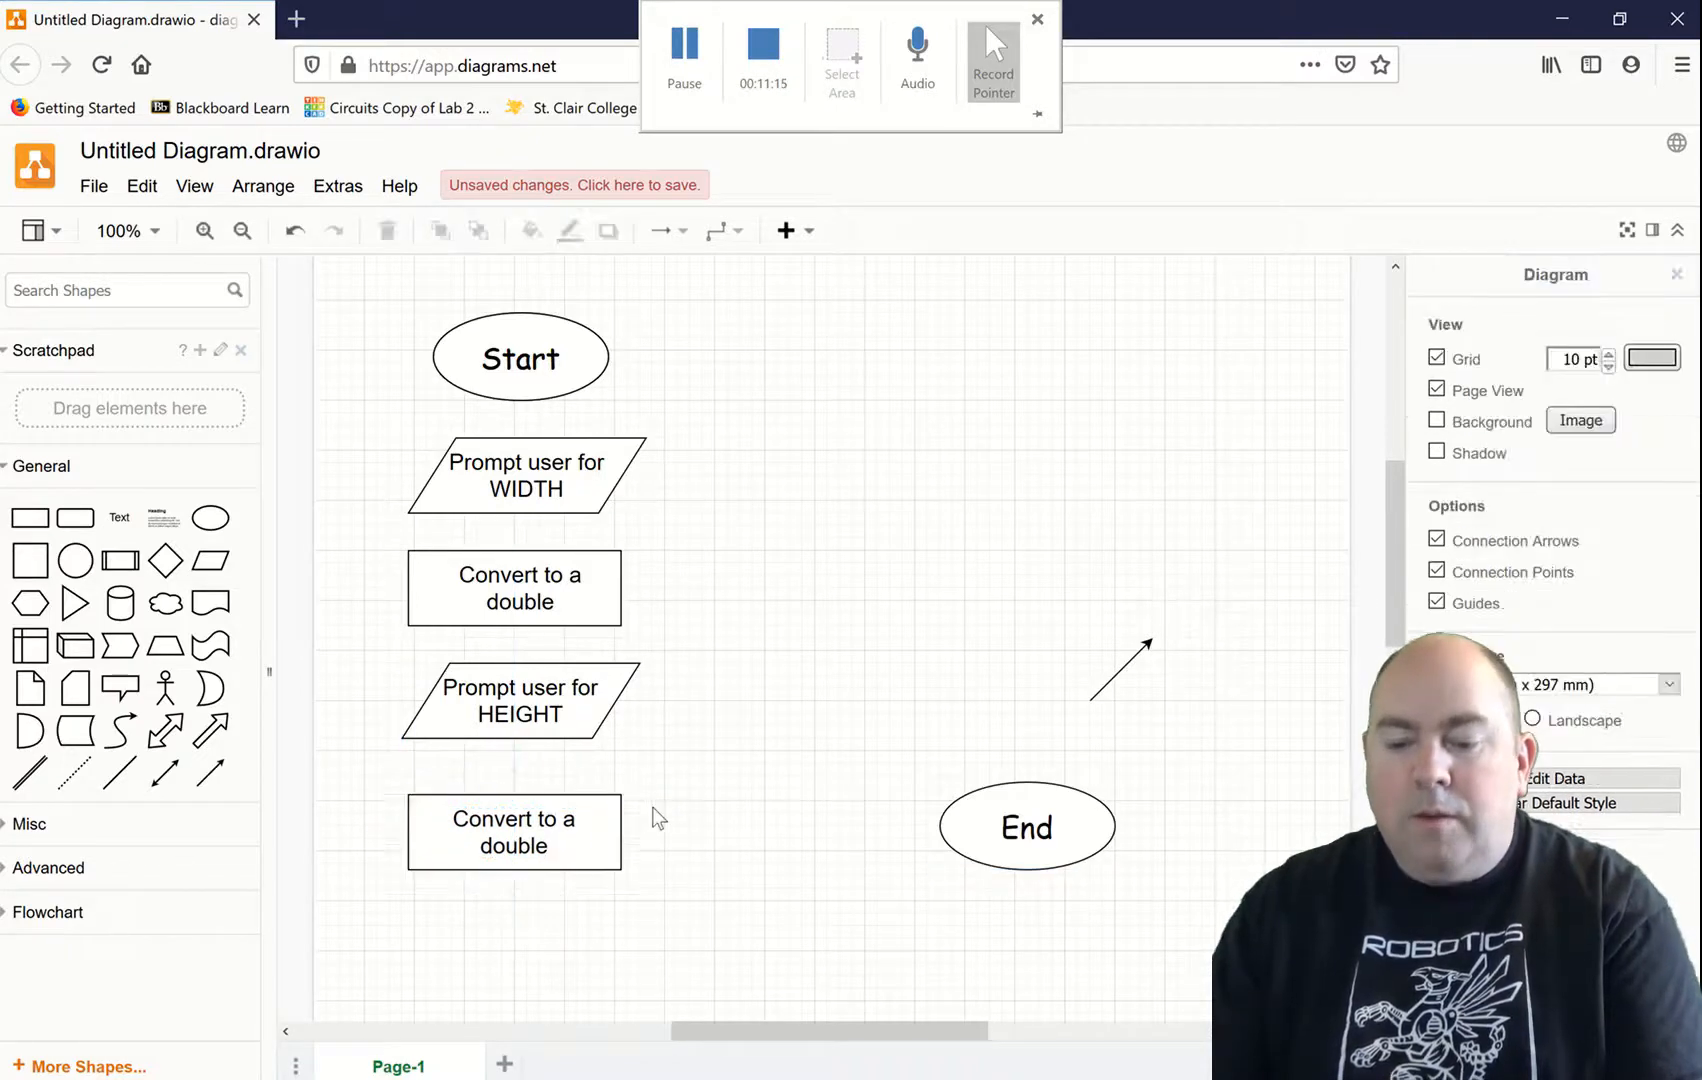
mouse_move(389, 415)
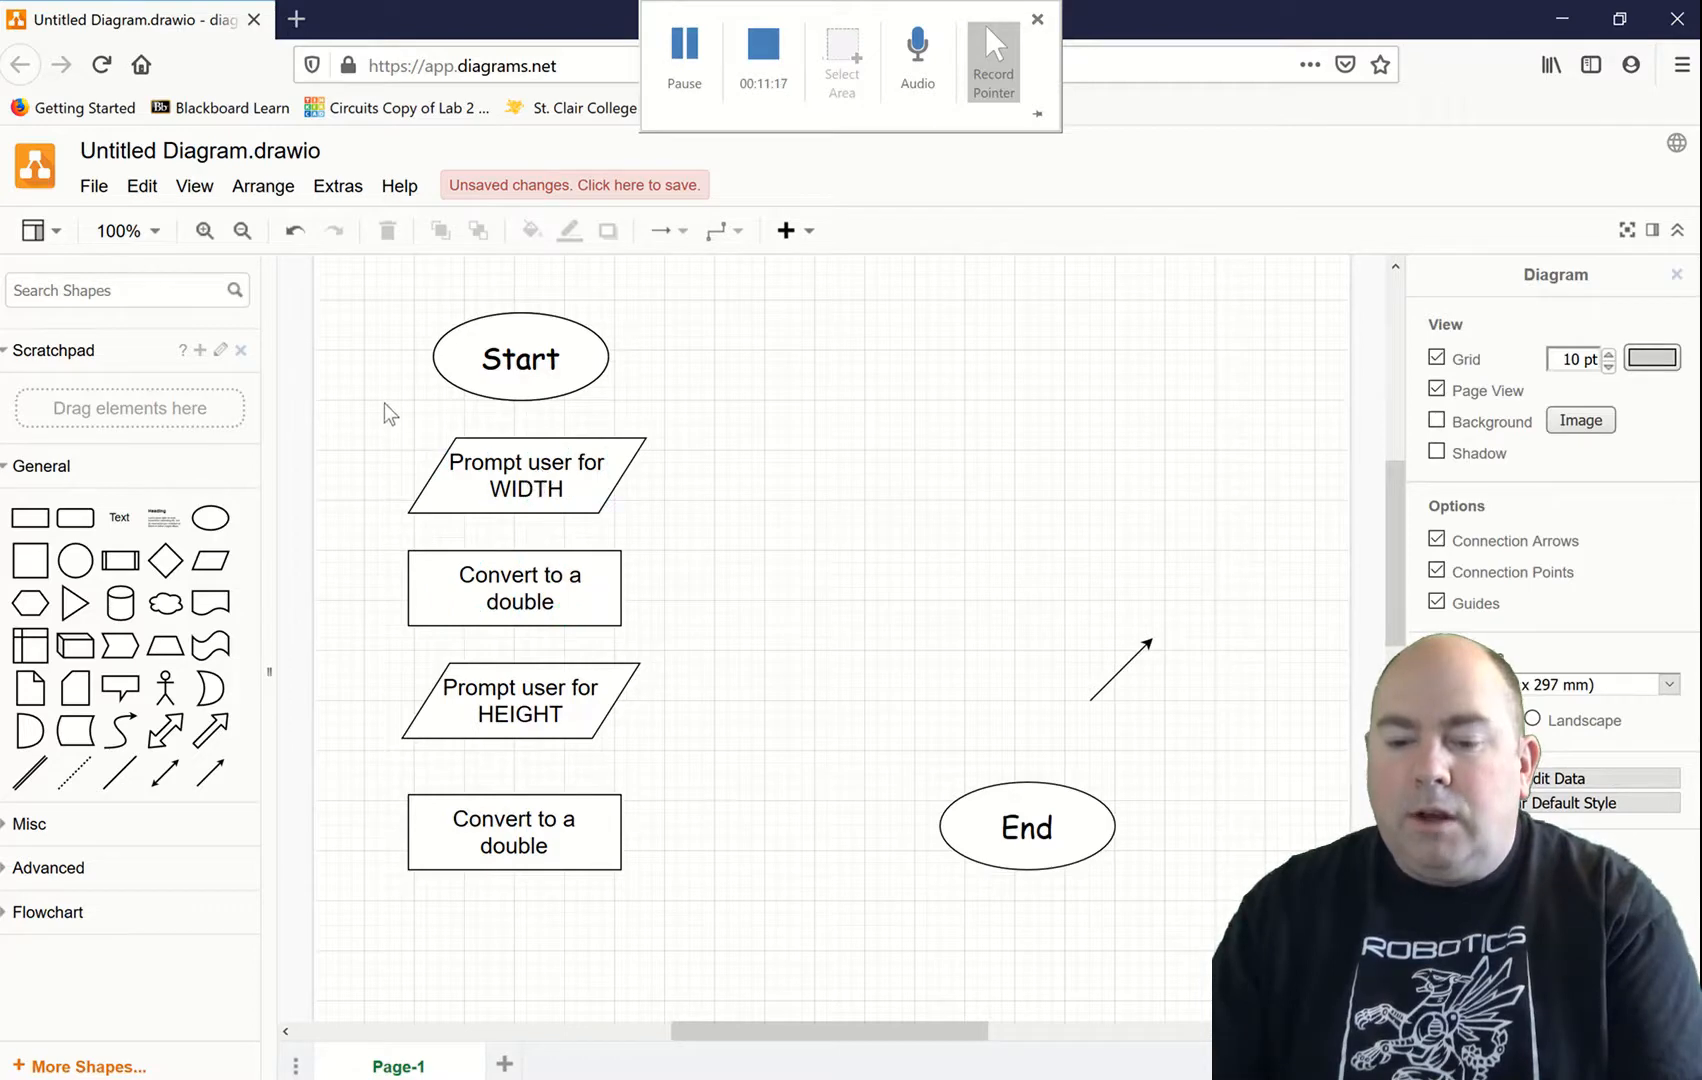
Step: Paste copies of the WIDTH prompt and the conversion box onto the empty canvas
click(521, 475)
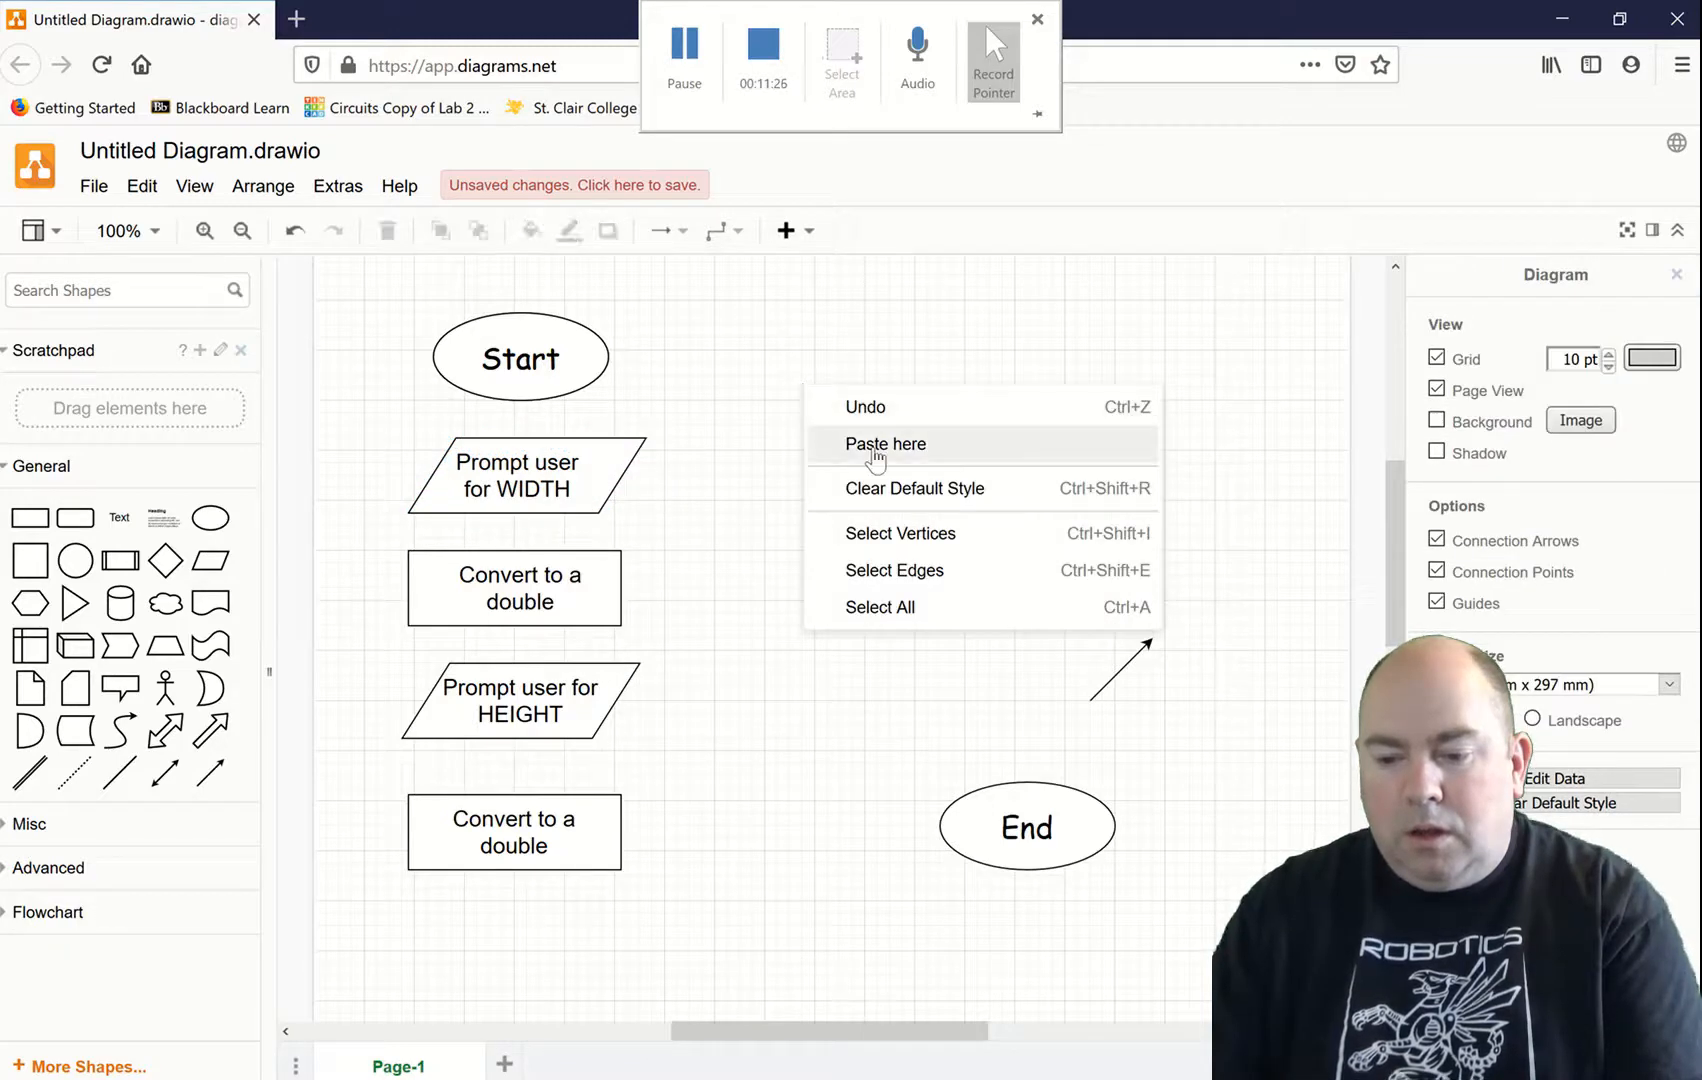
click(885, 443)
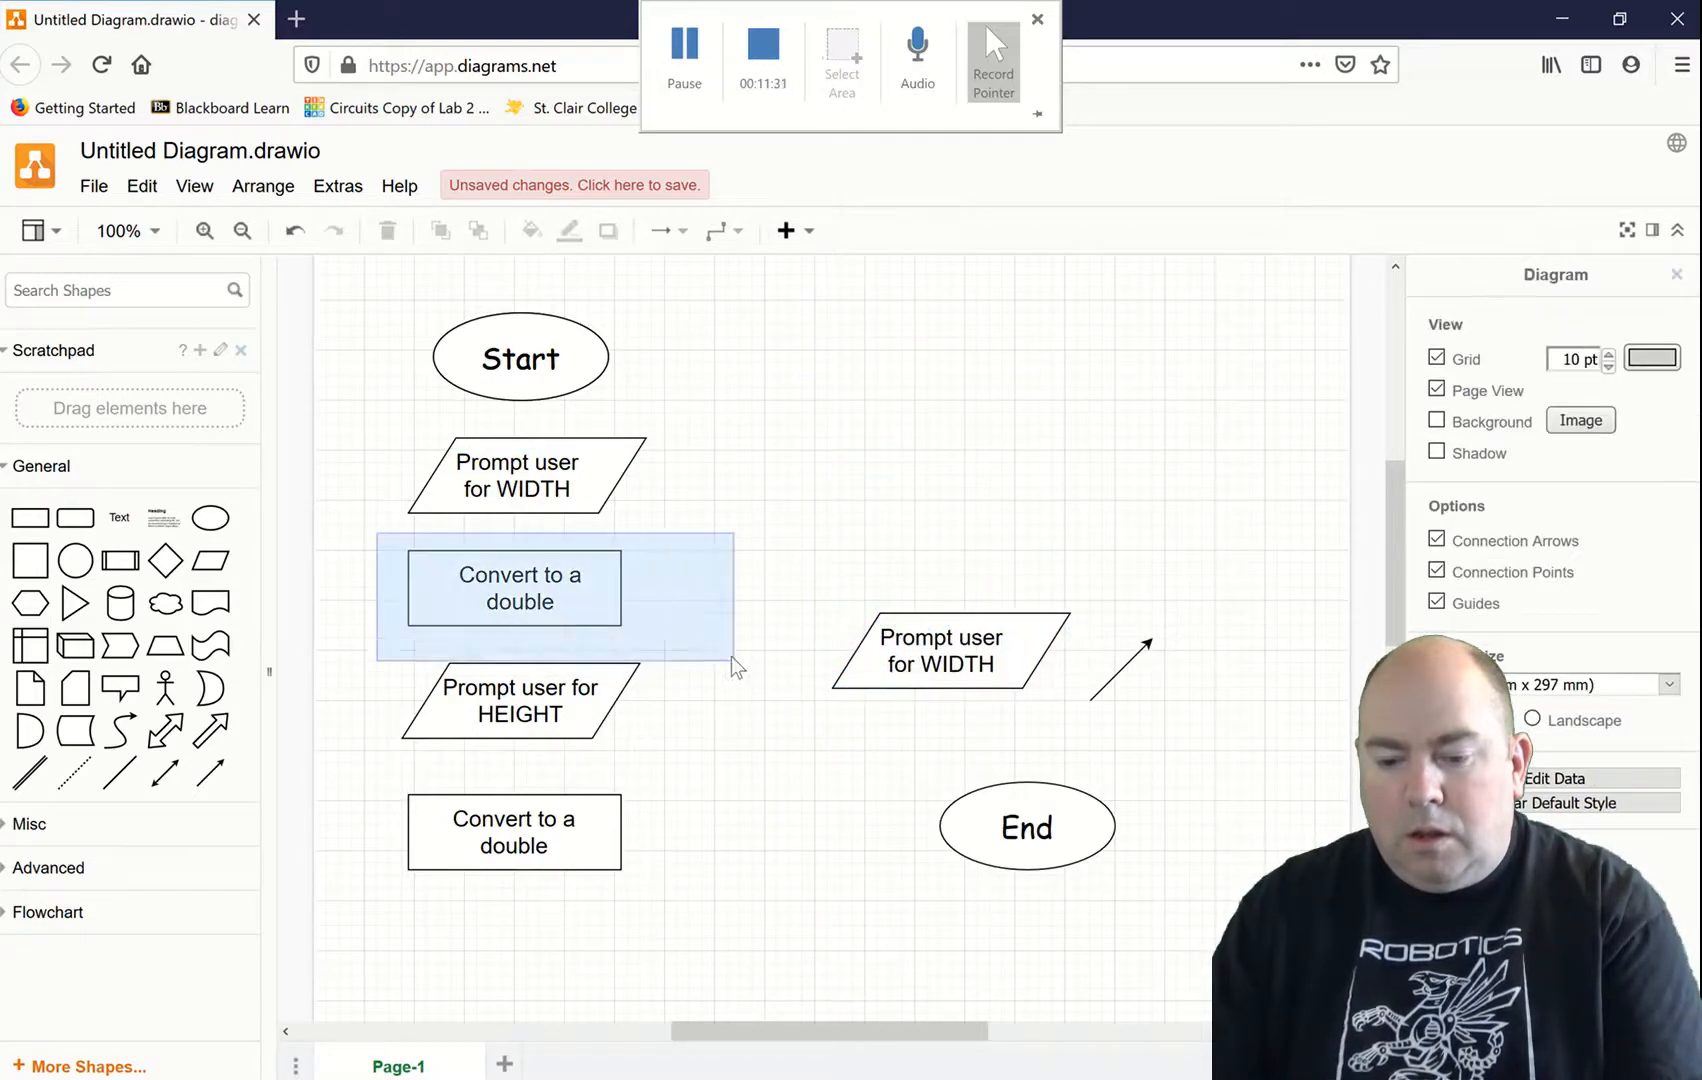
right_click(519, 587)
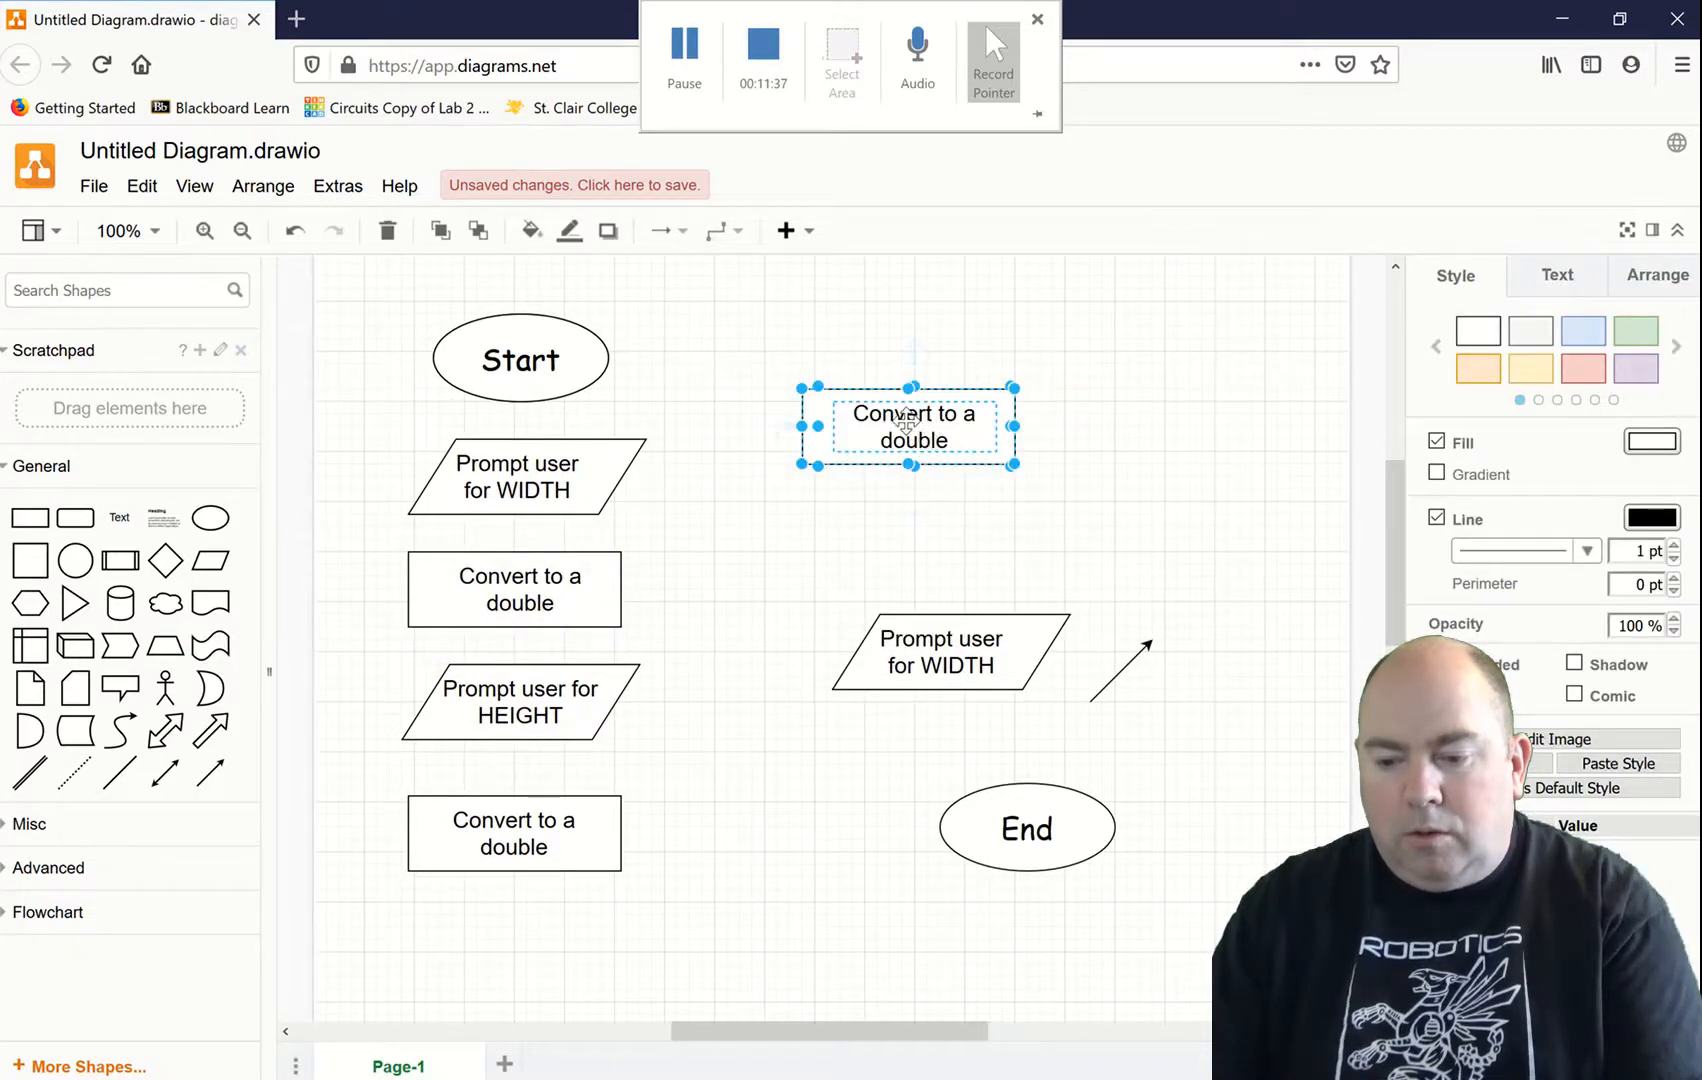
Step: Label the copied box 'Math for AREA' with 18 pt text
double_click(912, 423)
text(m)
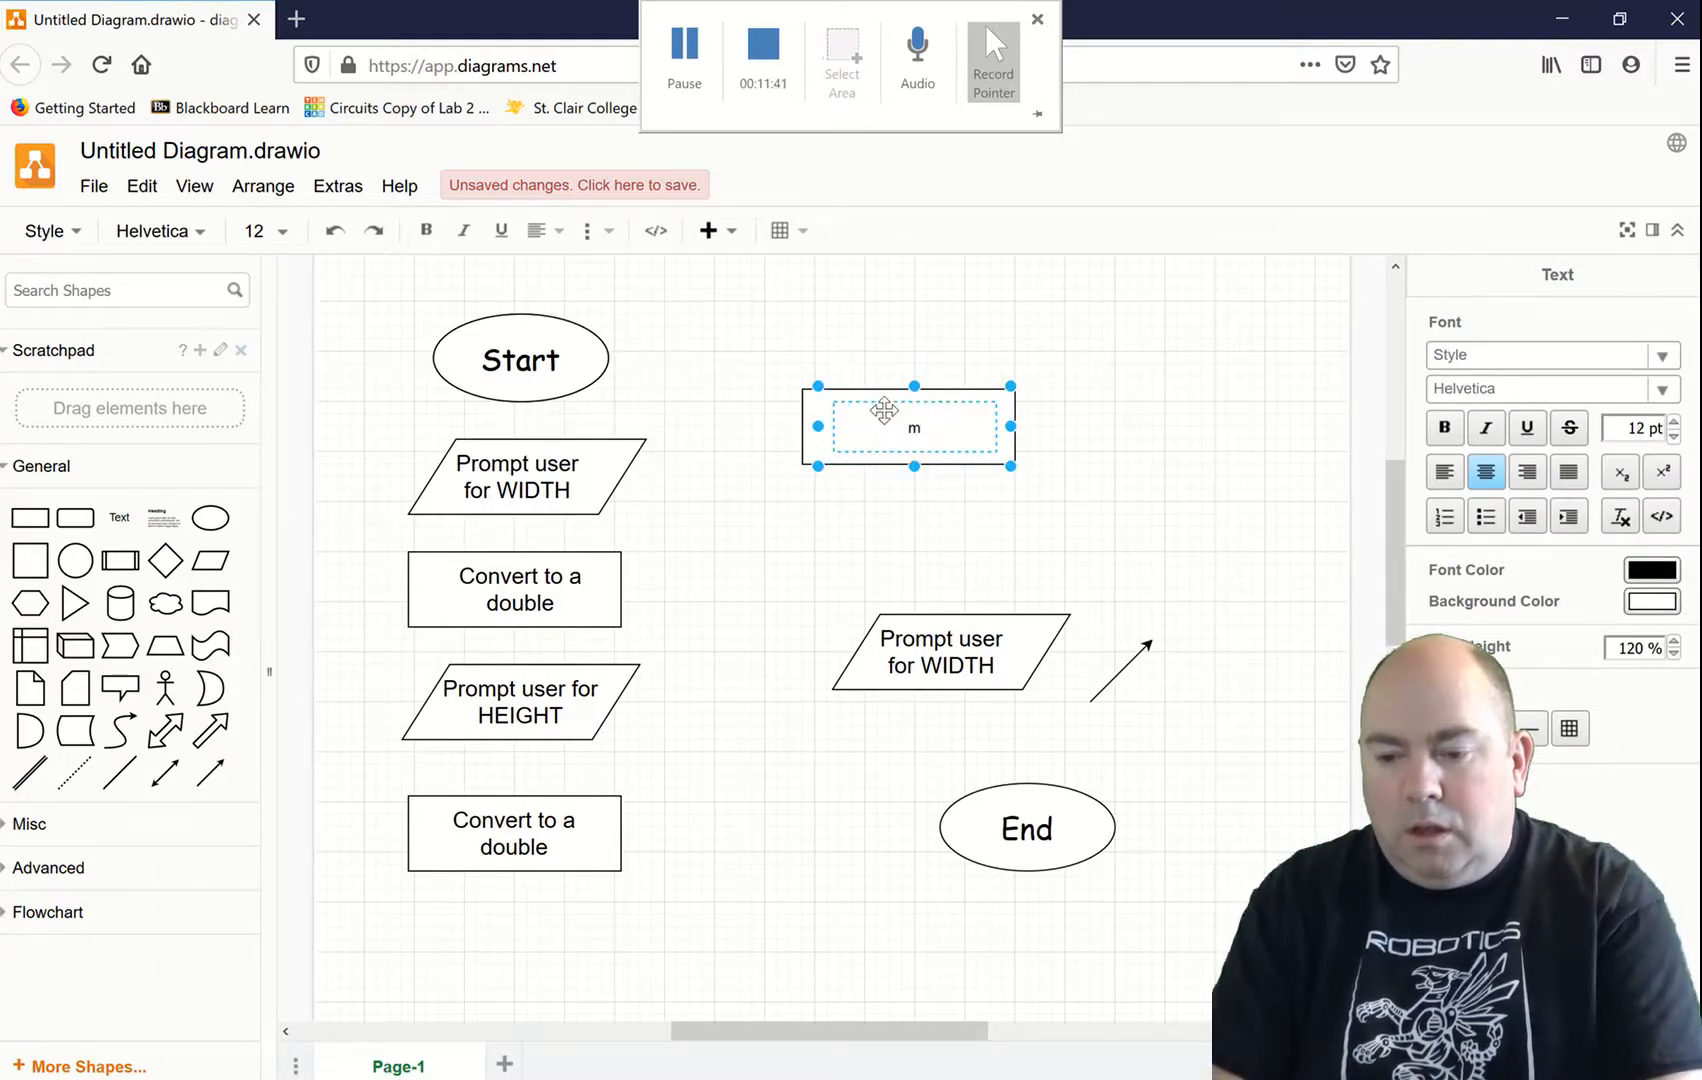
text(M)
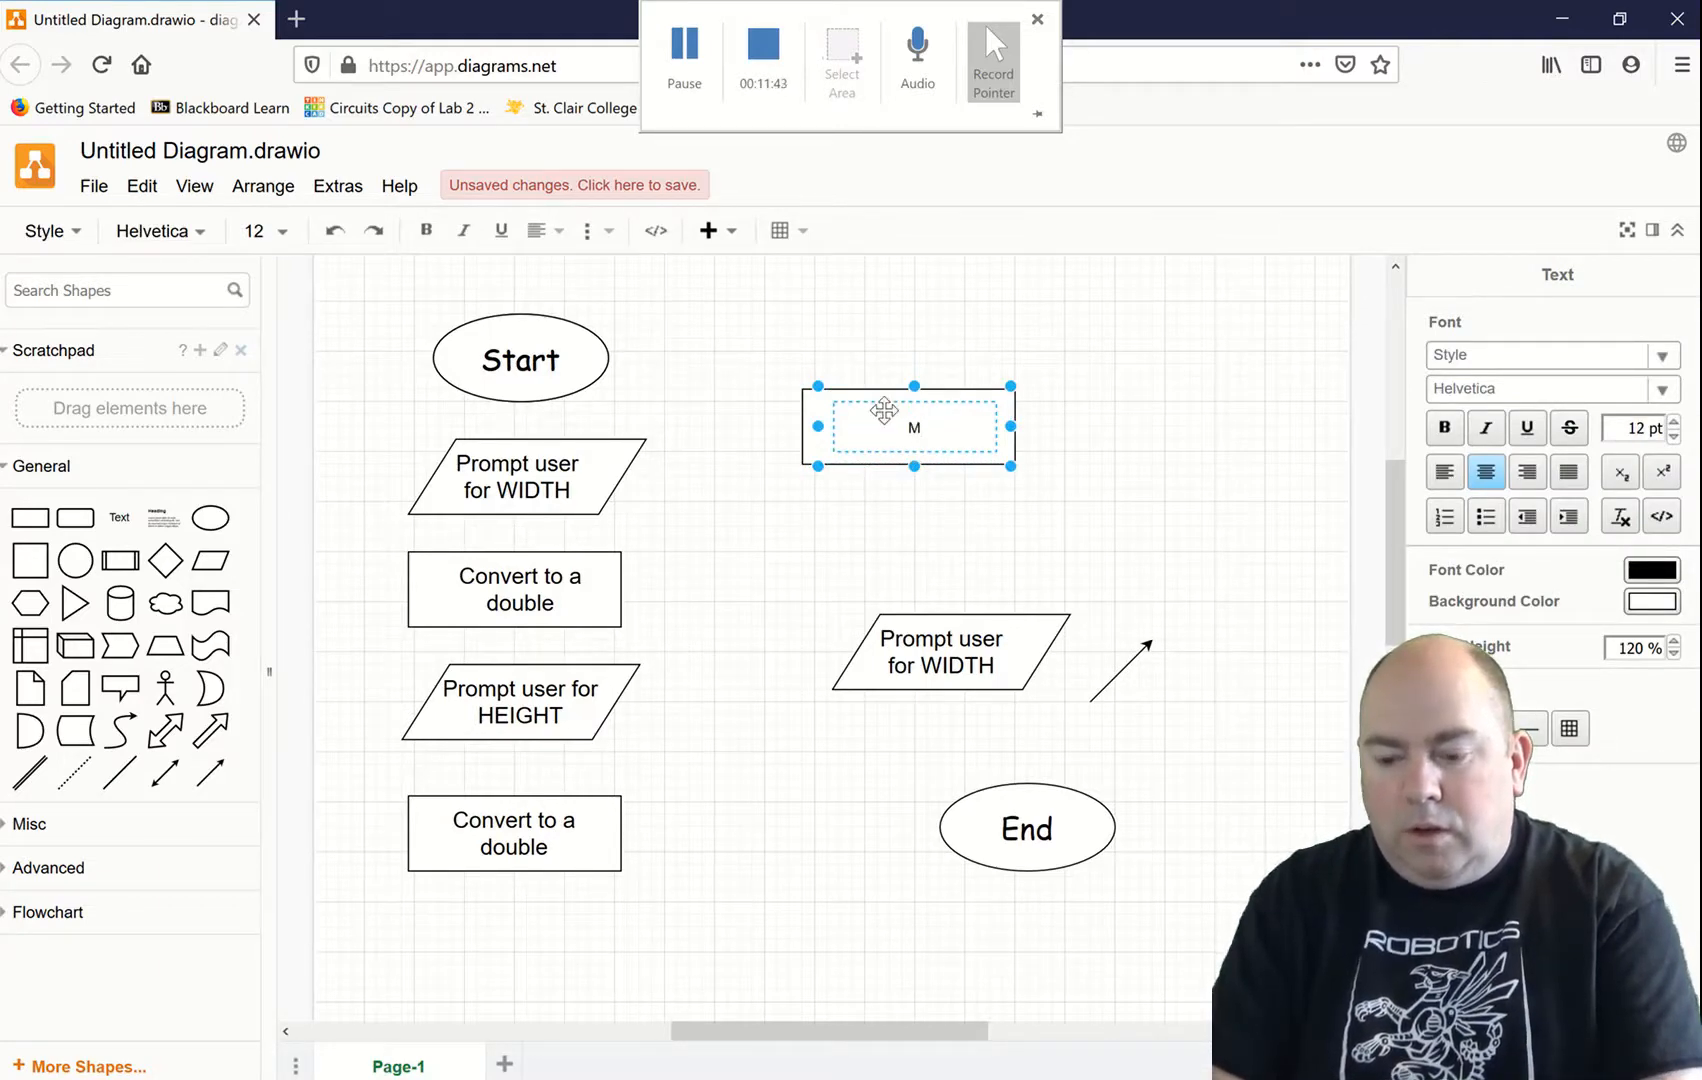
text(ath)
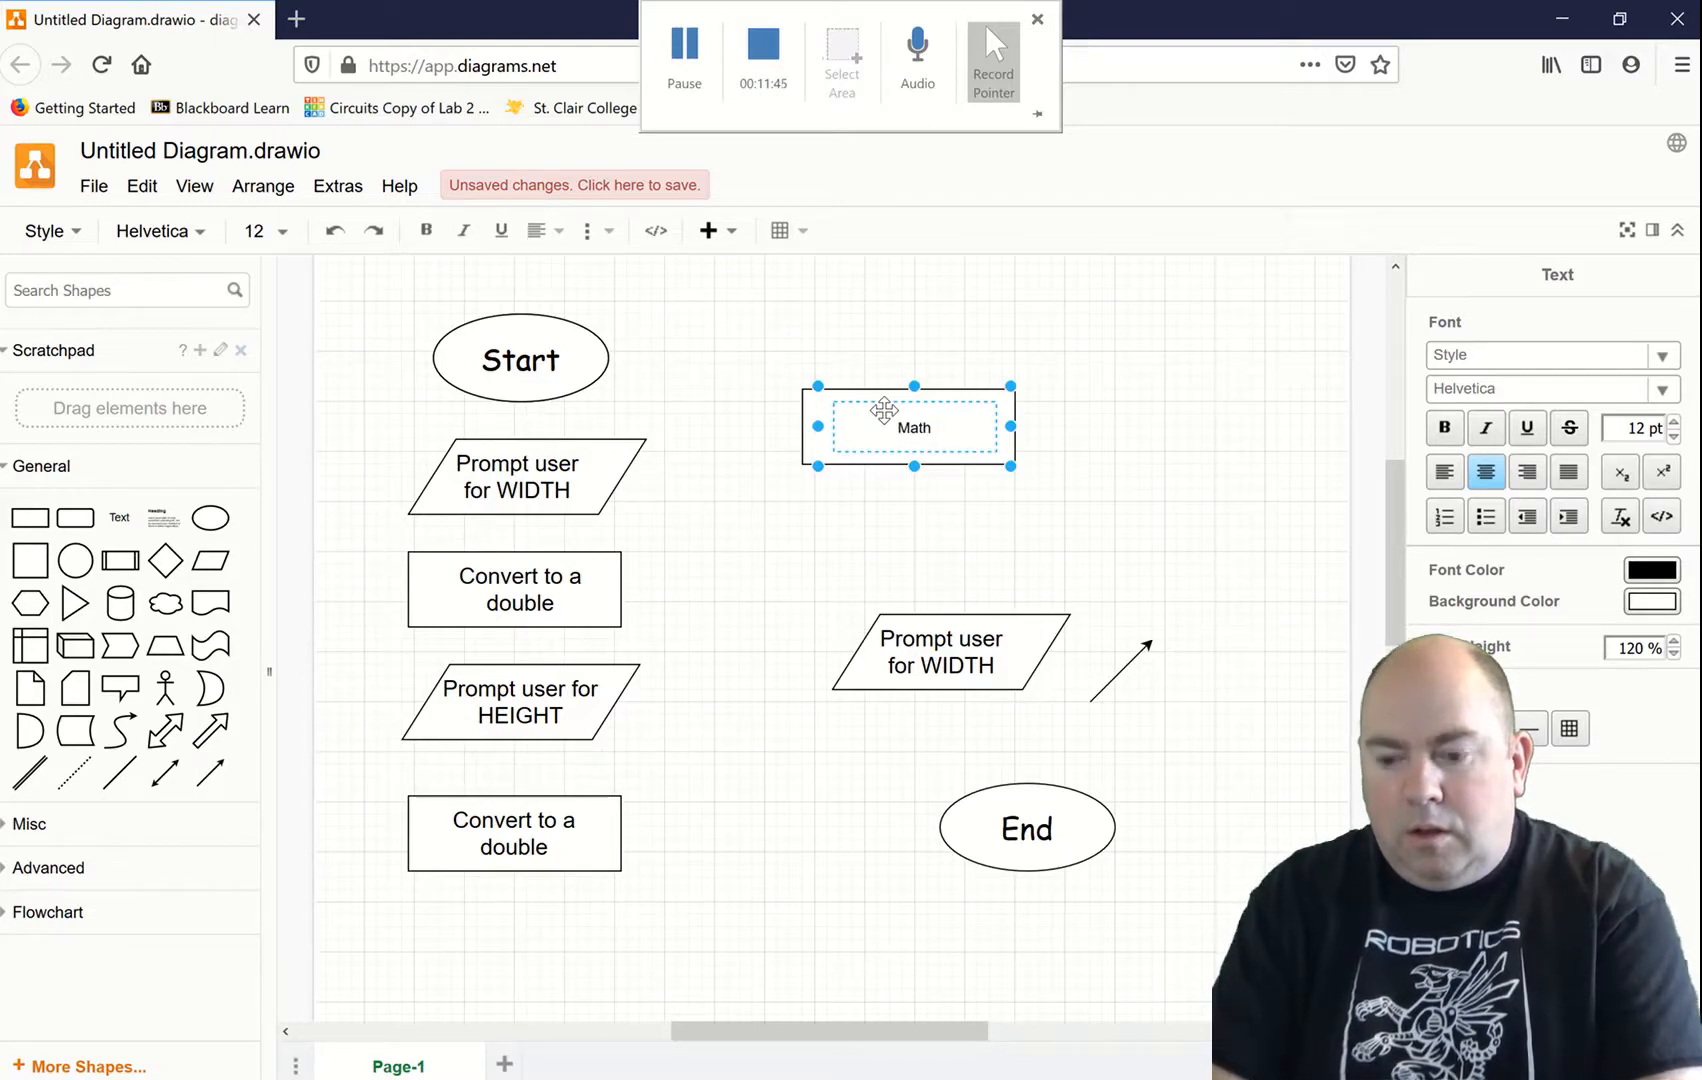
text(for A)
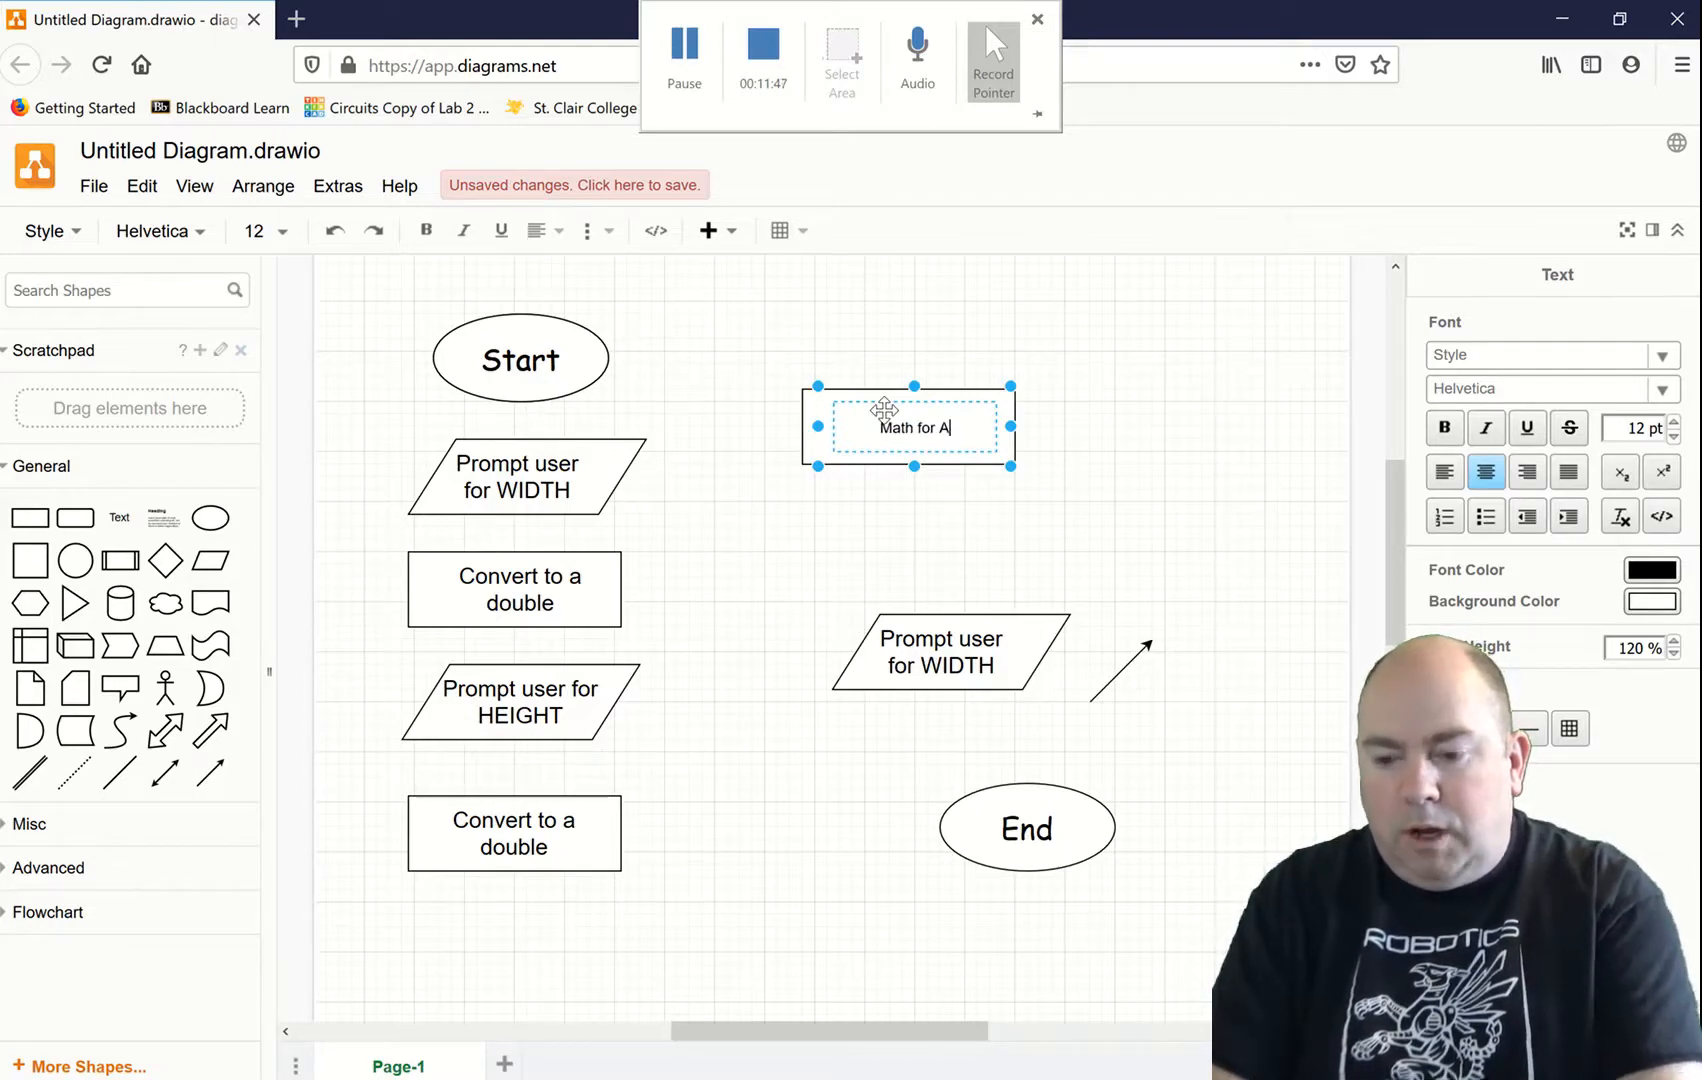
text(REA)
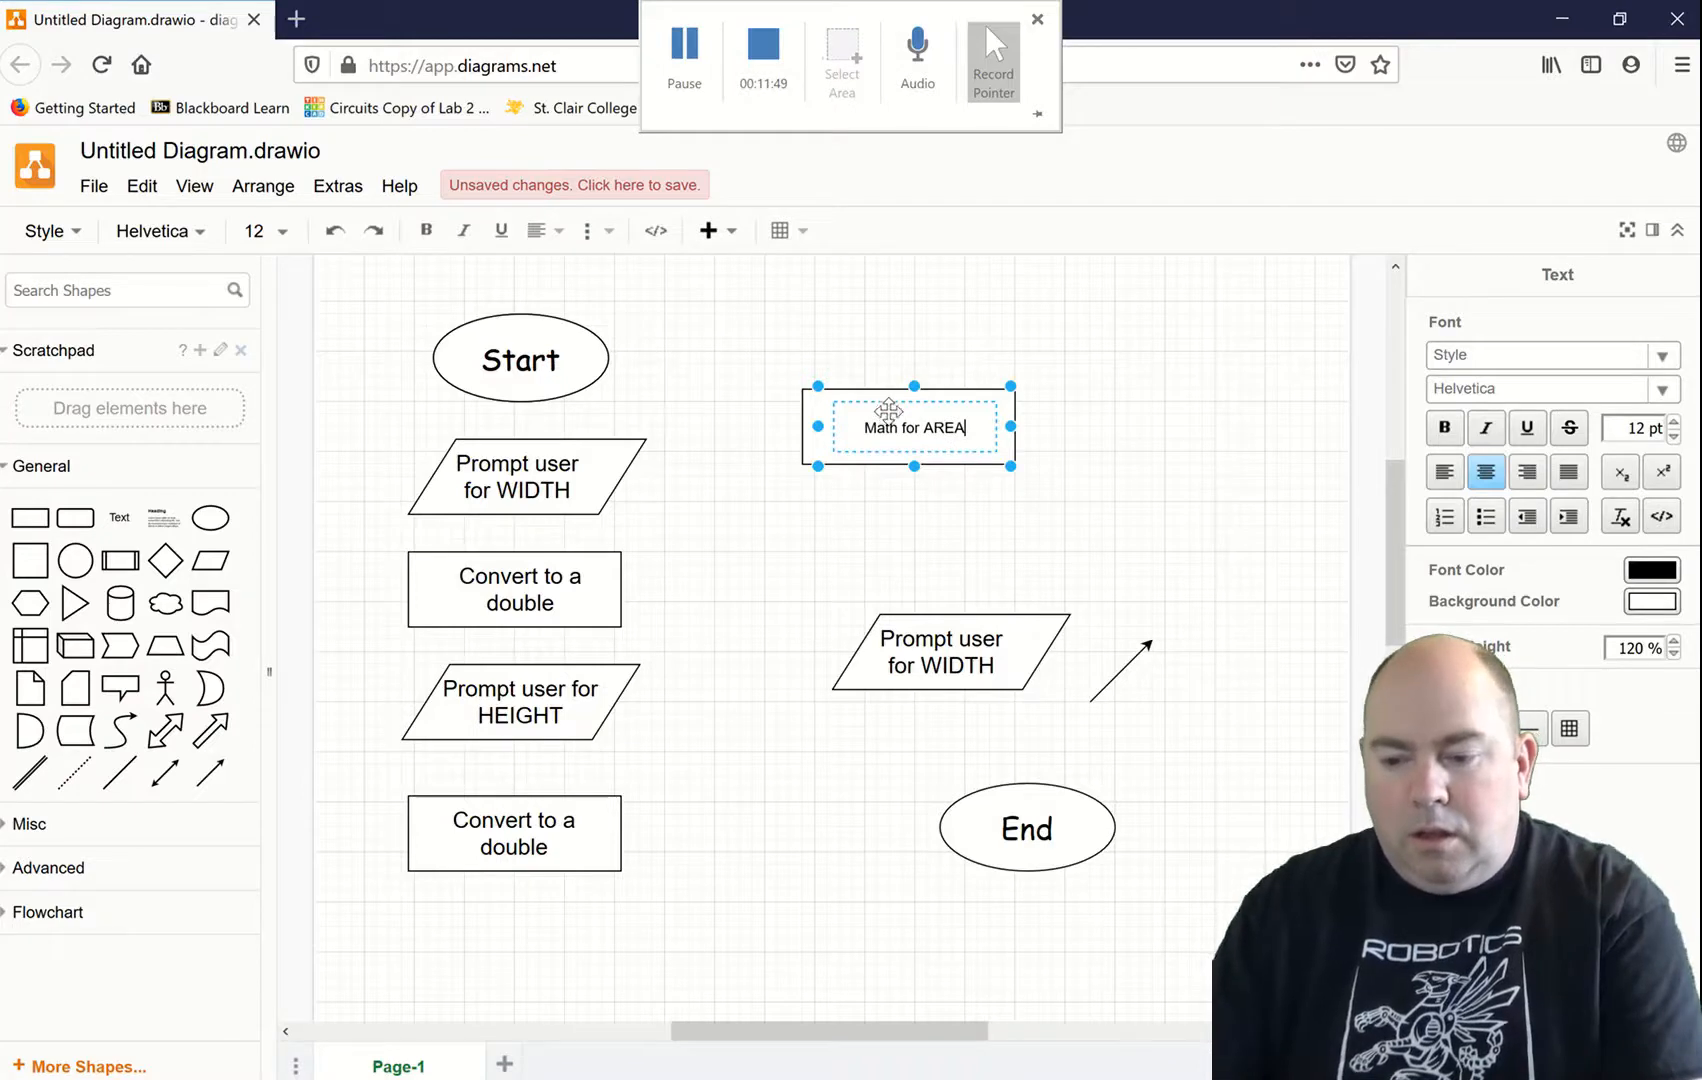
double_click(944, 427)
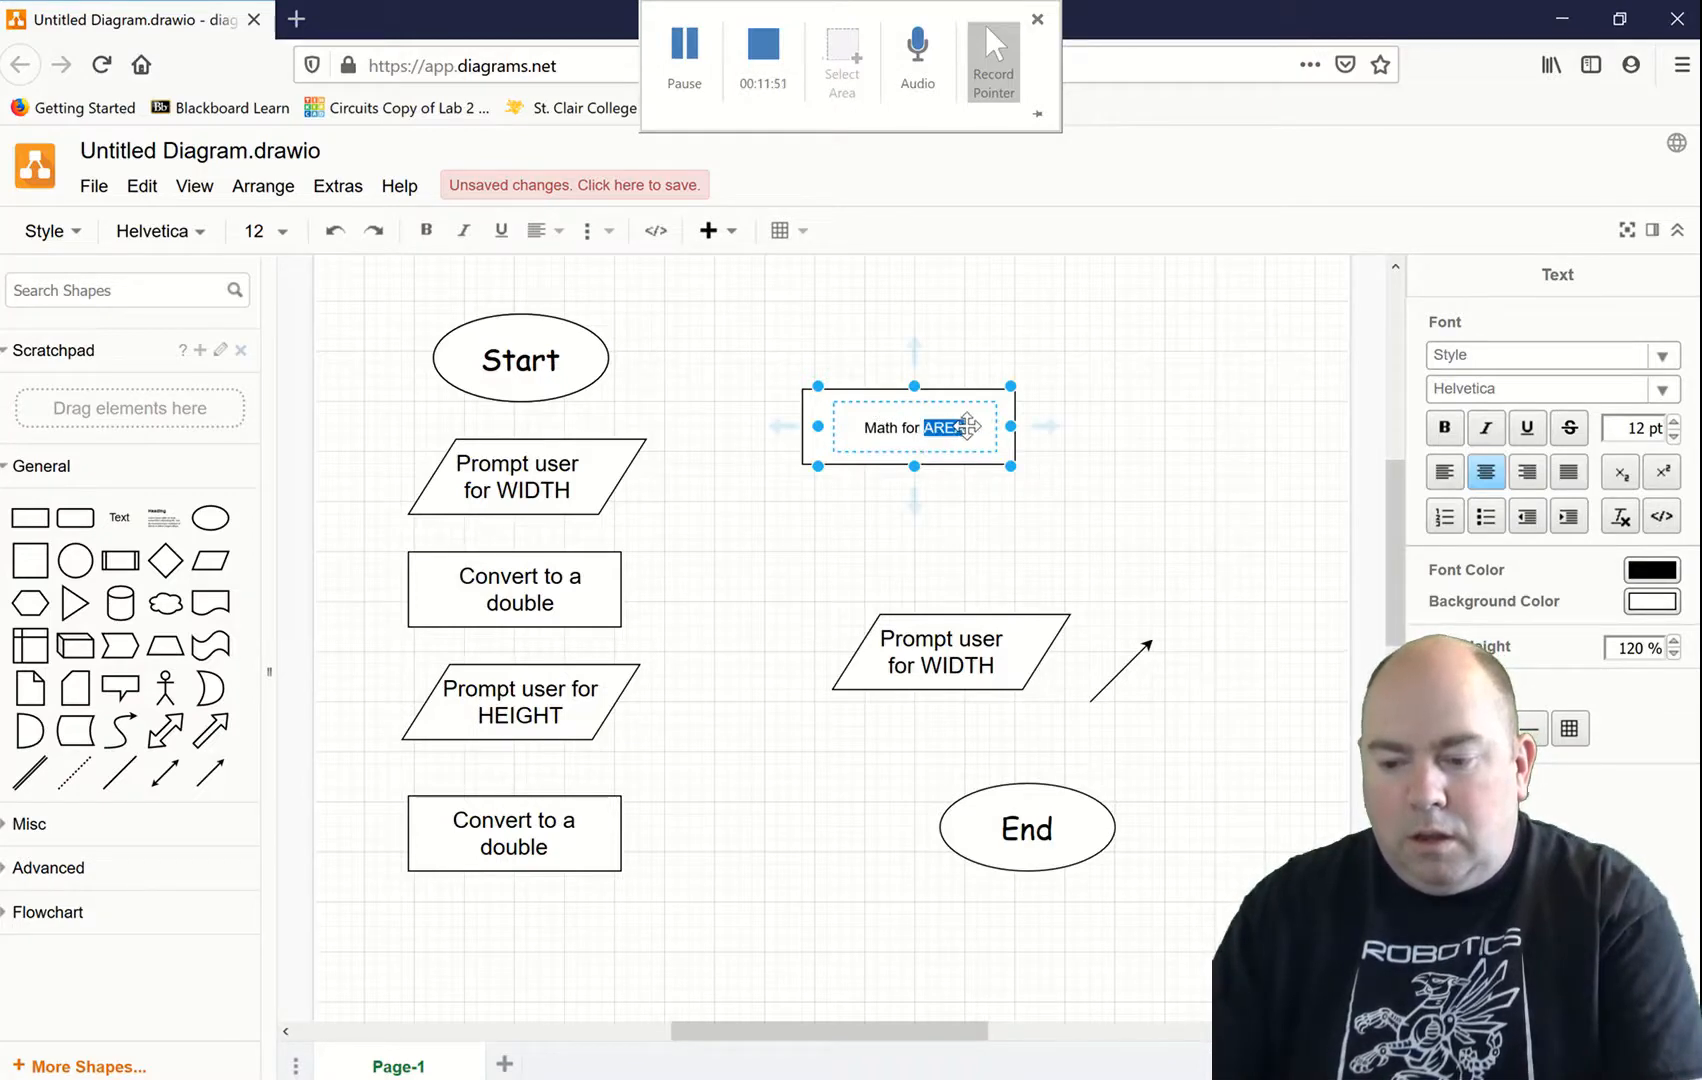
triple_click(913, 427)
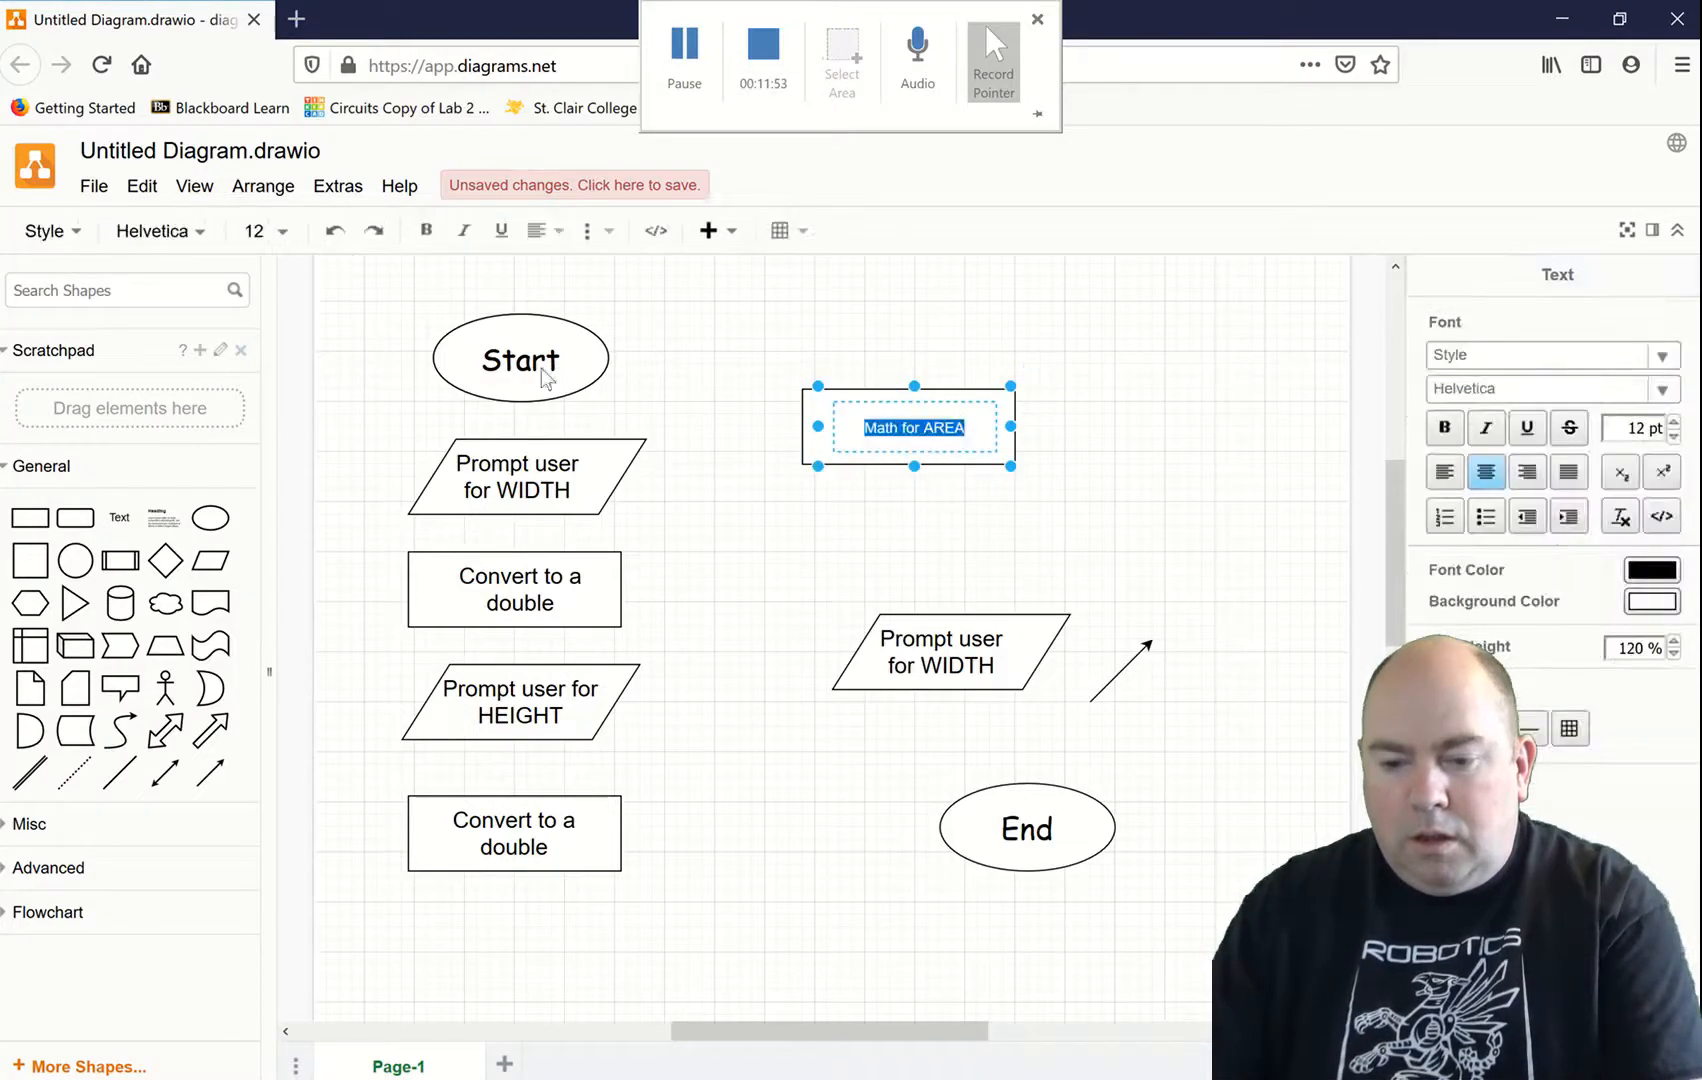
click(257, 231)
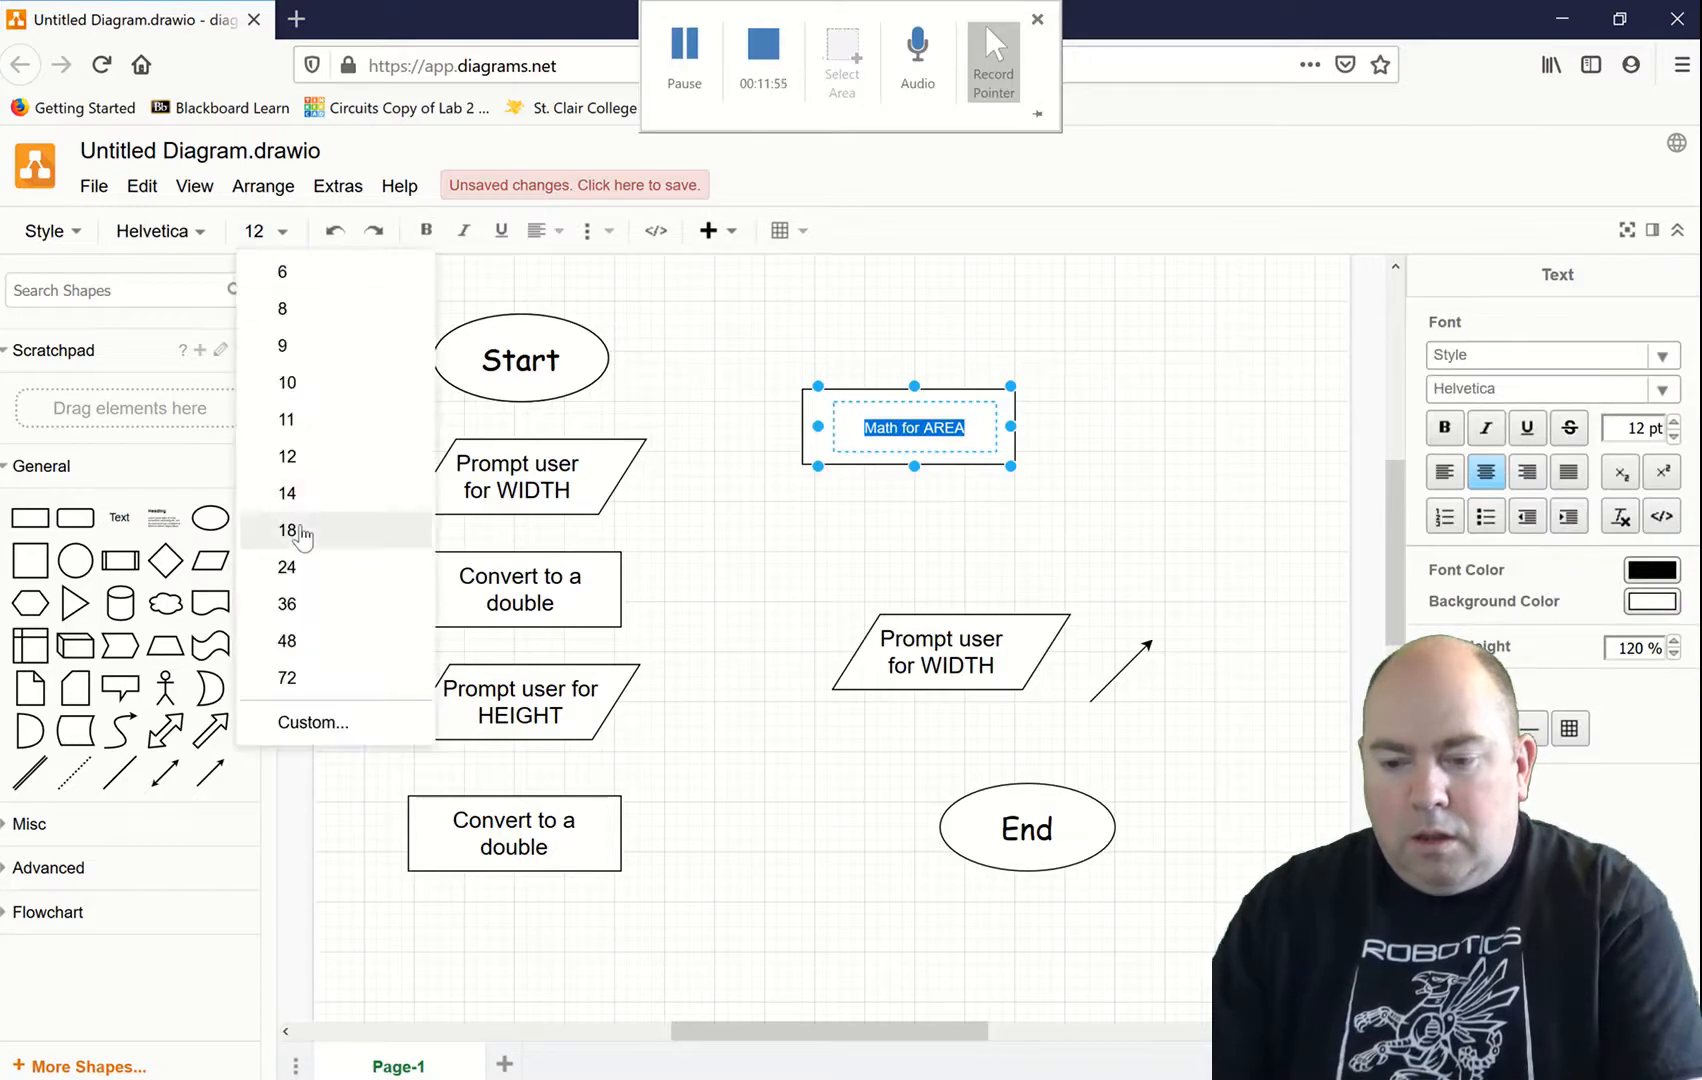
click(287, 531)
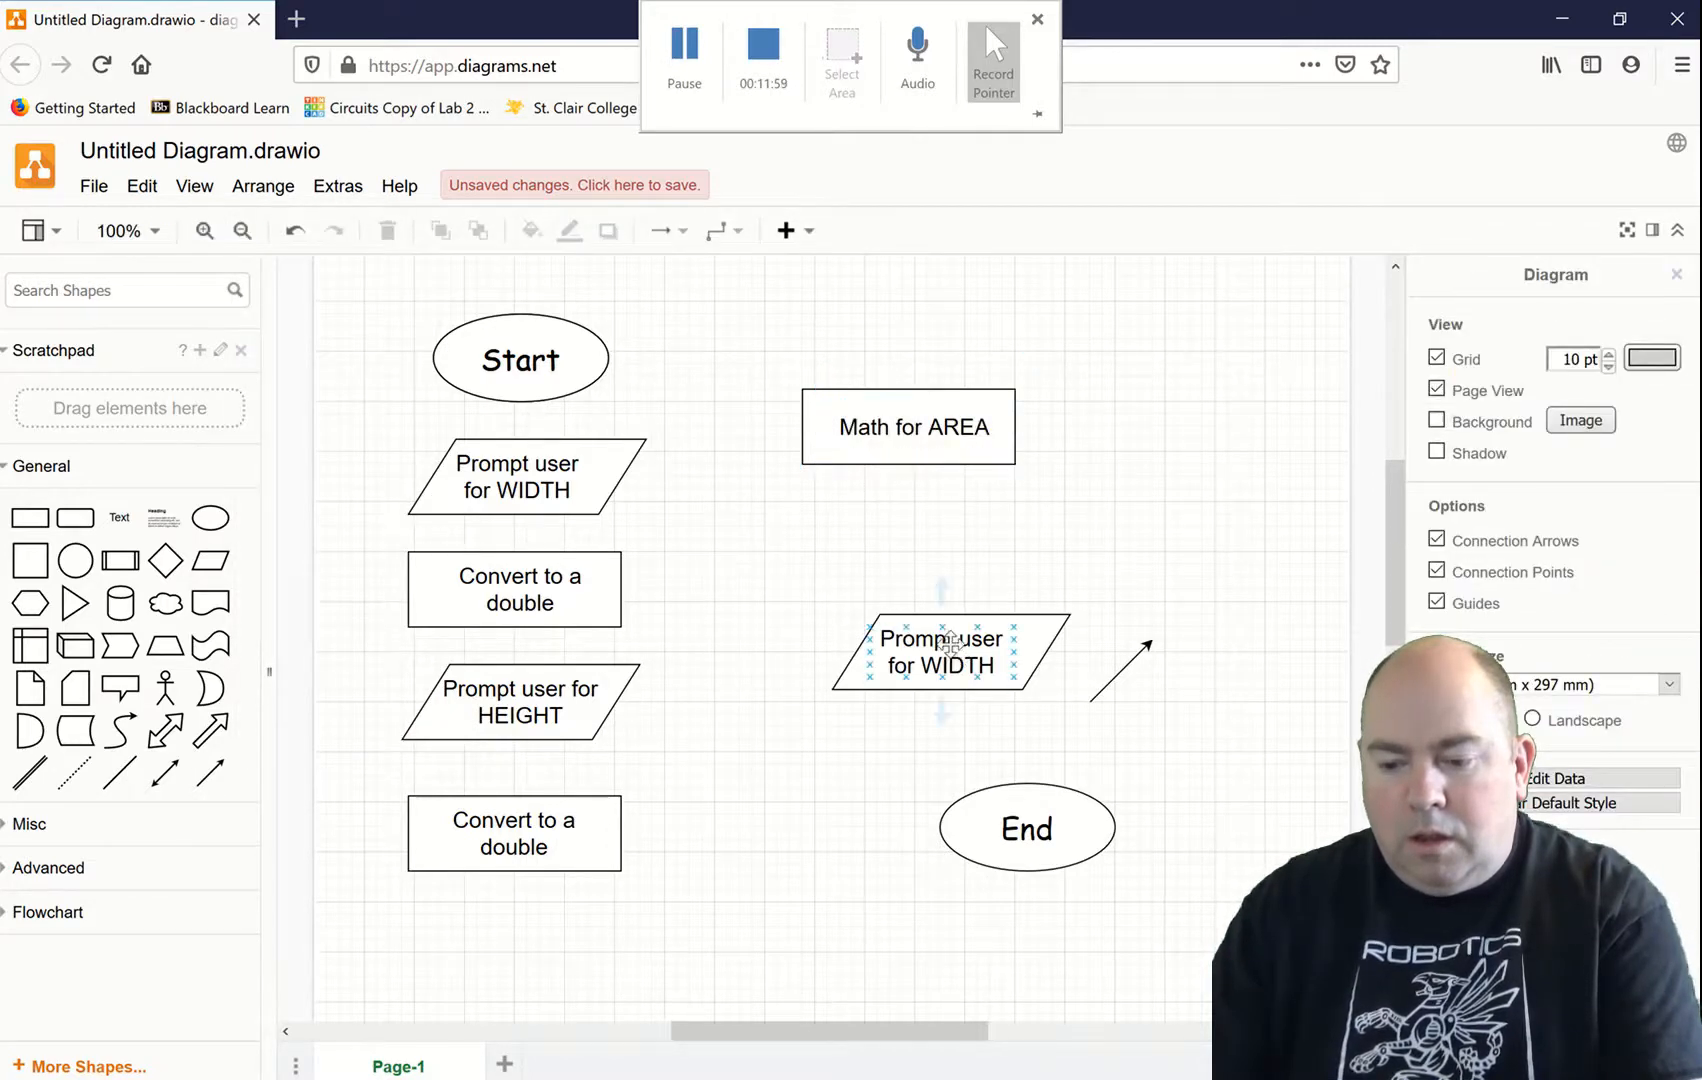
Step: Relabel the copied parallelogram 'Display AREA on Colsole' with a larger font size
double_click(940, 652)
text(Displ)
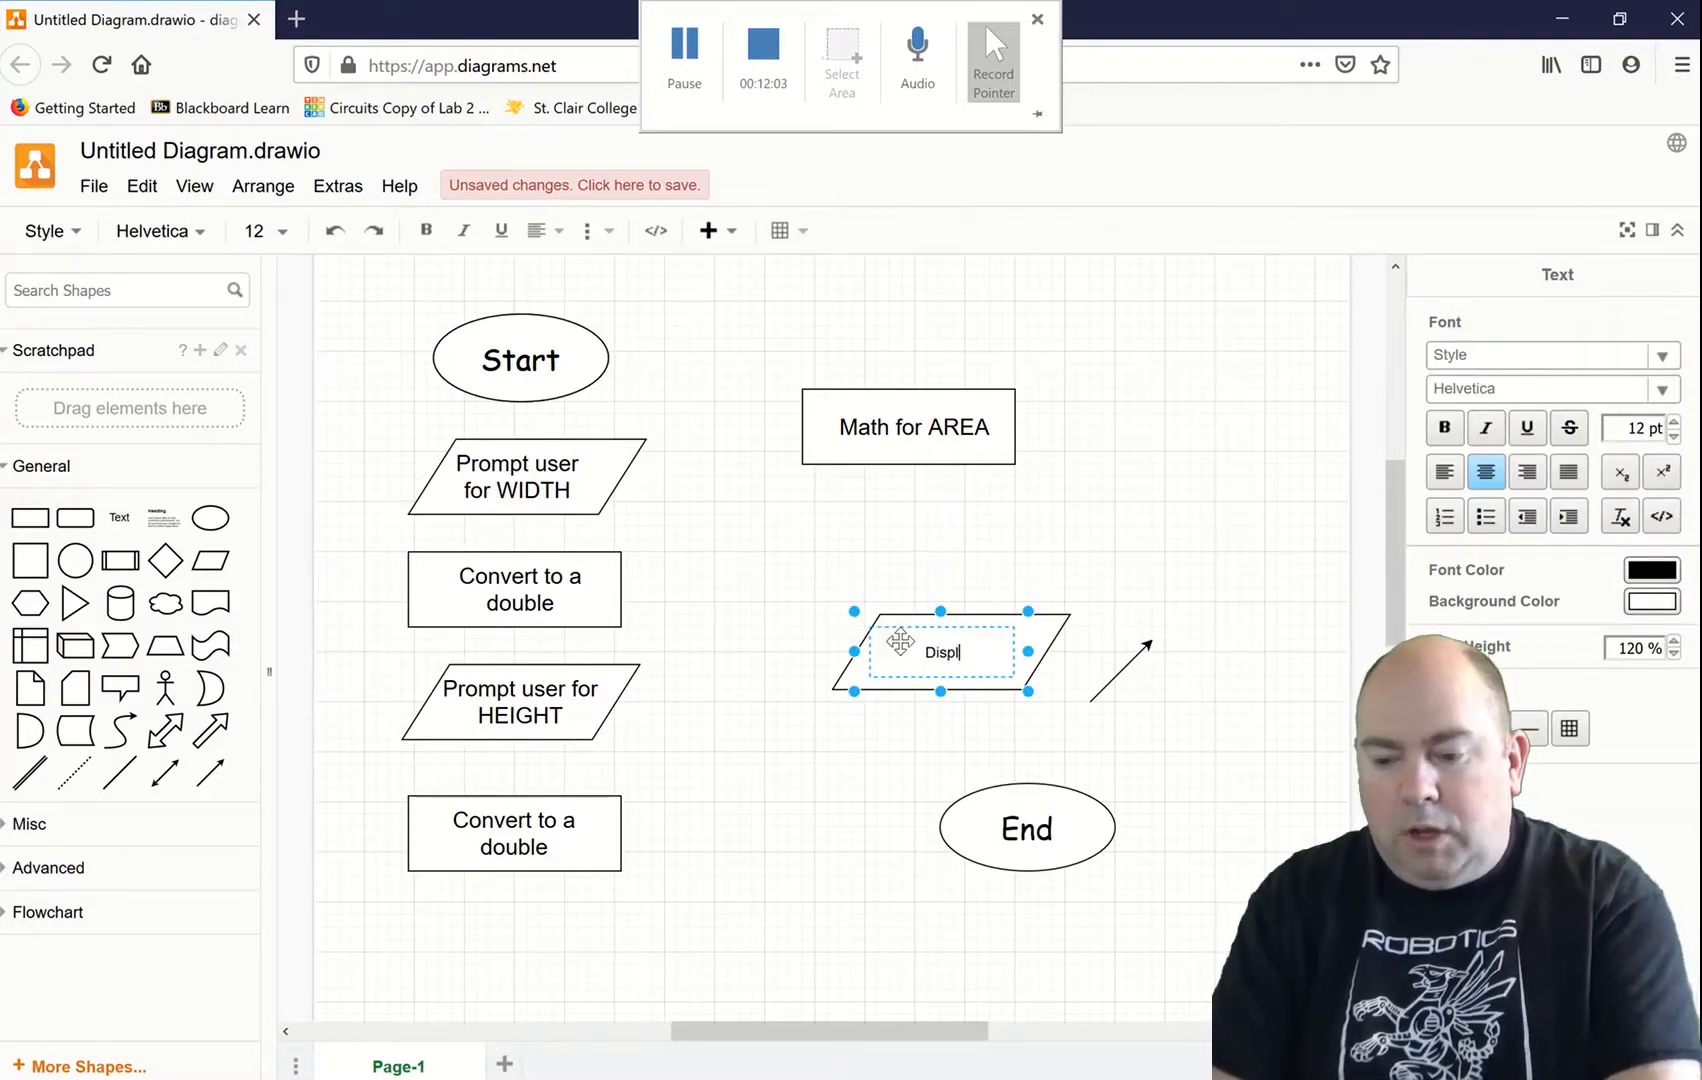
text(ay AREA o)
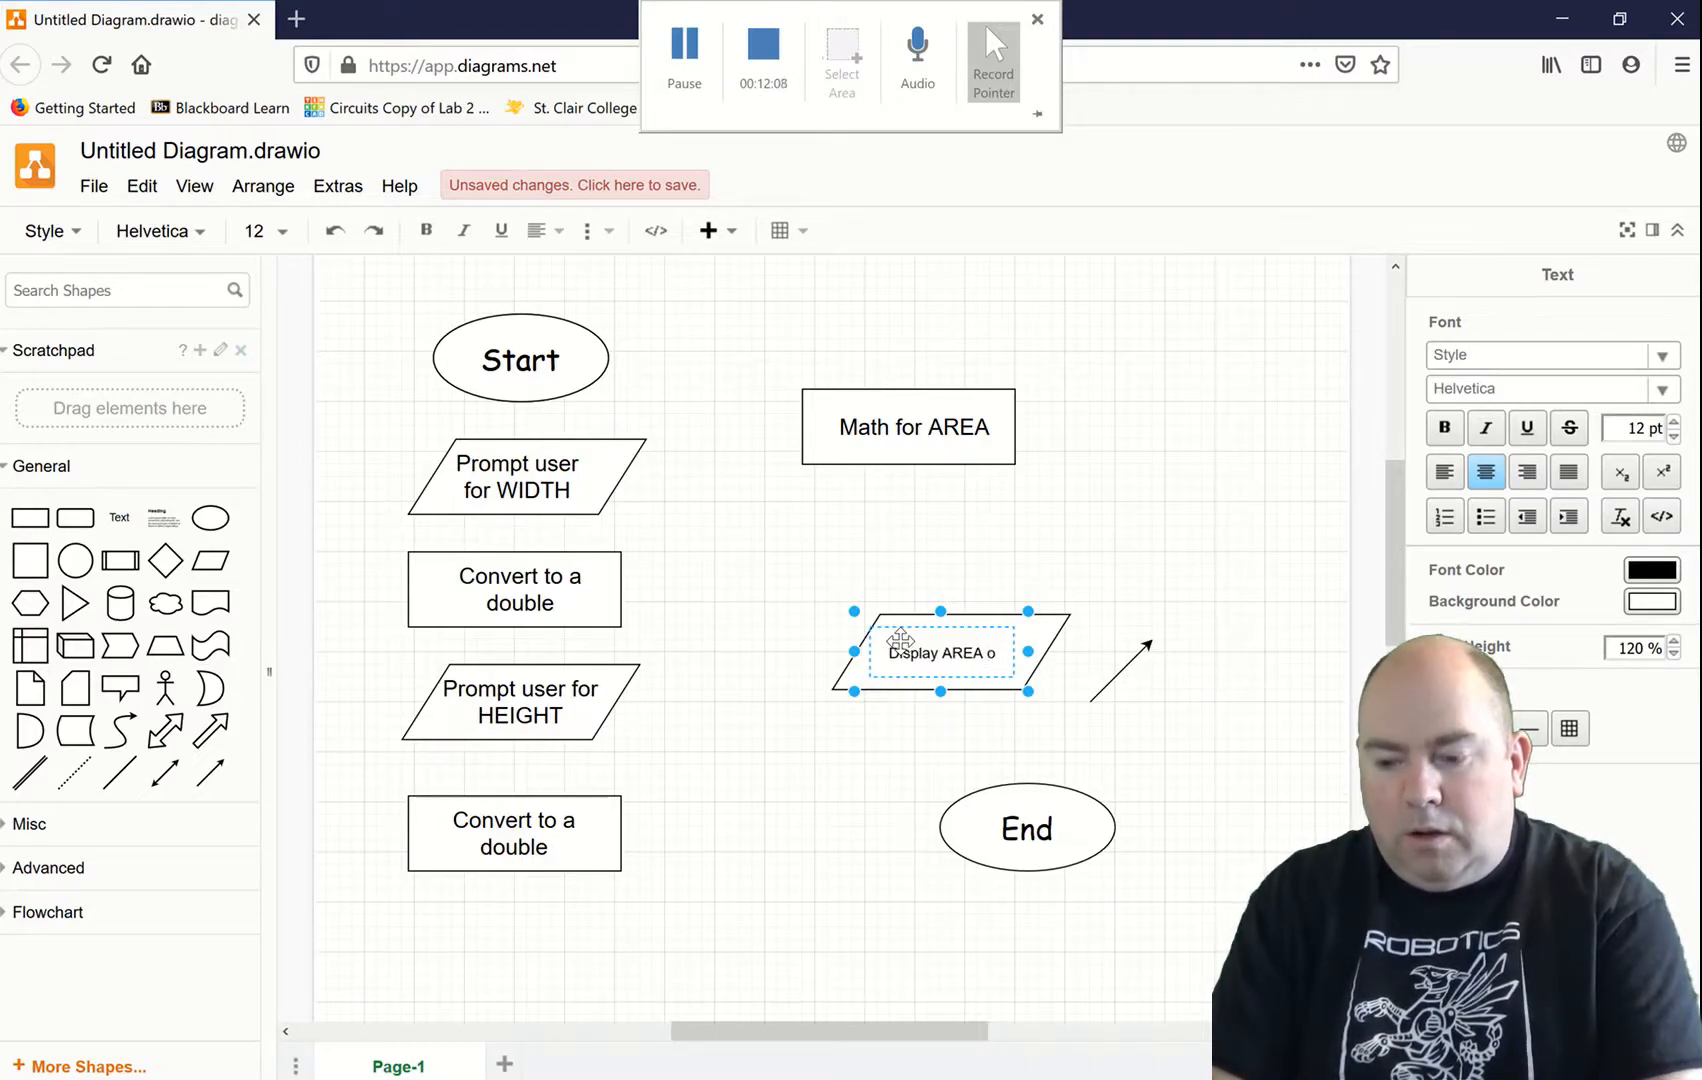
text(n co)
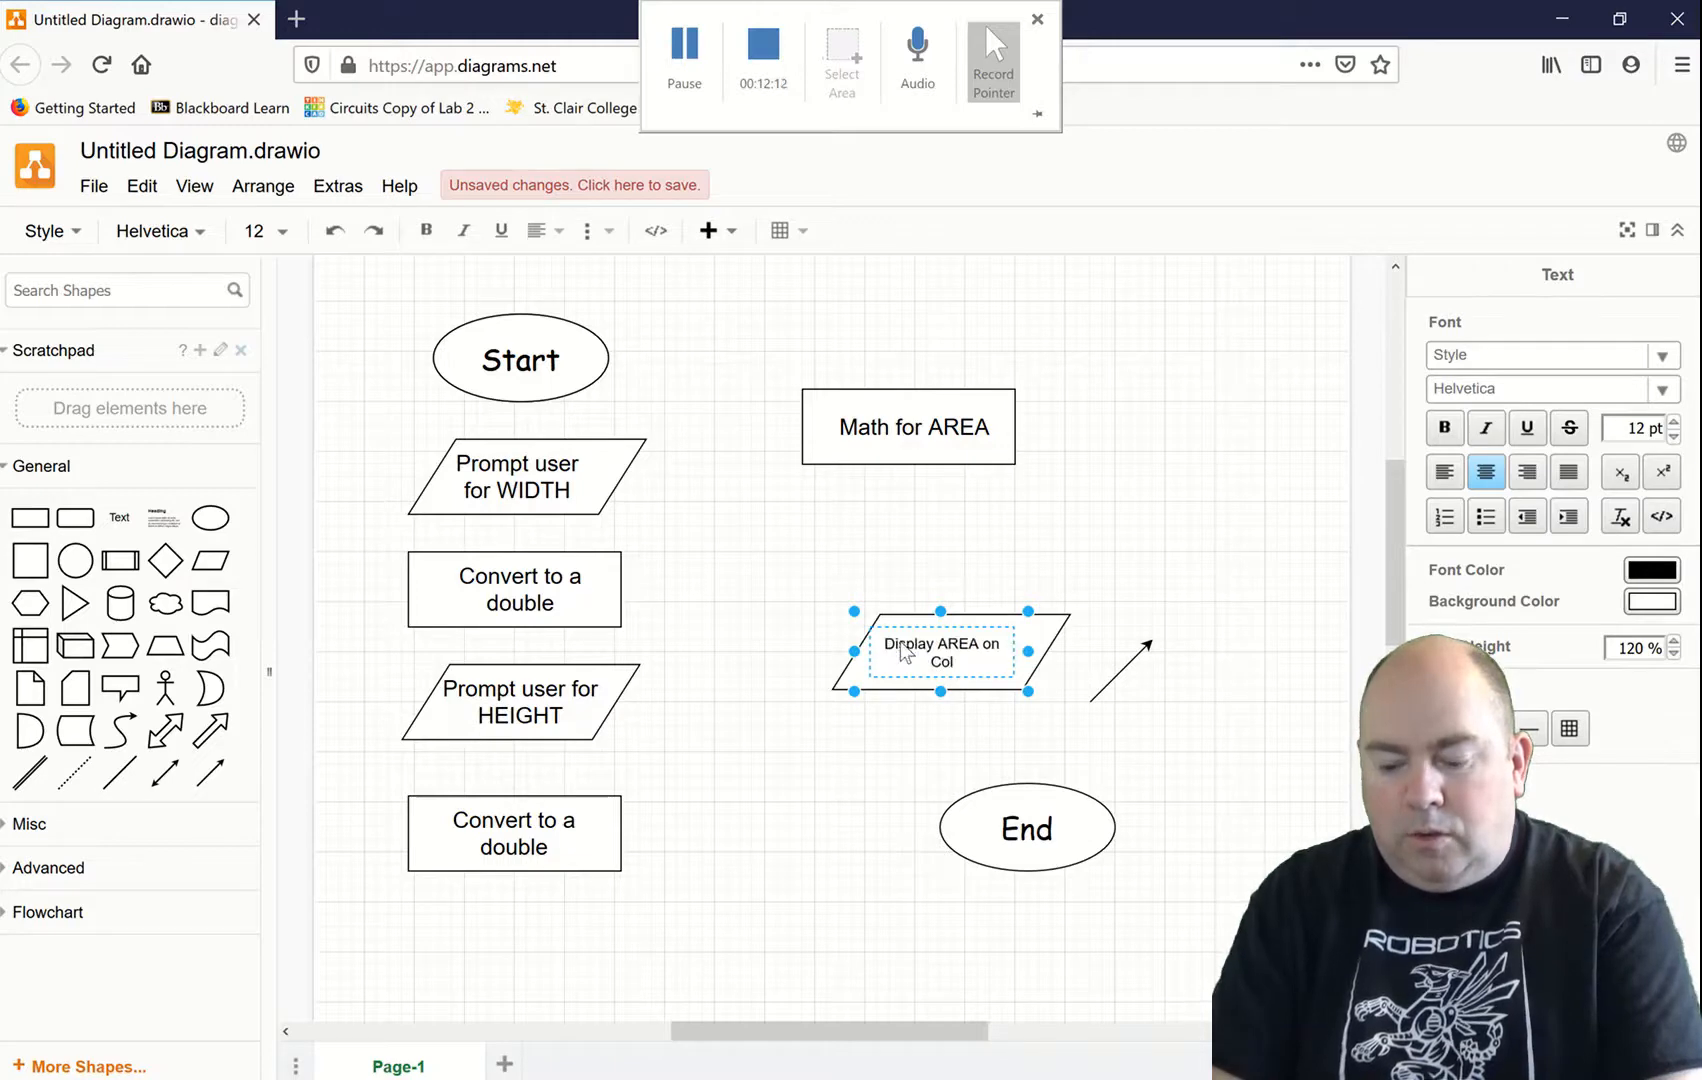
text(sole)
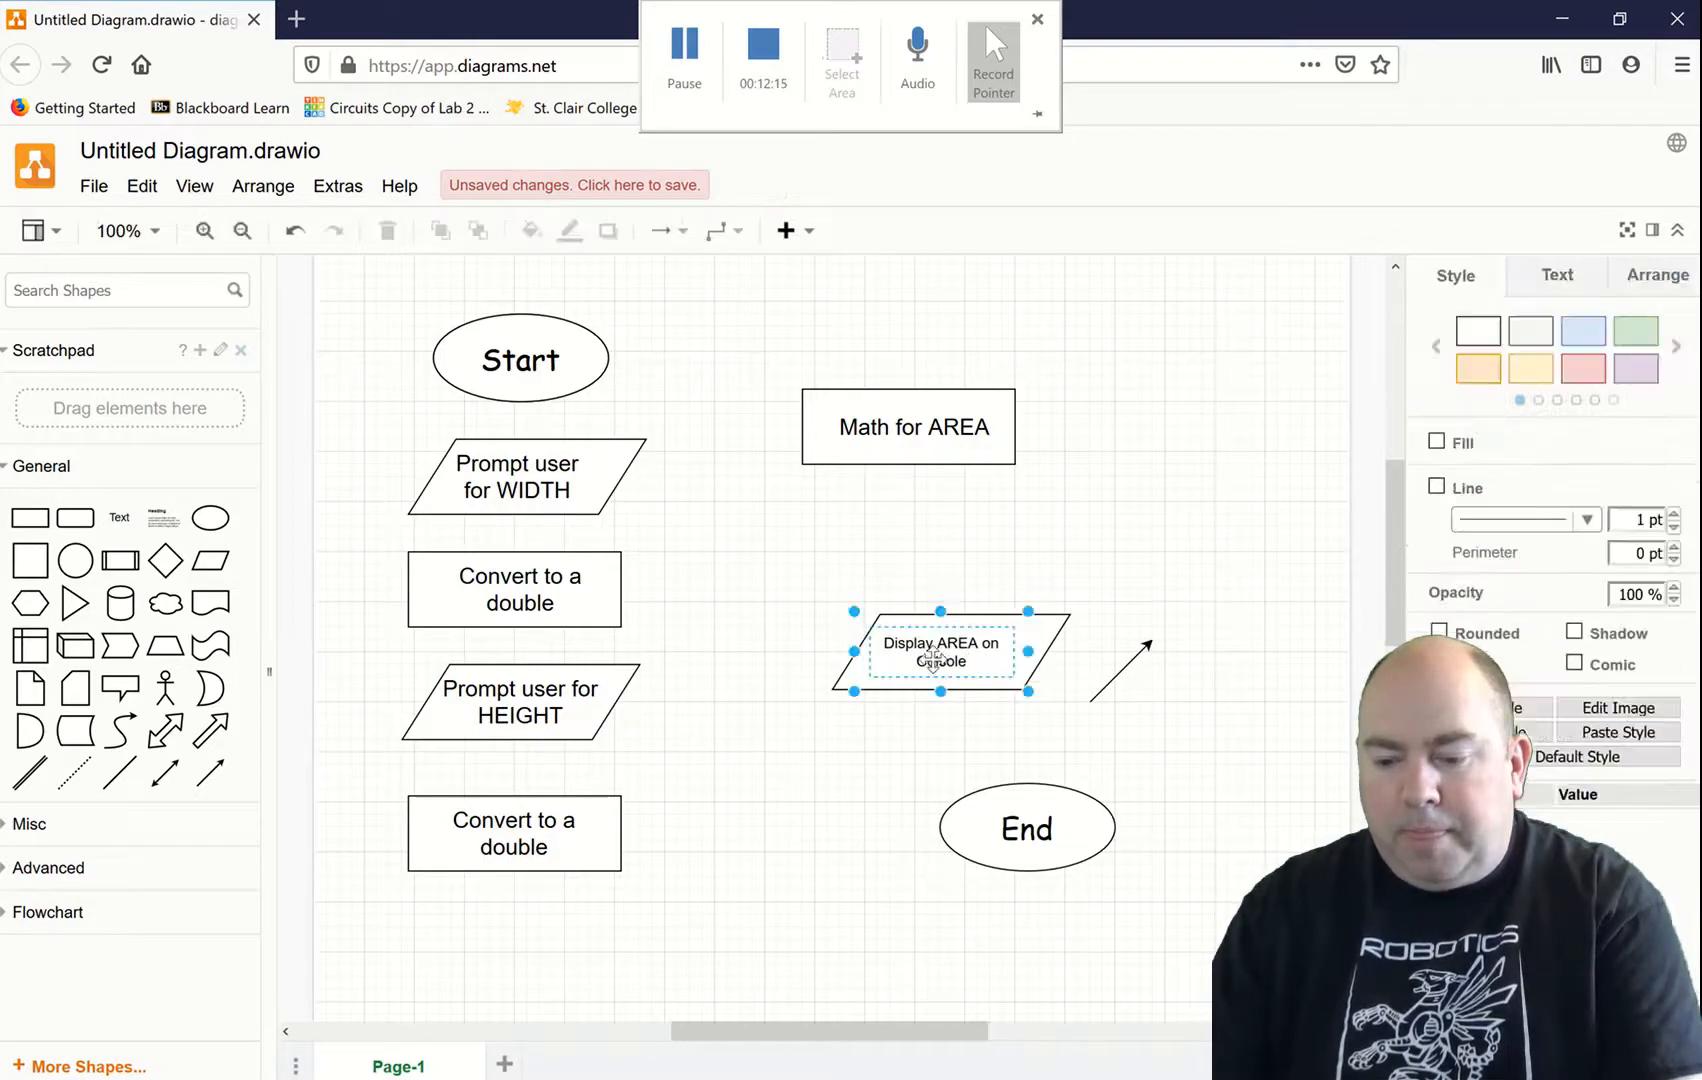
double_click(940, 651)
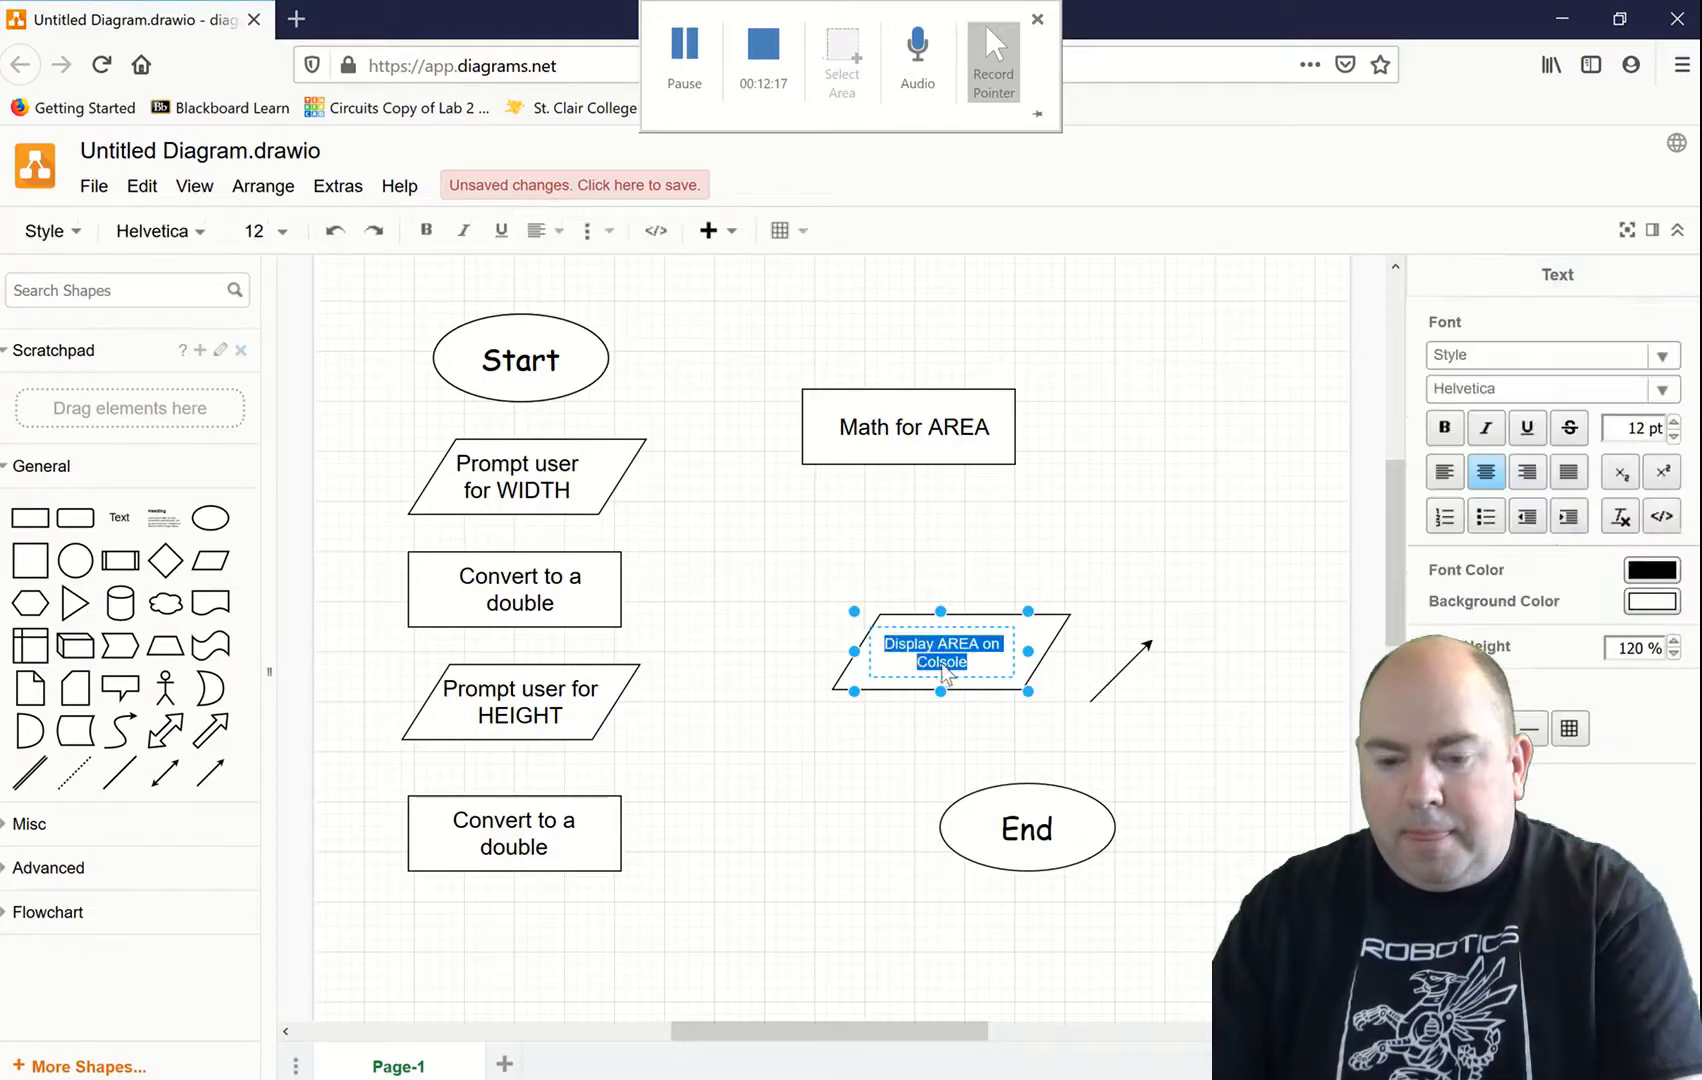
click(285, 230)
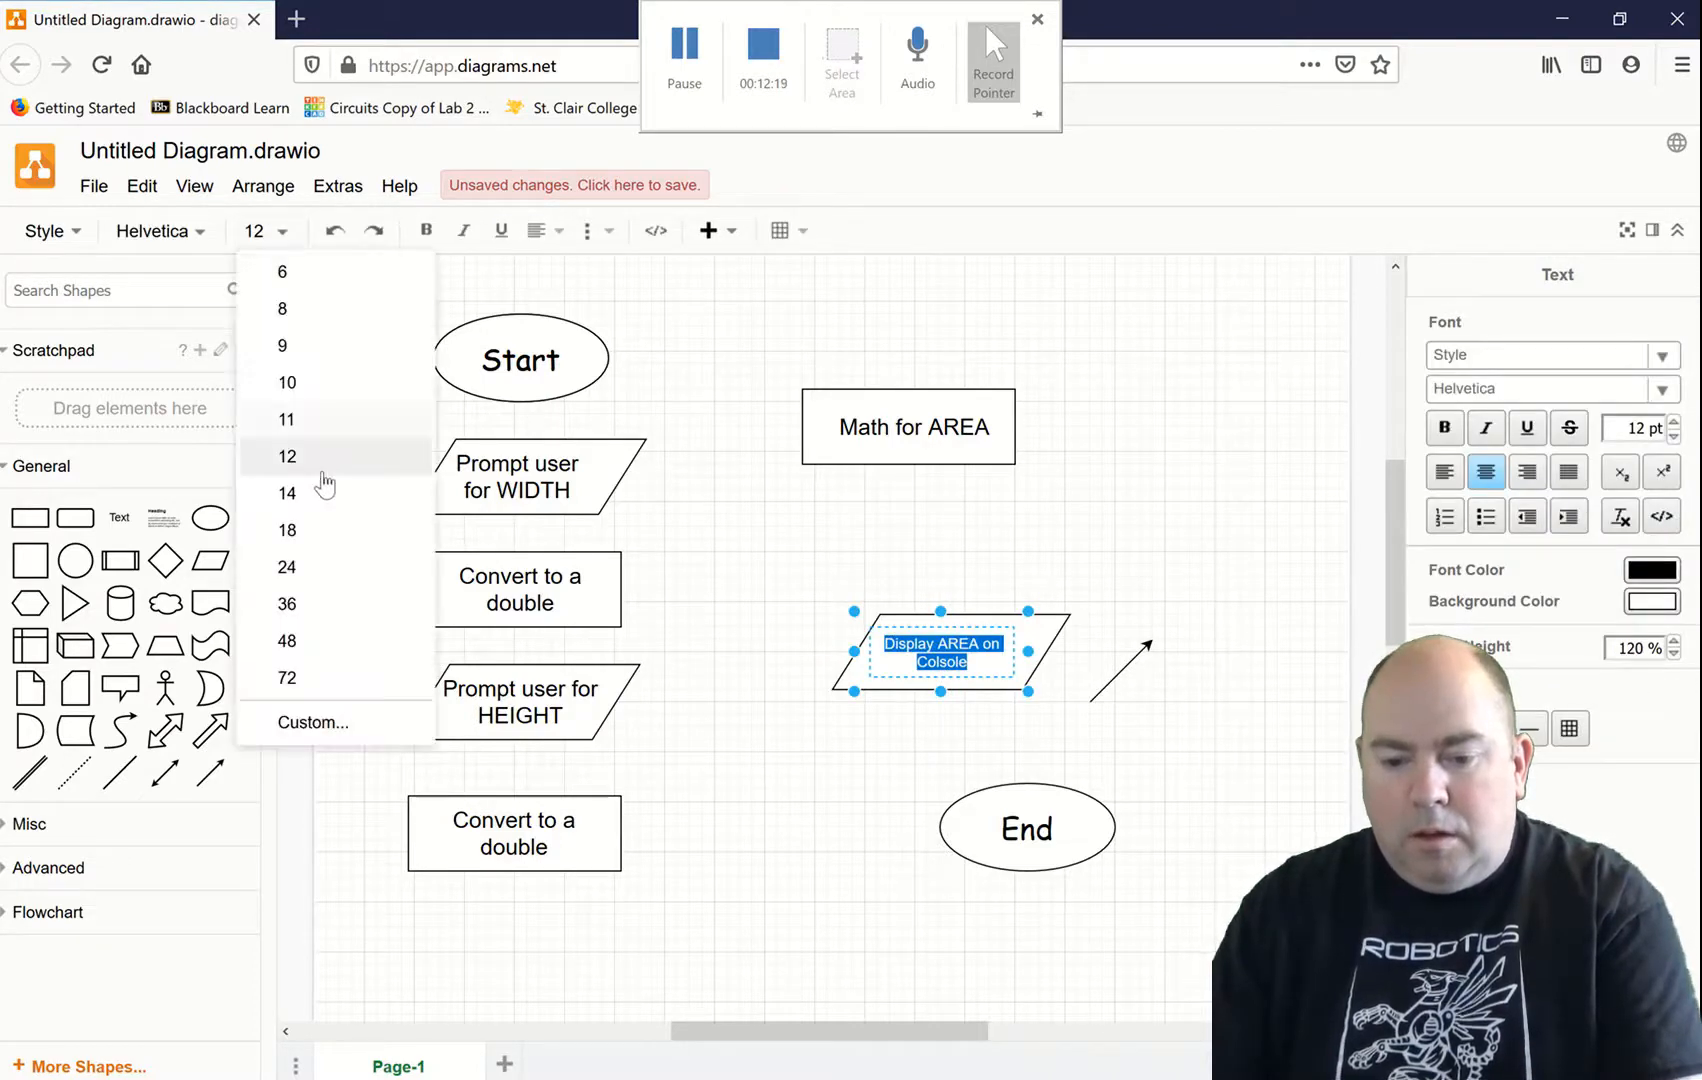
click(288, 530)
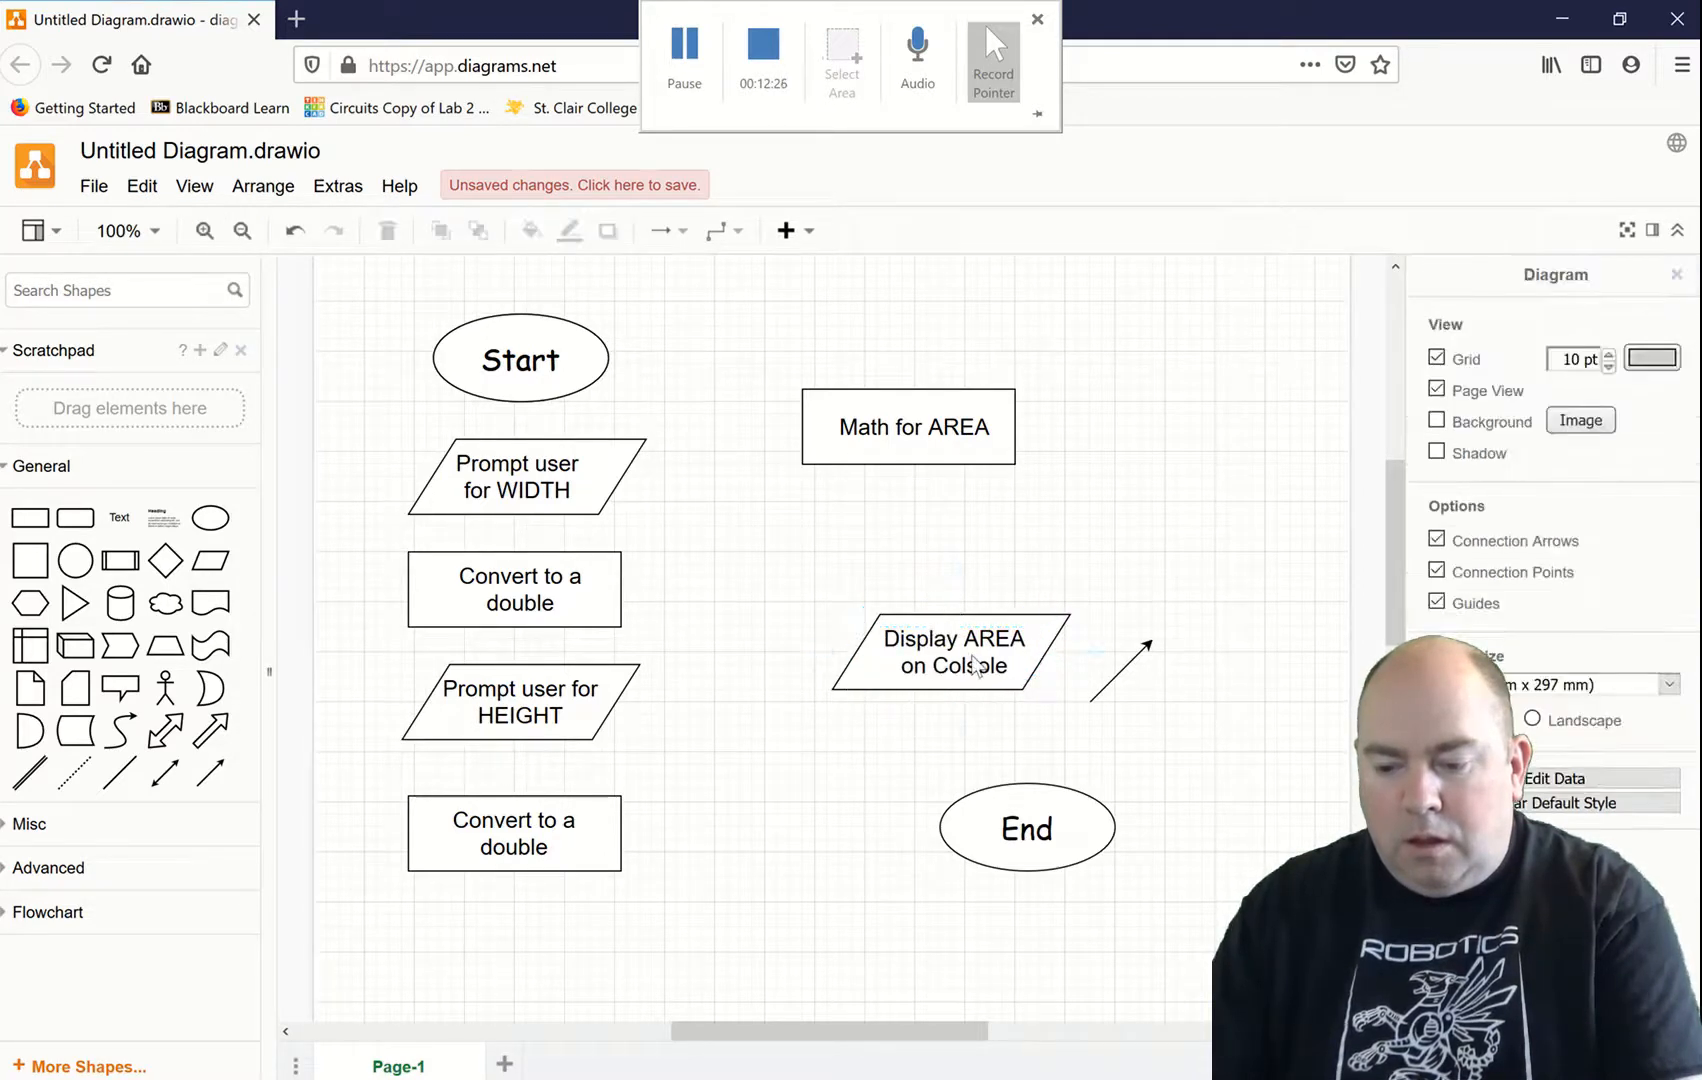
click(950, 652)
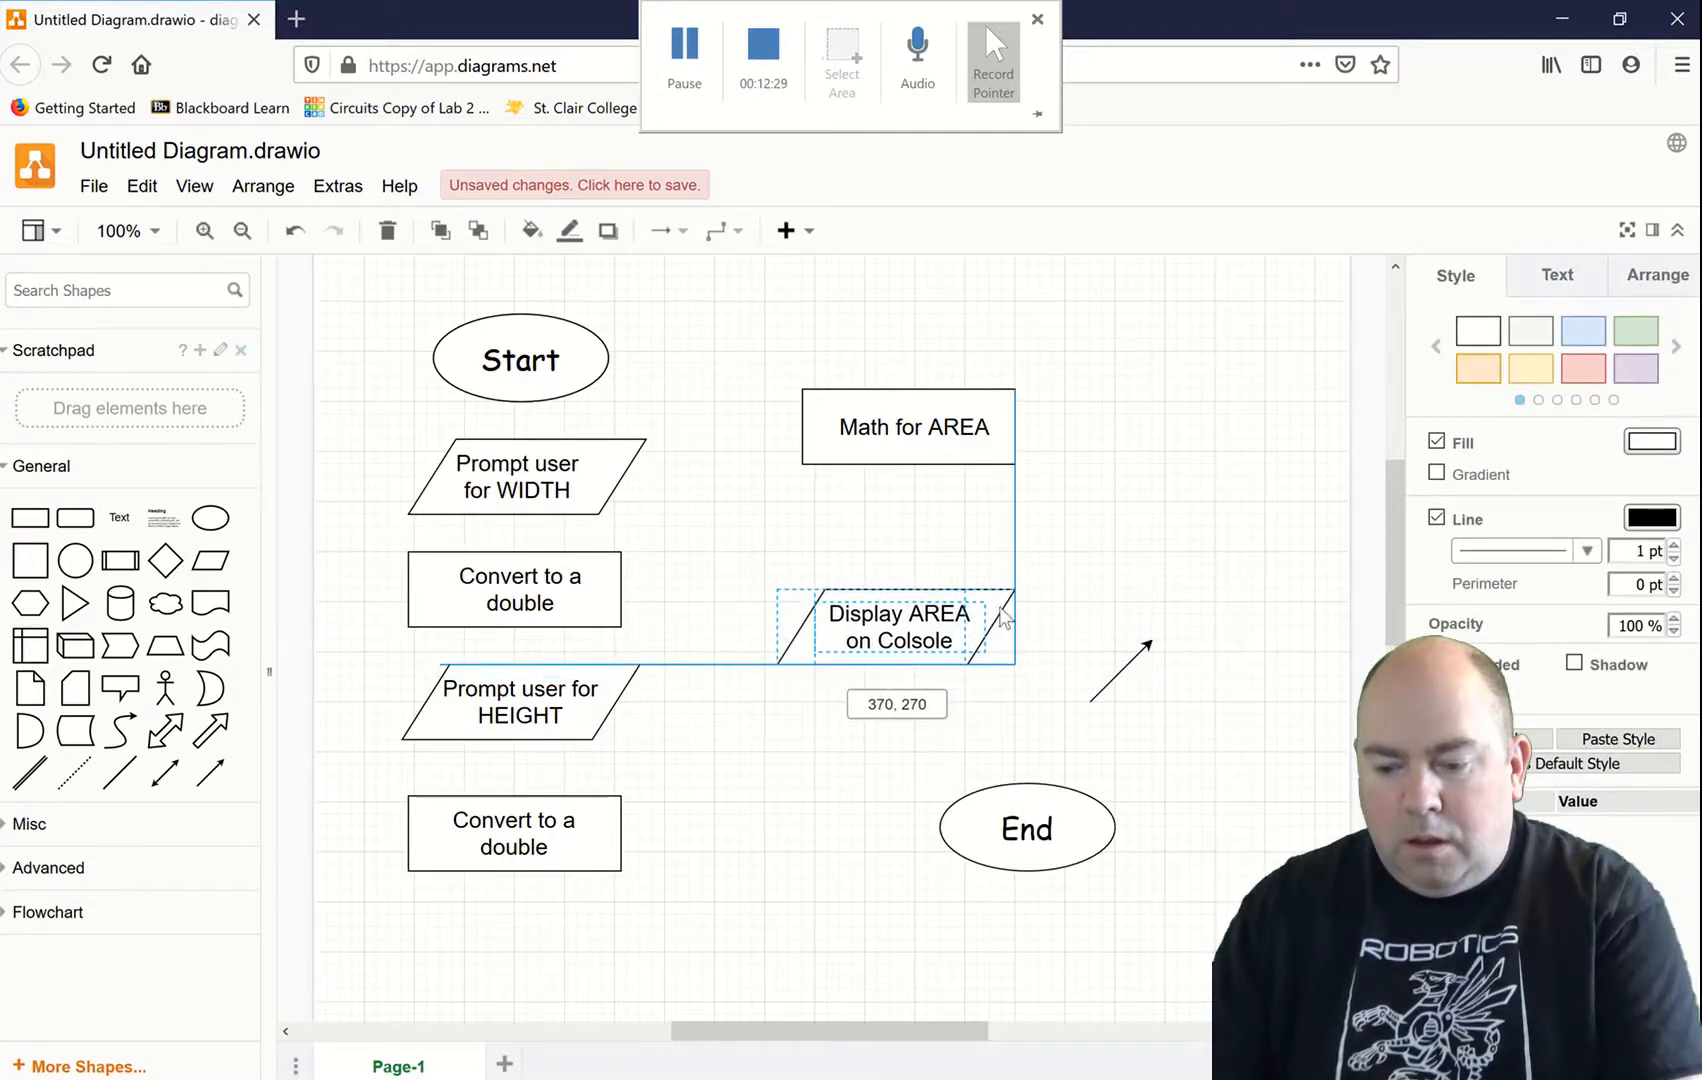
Step: Place Display AREA below Math for AREA and draw an arrow from Display to End
click(865, 771)
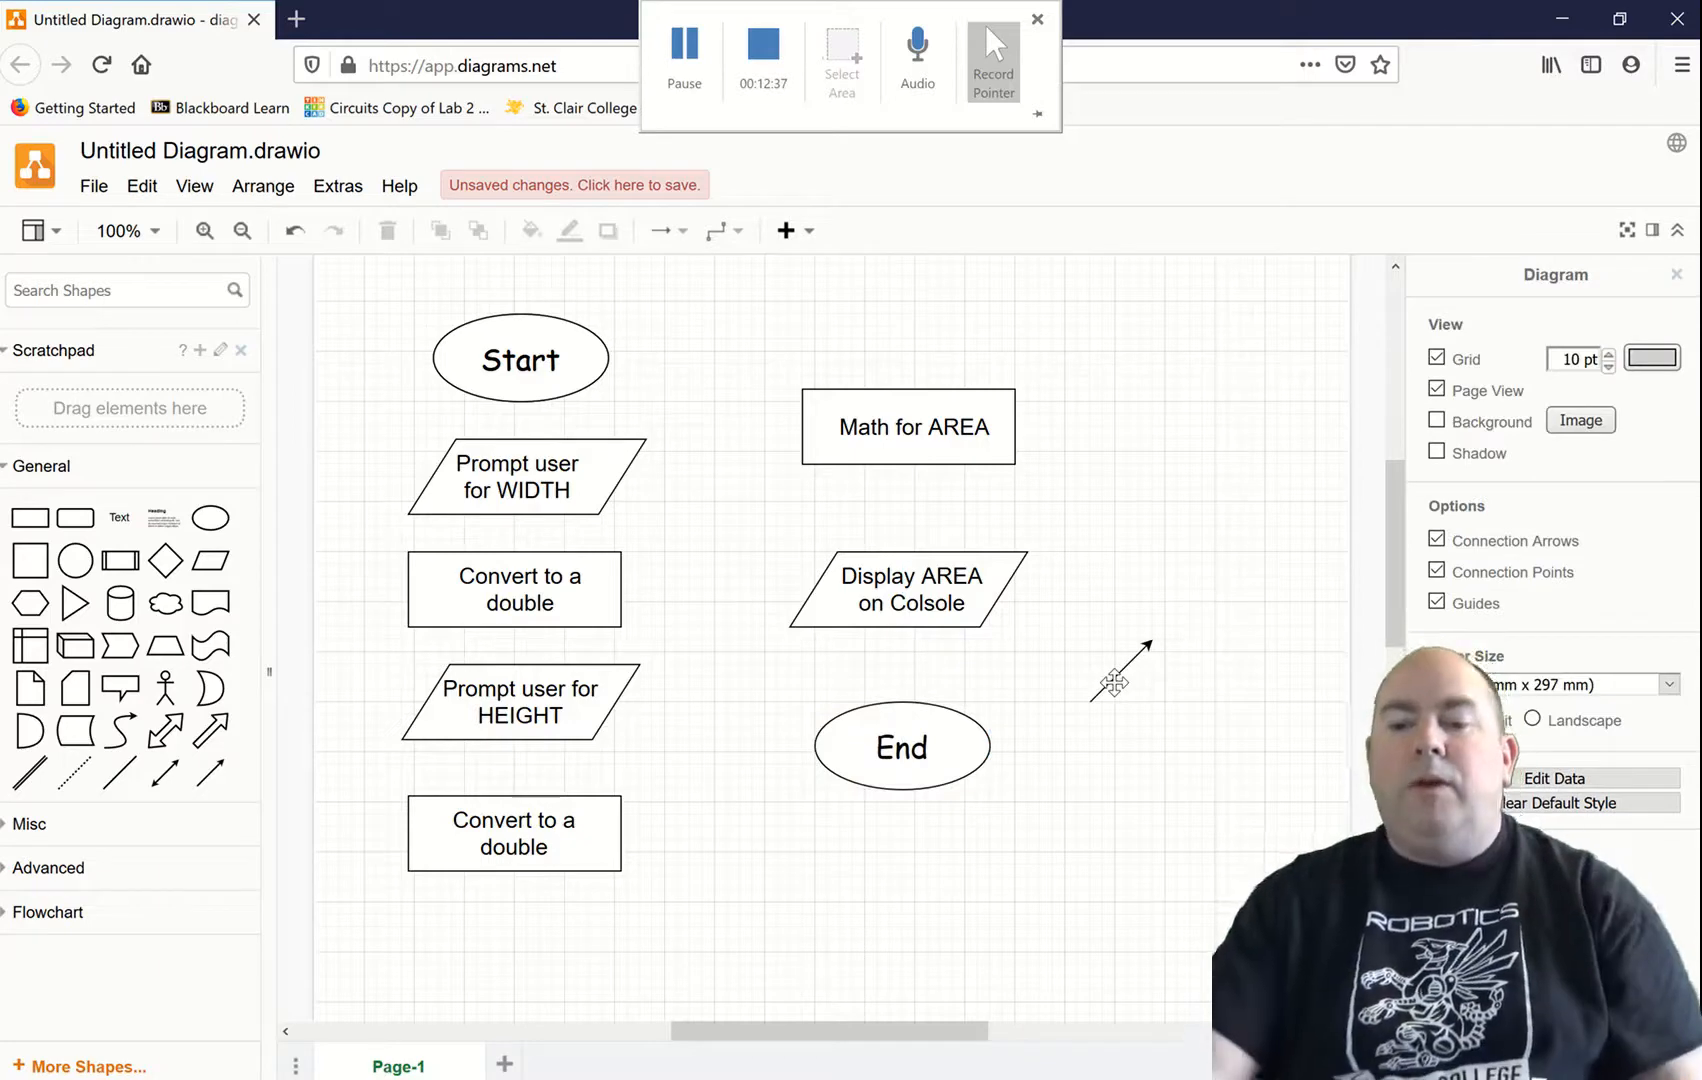
mouse_move(798, 510)
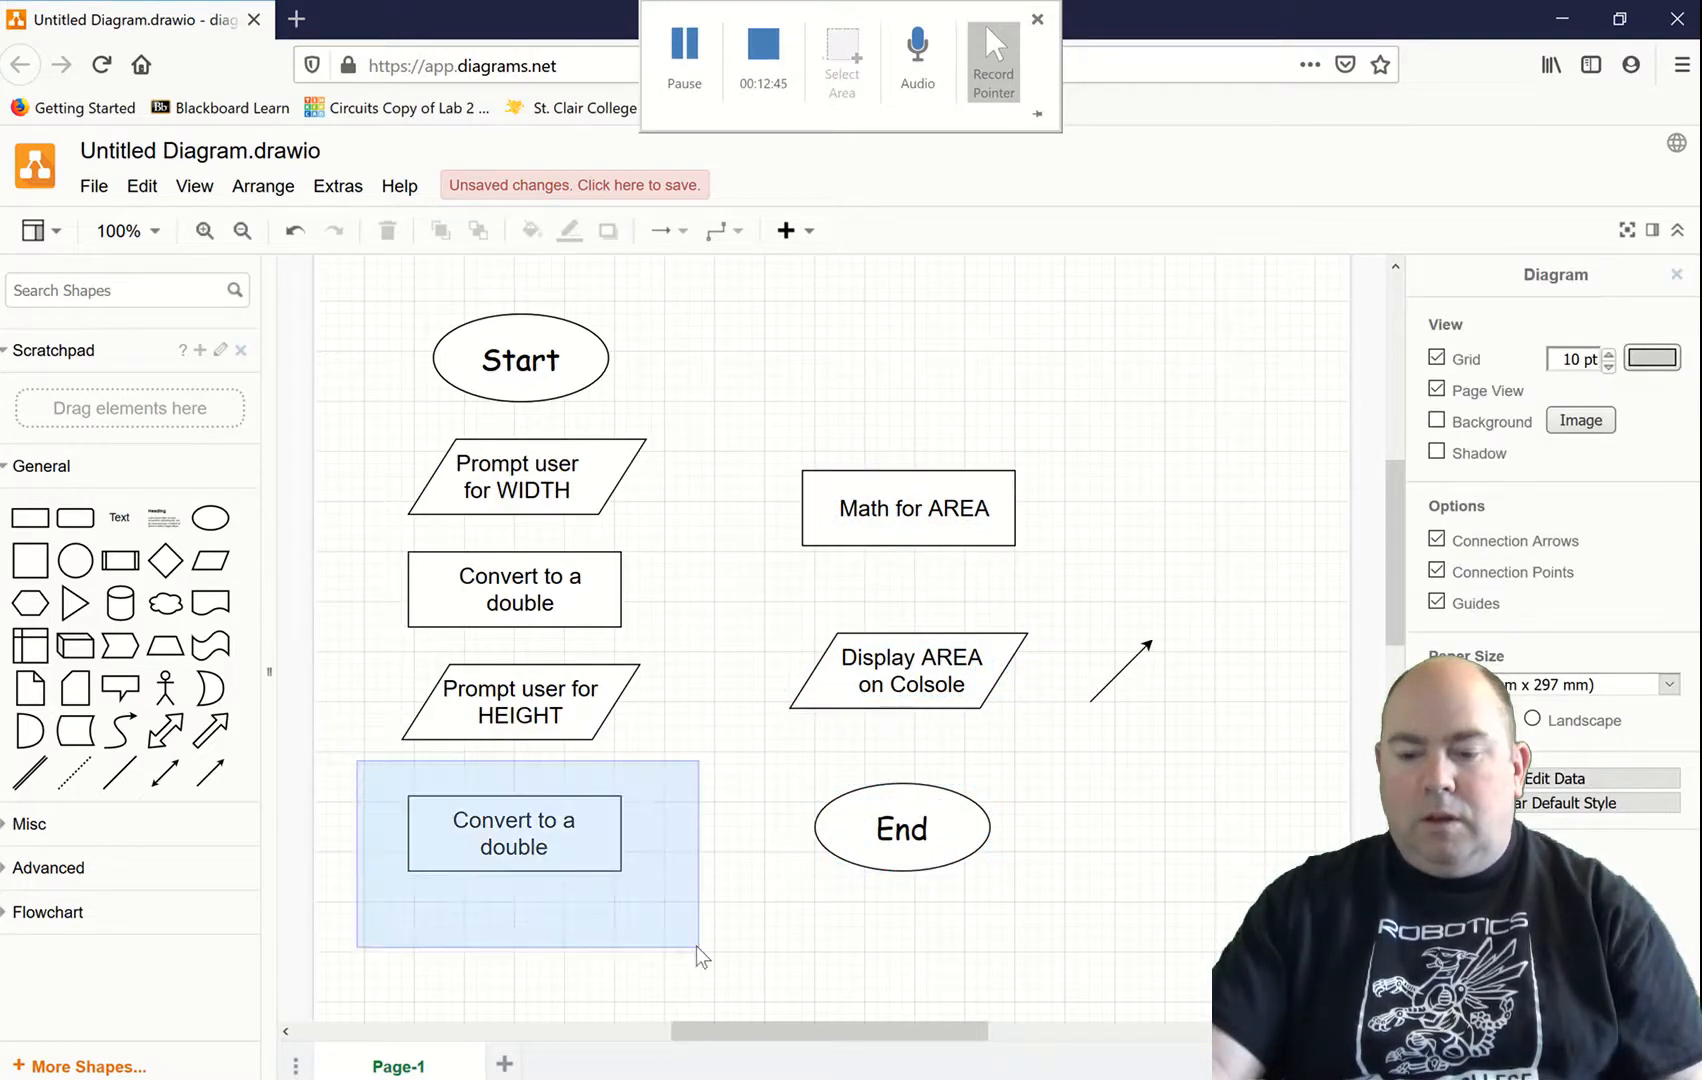
click(513, 834)
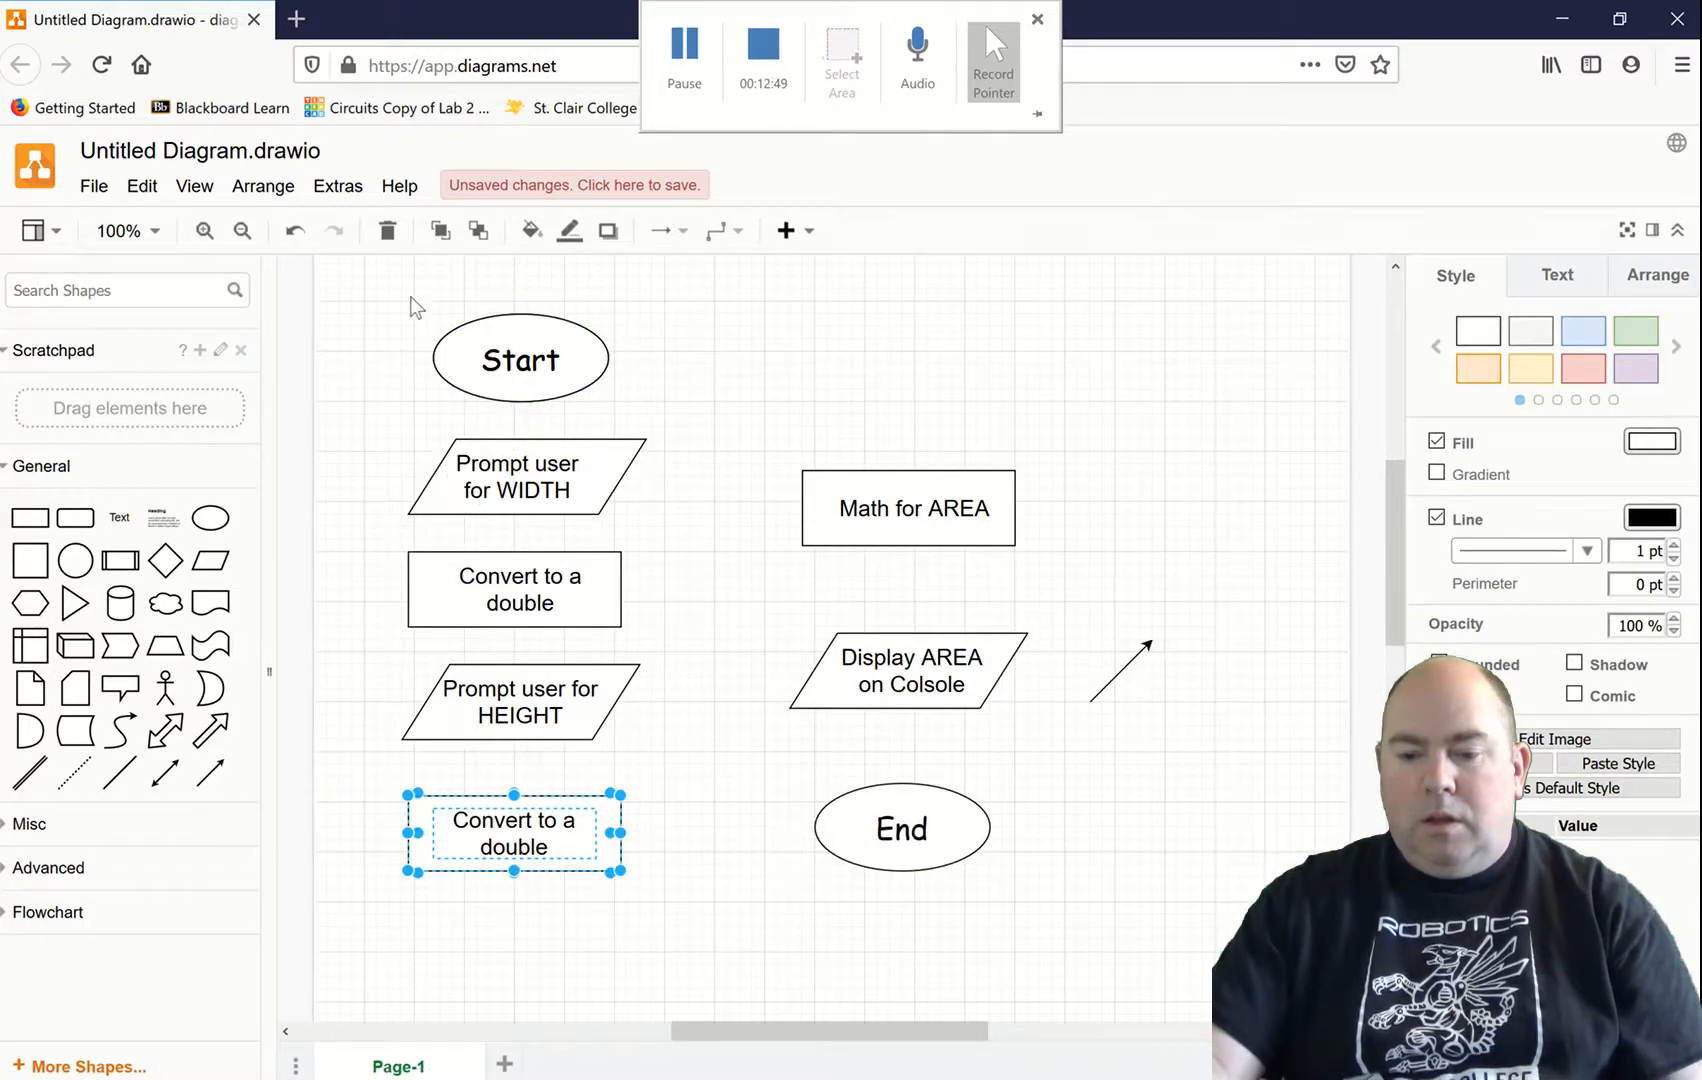
click(1118, 668)
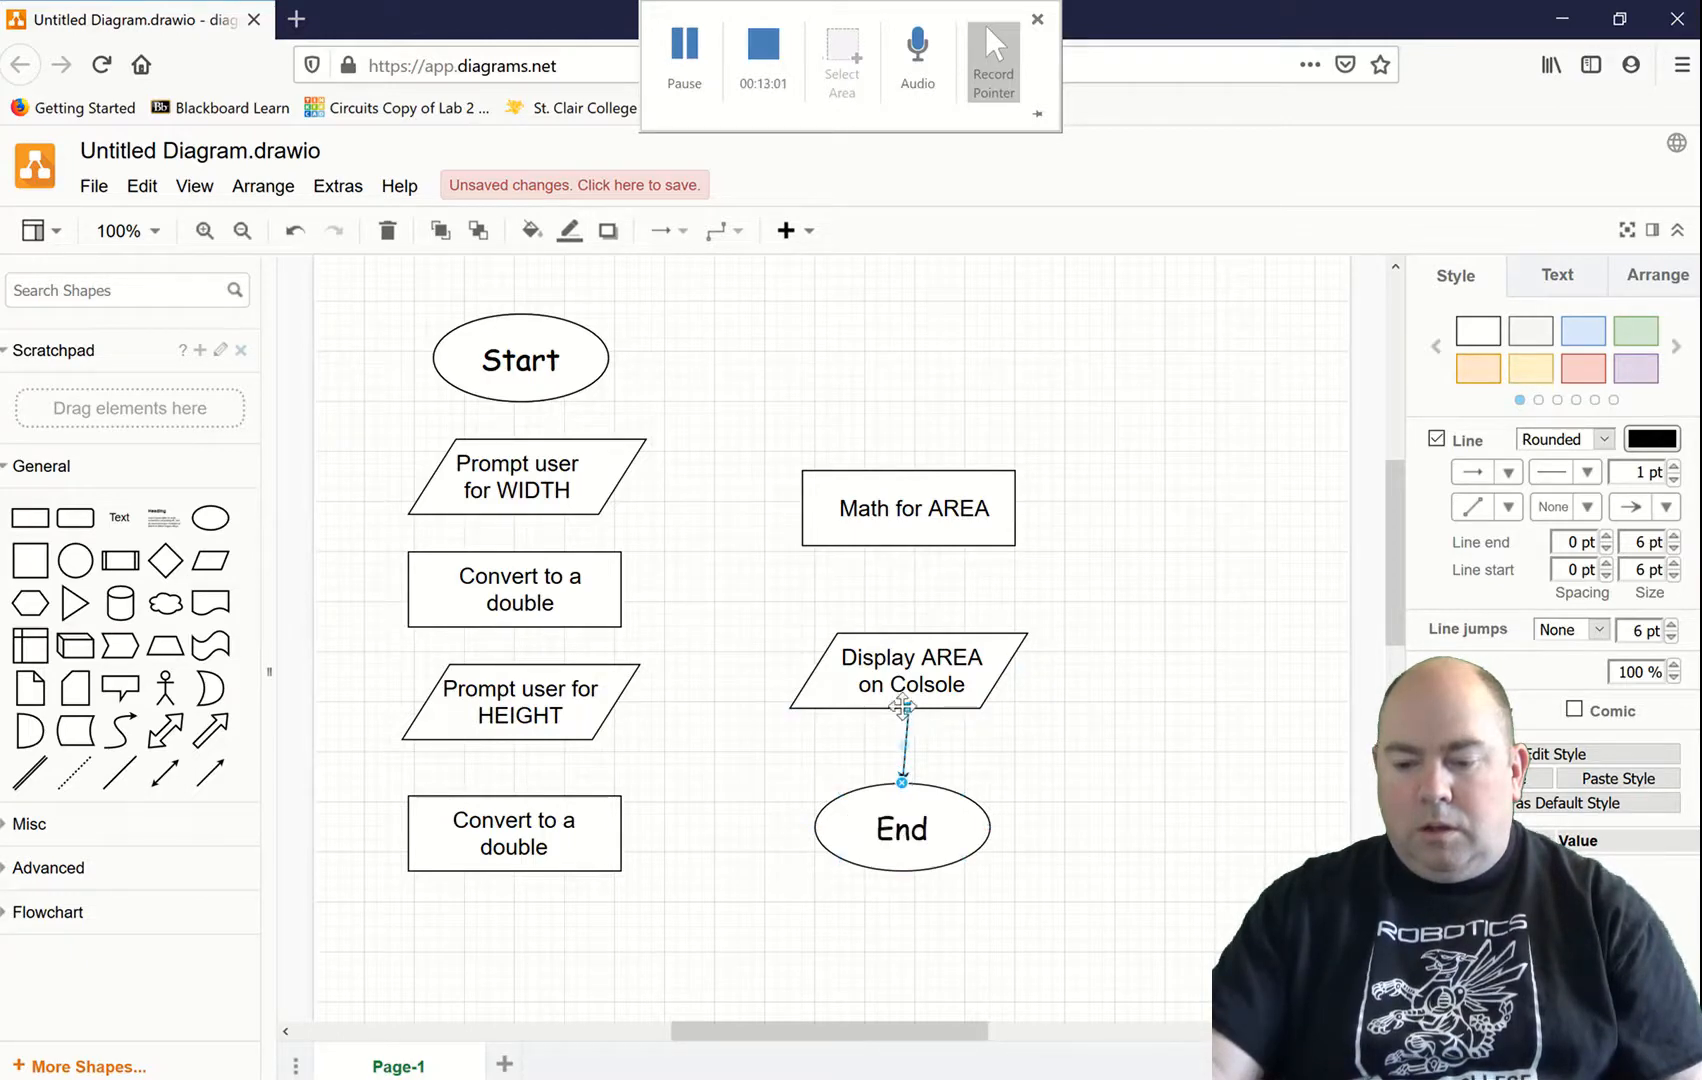
Step: Check the Display-to-End arrow and reposition Display AREA directly above End
click(868, 754)
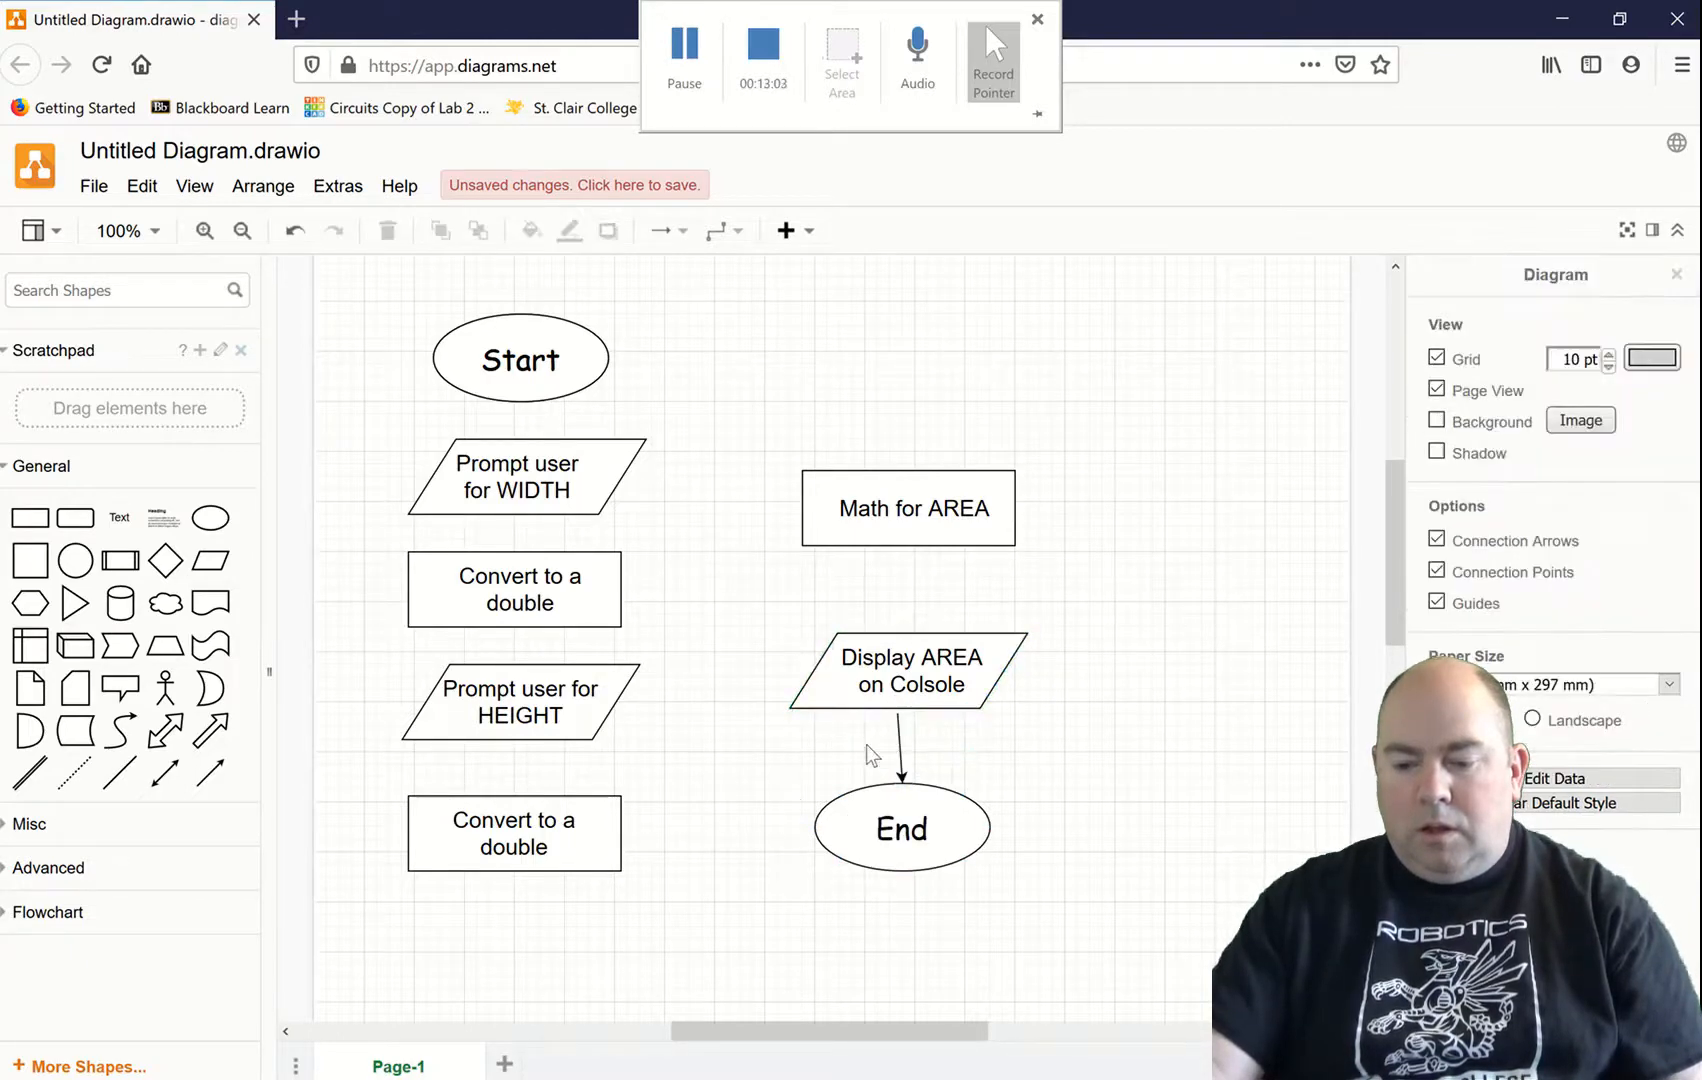
click(901, 754)
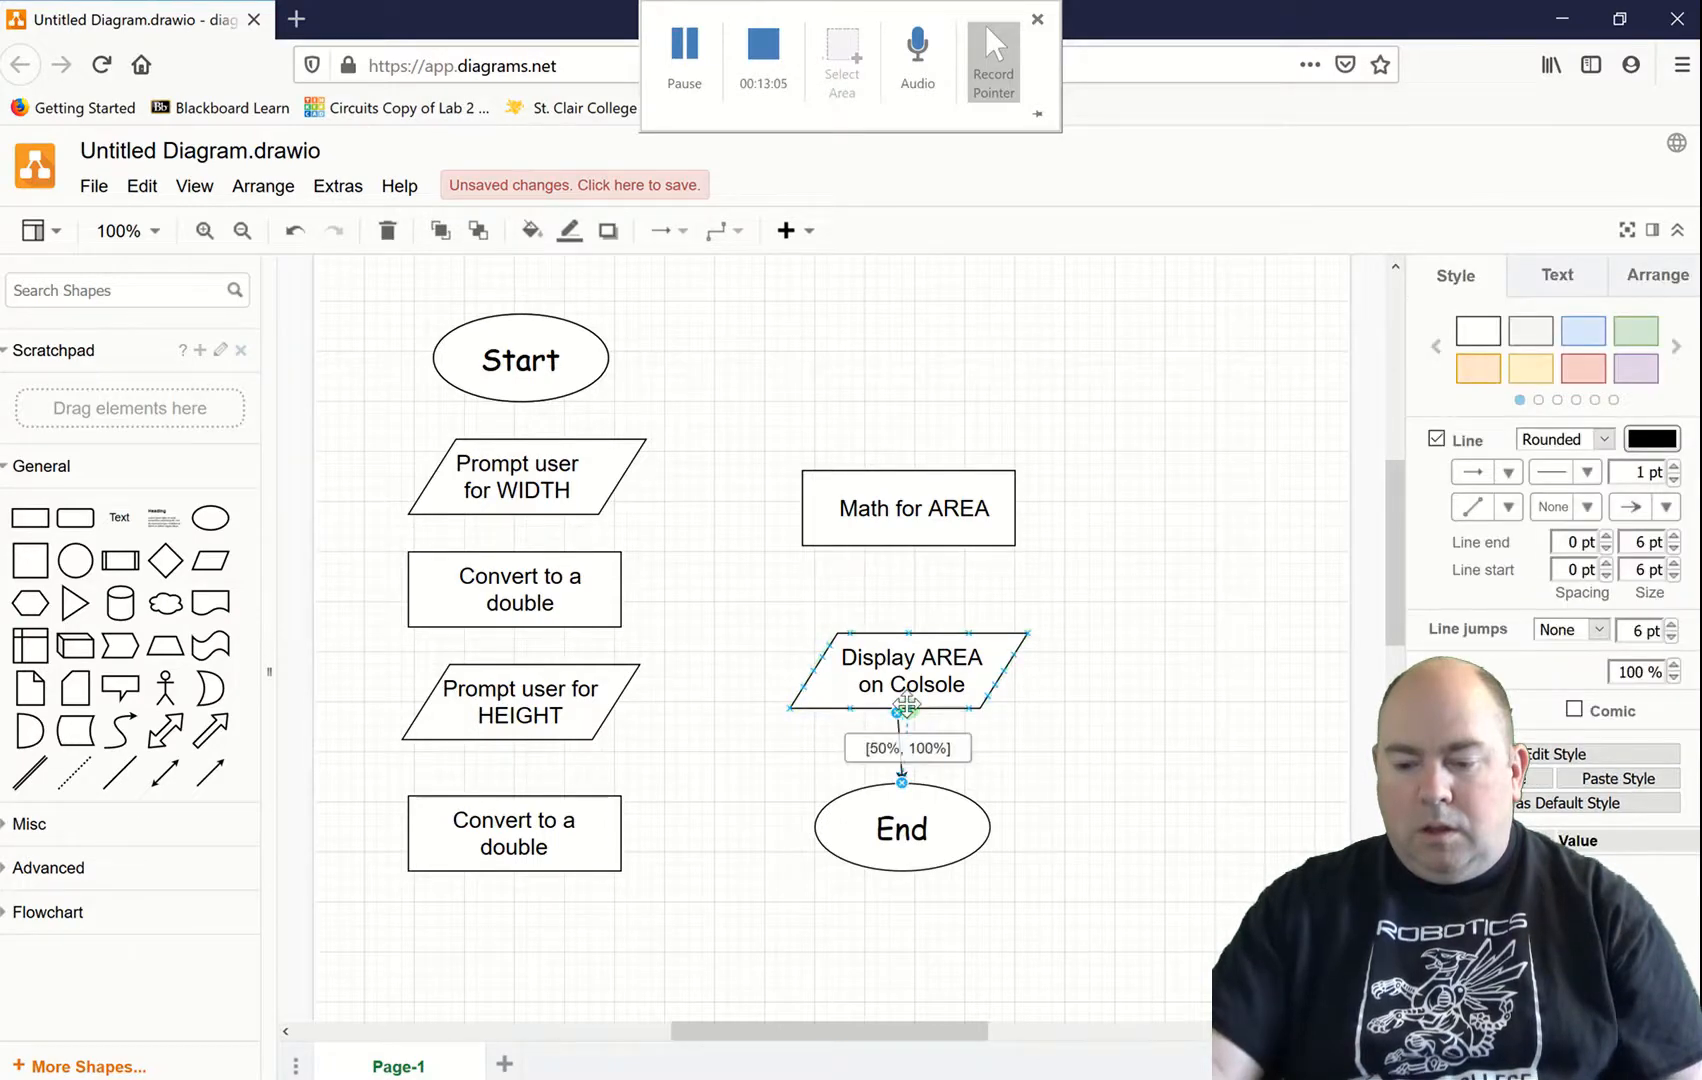
click(765, 816)
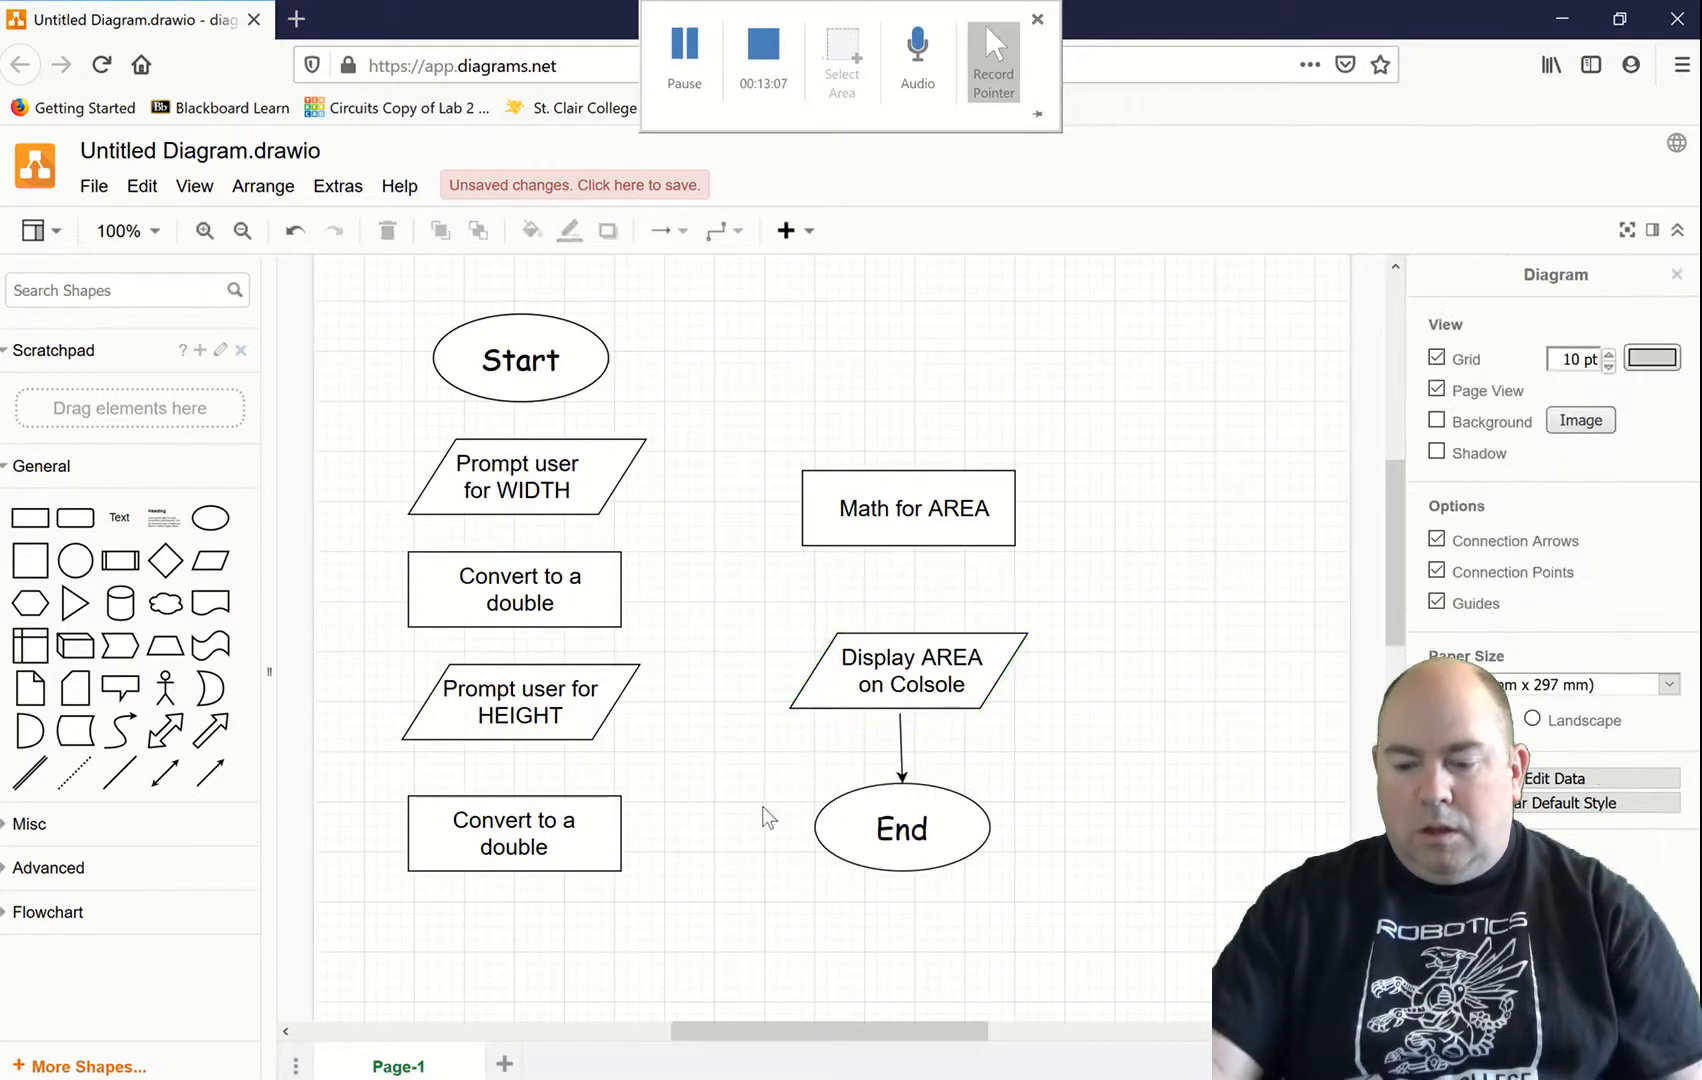
click(901, 828)
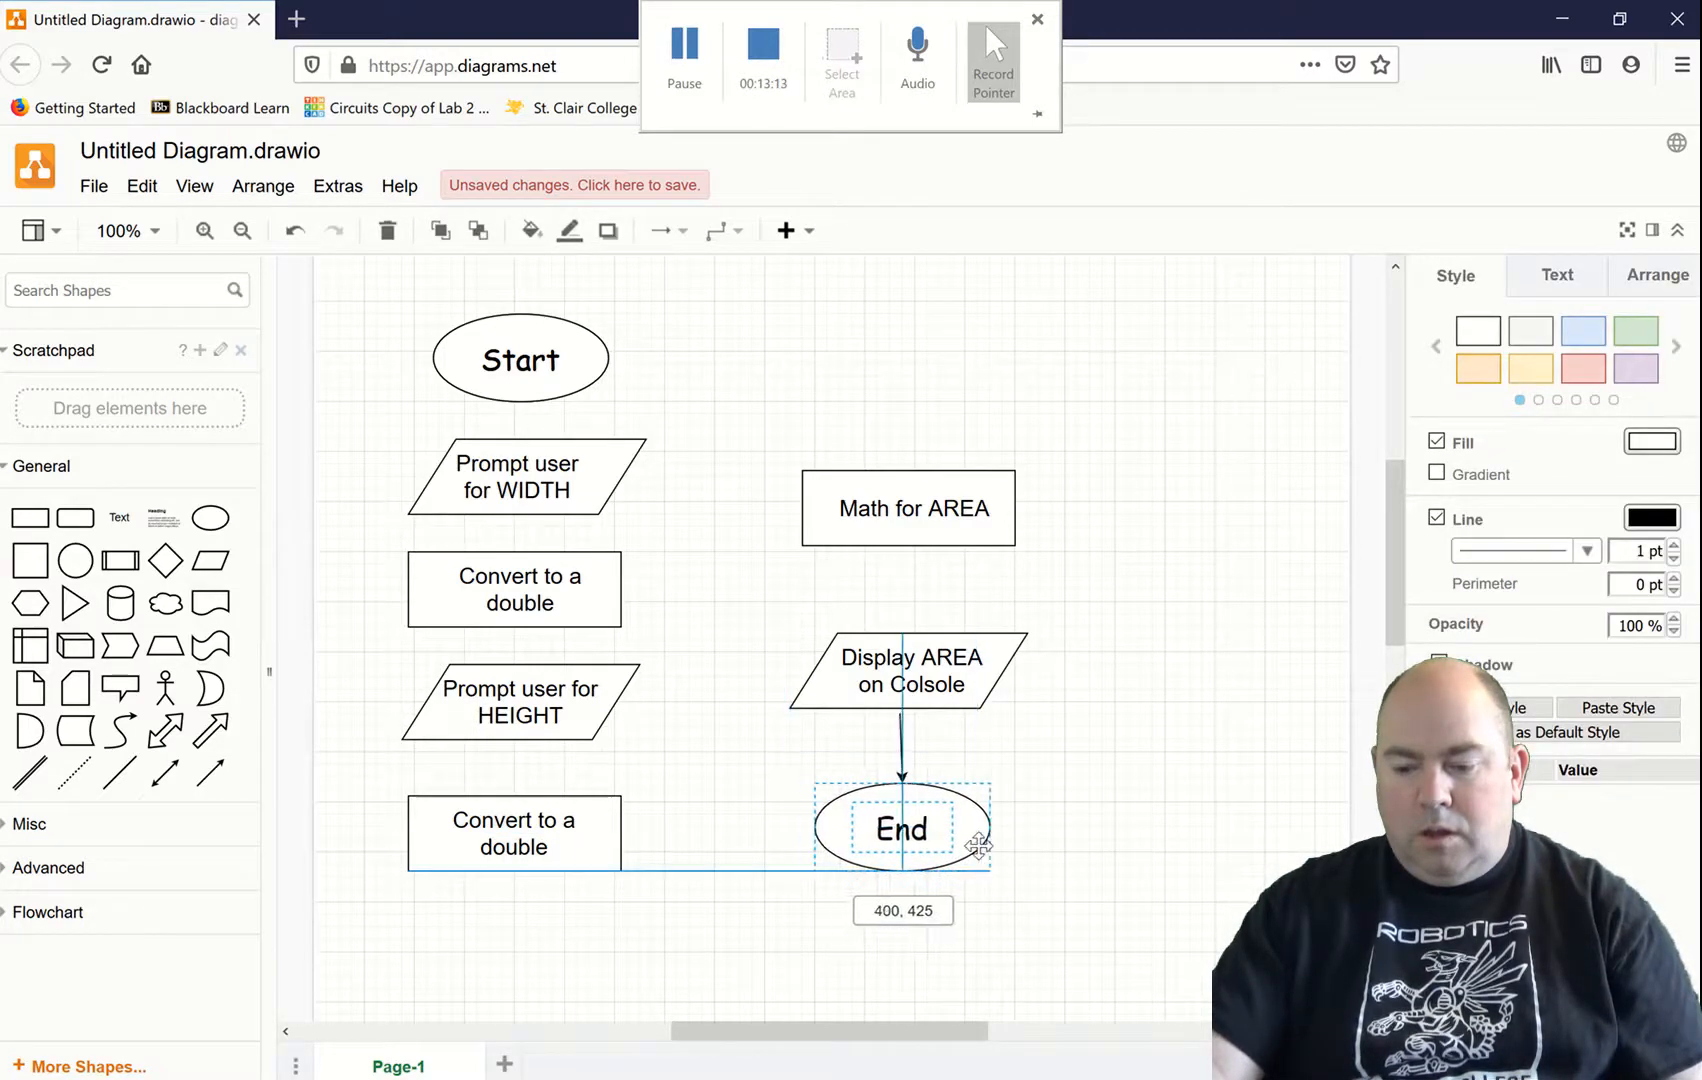
click(727, 595)
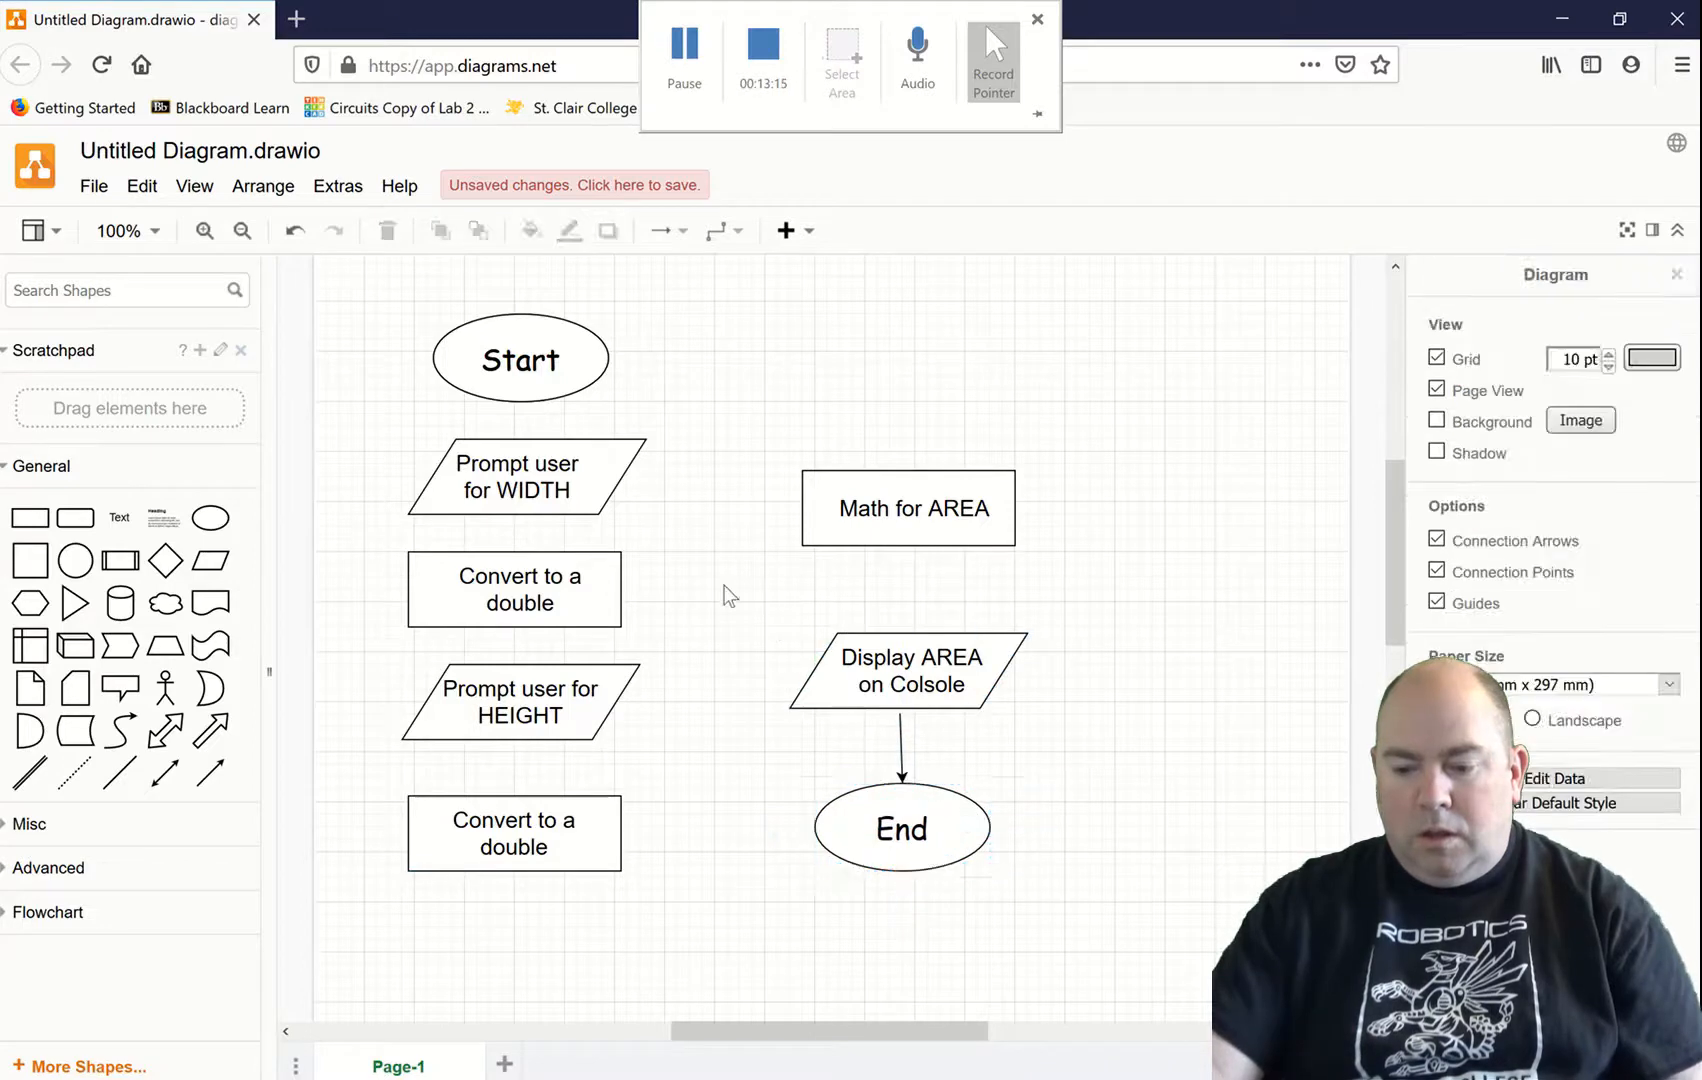
click(910, 670)
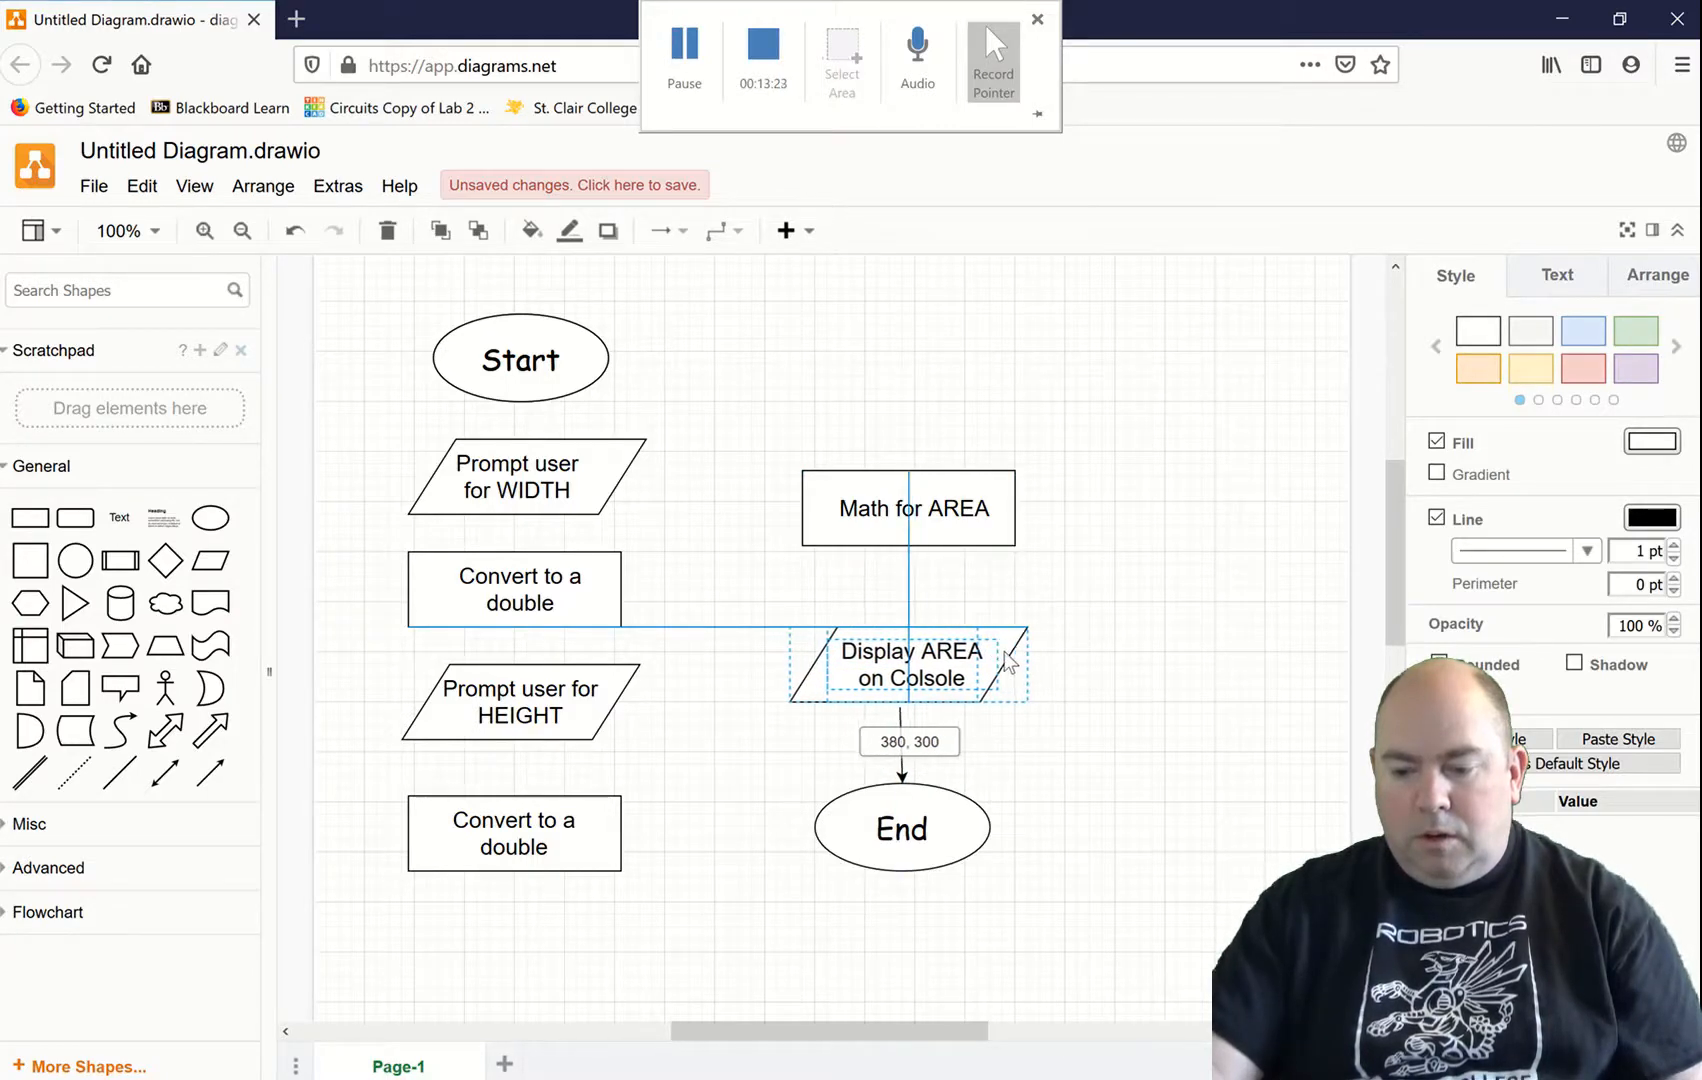
click(910, 663)
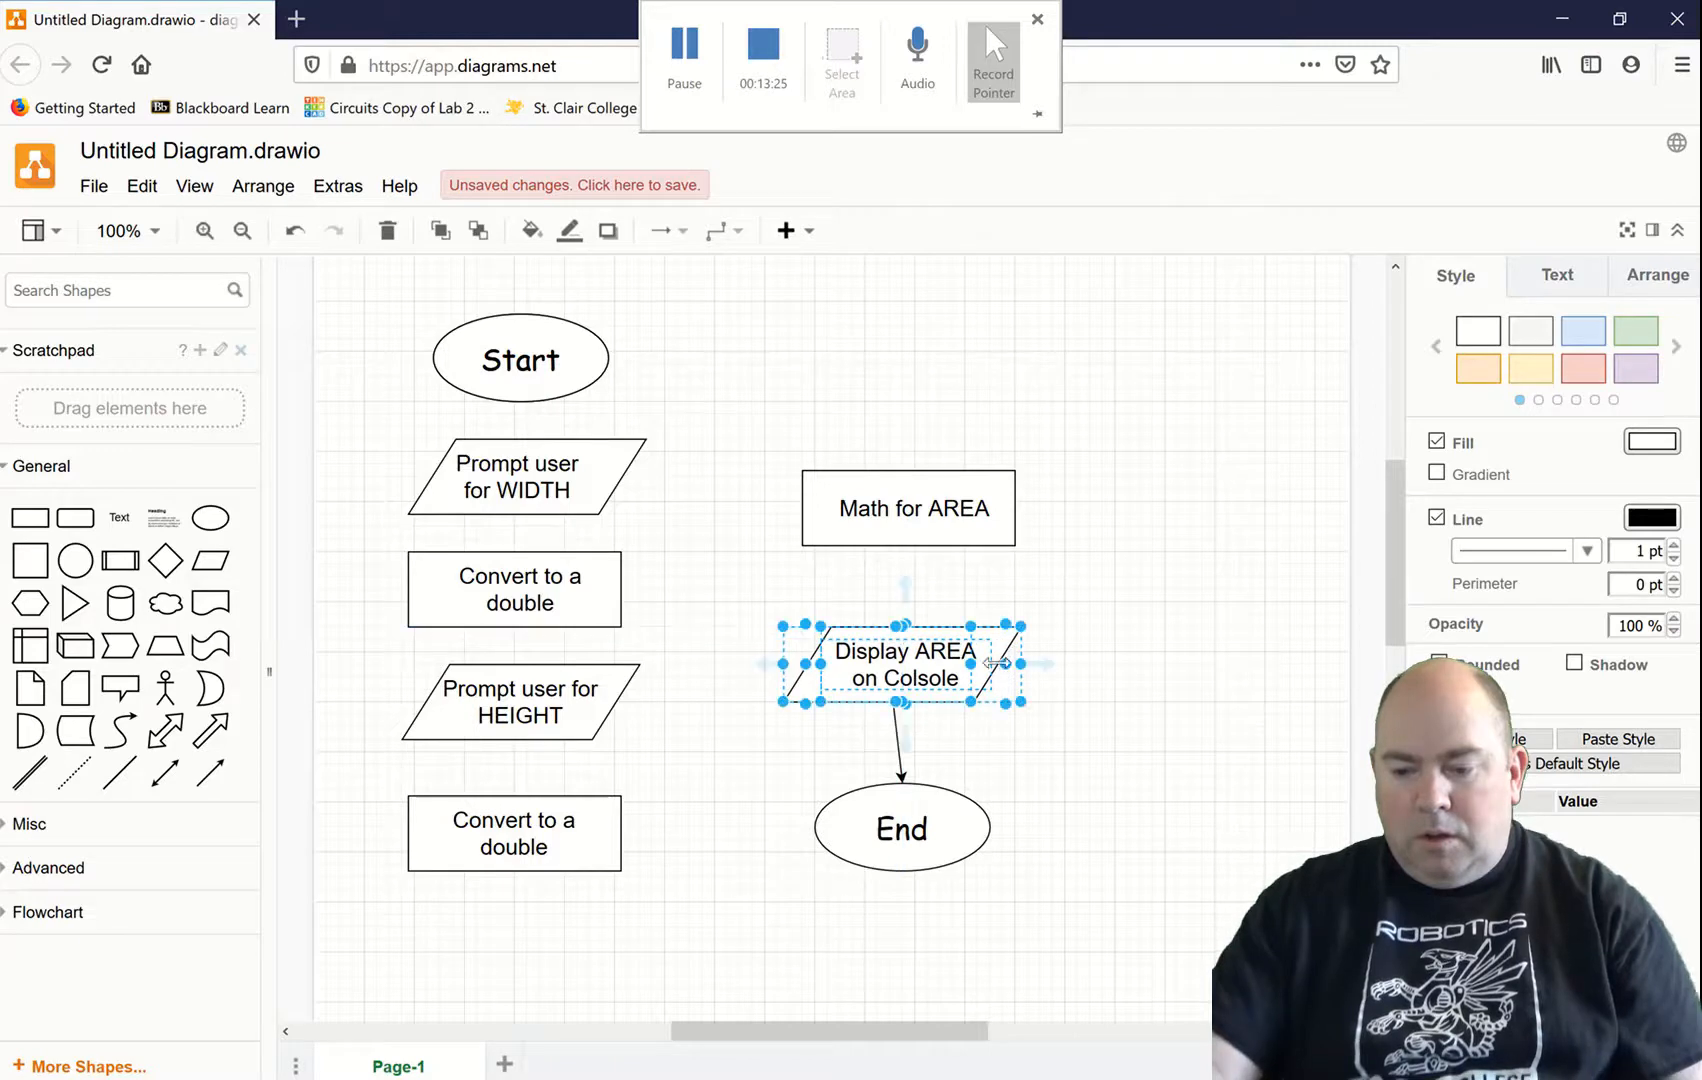
Step: Center Math for AREA above Display AREA and join them with an arrow
click(909, 507)
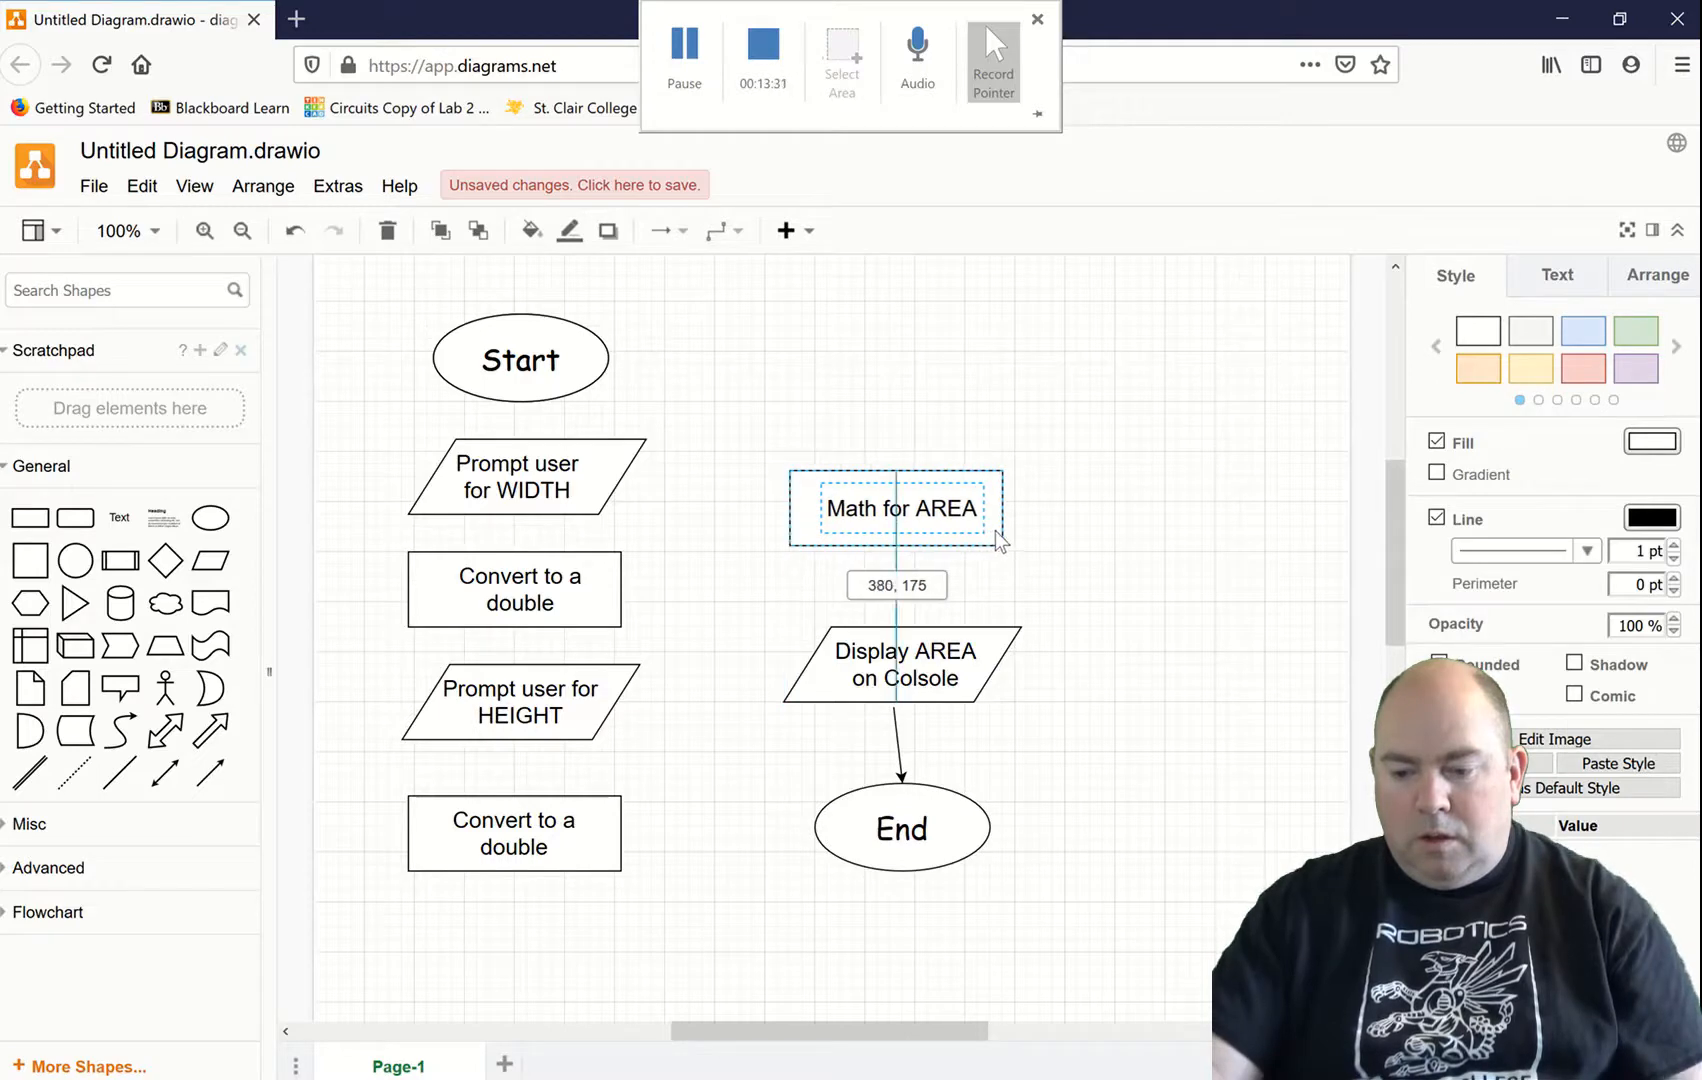
click(899, 749)
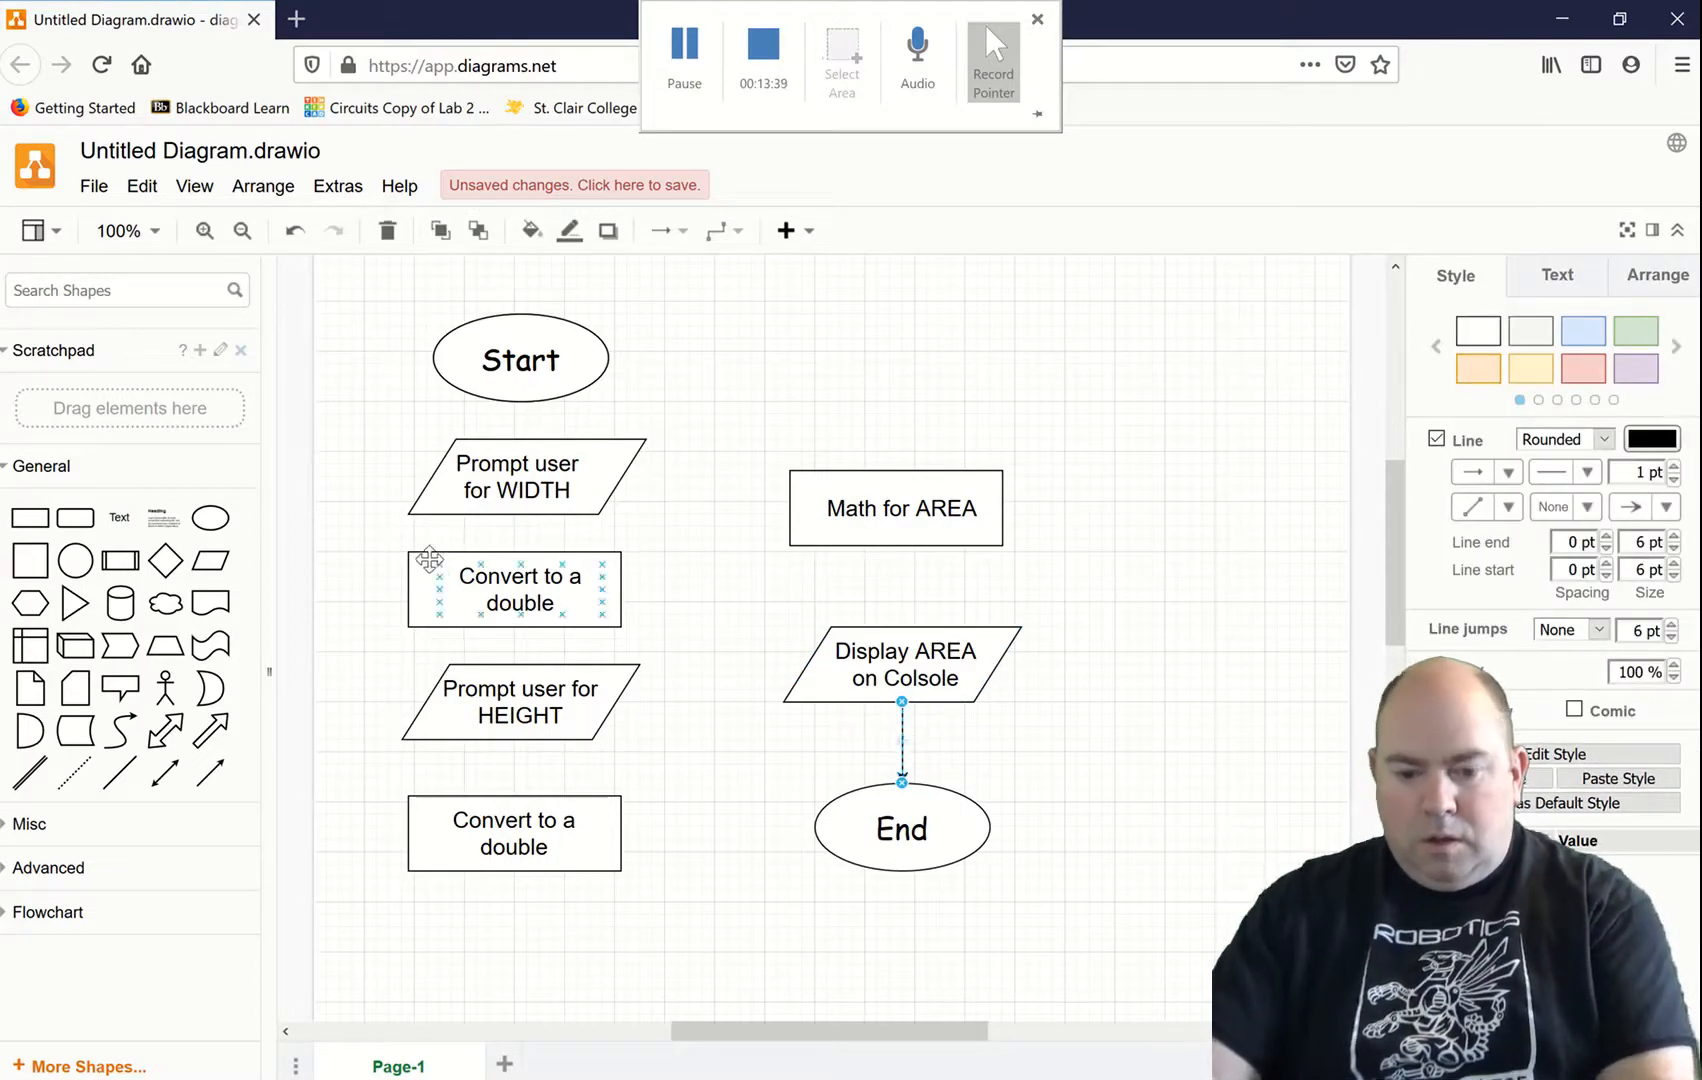
click(931, 572)
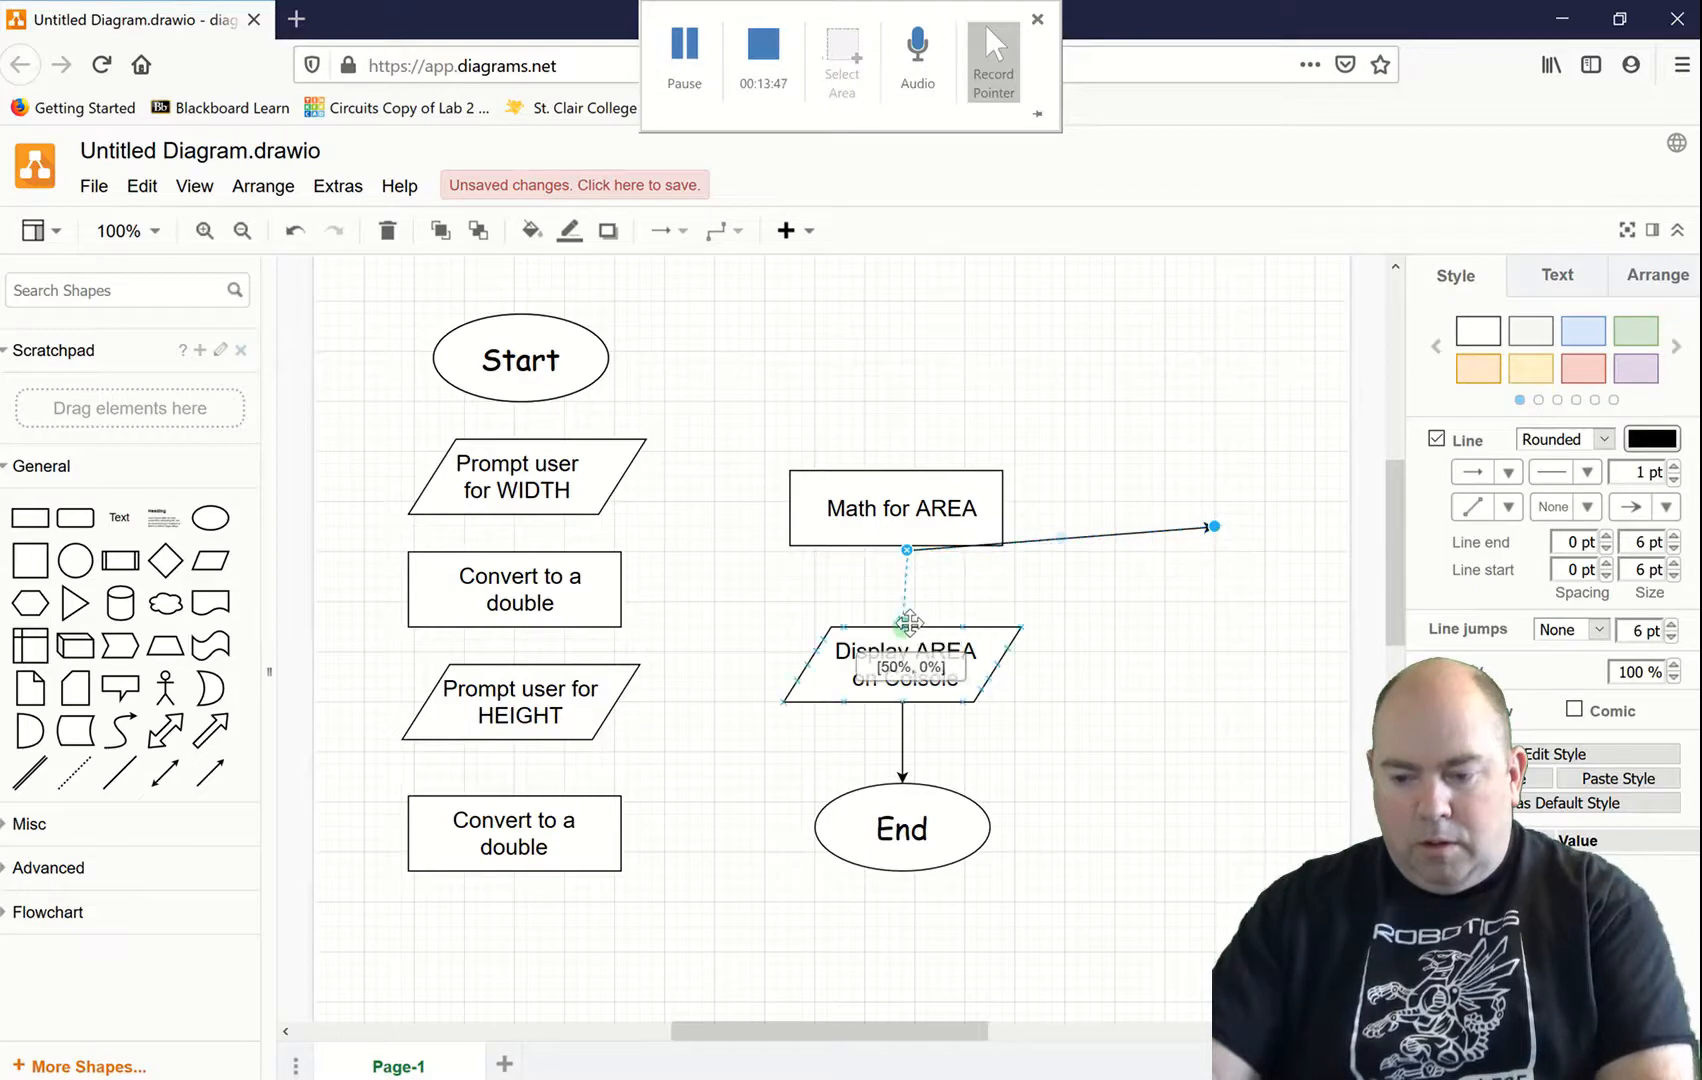
click(939, 584)
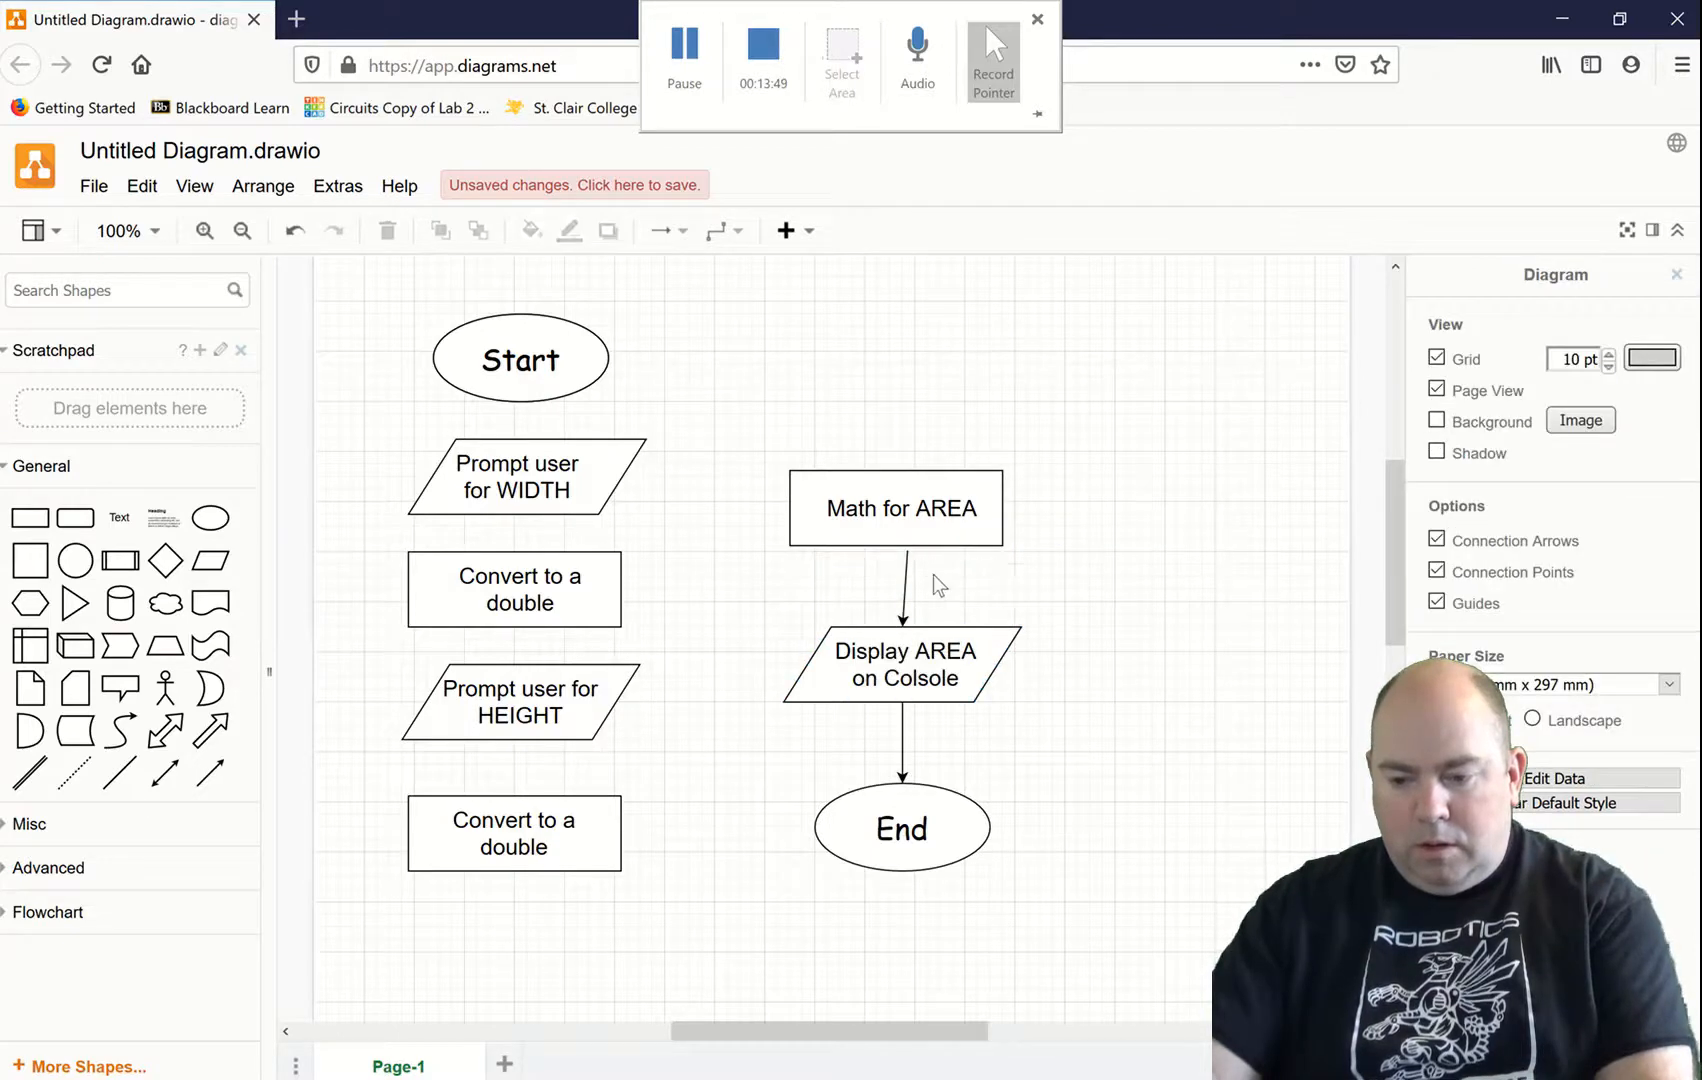
mouse_move(760, 448)
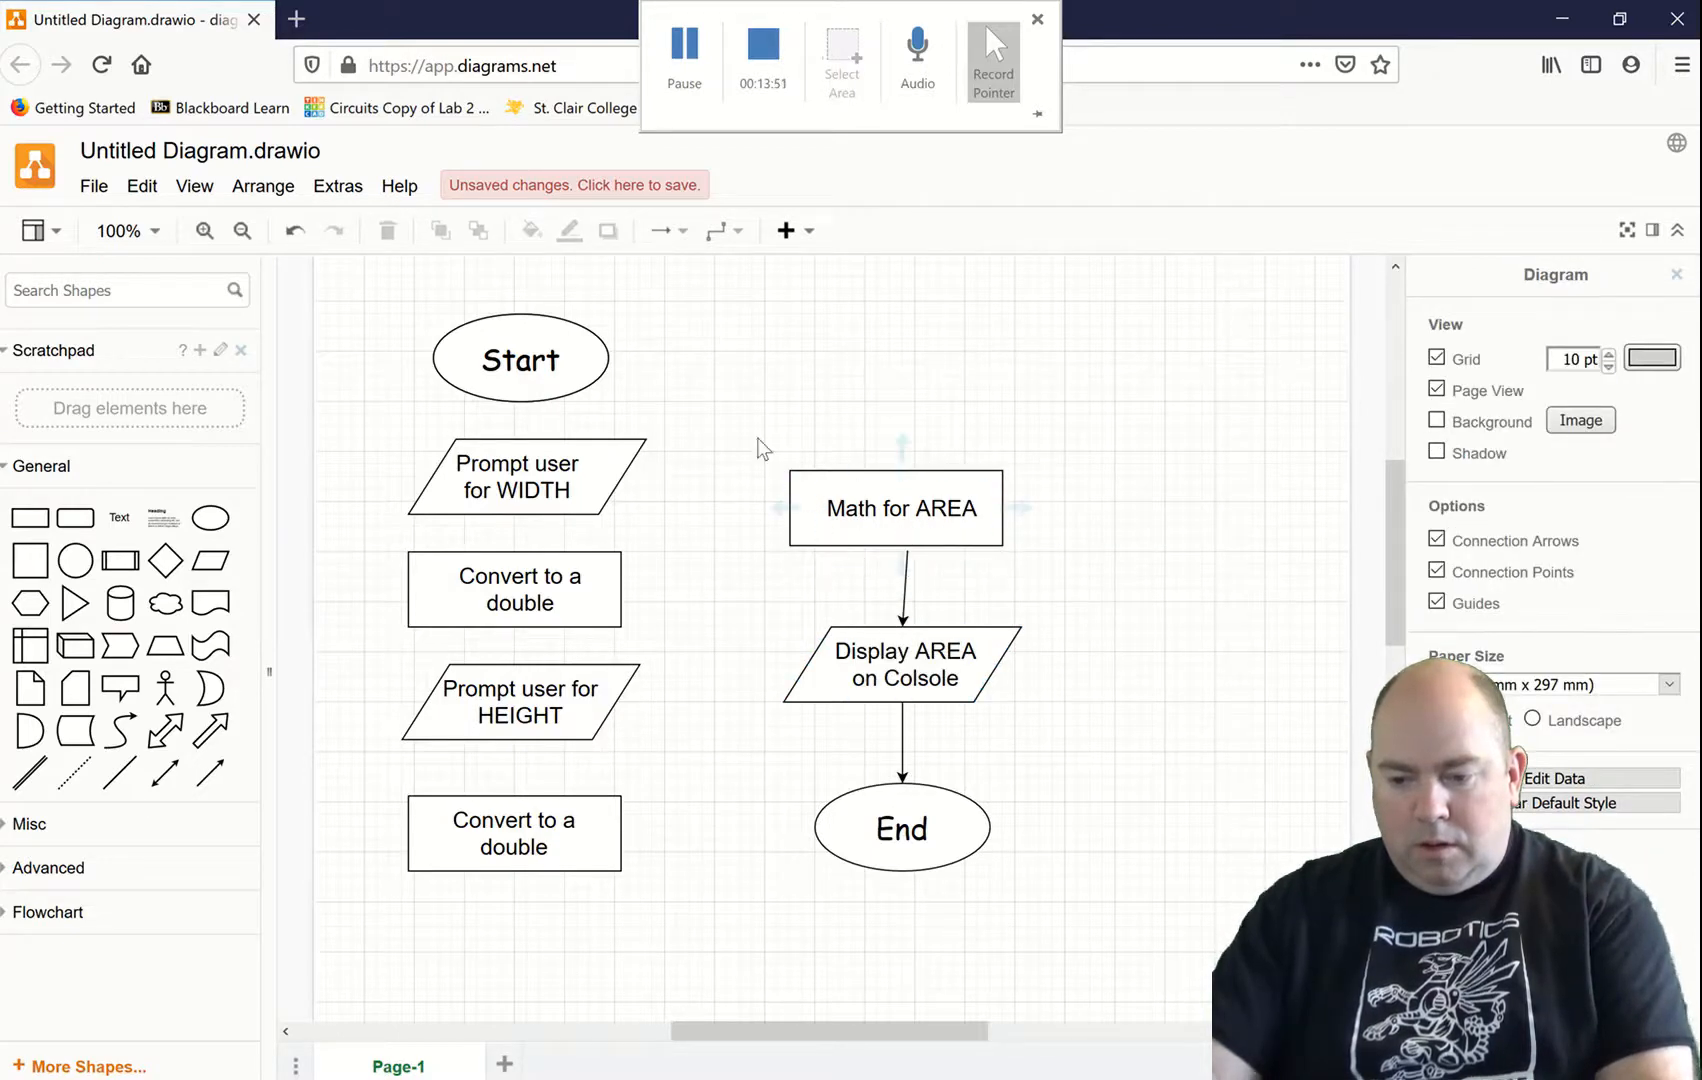
click(896, 508)
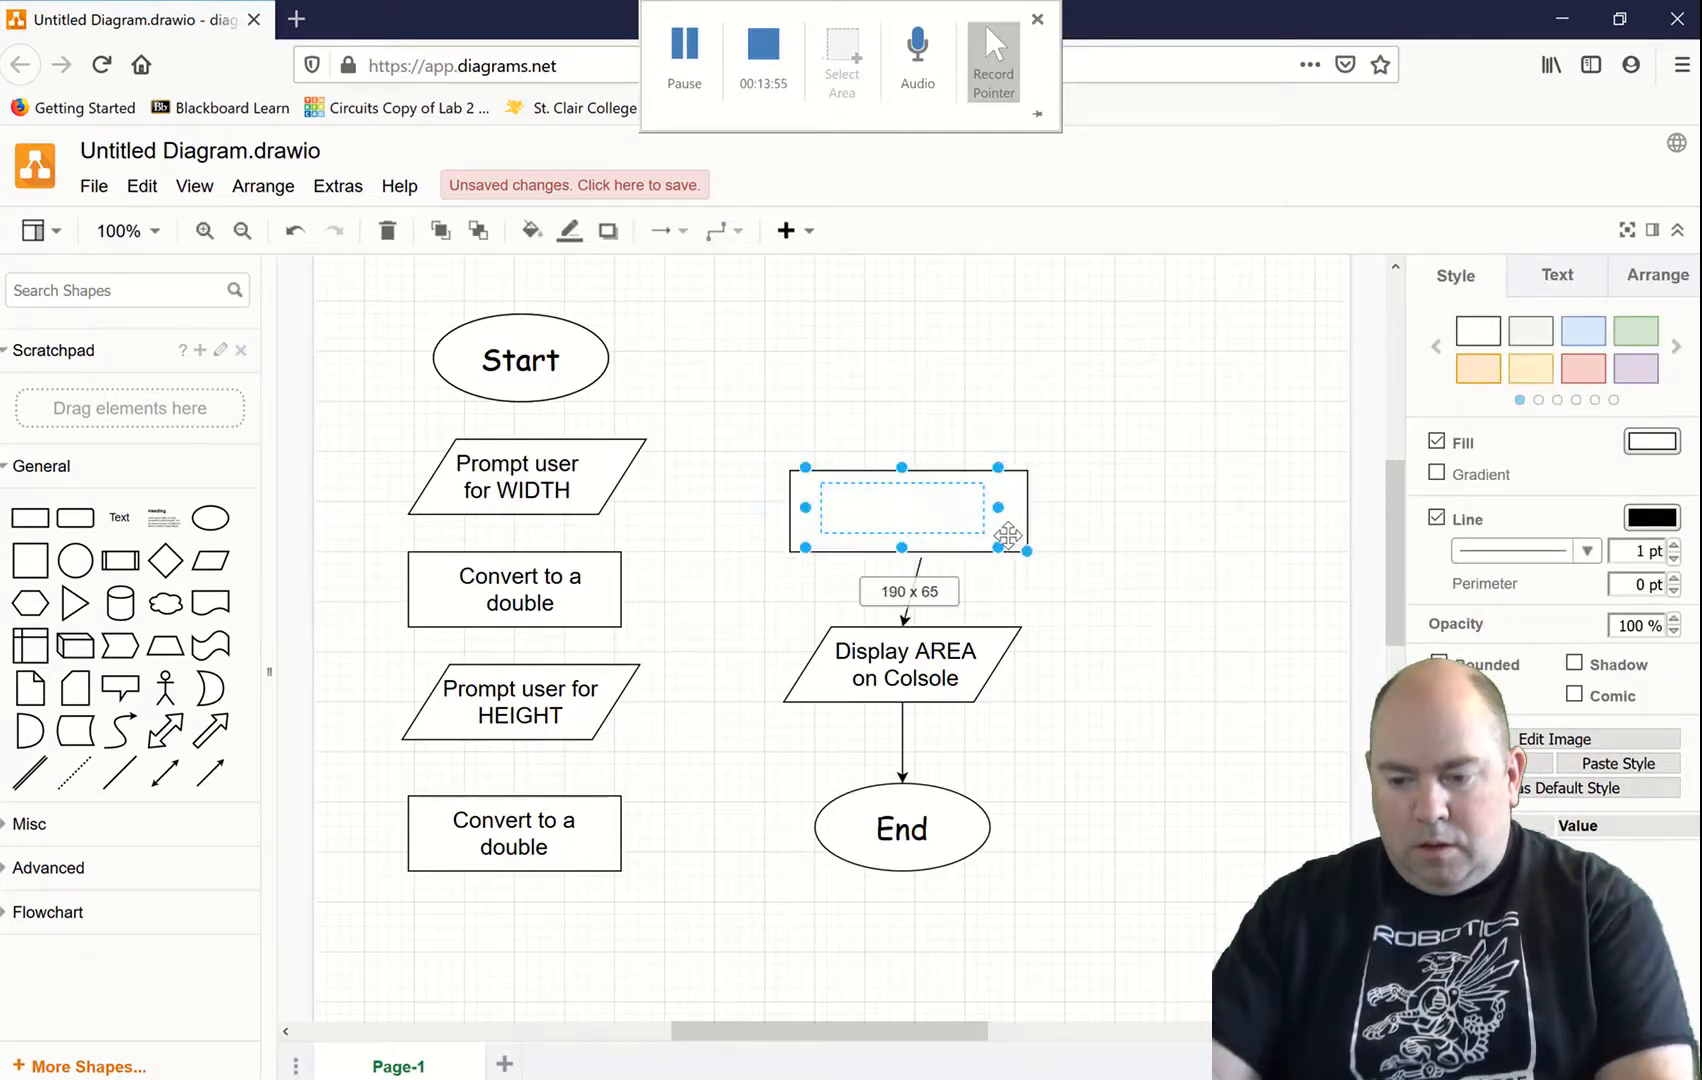
text(Math for AREA)
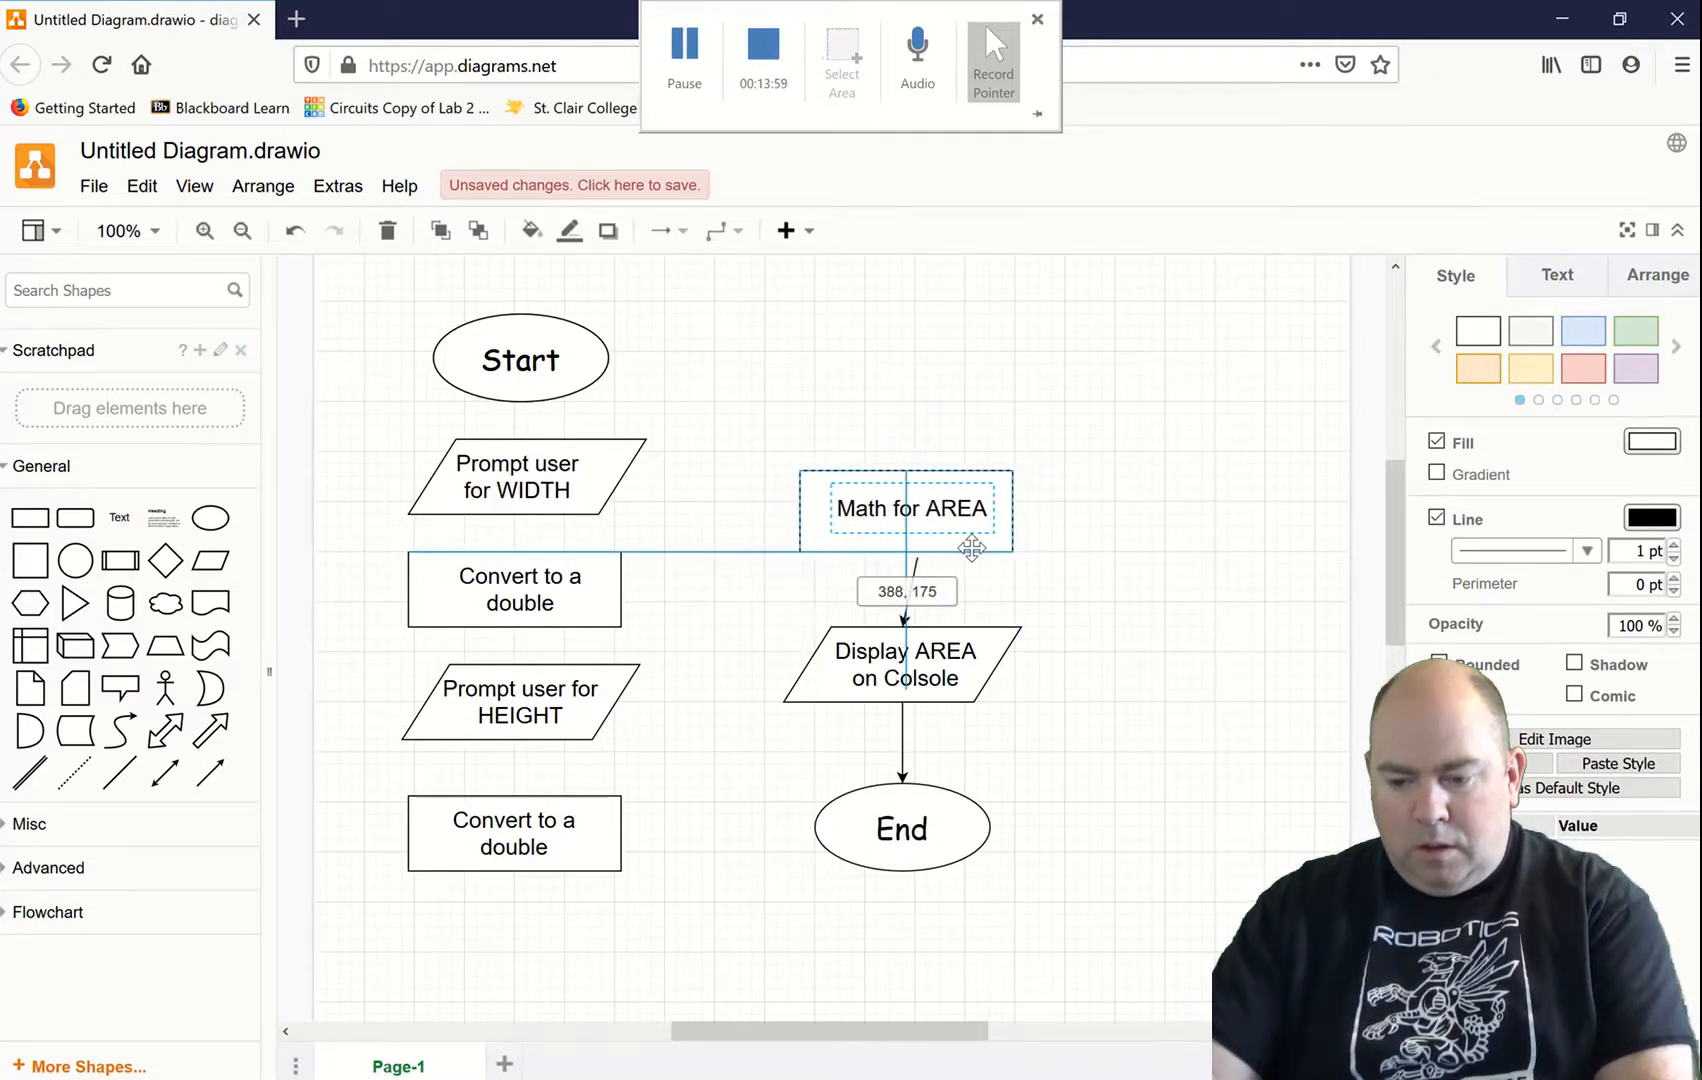
click(904, 509)
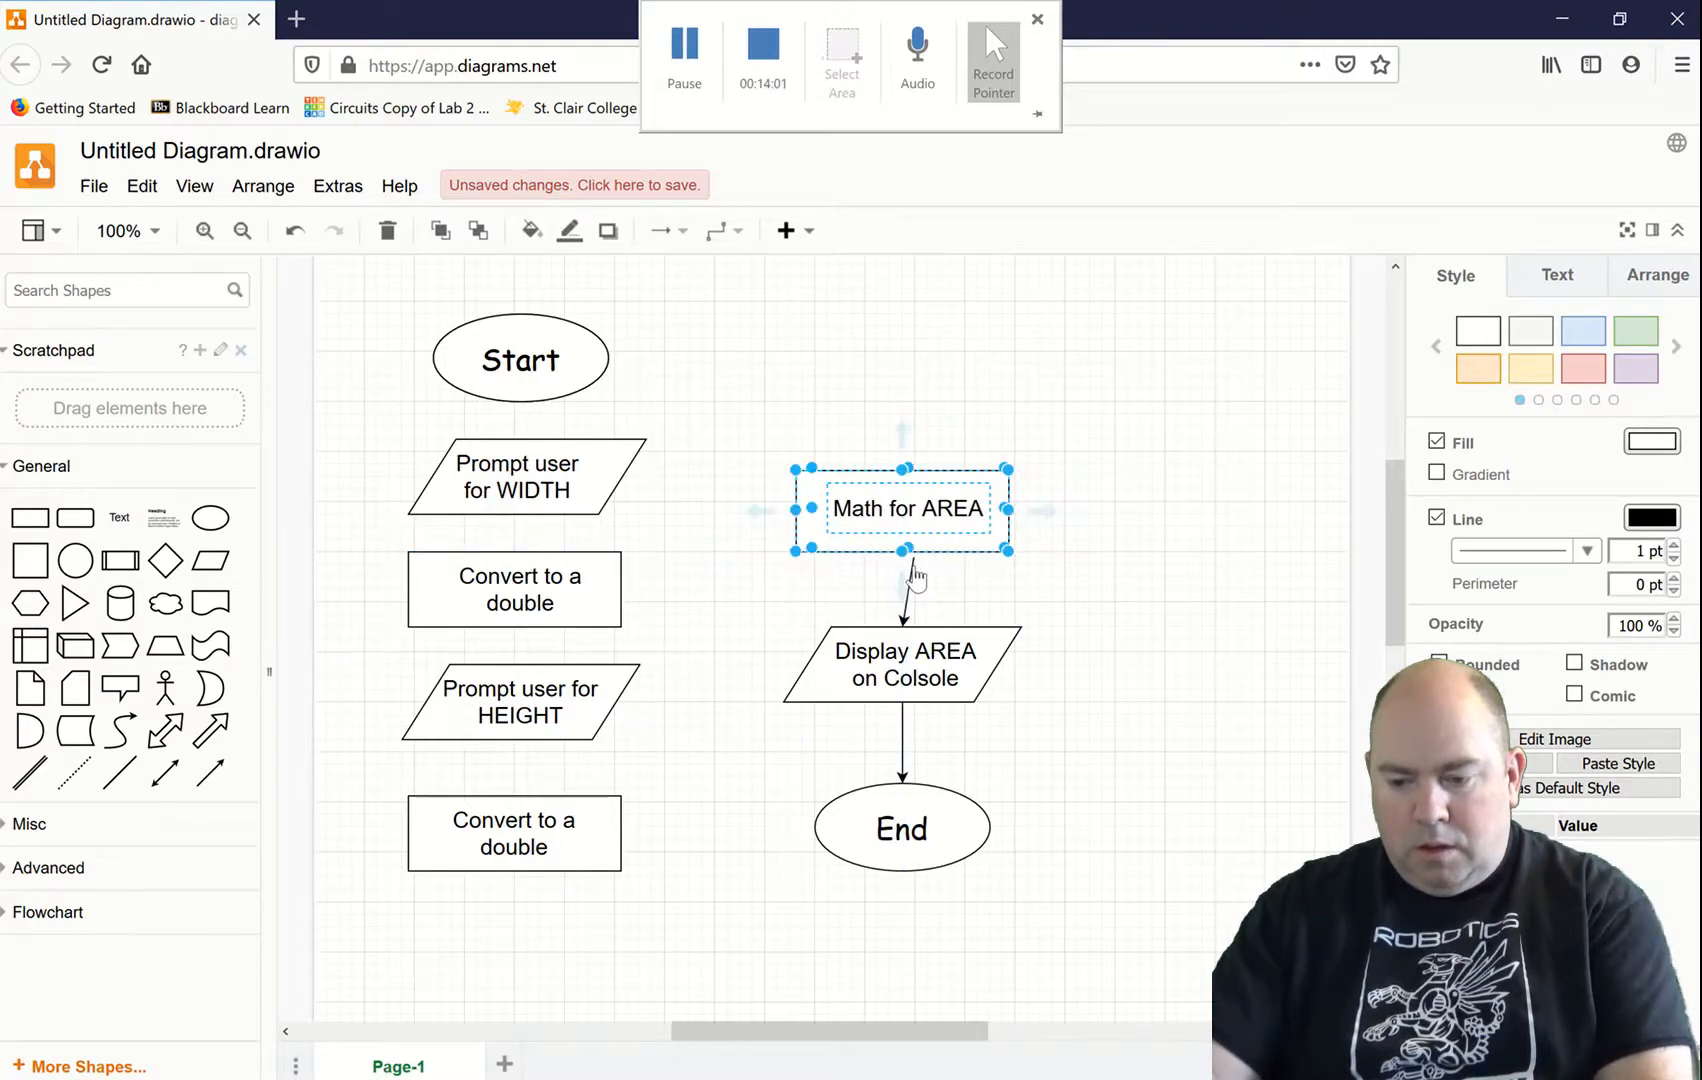
click(902, 575)
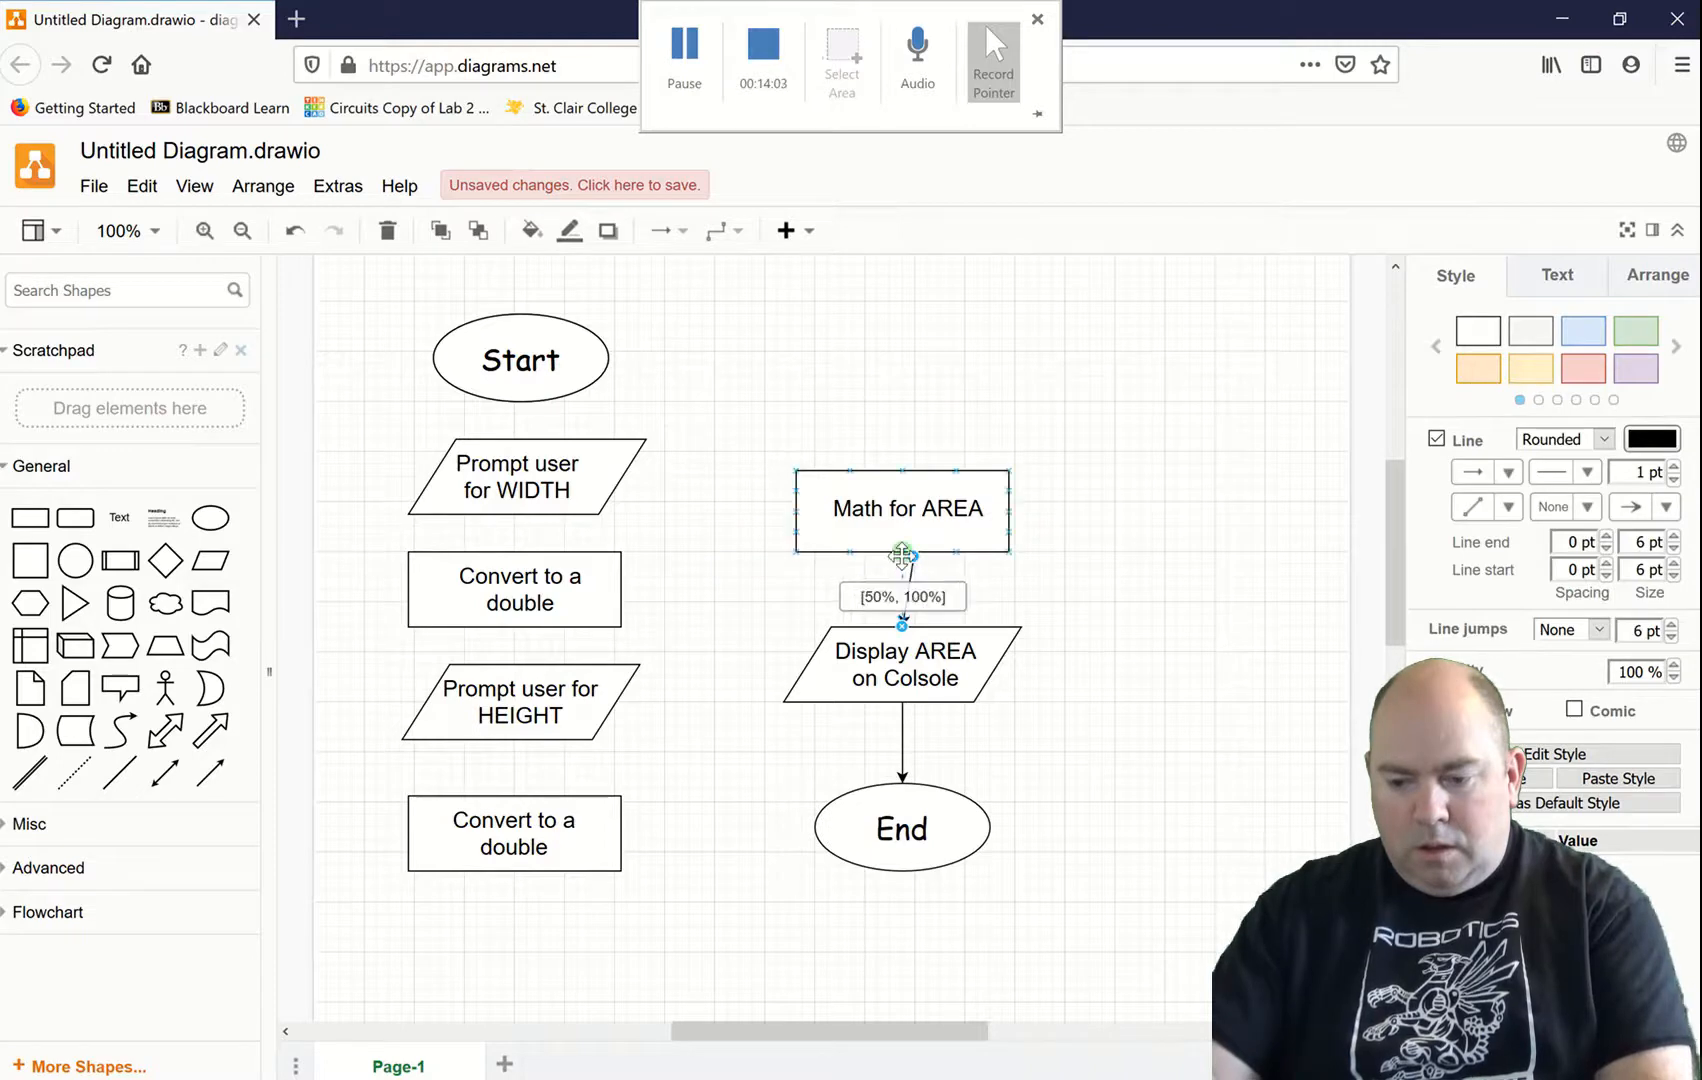
click(519, 702)
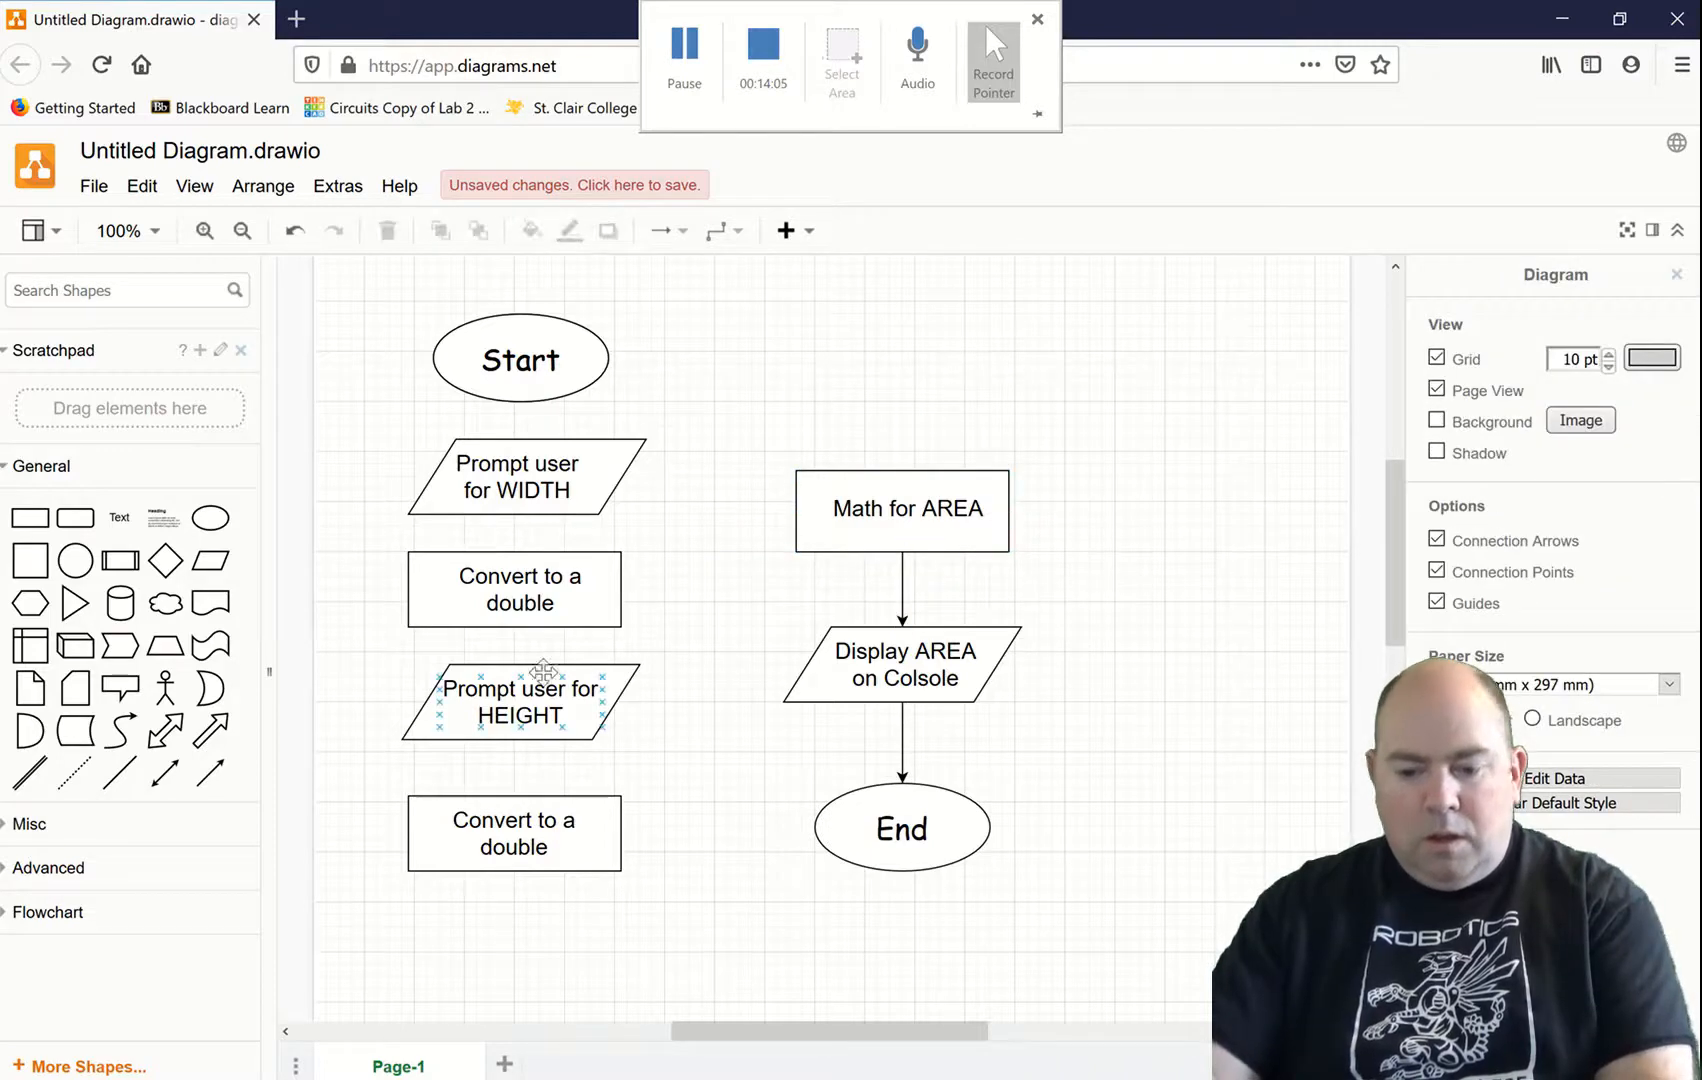
mouse_move(212, 772)
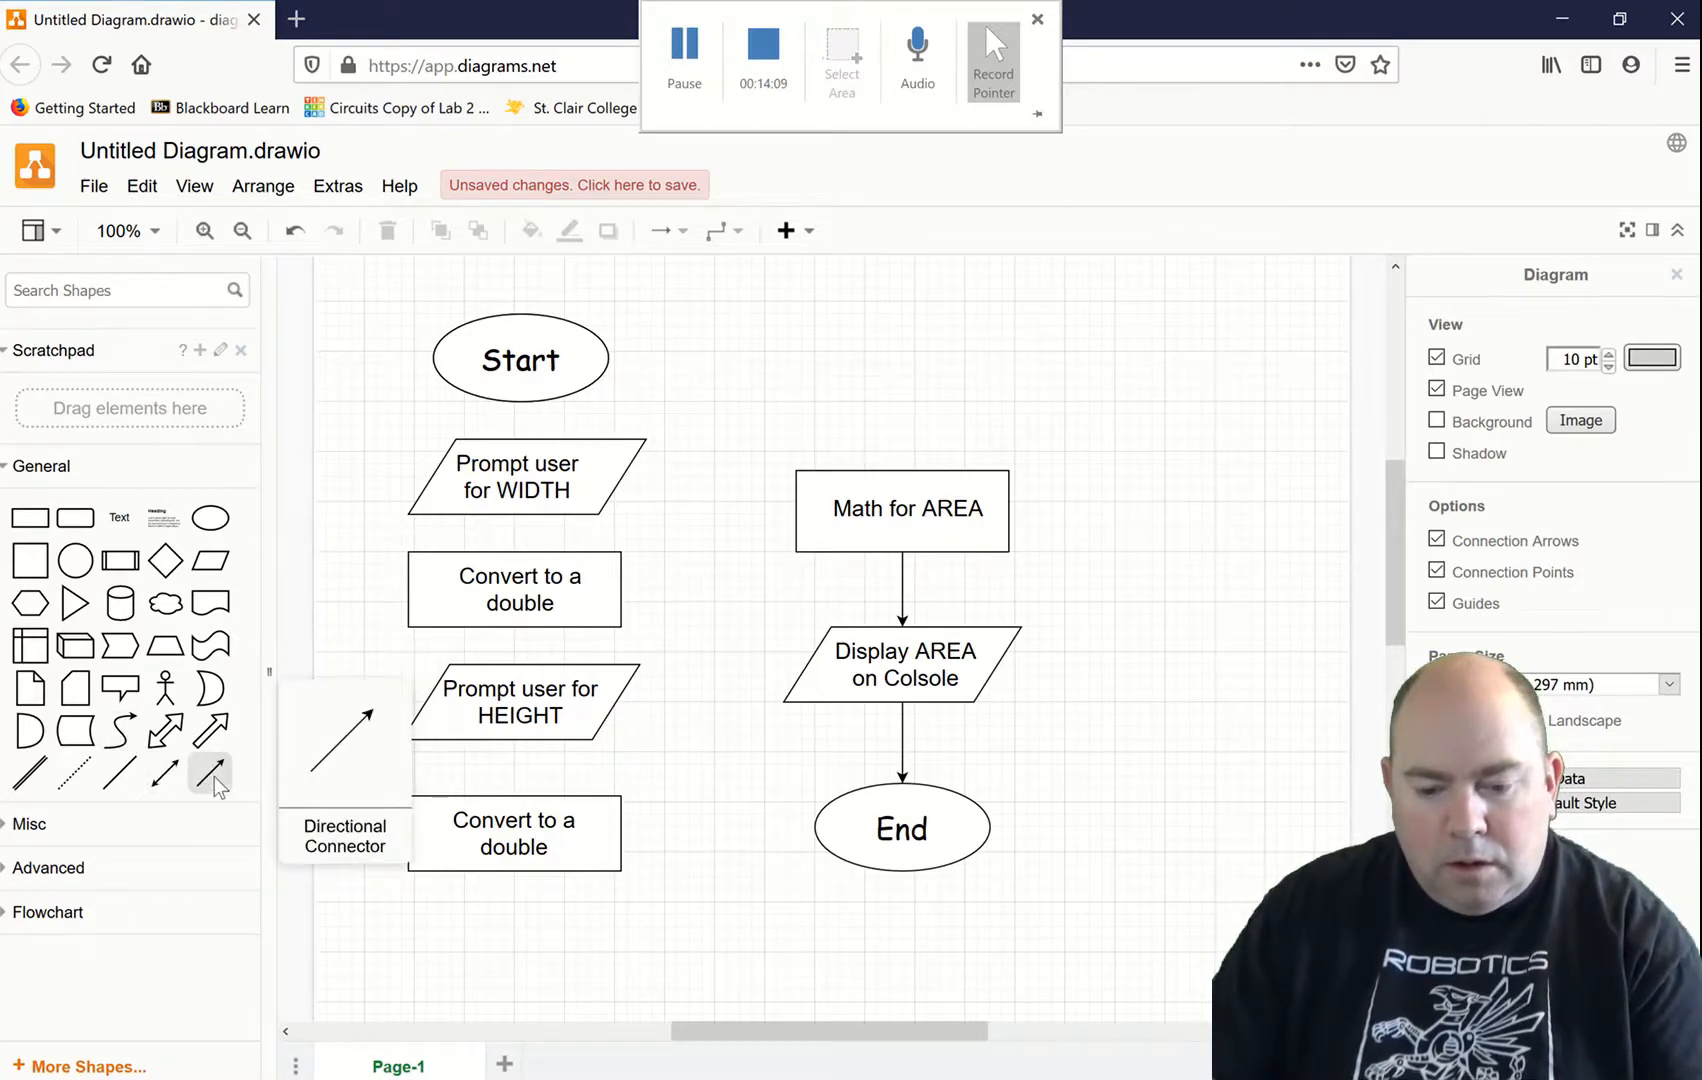
Step: Draw arrows linking the WIDTH prompt, first Convert box, HEIGHT prompt and second Convert box
click(901, 608)
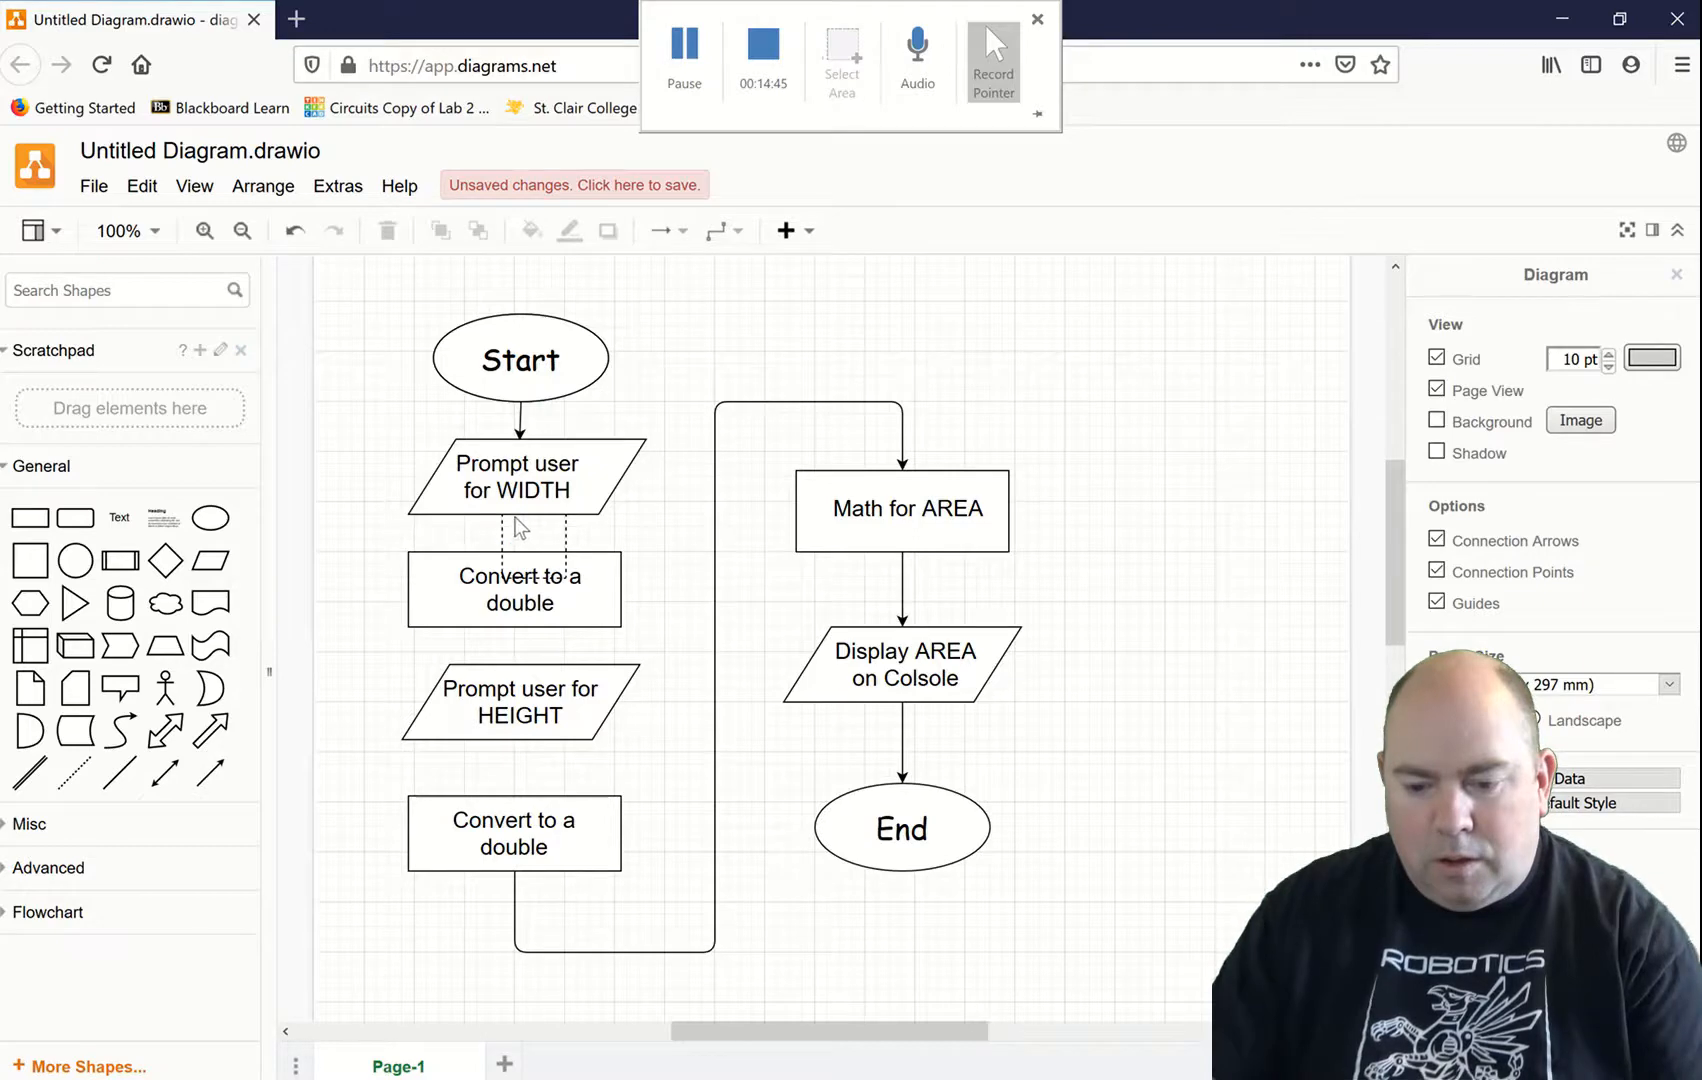
click(521, 526)
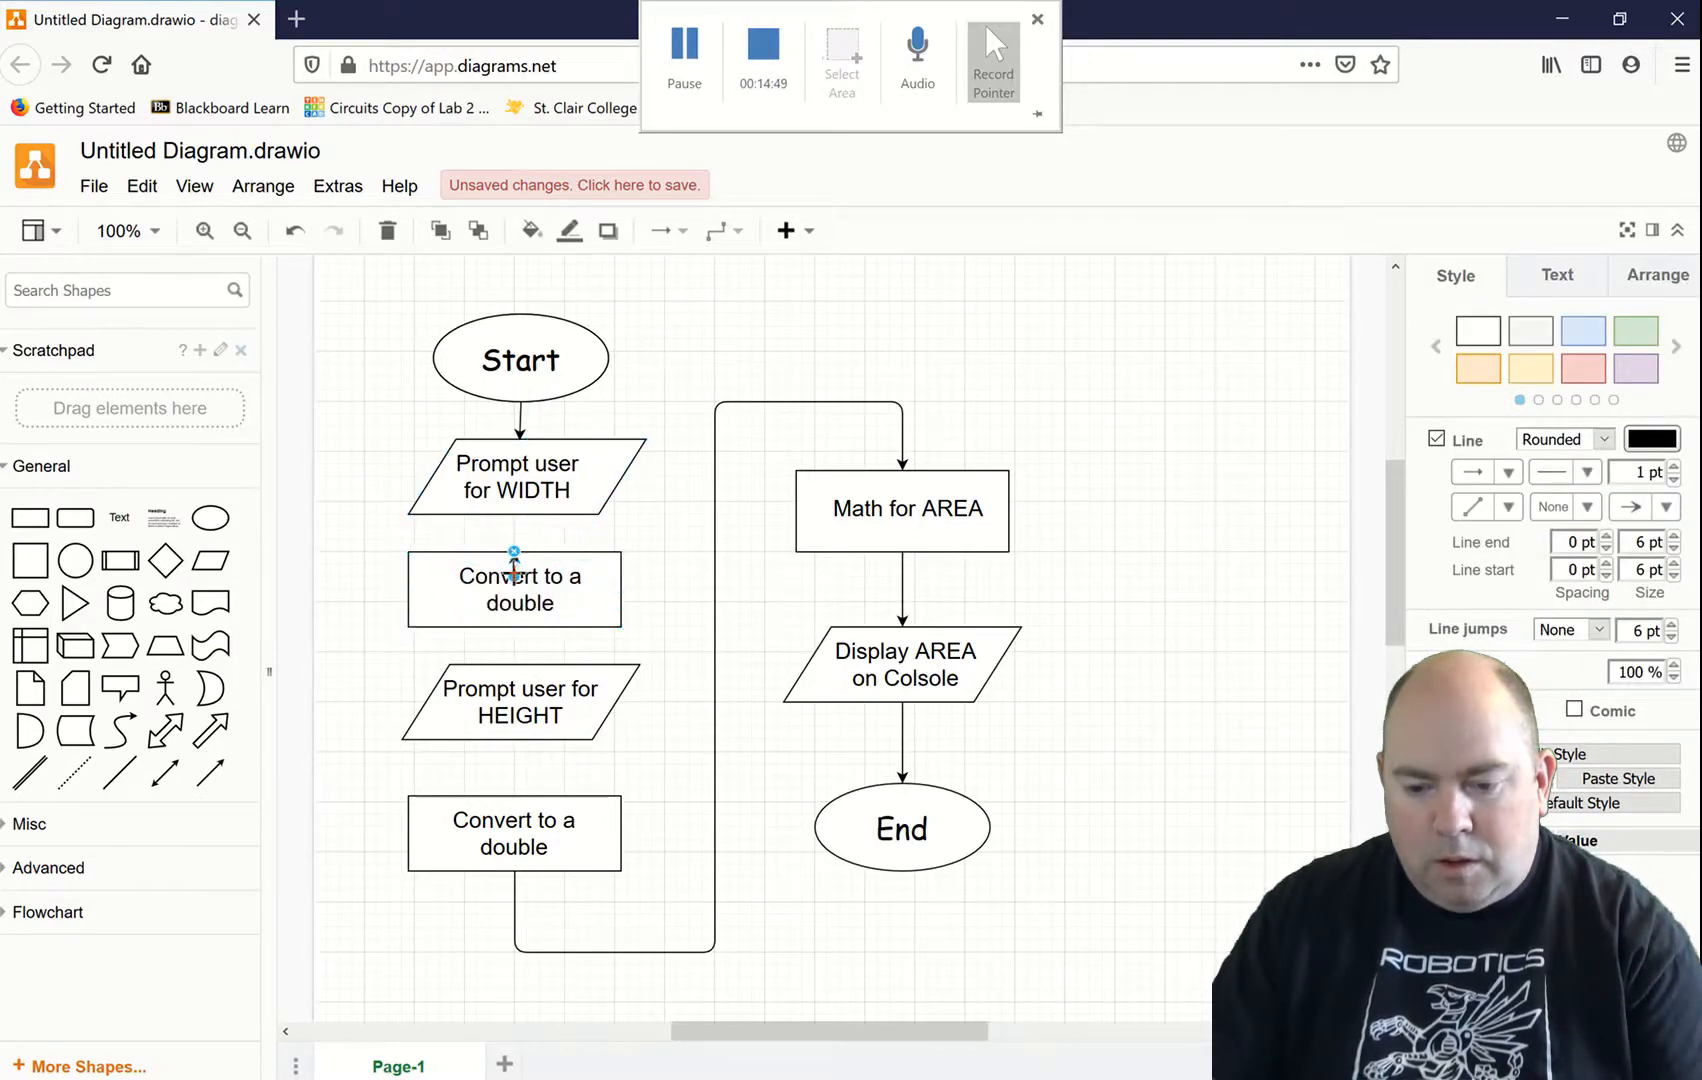
click(520, 477)
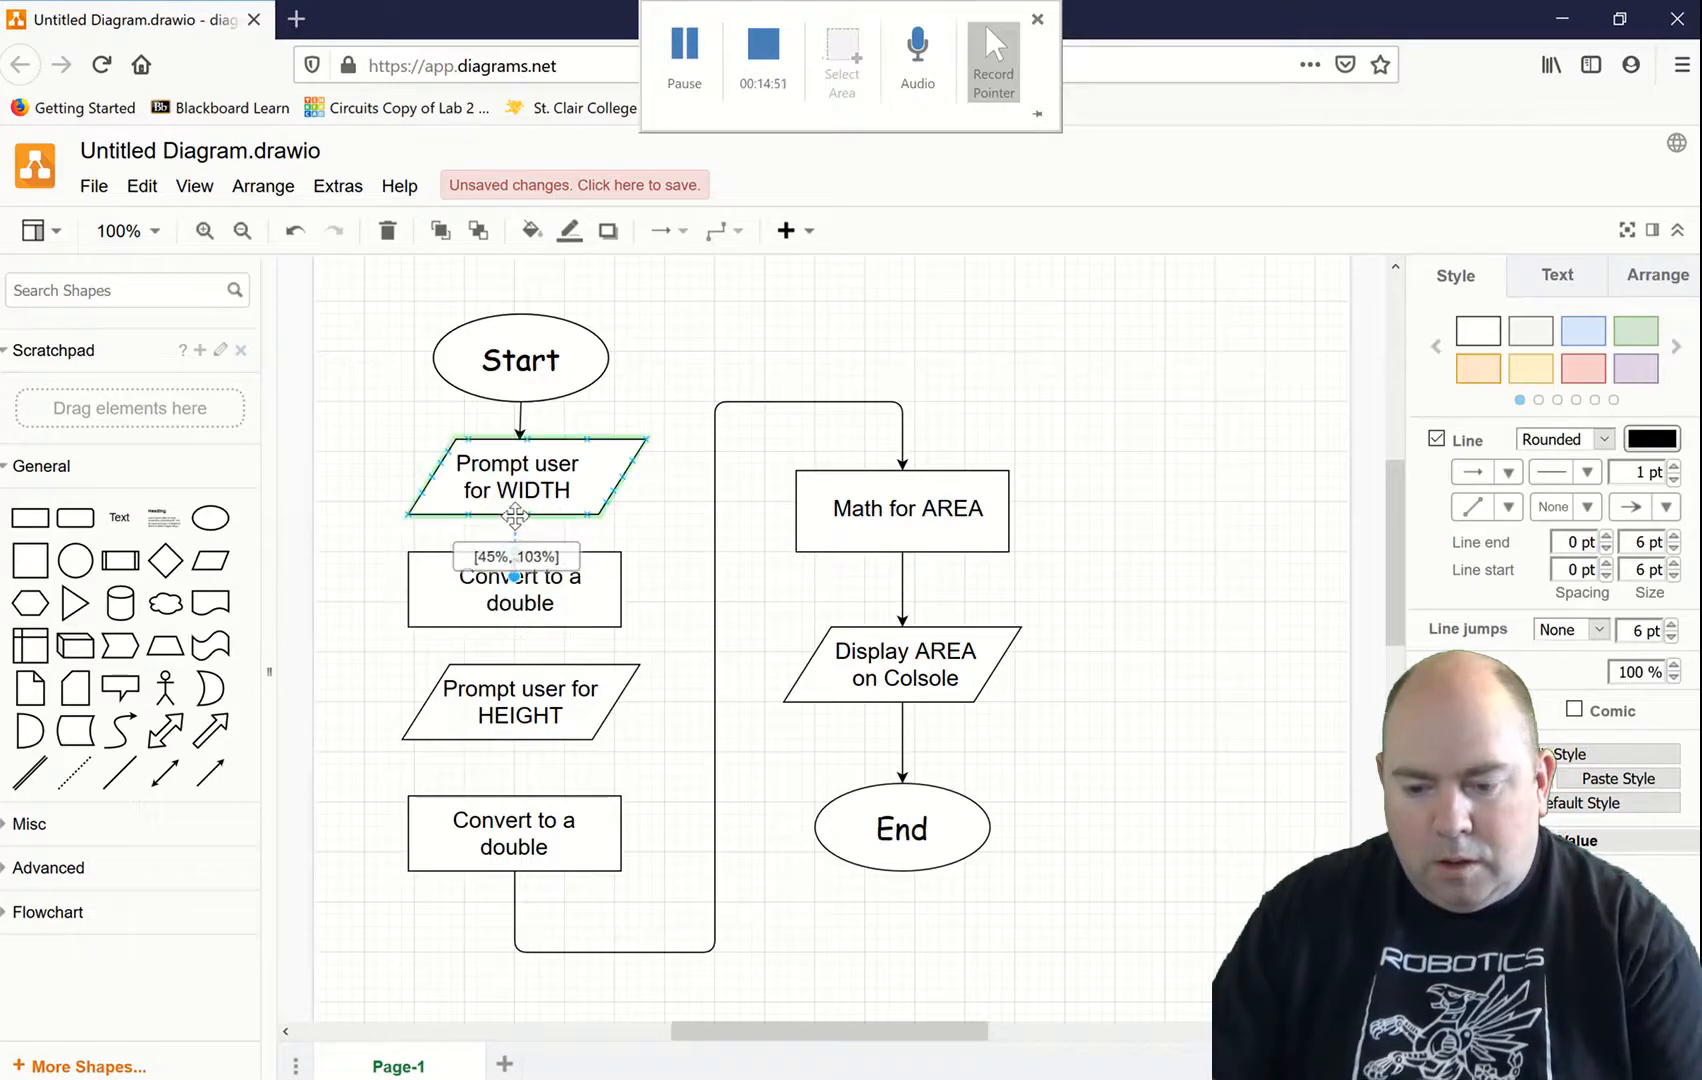
mouse_move(214, 773)
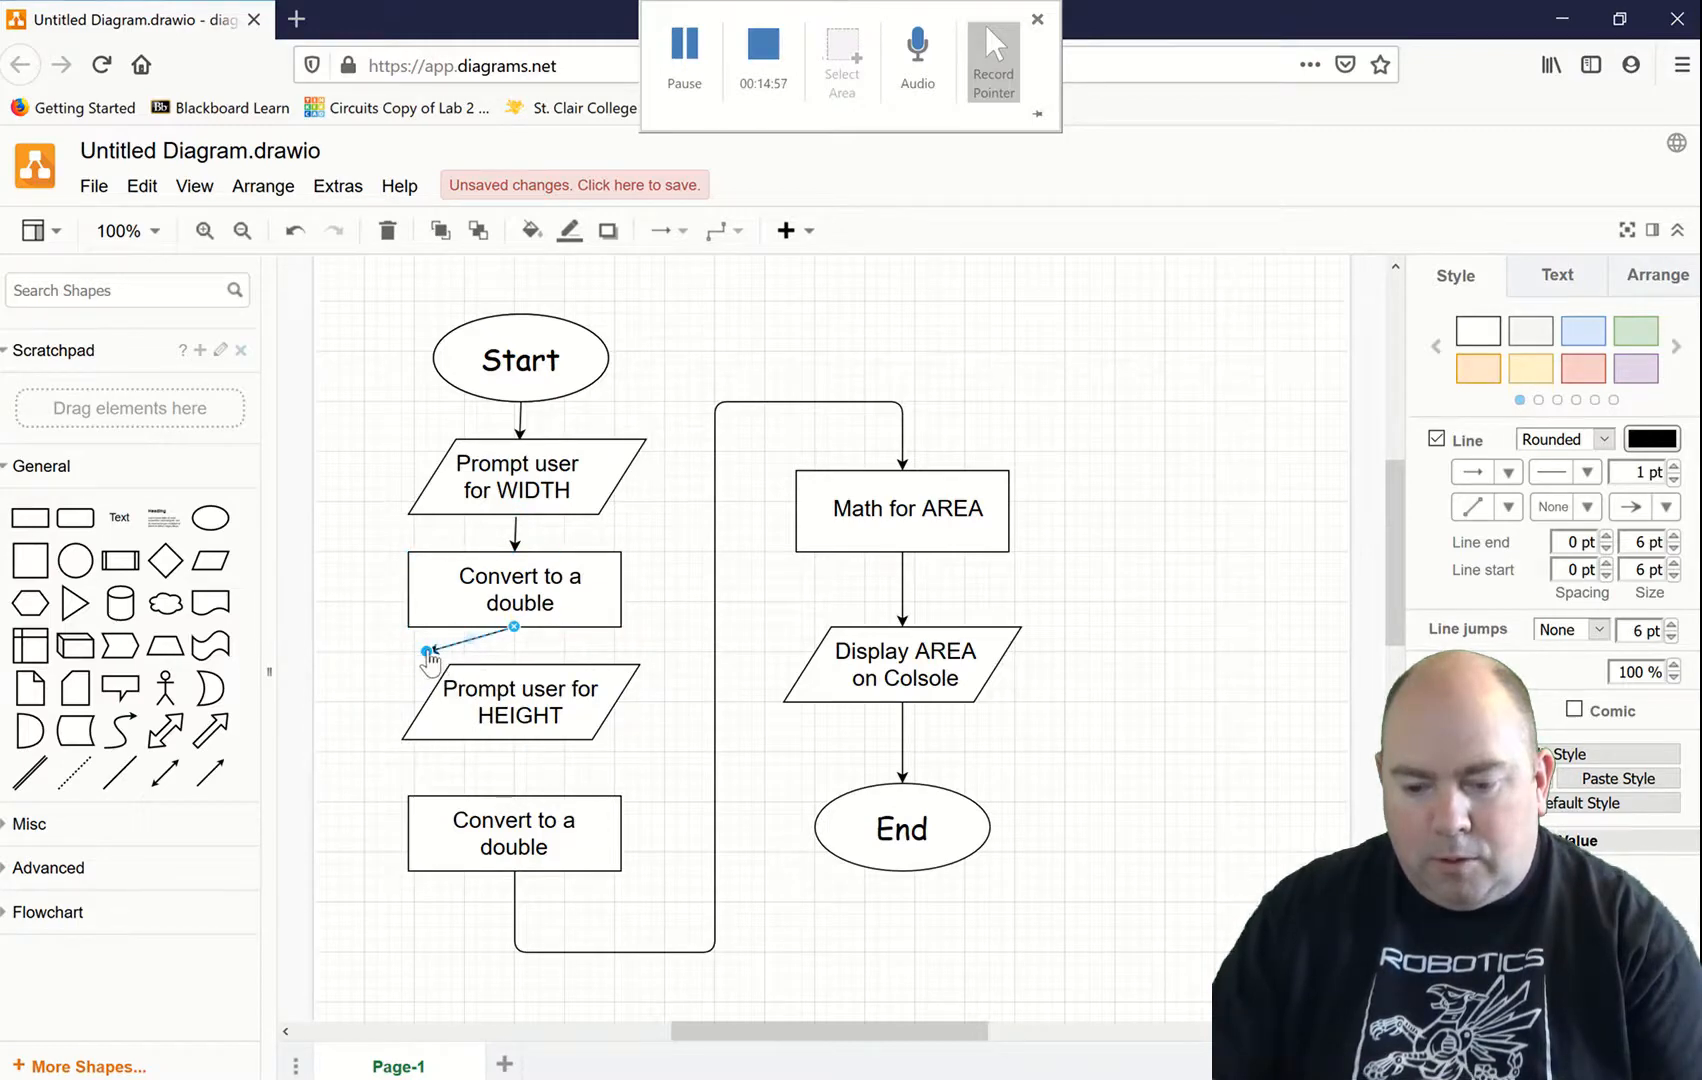
click(518, 702)
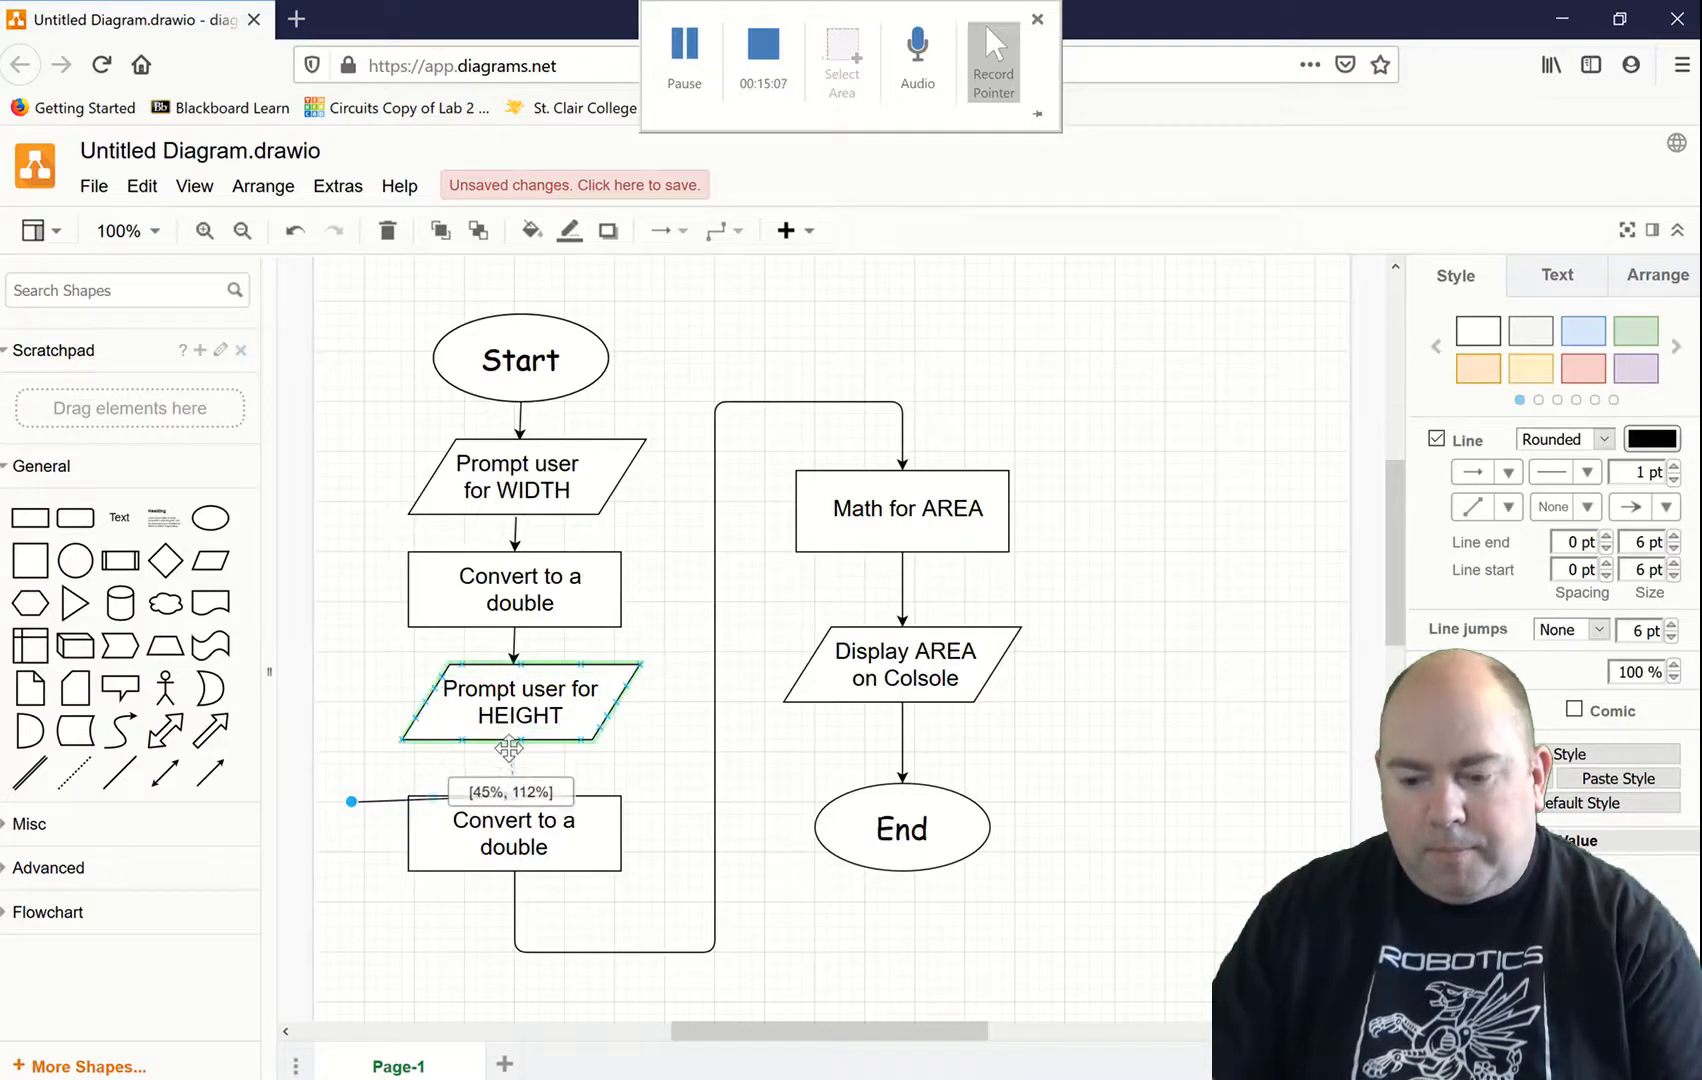
click(678, 784)
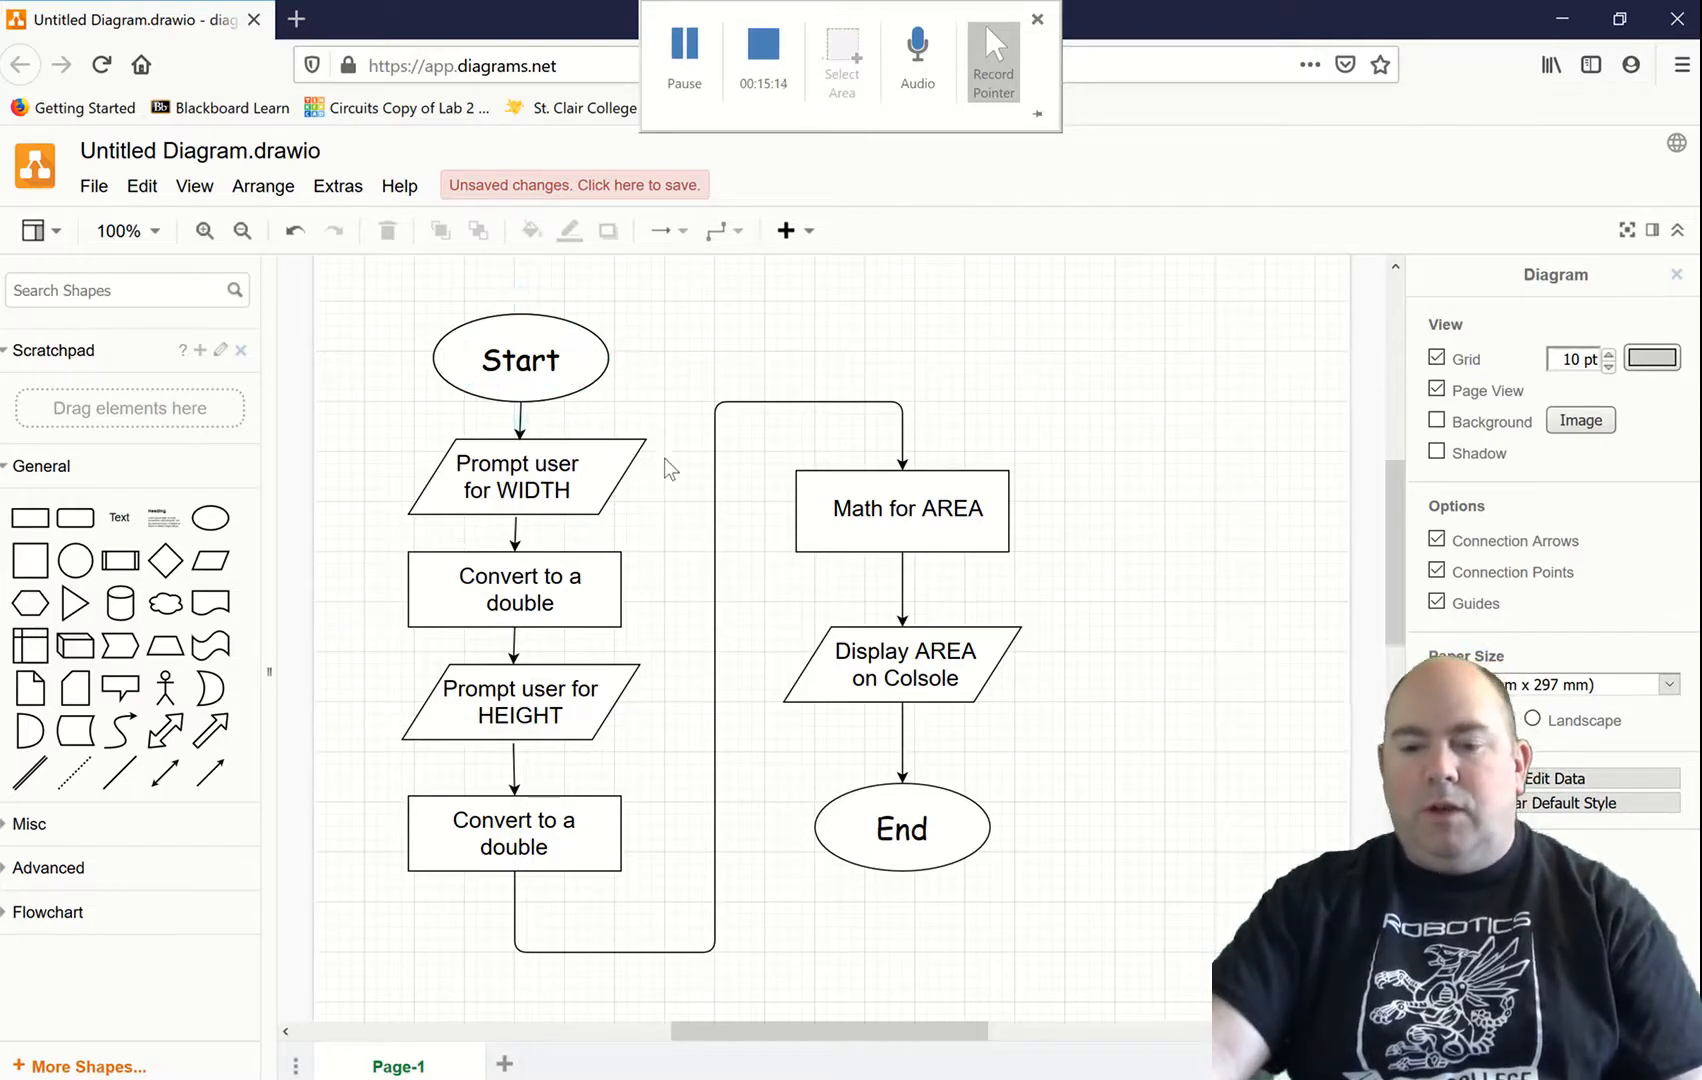
Step: Review the flow by selecting each shape, then bring up the File menu's export formats
click(519, 478)
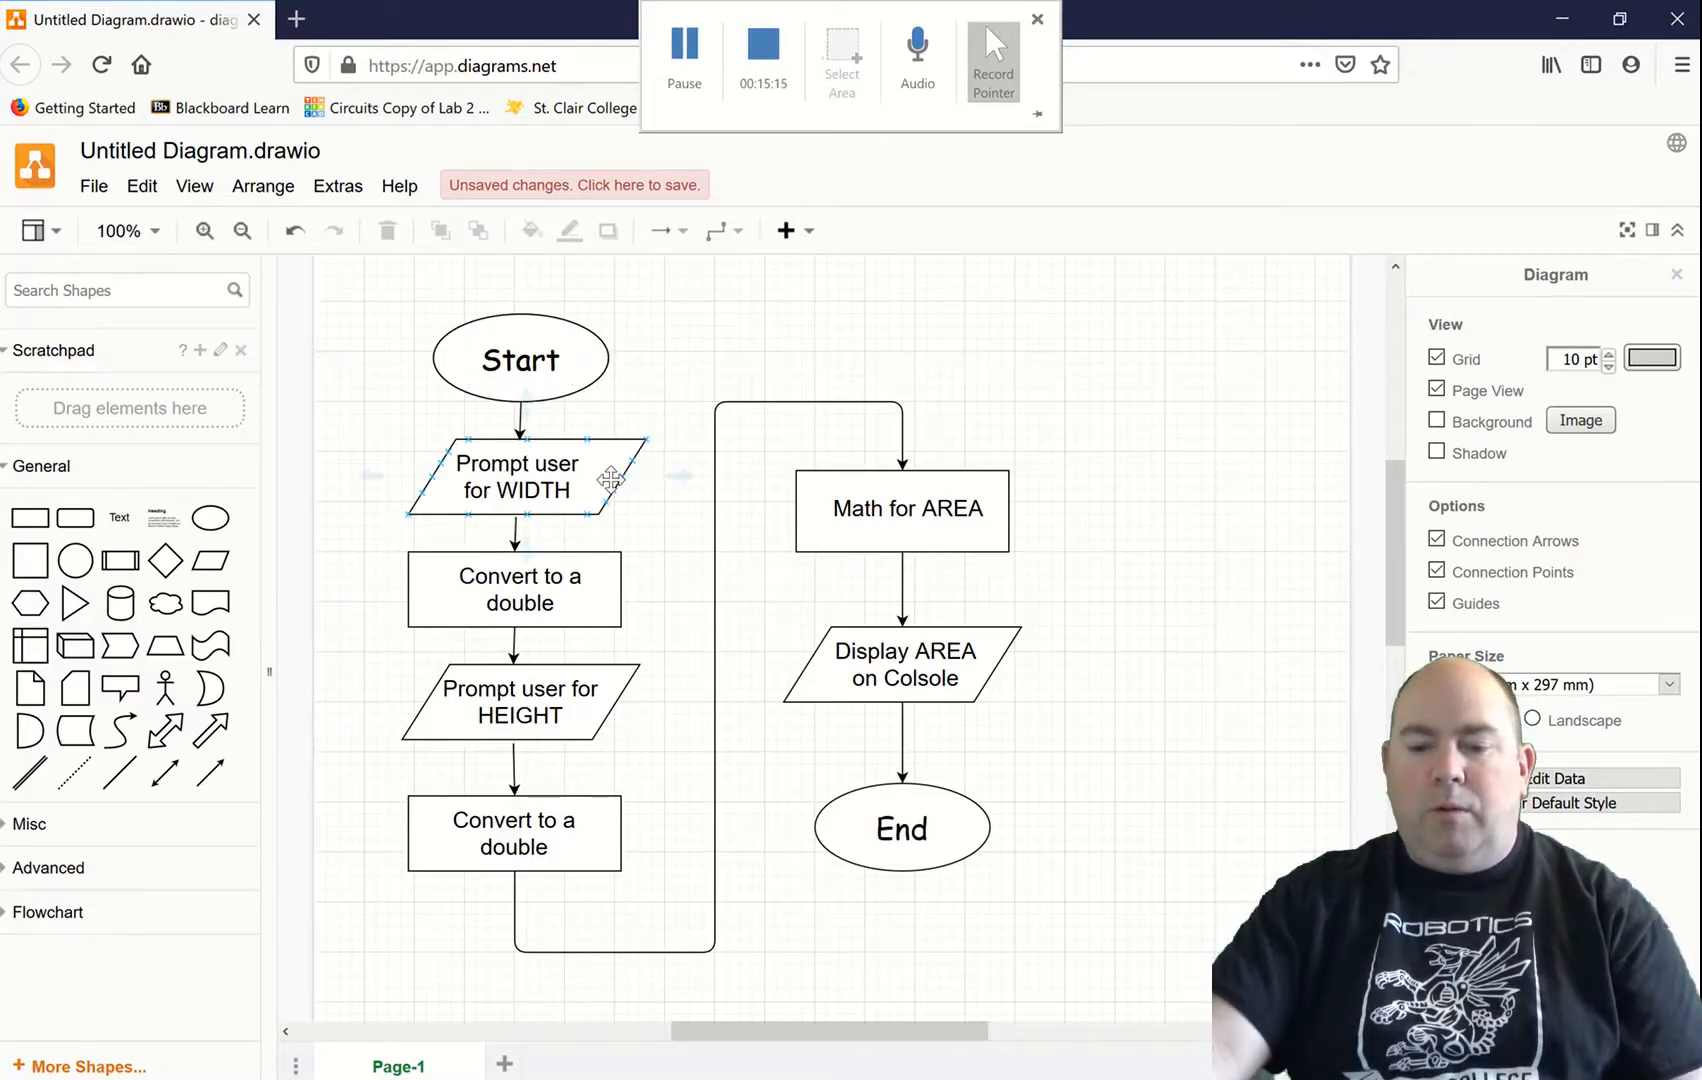
click(518, 589)
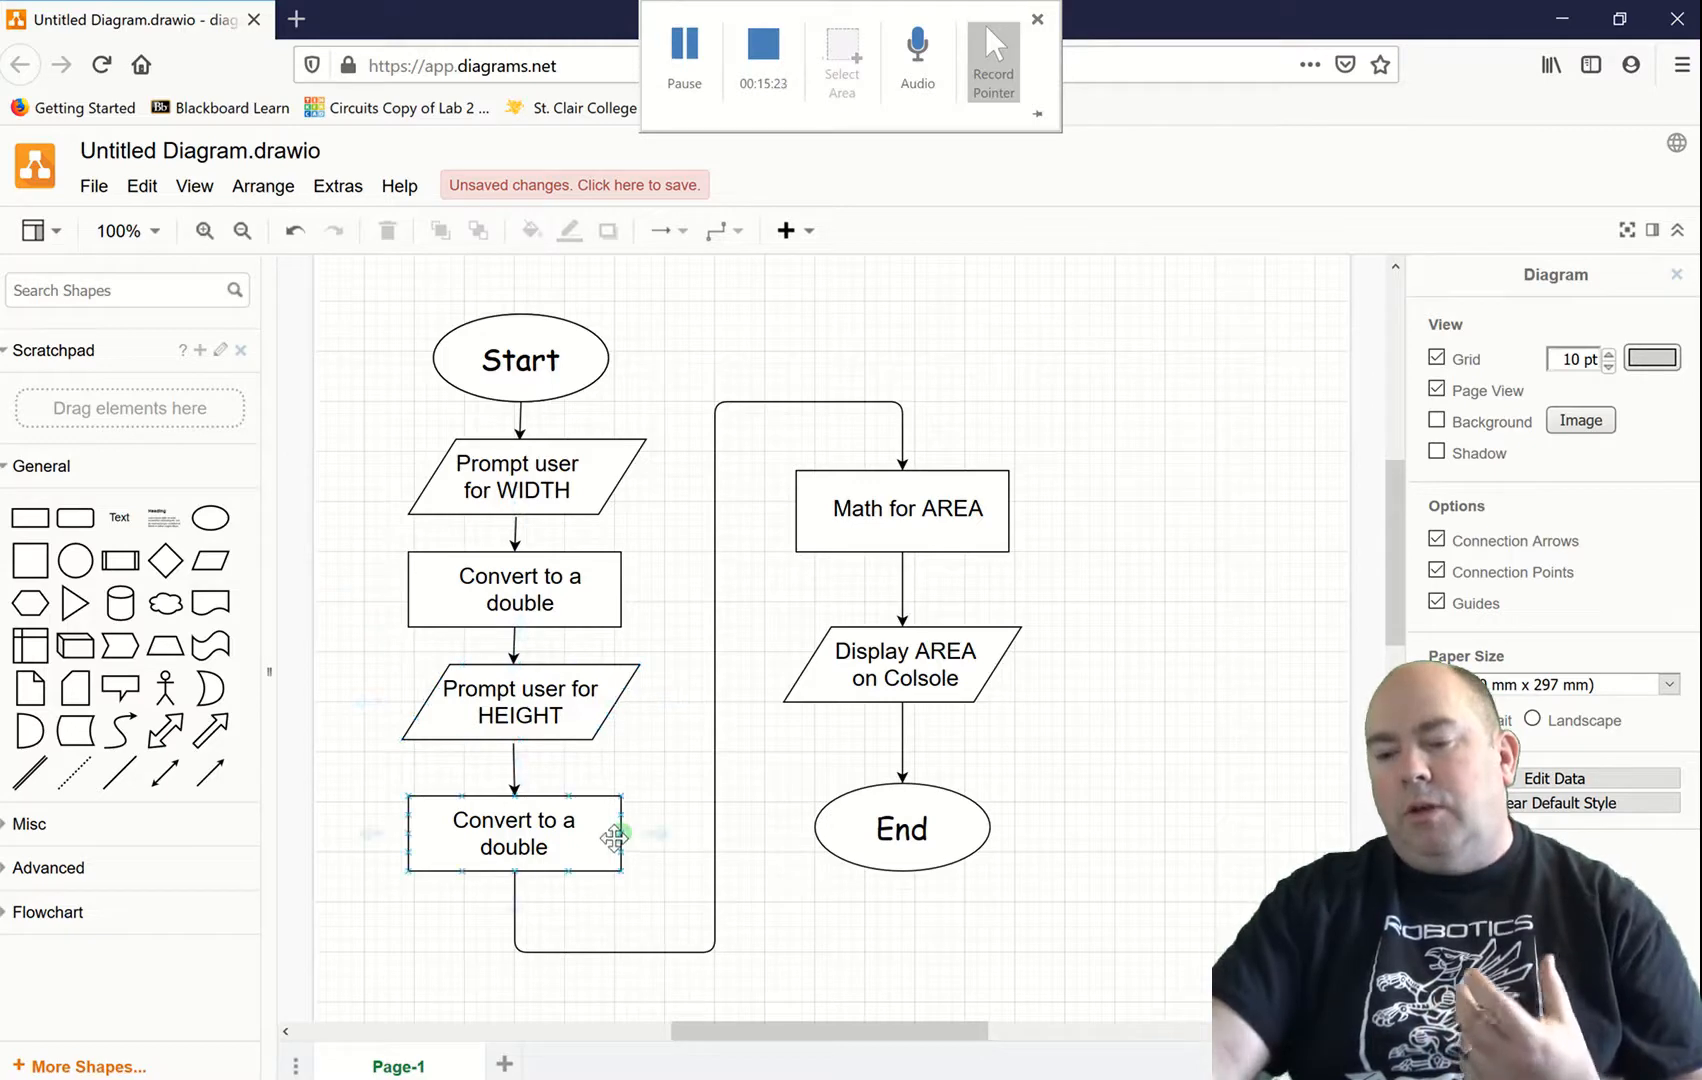
click(902, 509)
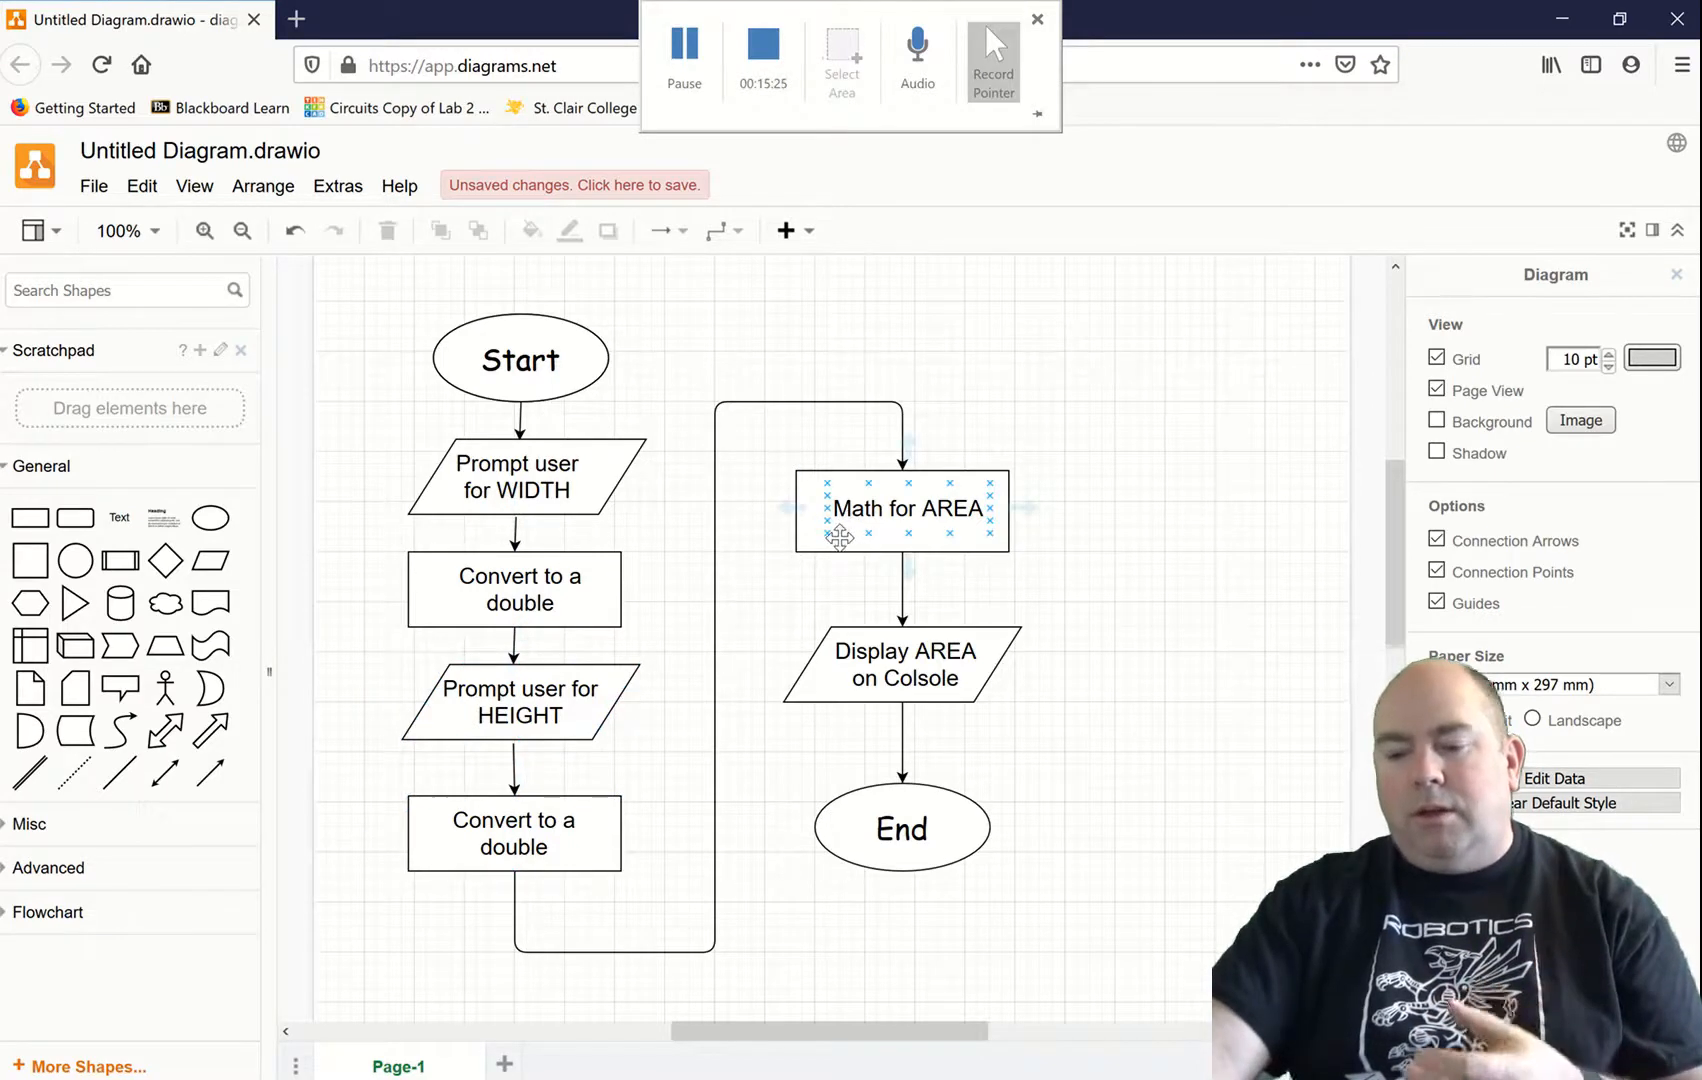
click(901, 663)
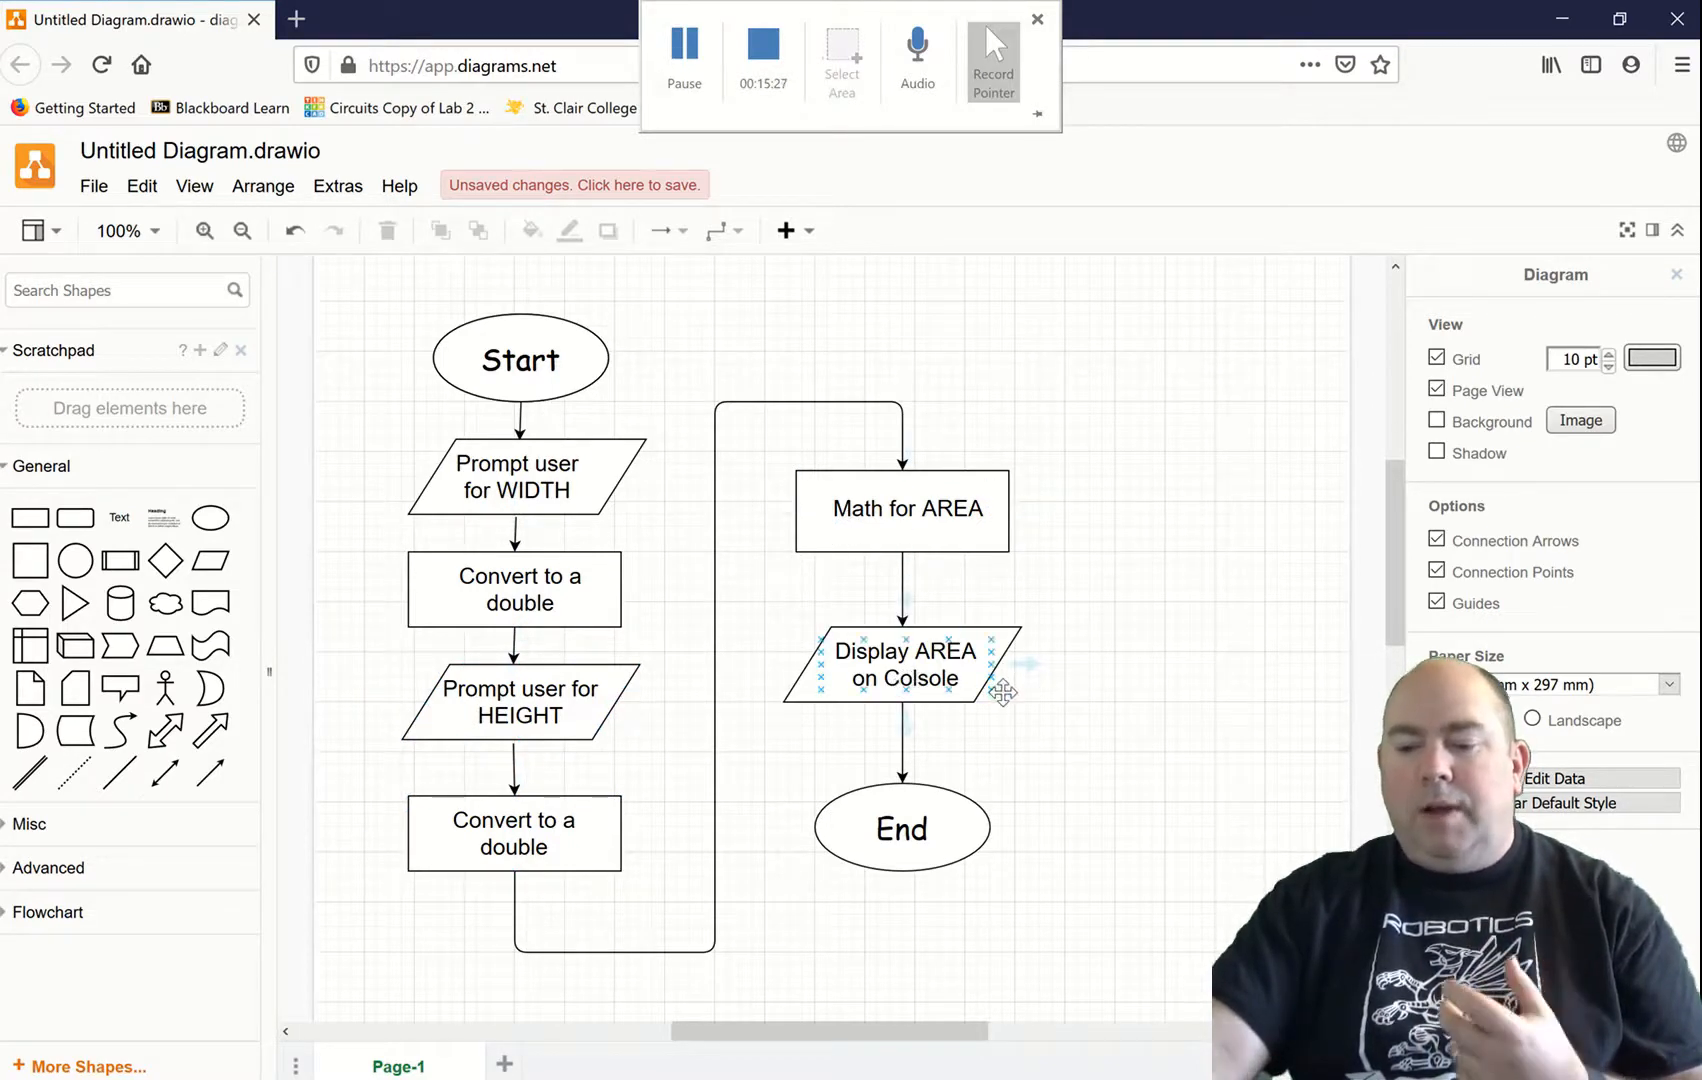
click(901, 828)
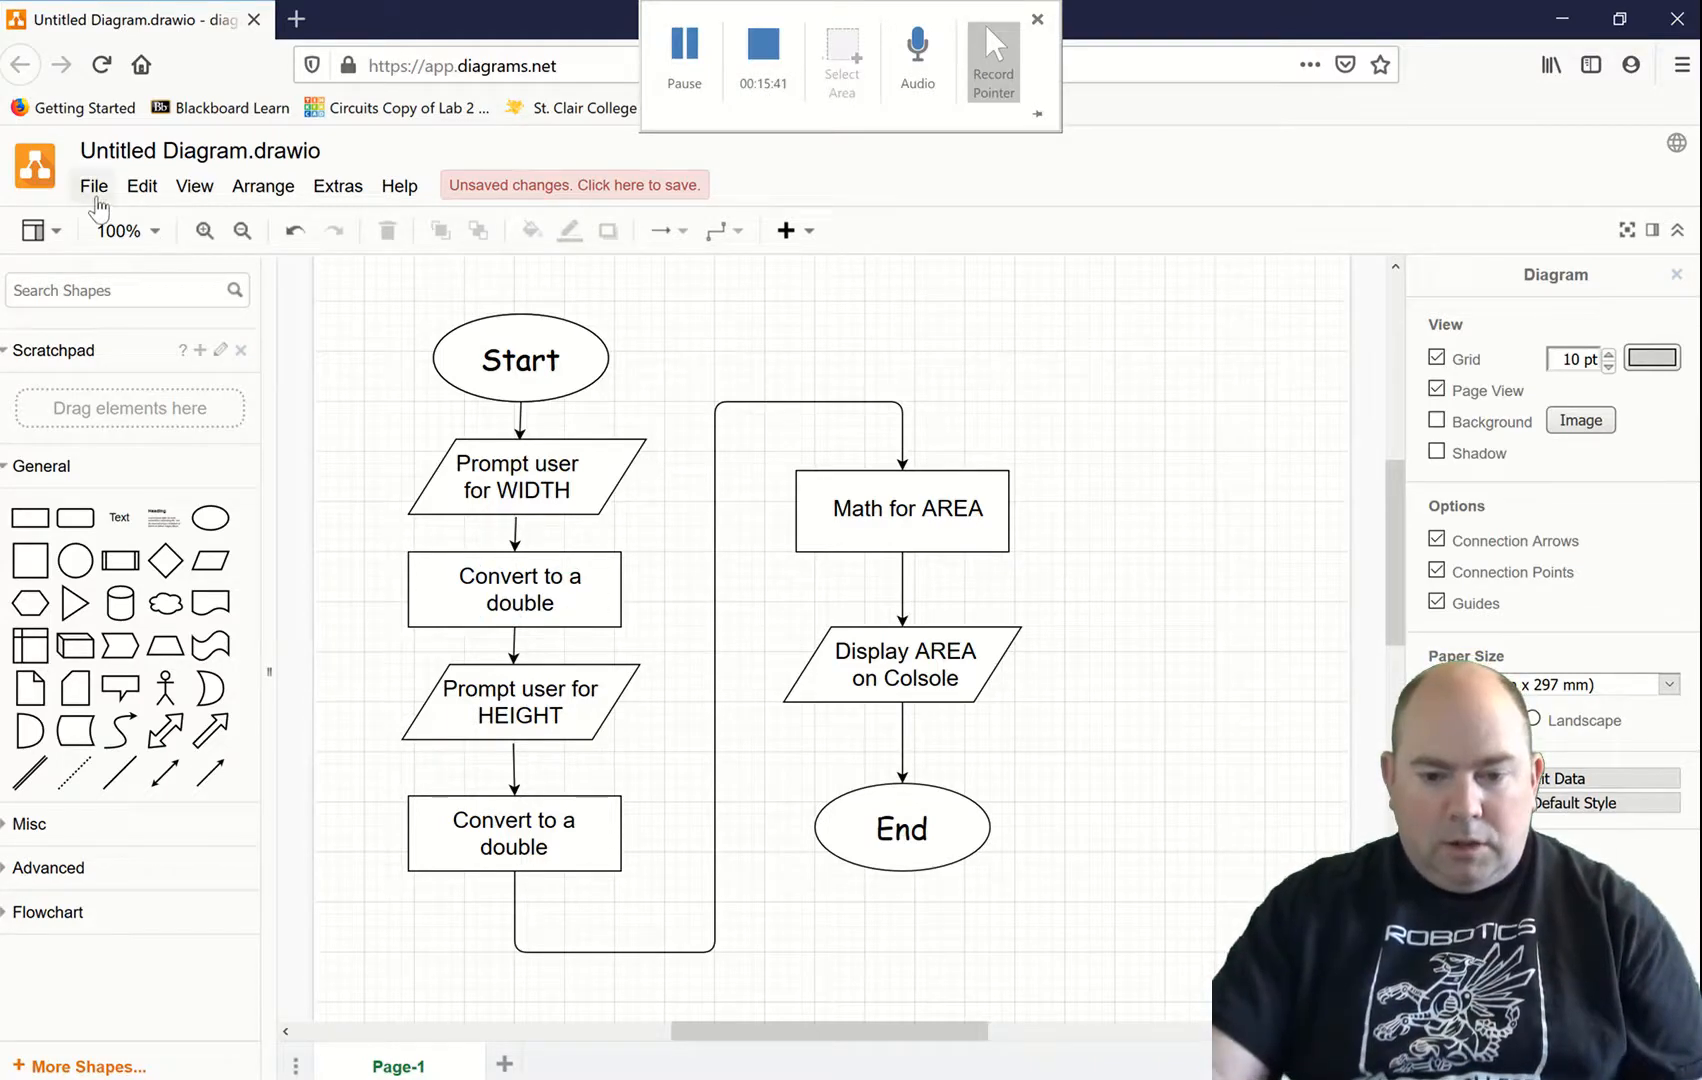
click(93, 186)
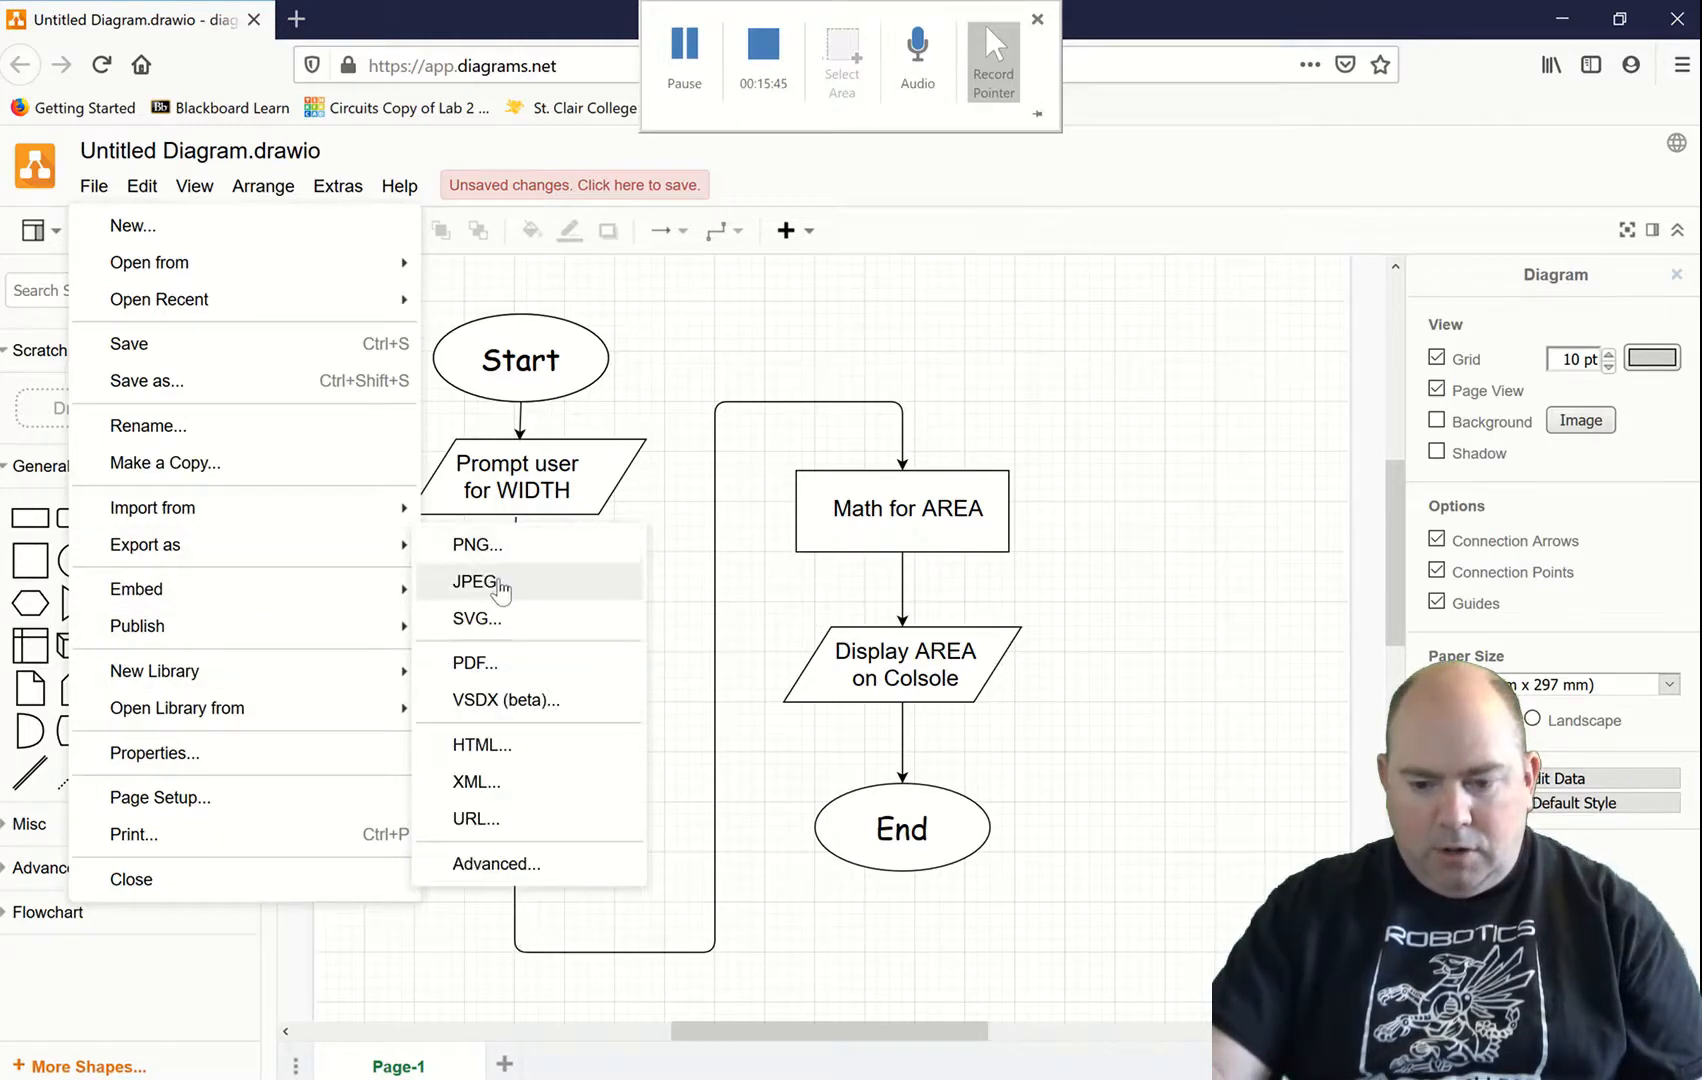
mouse_move(1069, 530)
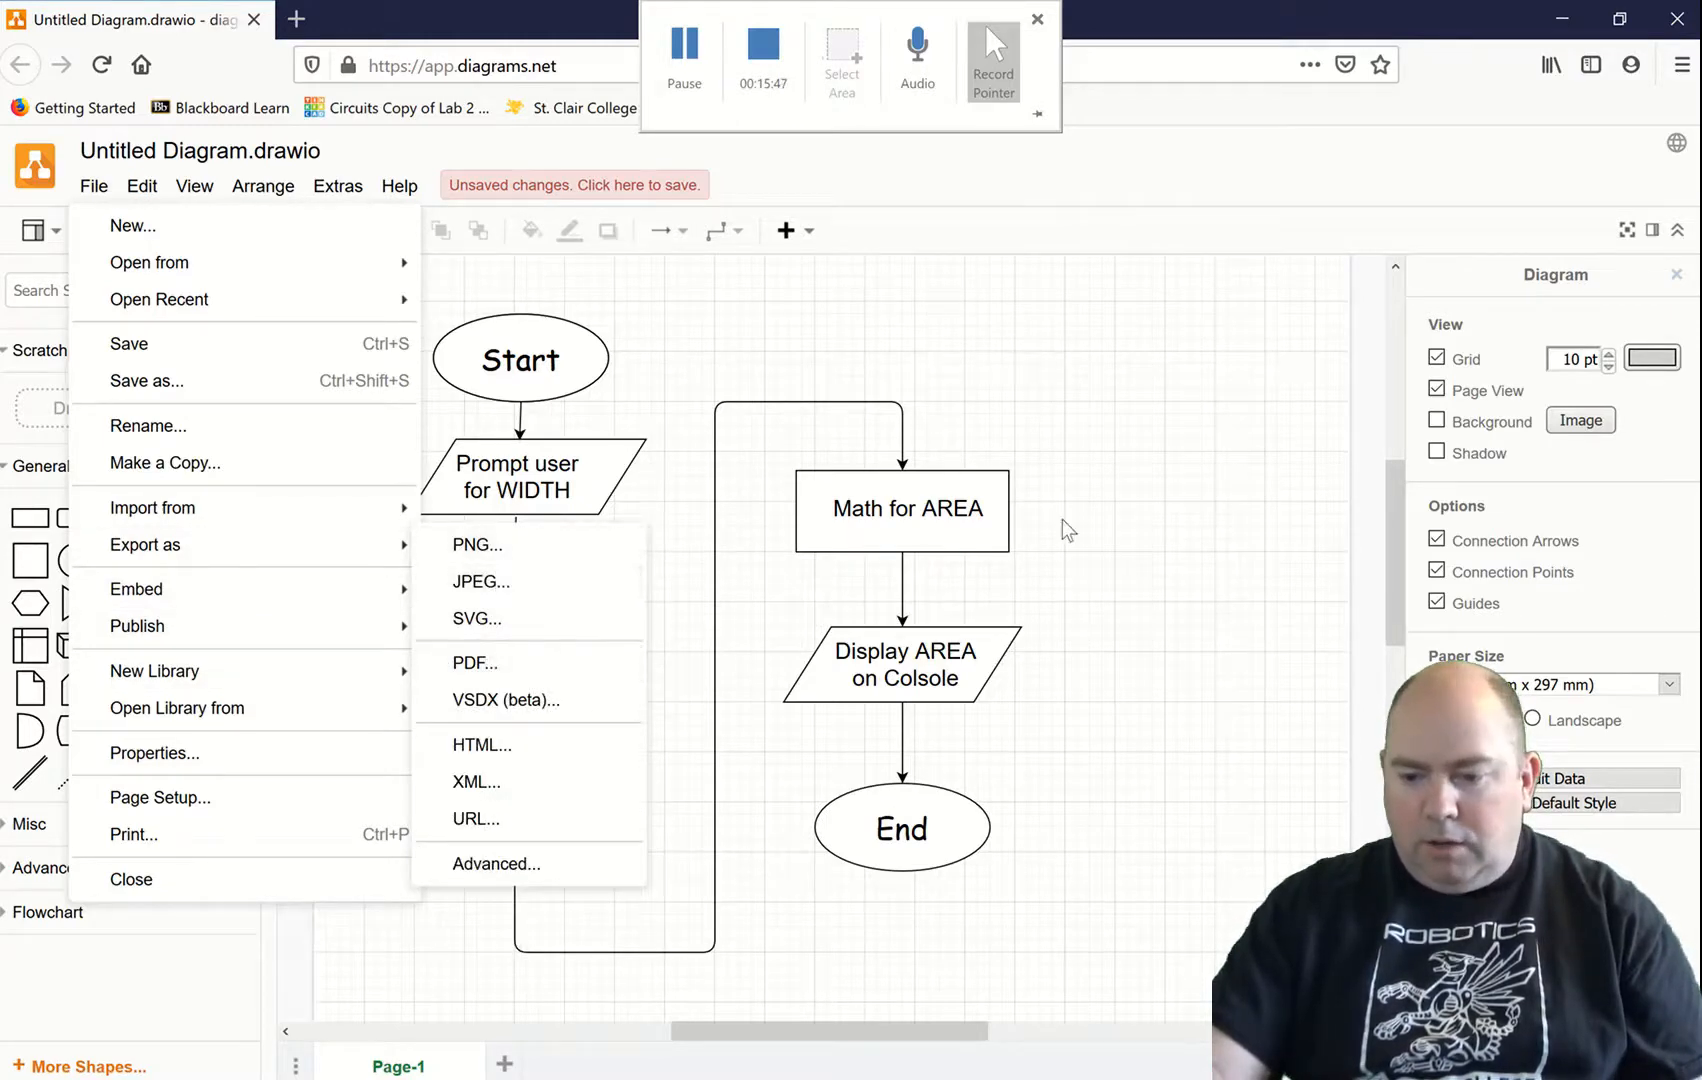